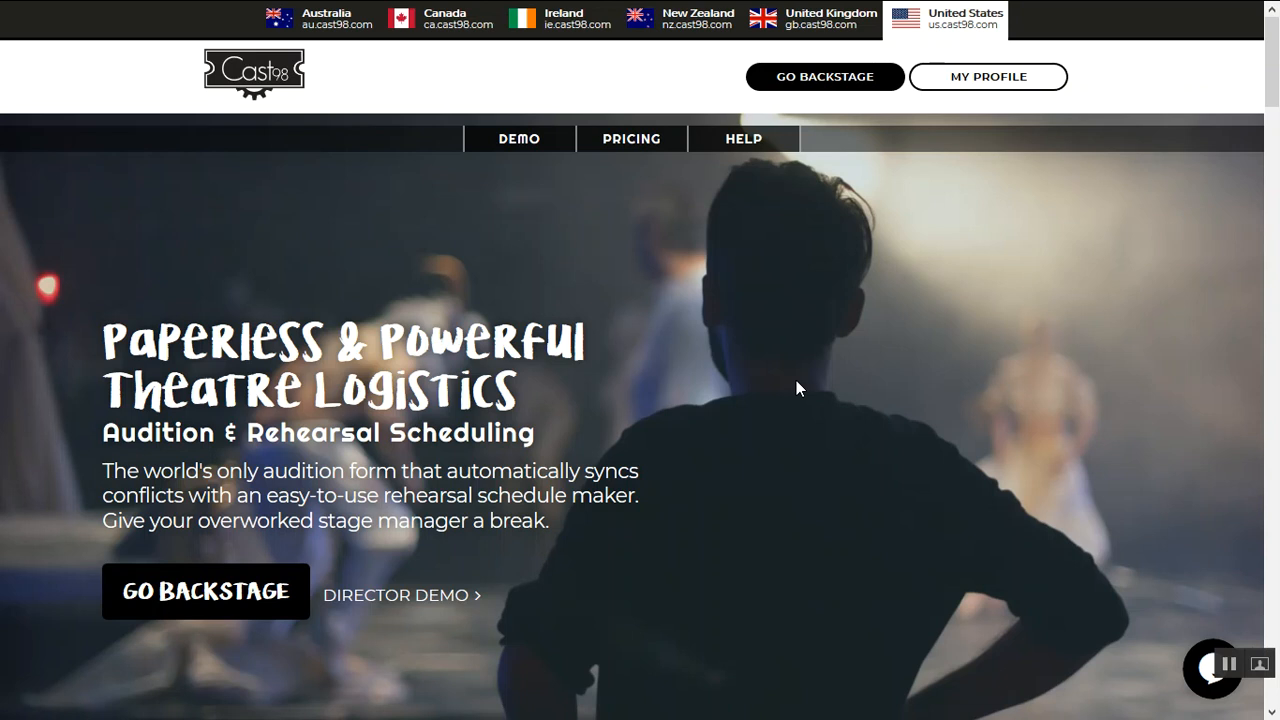
- Scroll through the current Cast98 page before heading backstage
scroll(down, 3)
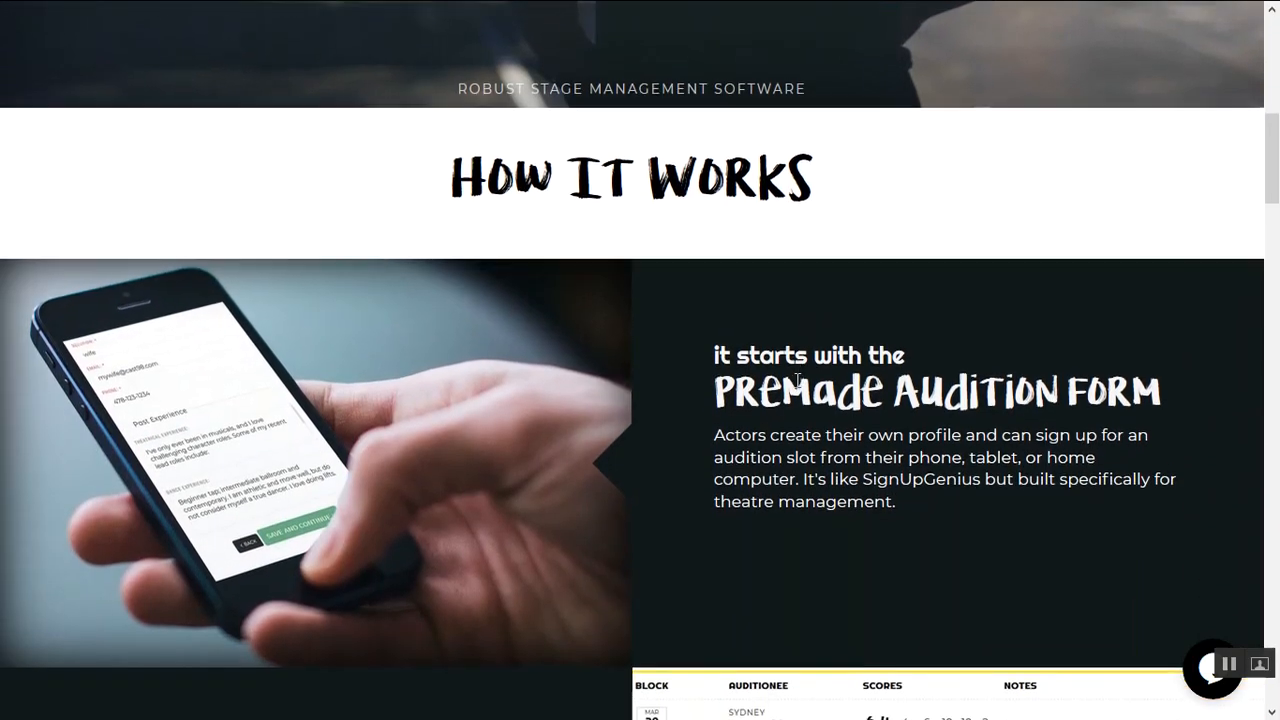
scroll(down, 3)
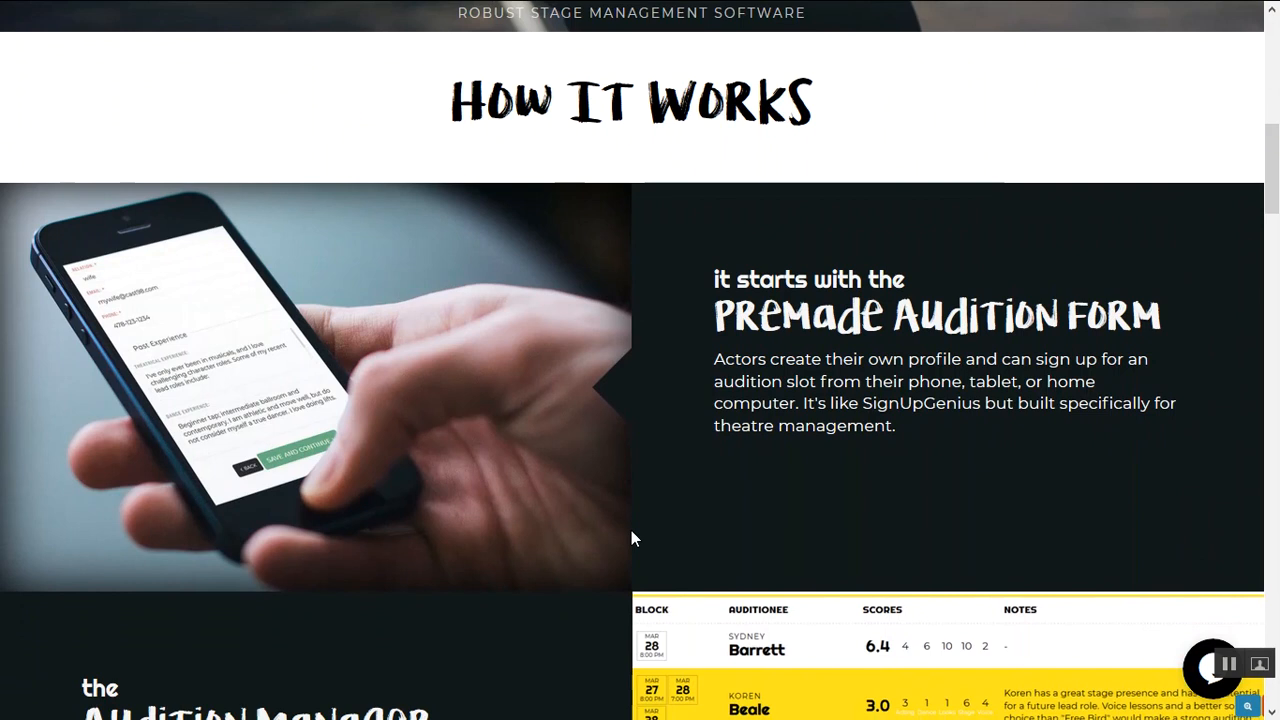
scroll(down, 3)
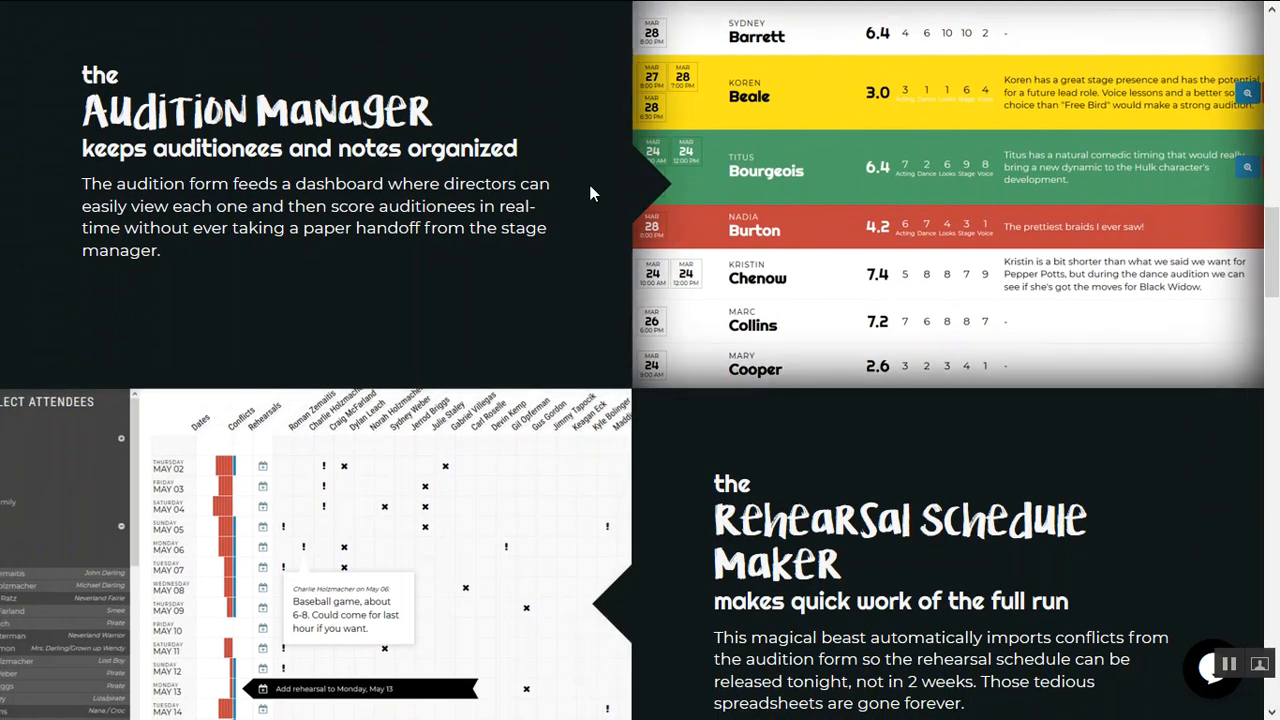
scroll(down, 3)
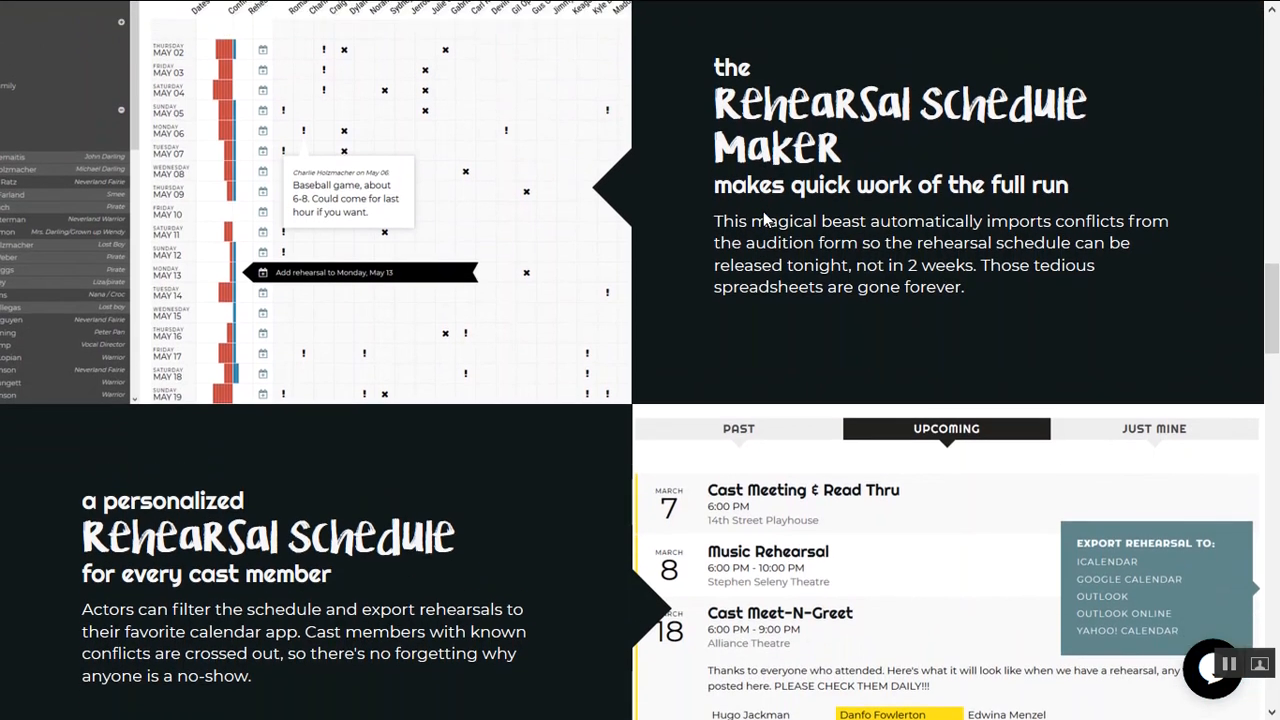
scroll(down, 3)
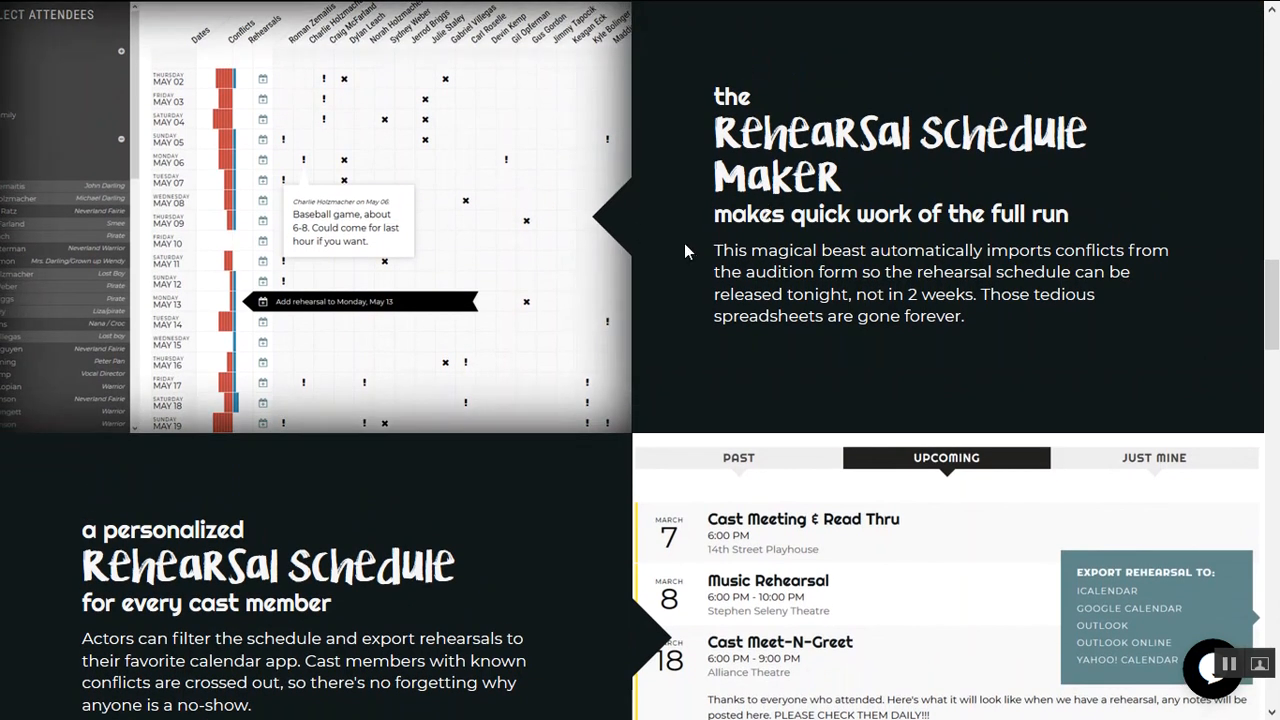
scroll(down, 3)
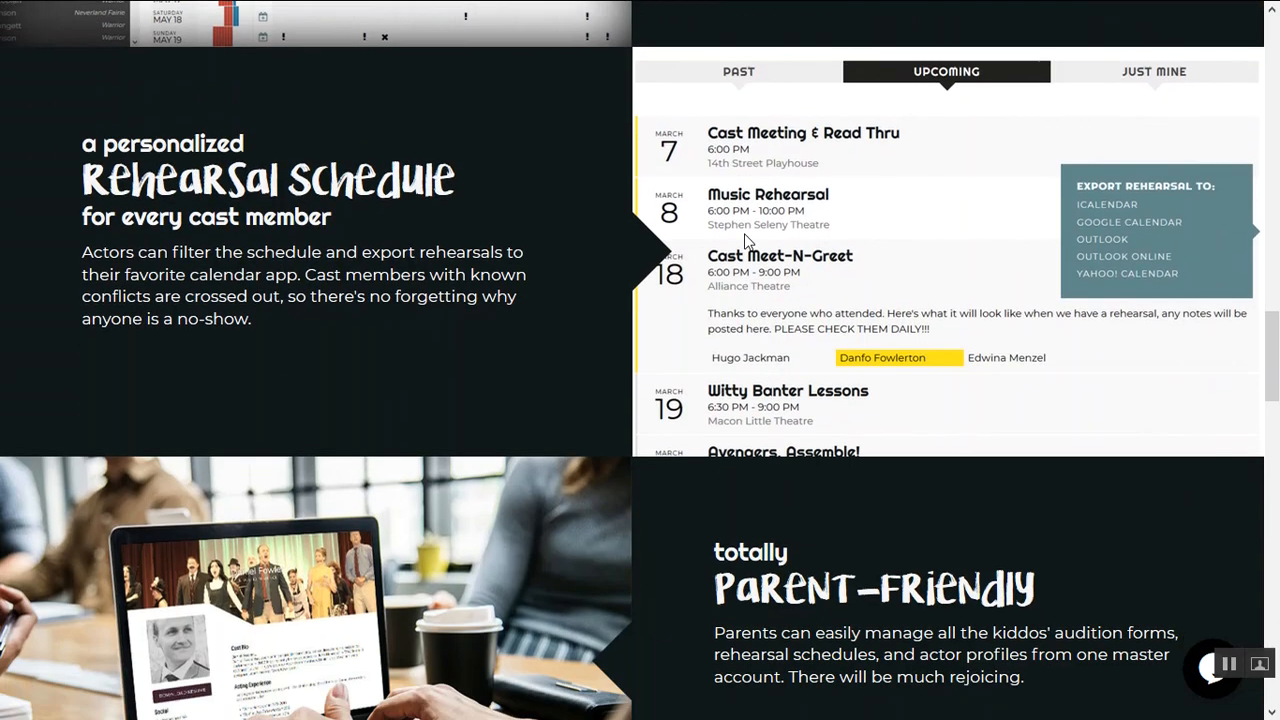
scroll(down, 3)
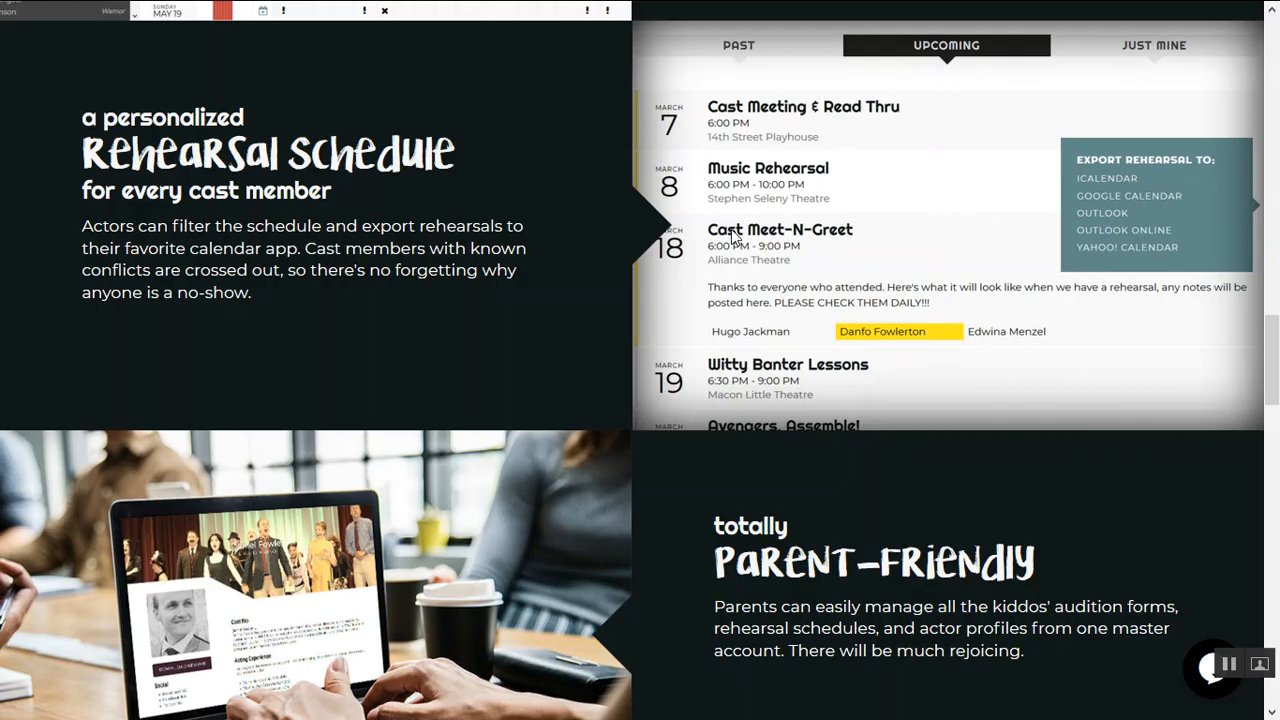
scroll(up, 3)
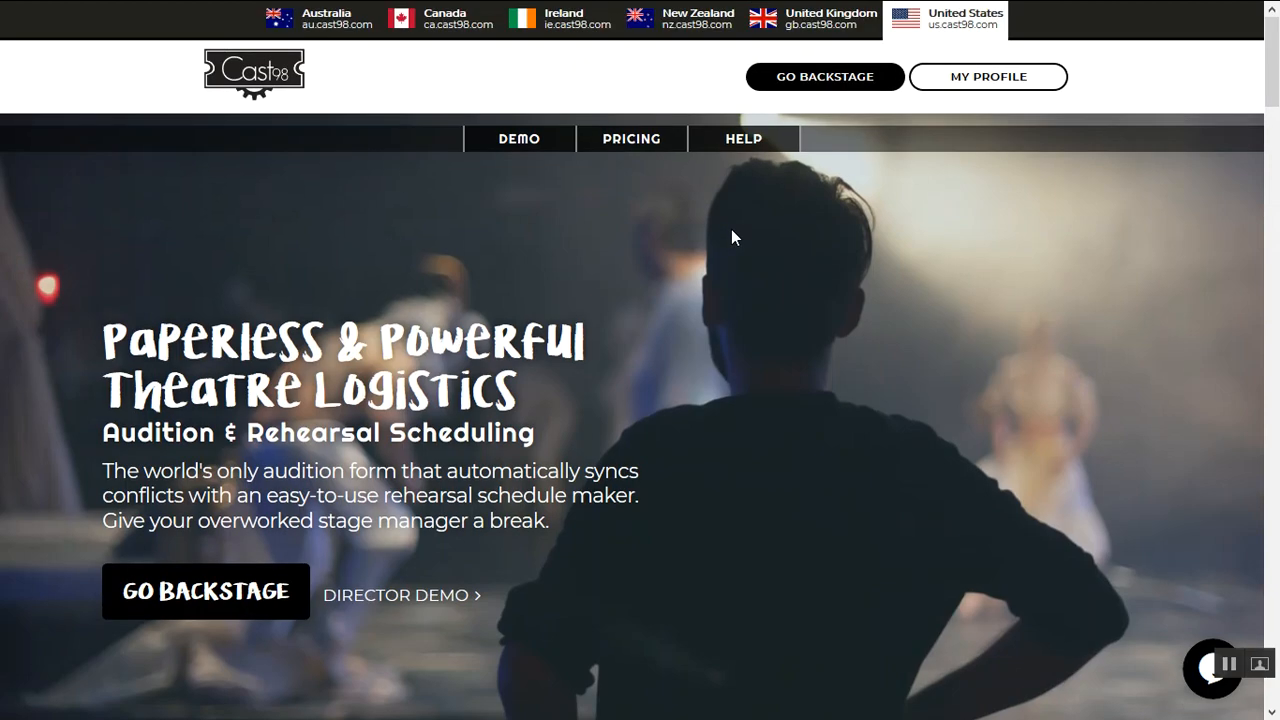
mouse_move(824, 76)
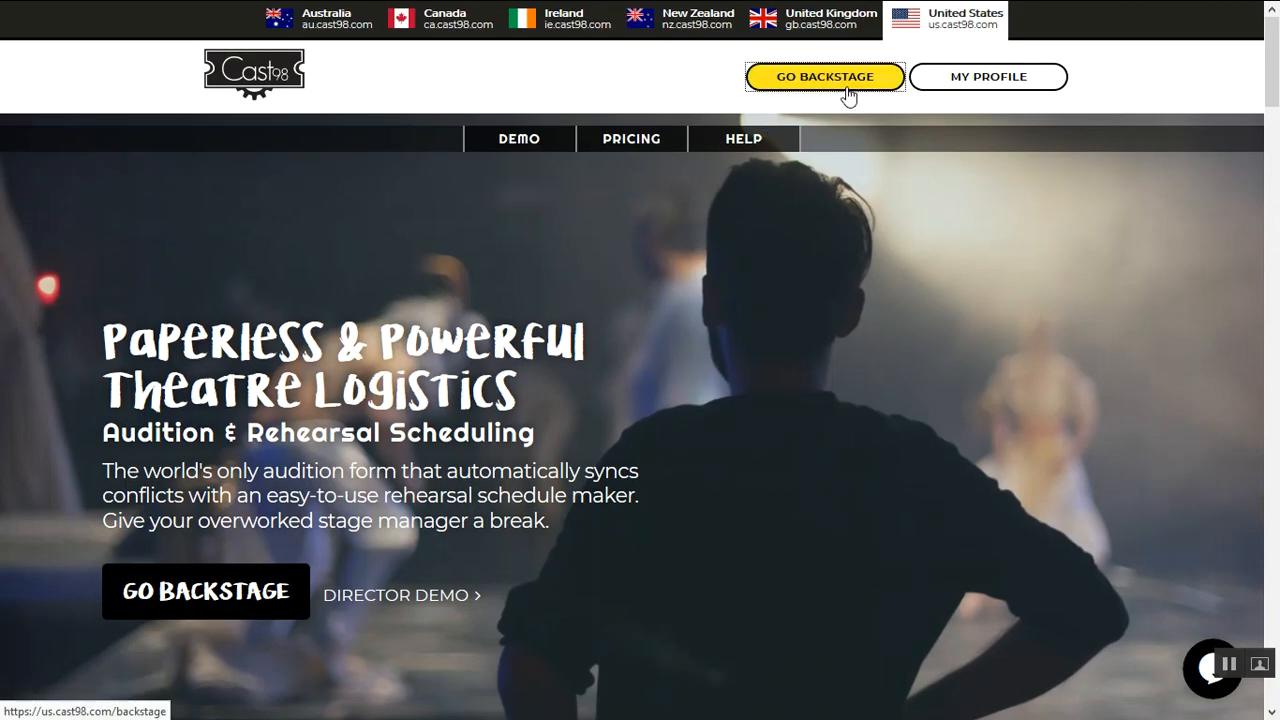
- Go Backstage to see upcoming shows, managed shows, auditions and studios
click(824, 76)
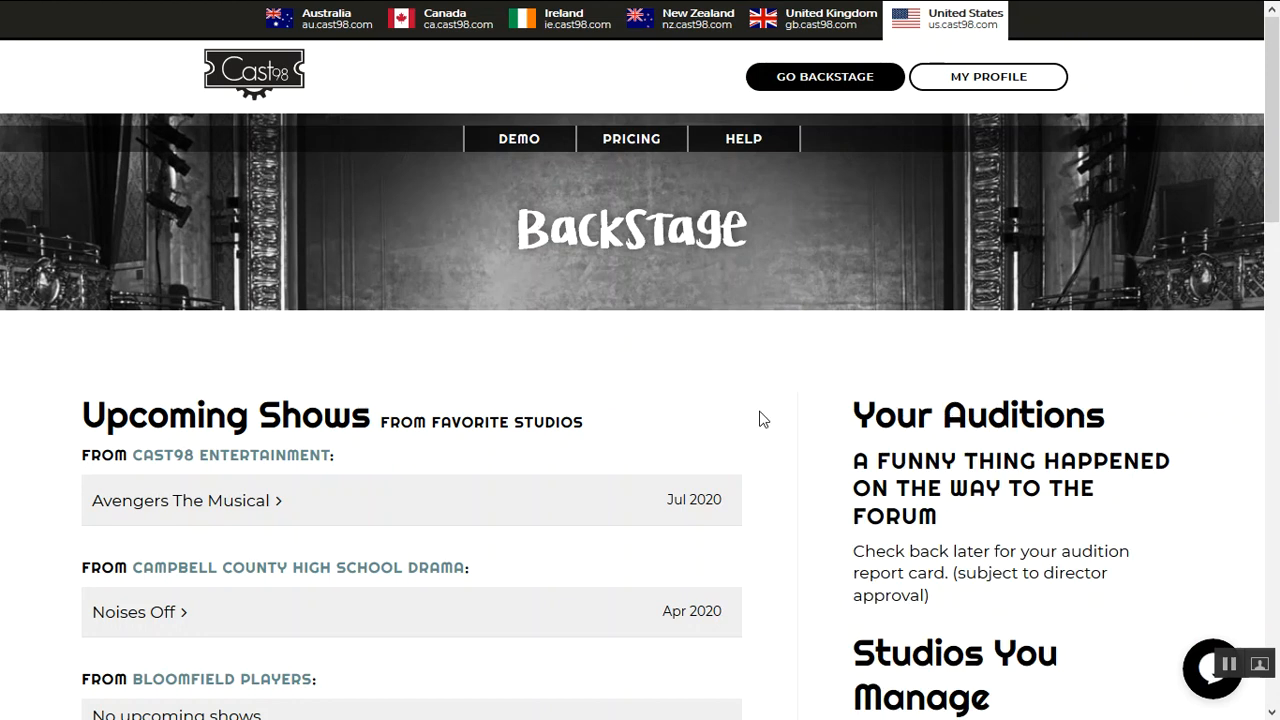
scroll(down, 3)
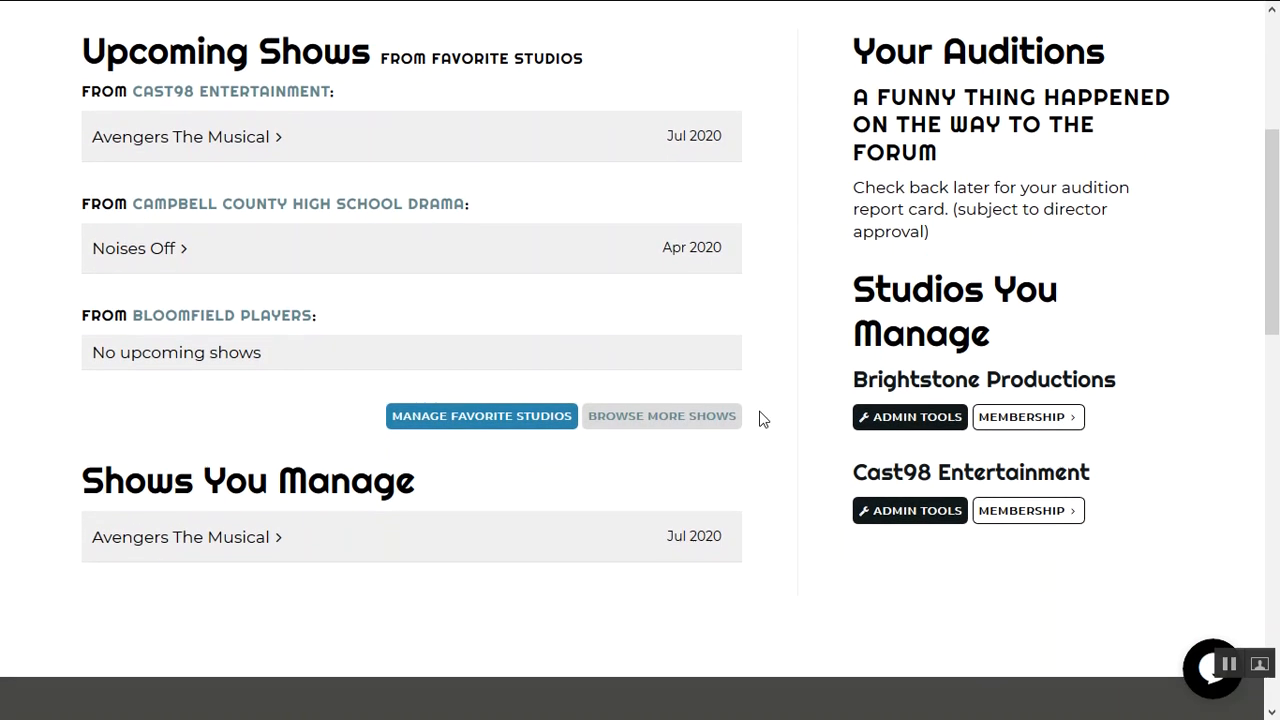
mouse_move(276, 536)
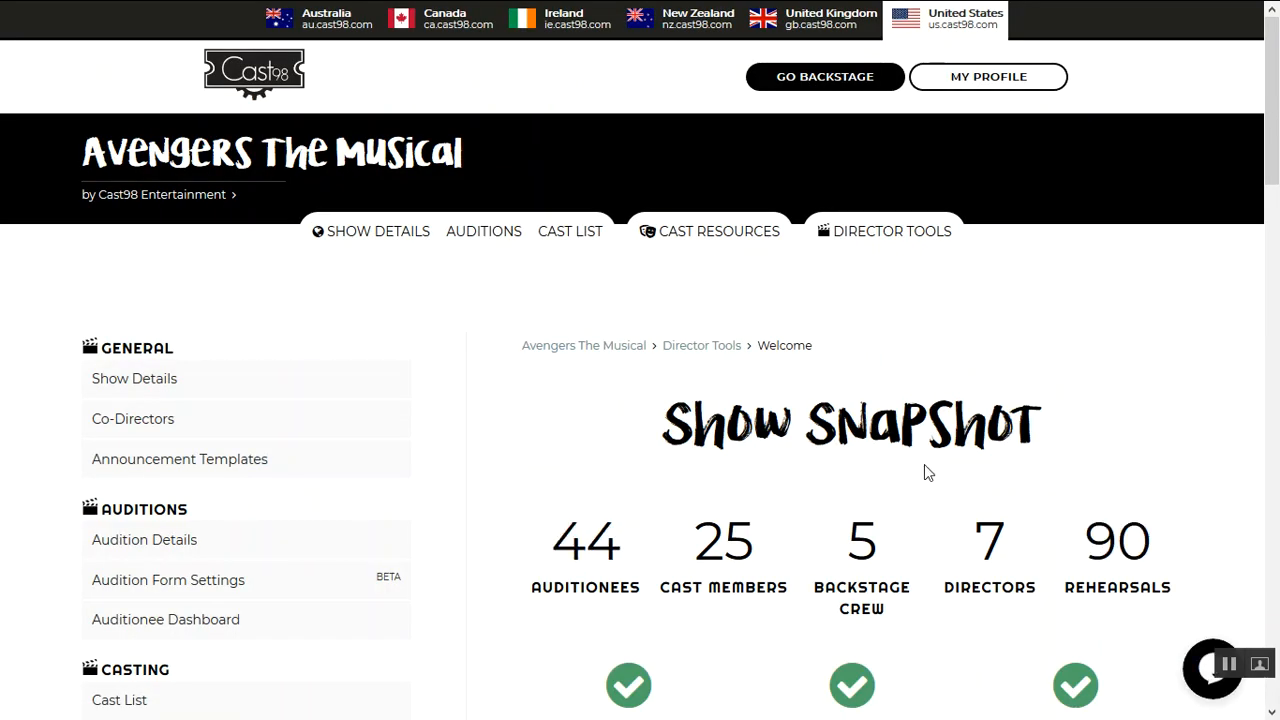
mouse_move(1010, 476)
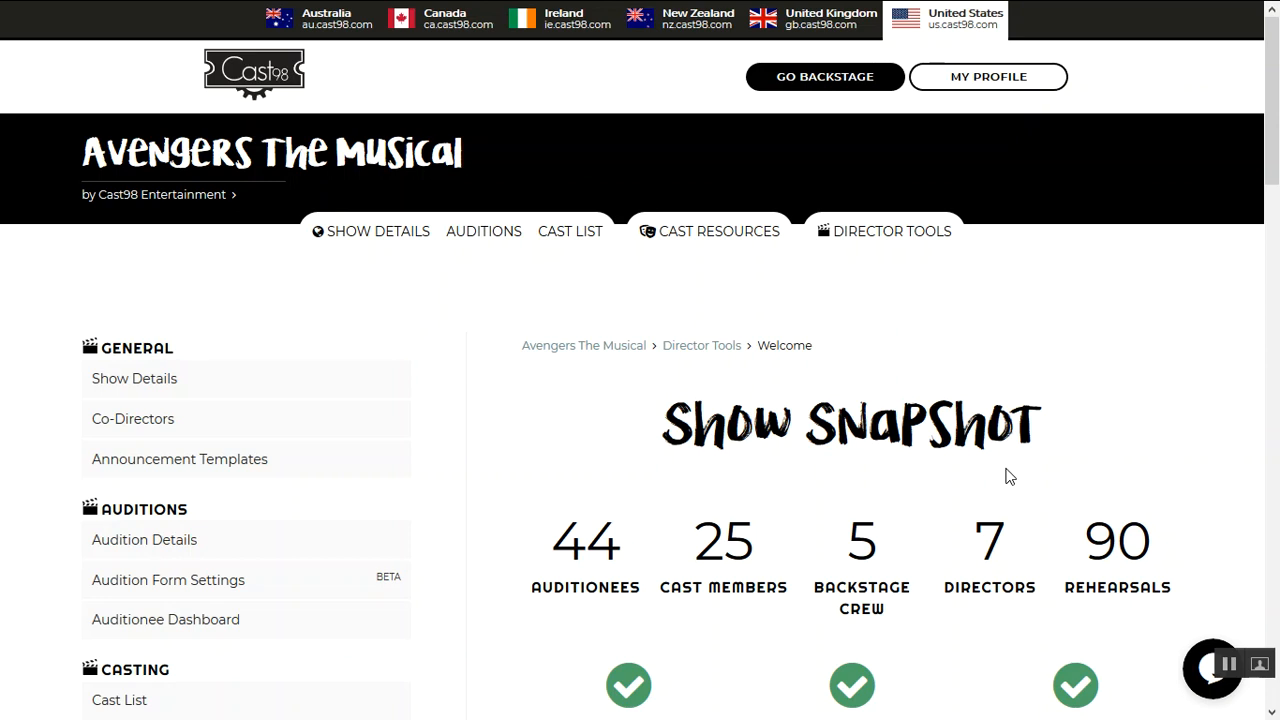
scroll(down, 3)
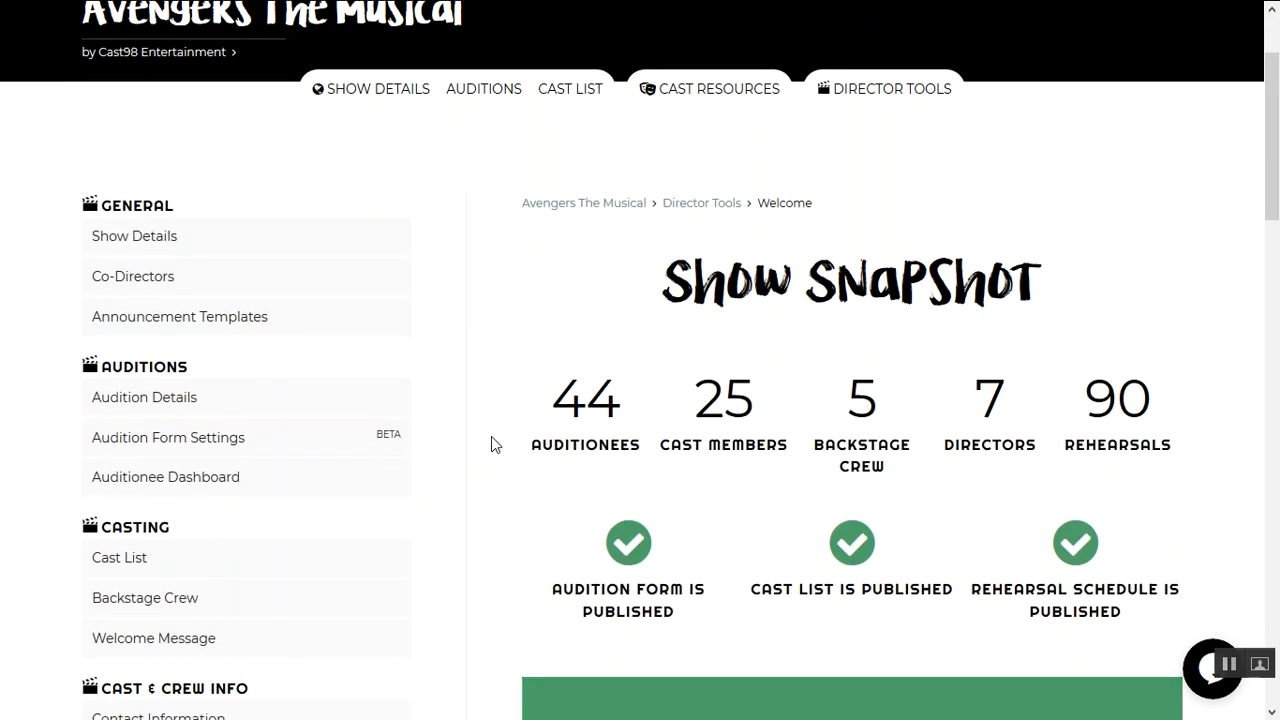
scroll(down, 3)
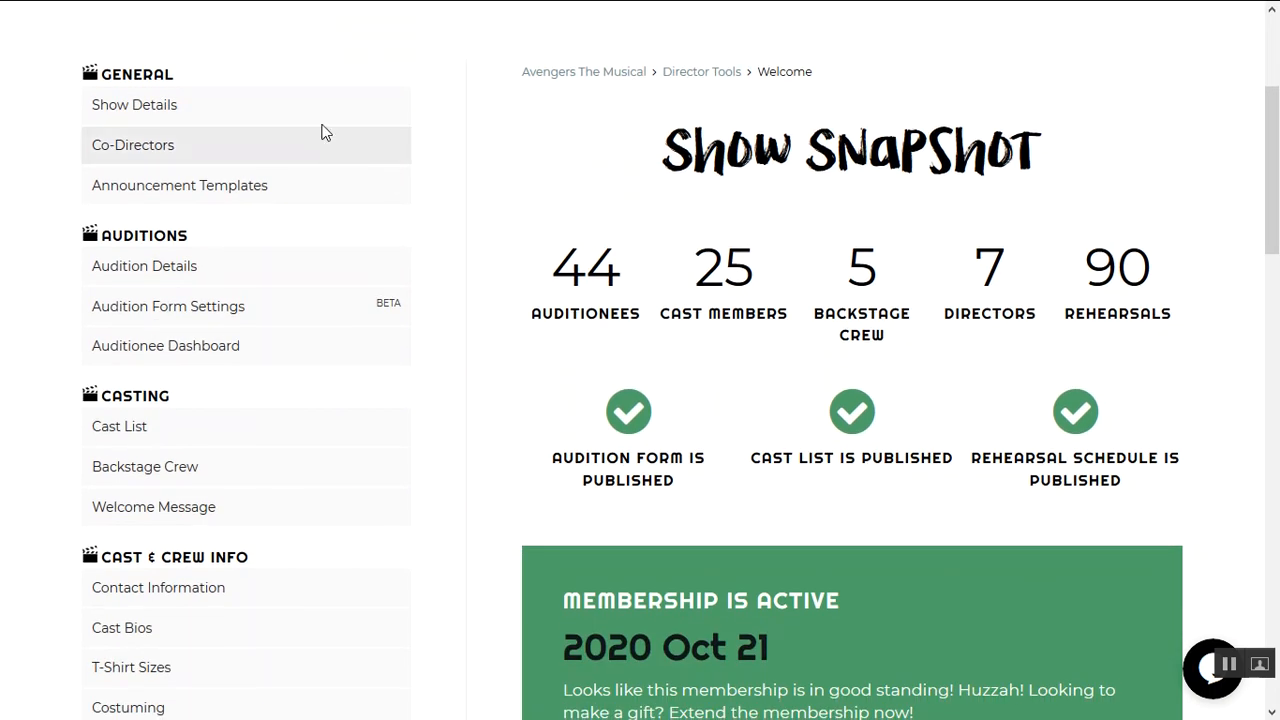
mouse_move(424, 222)
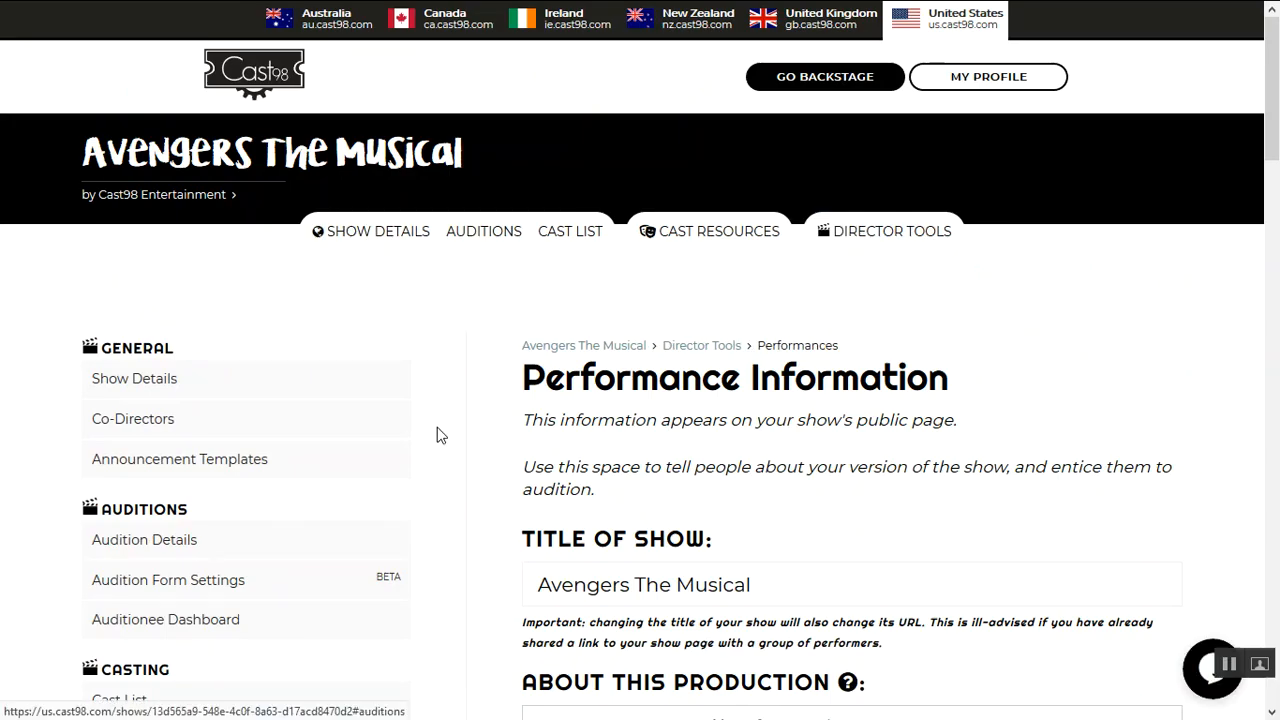
- Review the Performance Information form, the opening time's AM/PM and the Tickets URL field
scroll(down, 3)
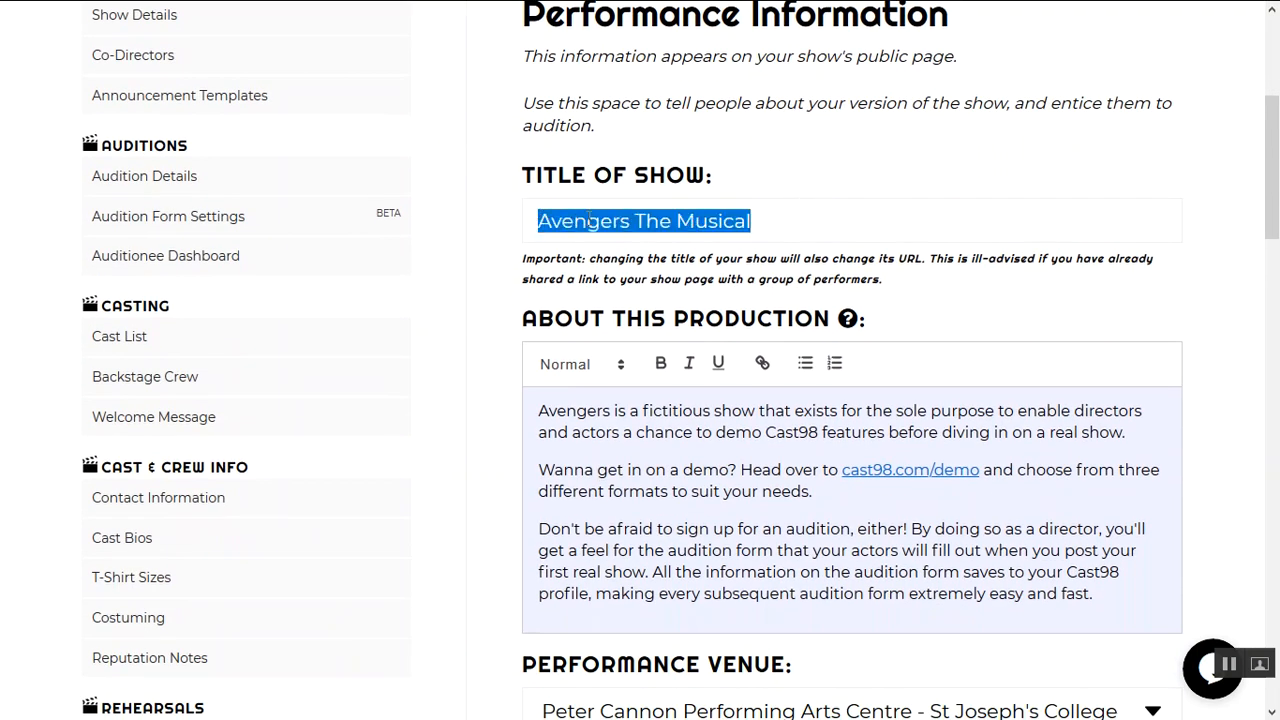
scroll(down, 3)
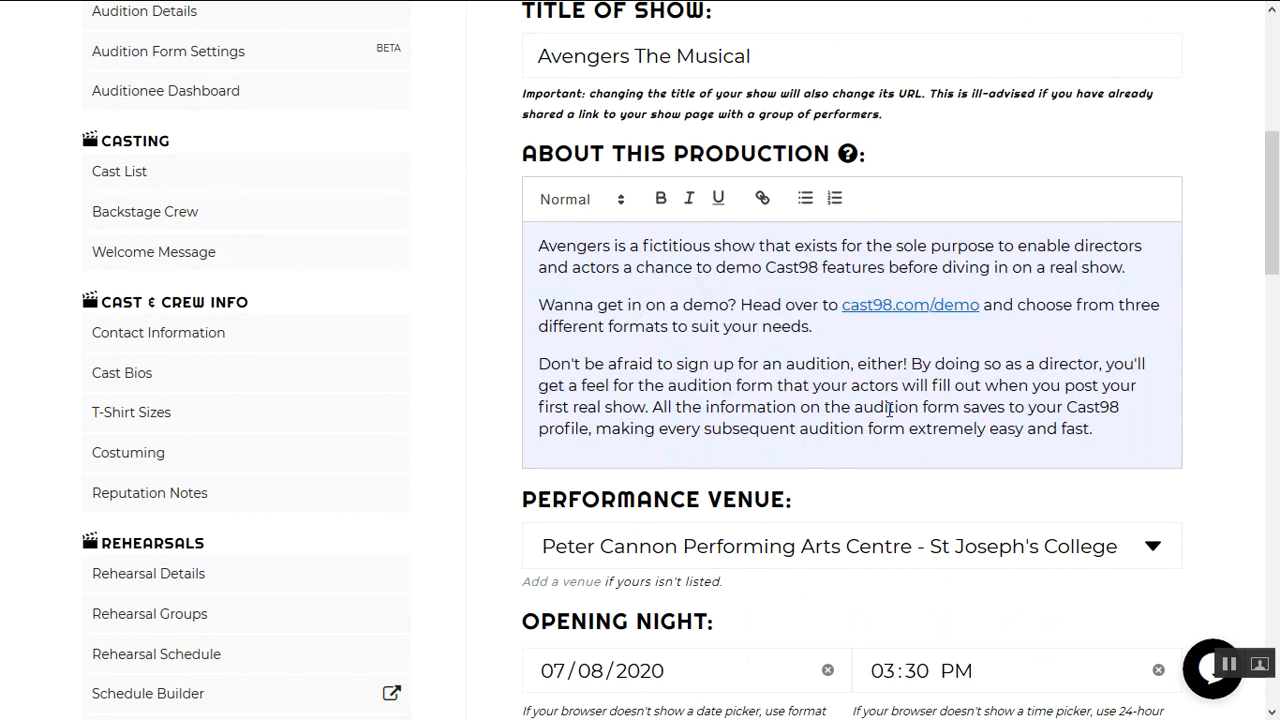
scroll(down, 3)
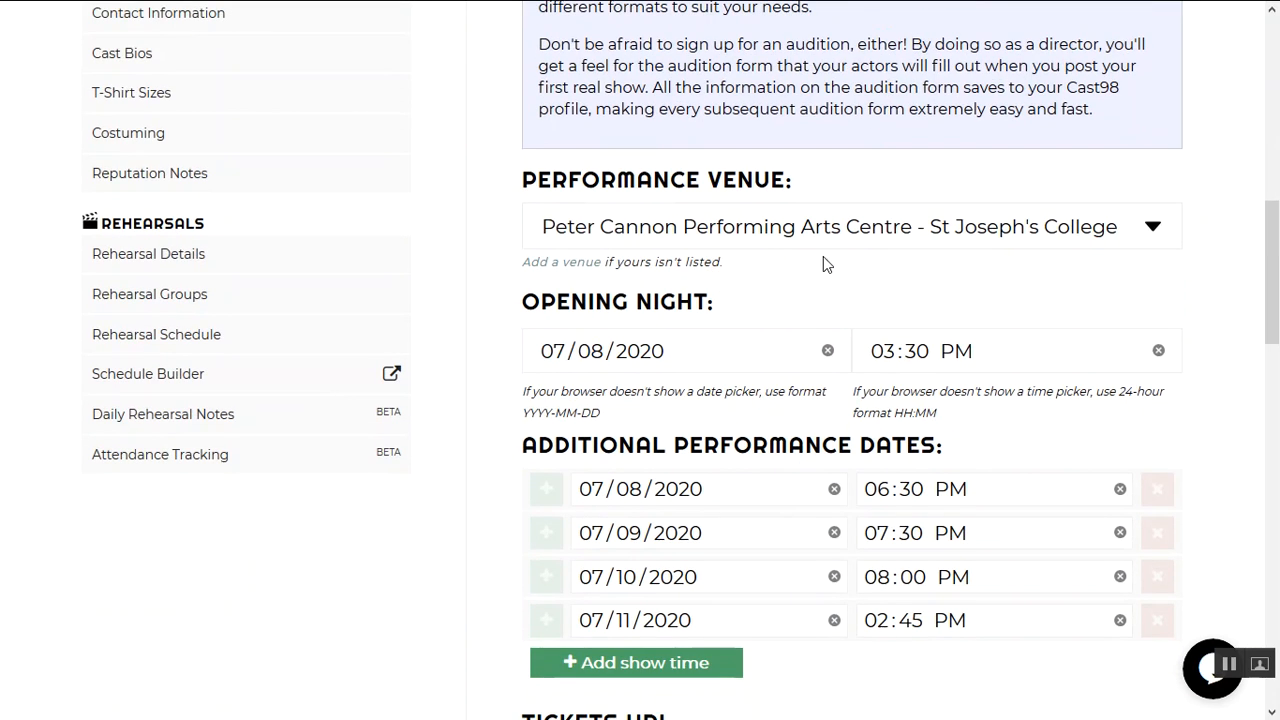
click(956, 352)
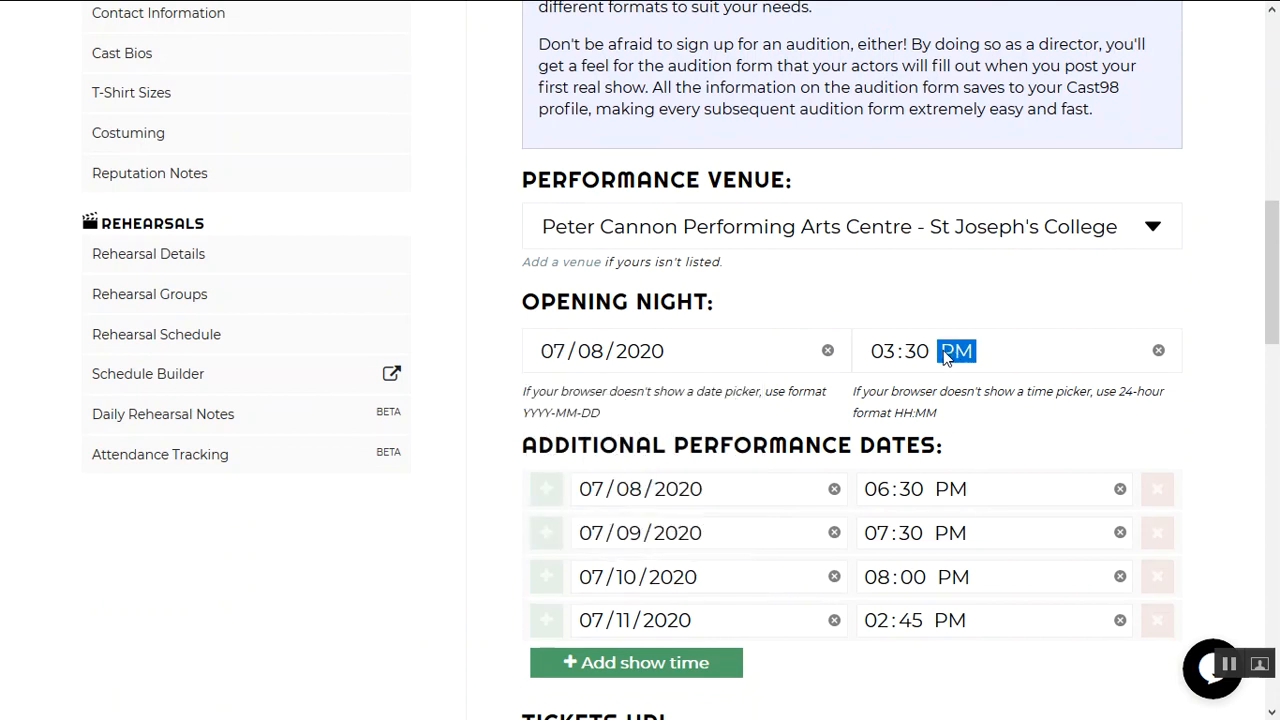
scroll(down, 3)
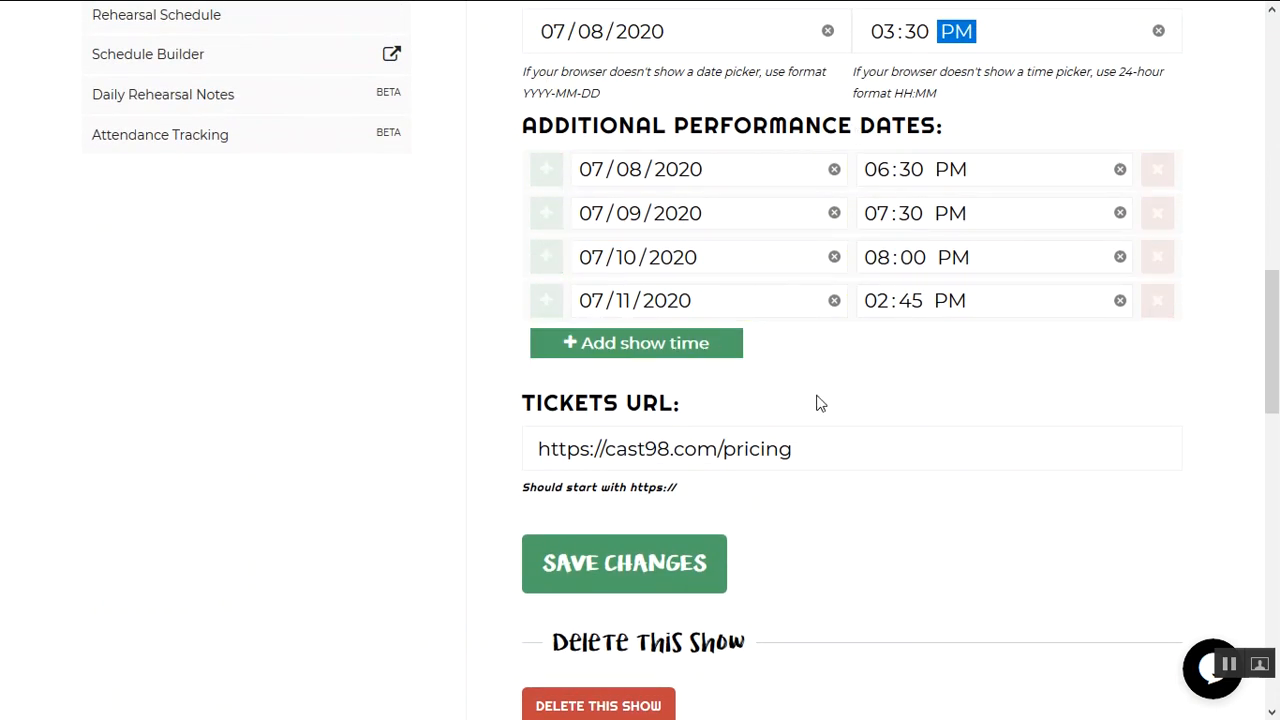
triple_click(664, 448)
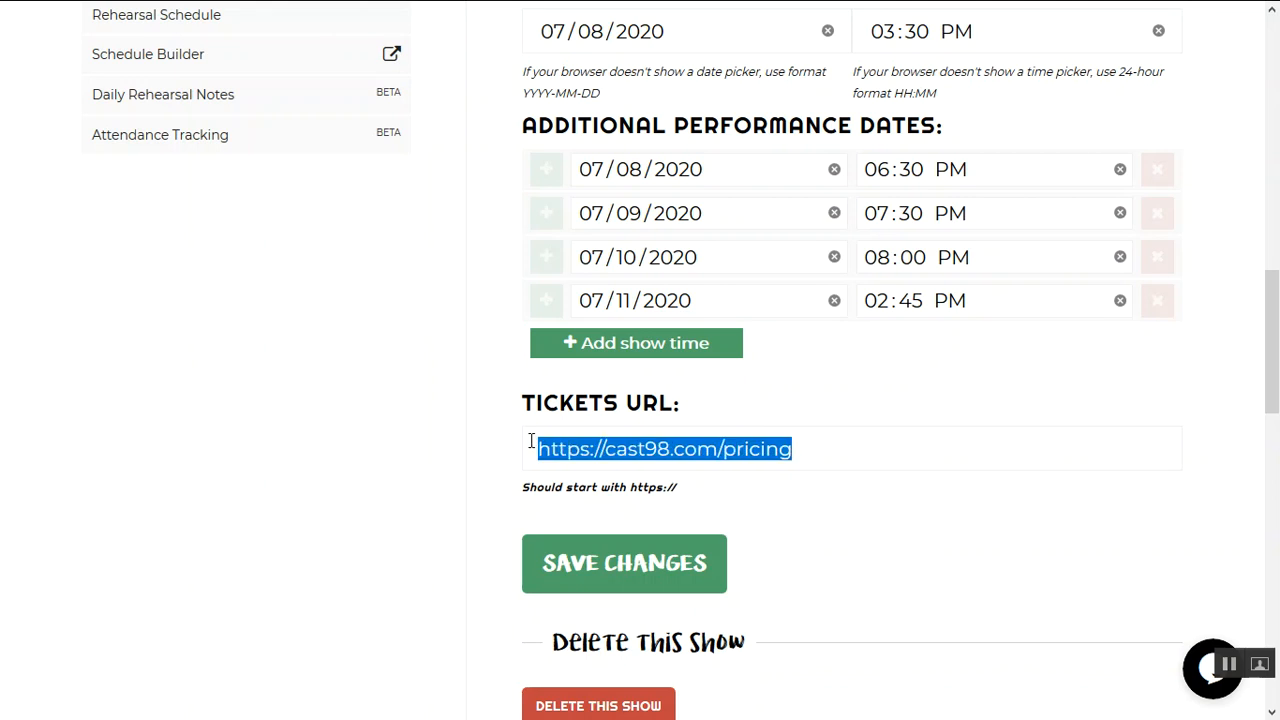
scroll(down, 3)
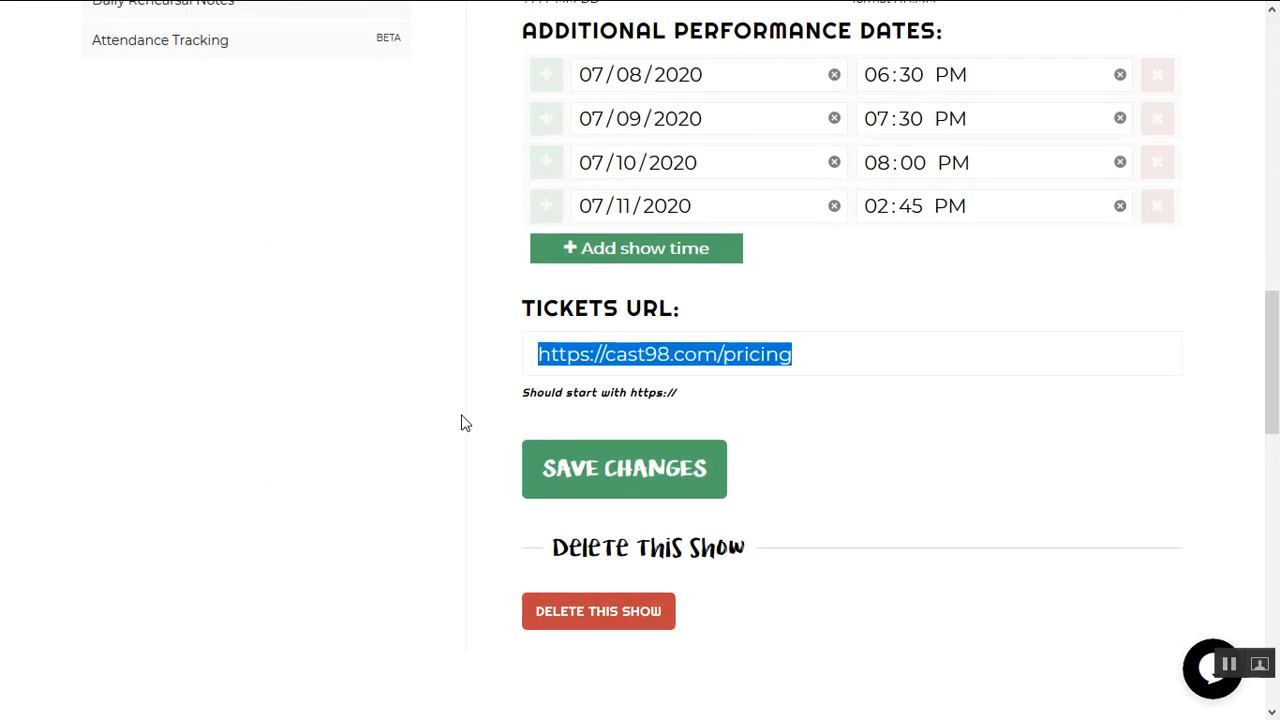
scroll(up, 3)
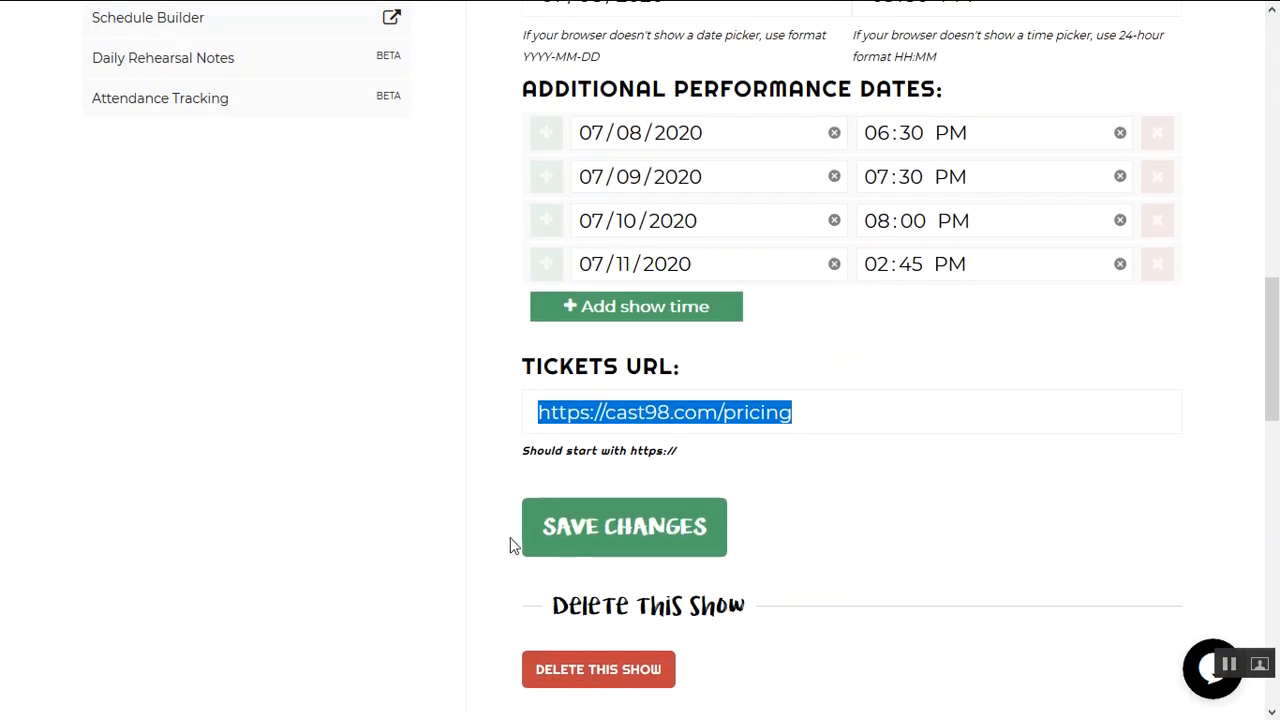
mouse_move(680, 688)
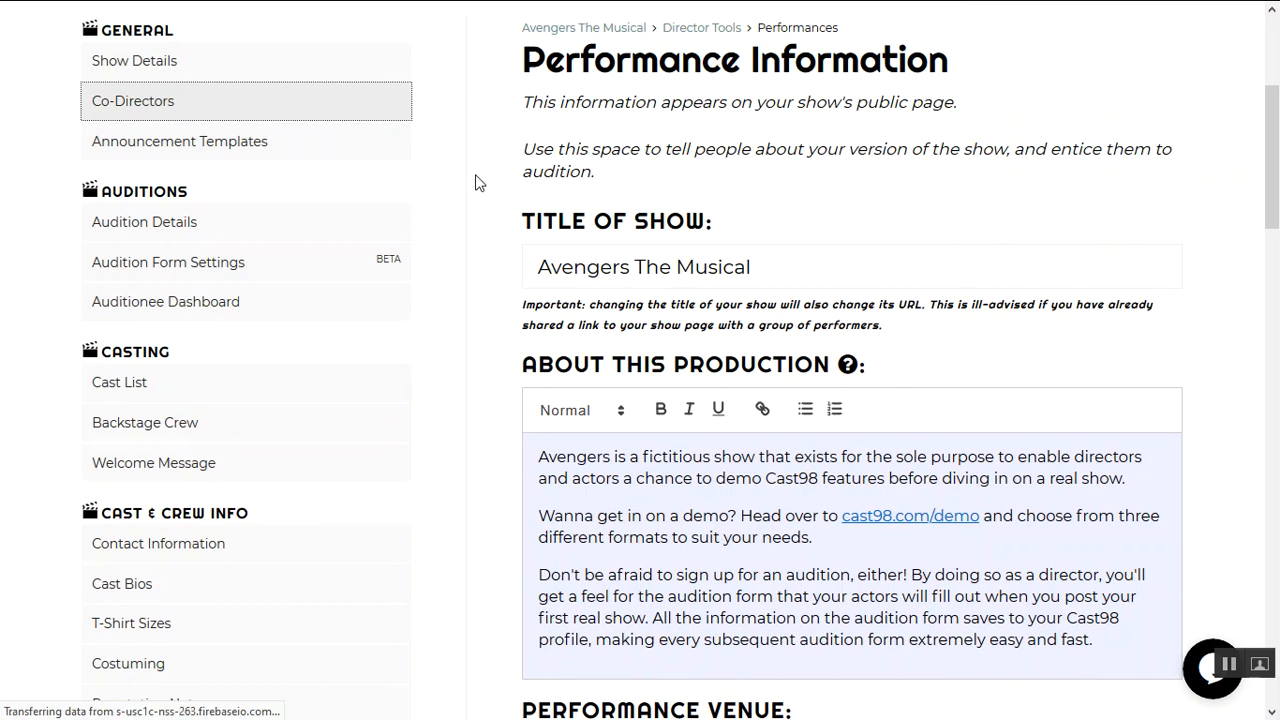
- View the Manage Co-Directors page listing the show's co-directors
click(132, 100)
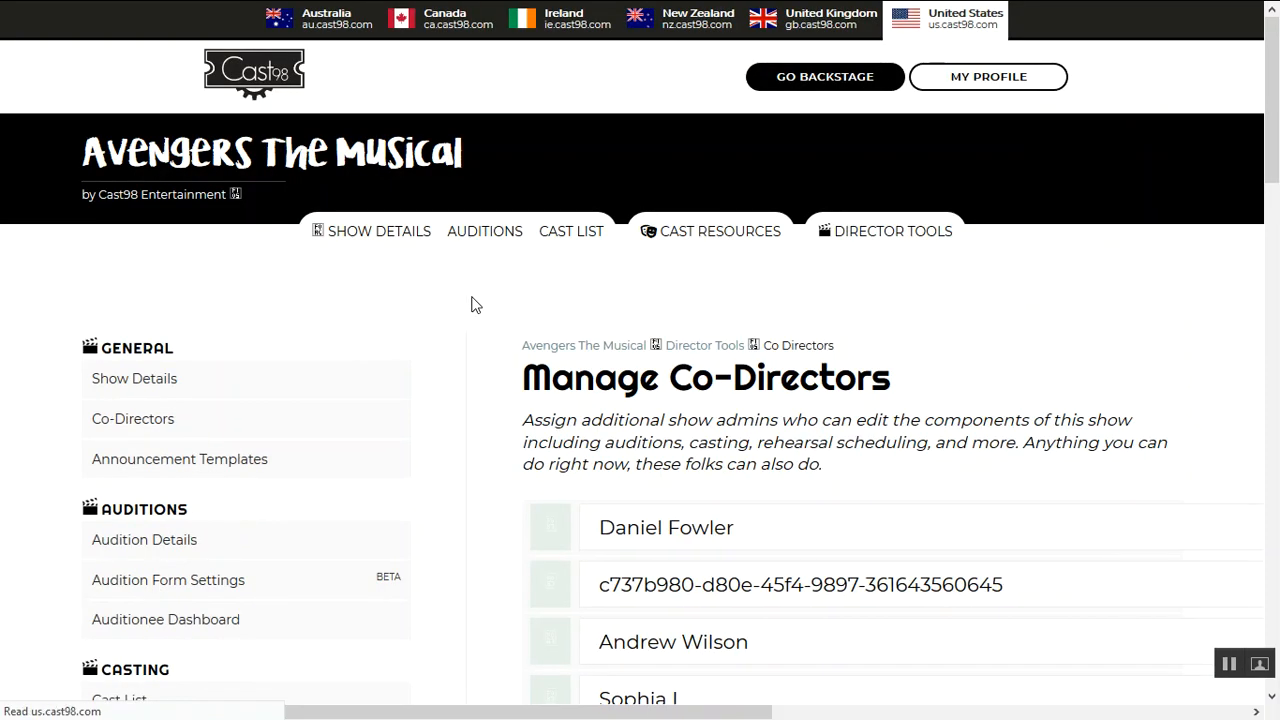
scroll(down, 3)
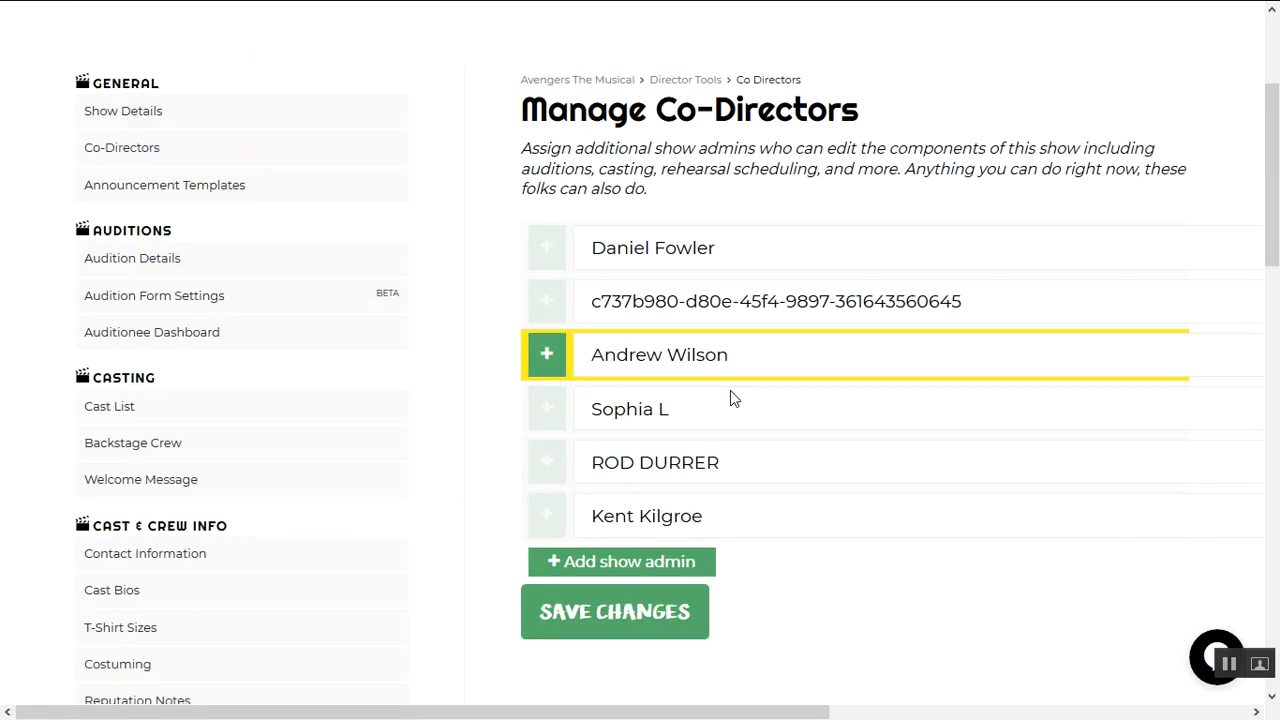
mouse_move(244, 184)
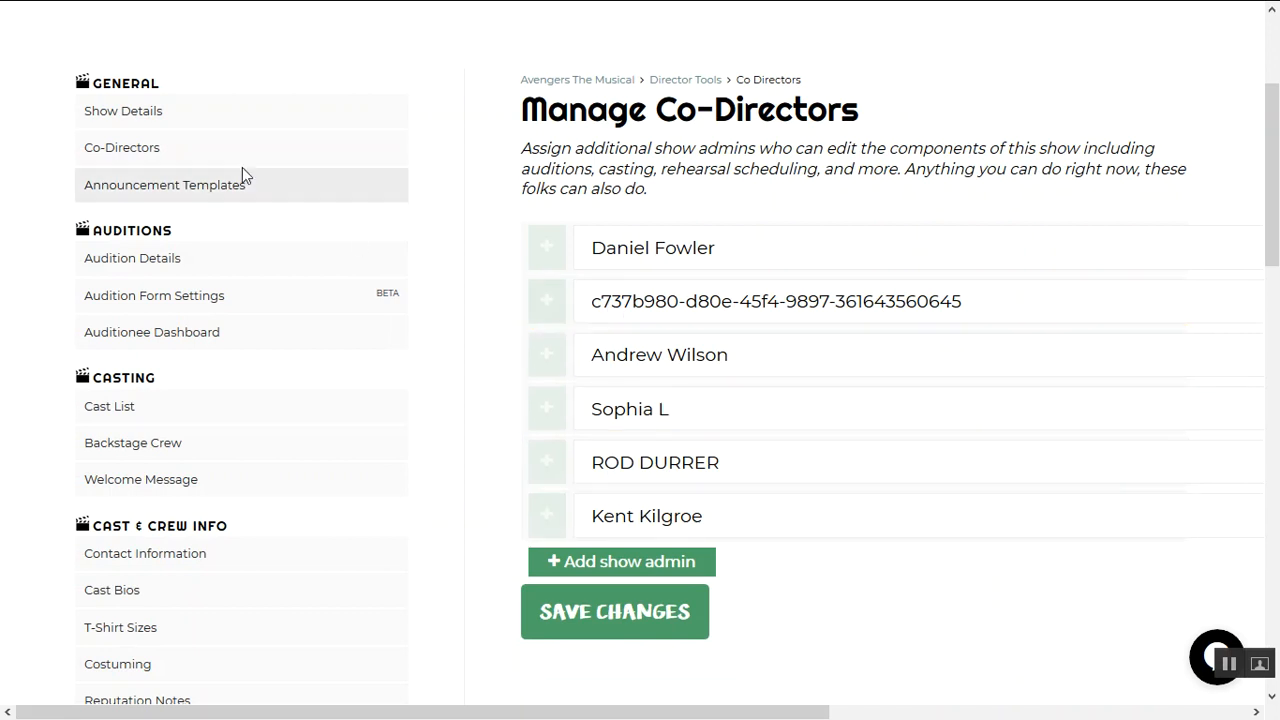
- View the Announcement Templates with audition, cast list, welcome and rehearsal emails
click(164, 184)
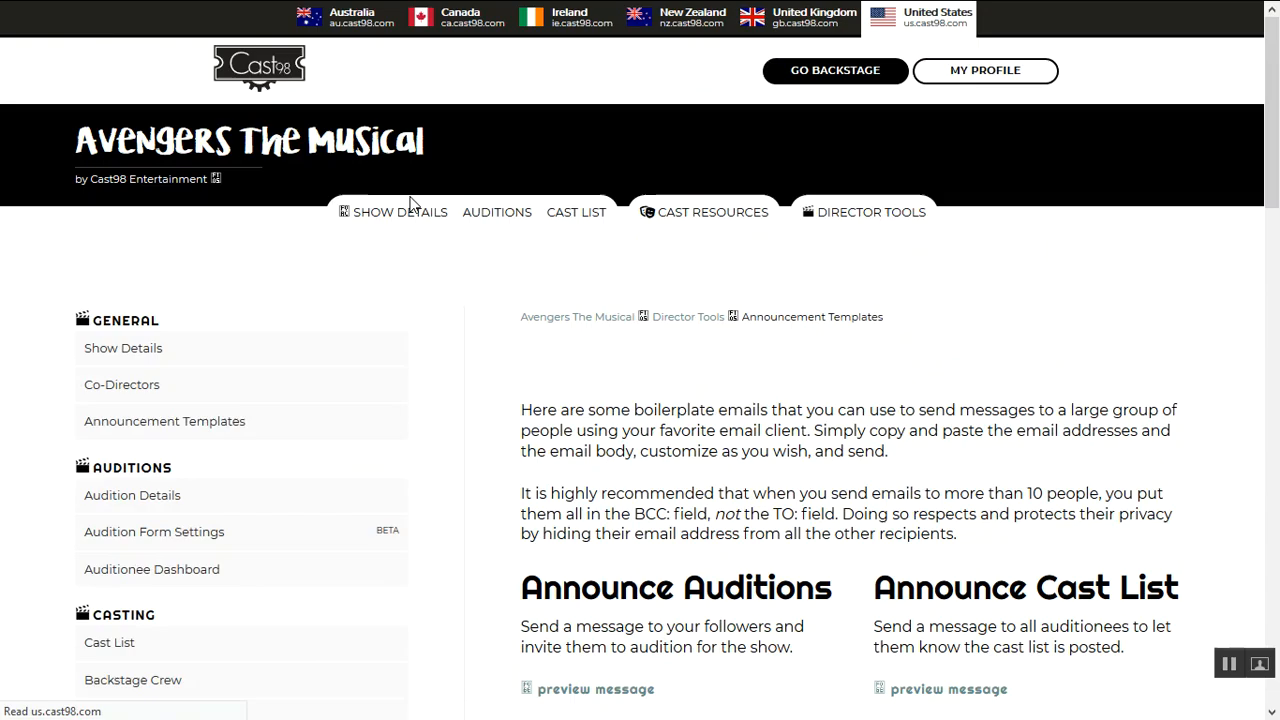
scroll(down, 3)
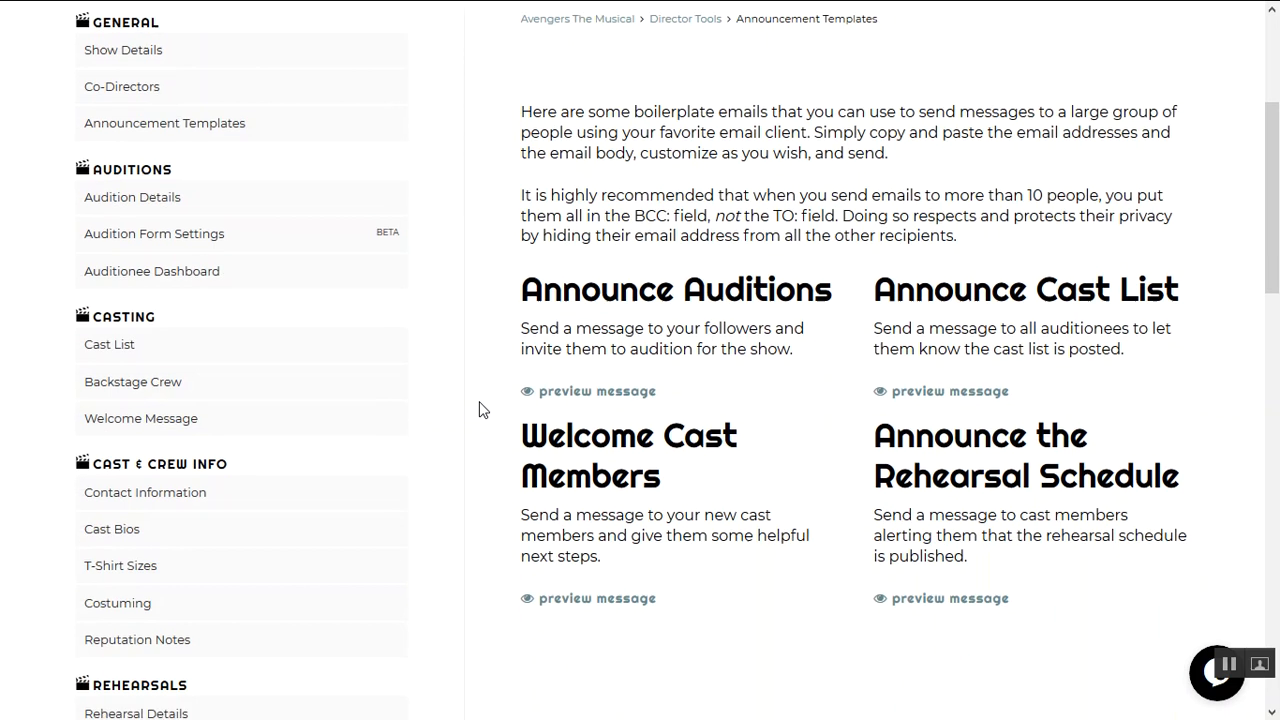
click(596, 390)
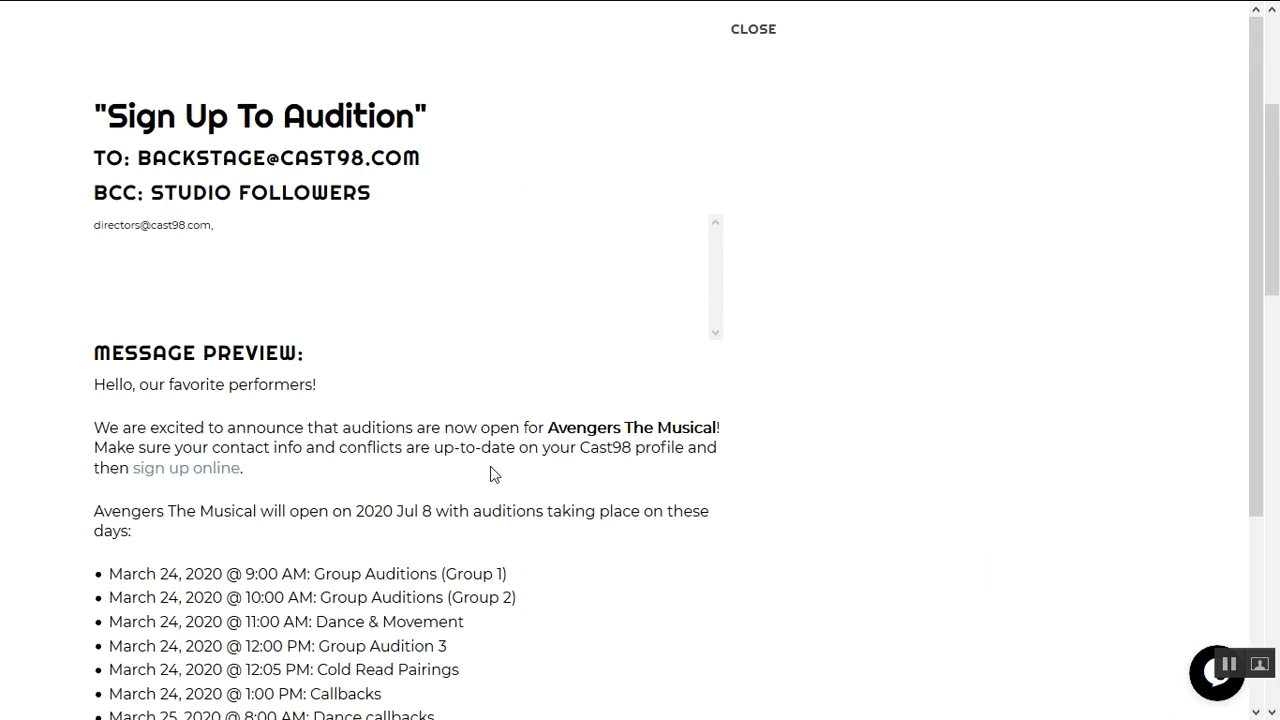
scroll(down, 3)
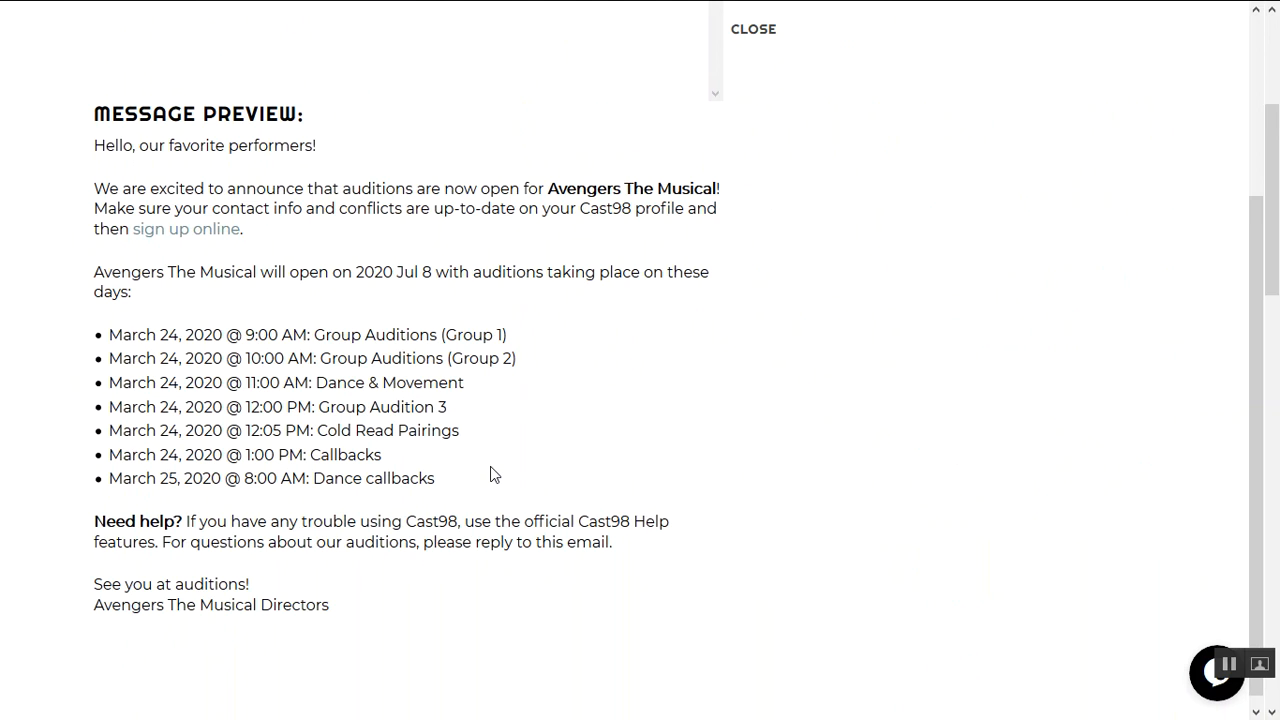
mouse_move(202, 148)
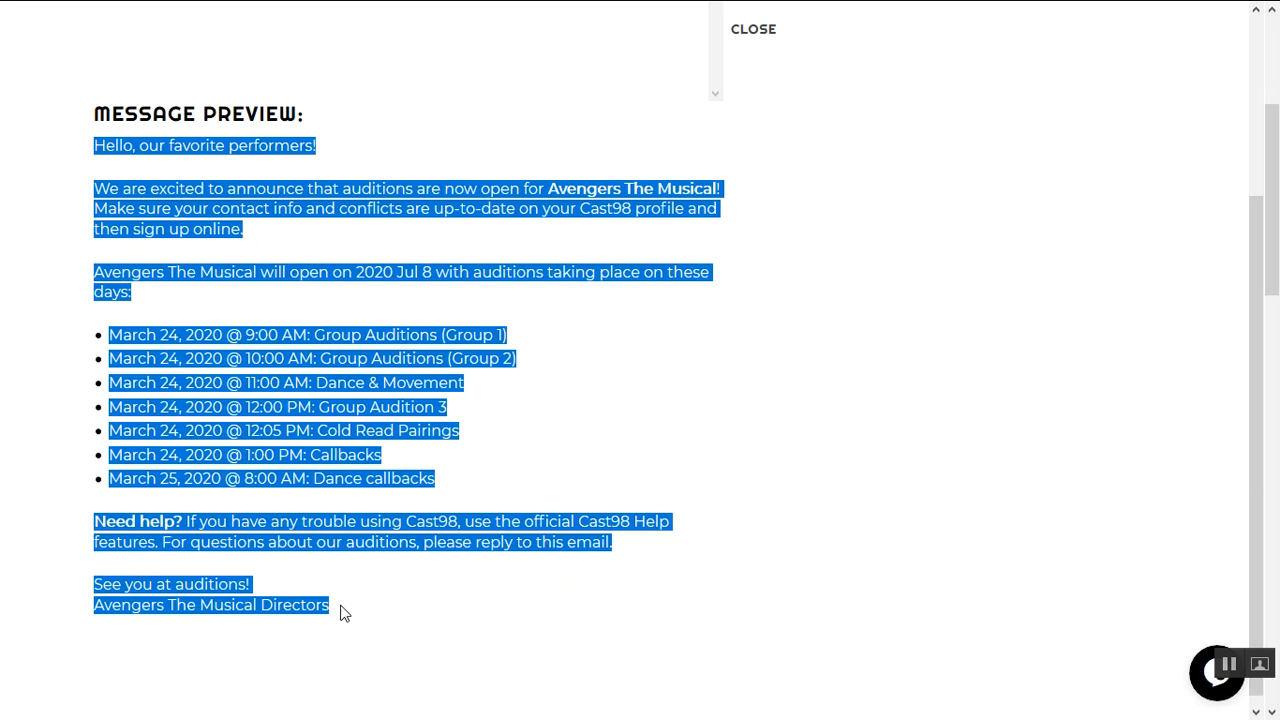
mouse_move(636, 170)
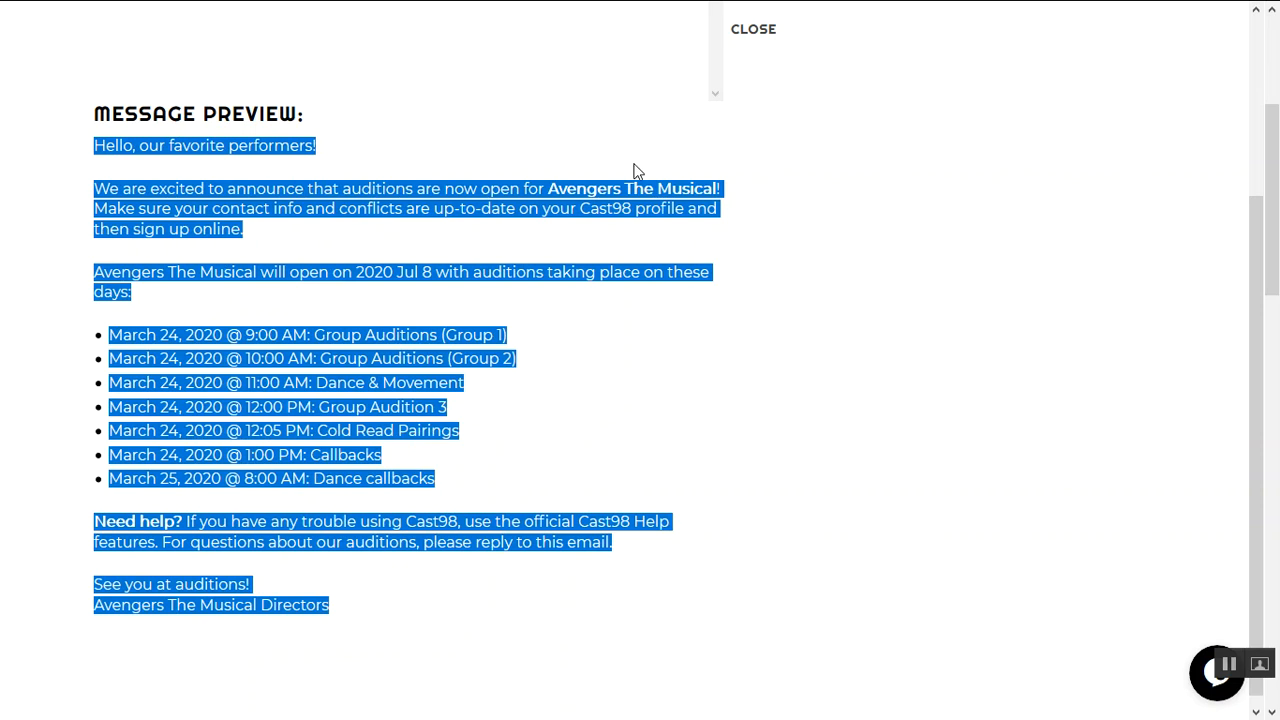
scroll(up, 3)
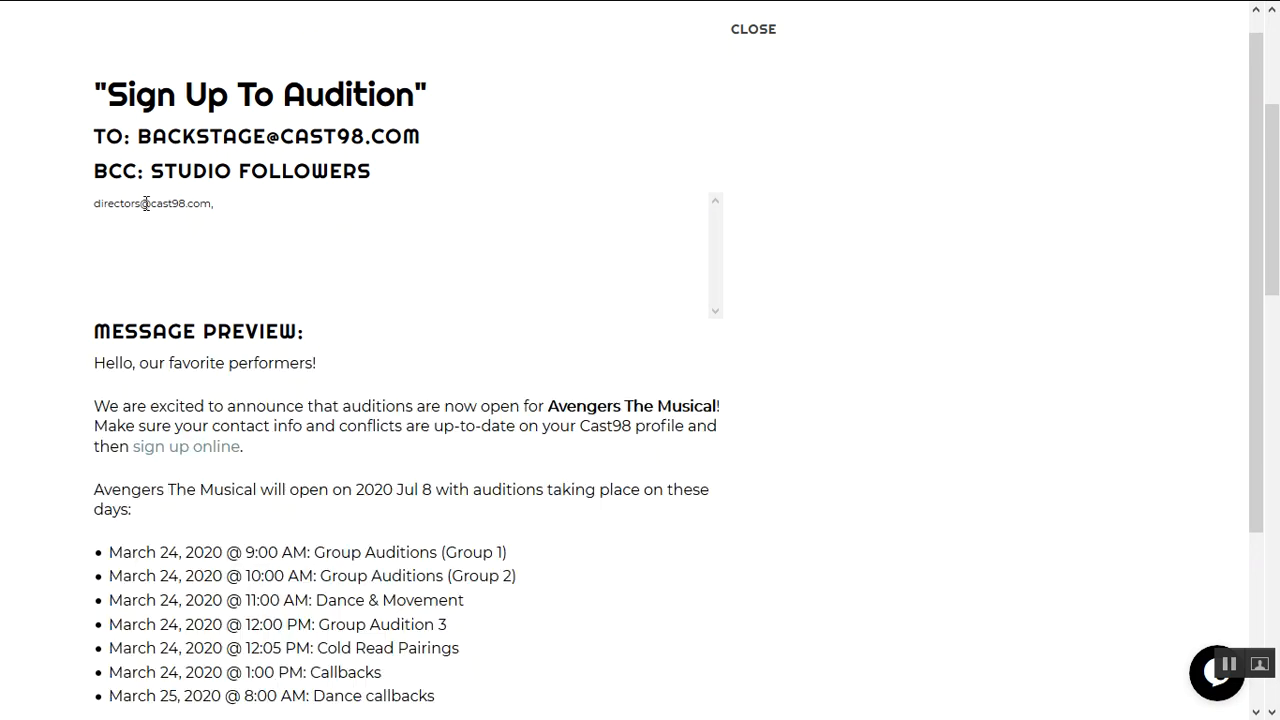
double_click(152, 204)
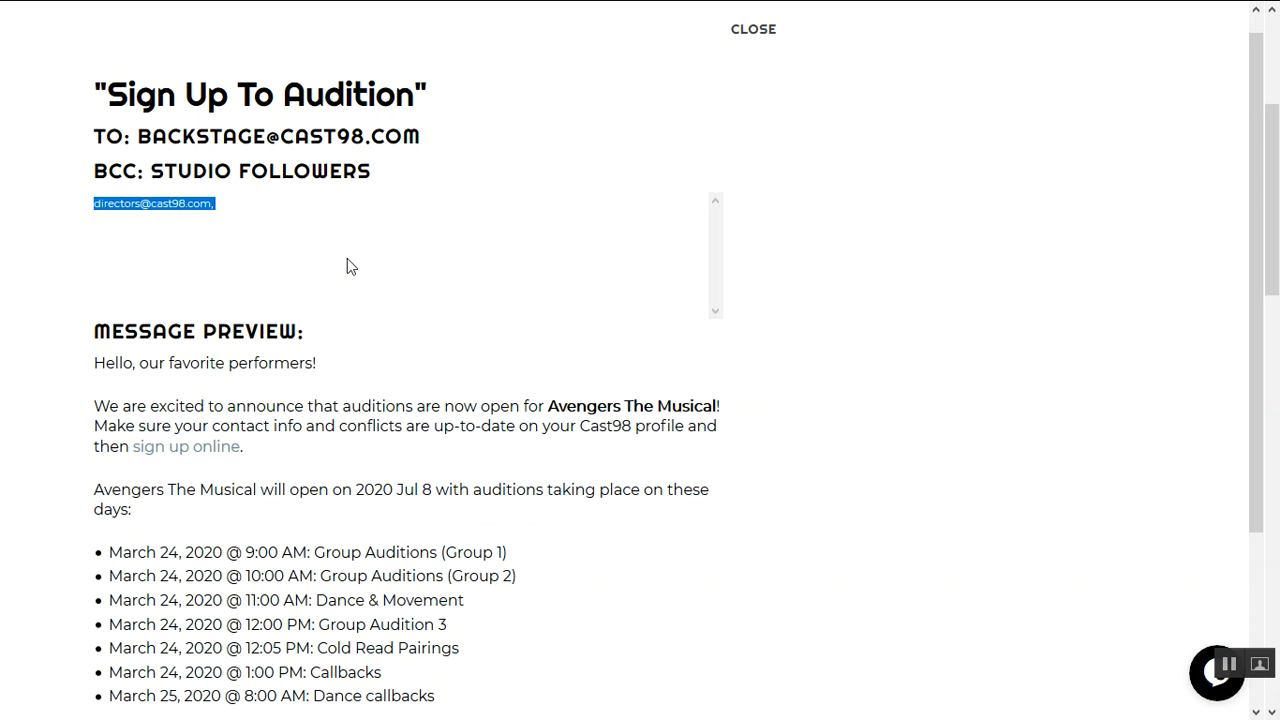
mouse_move(640, 166)
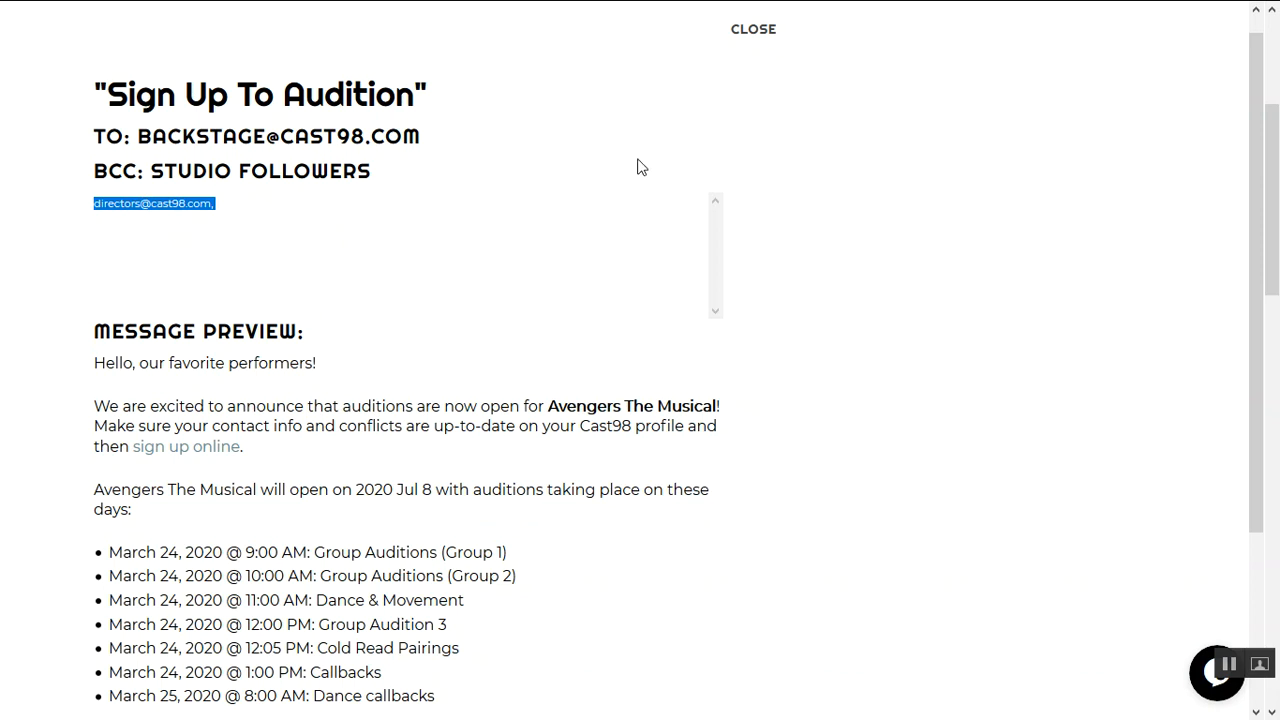
click(752, 30)
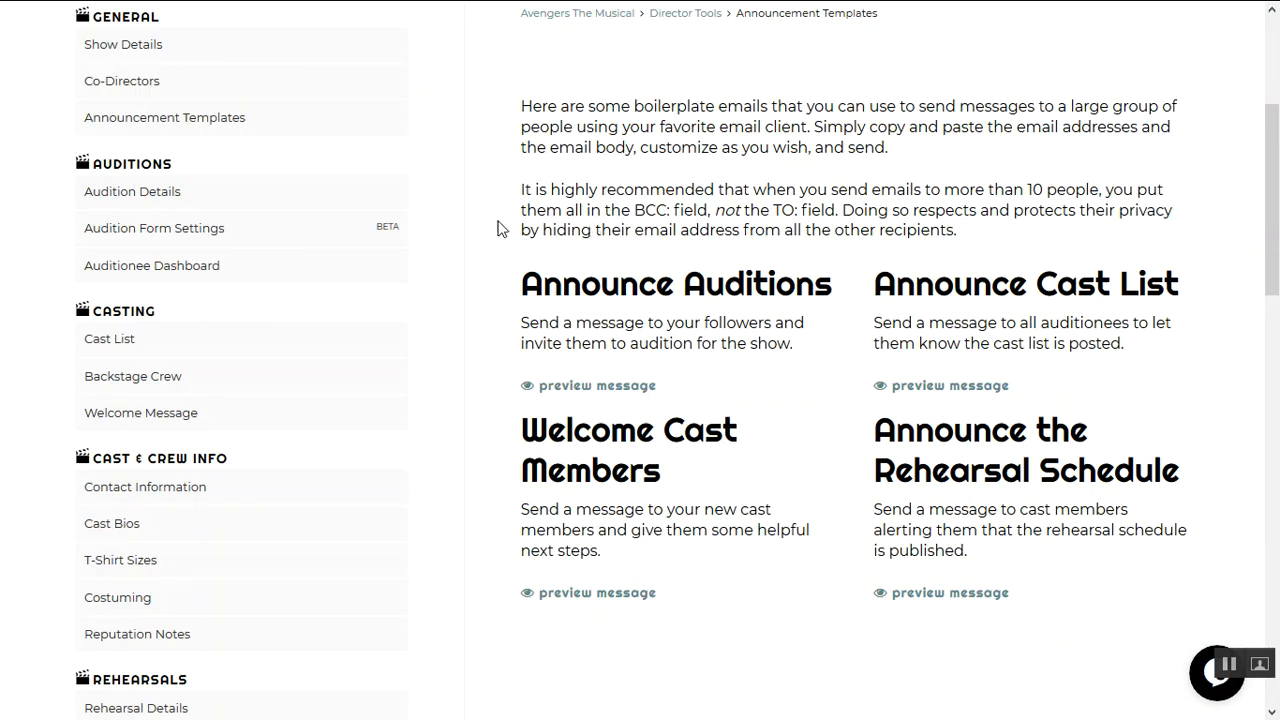
mouse_move(192, 192)
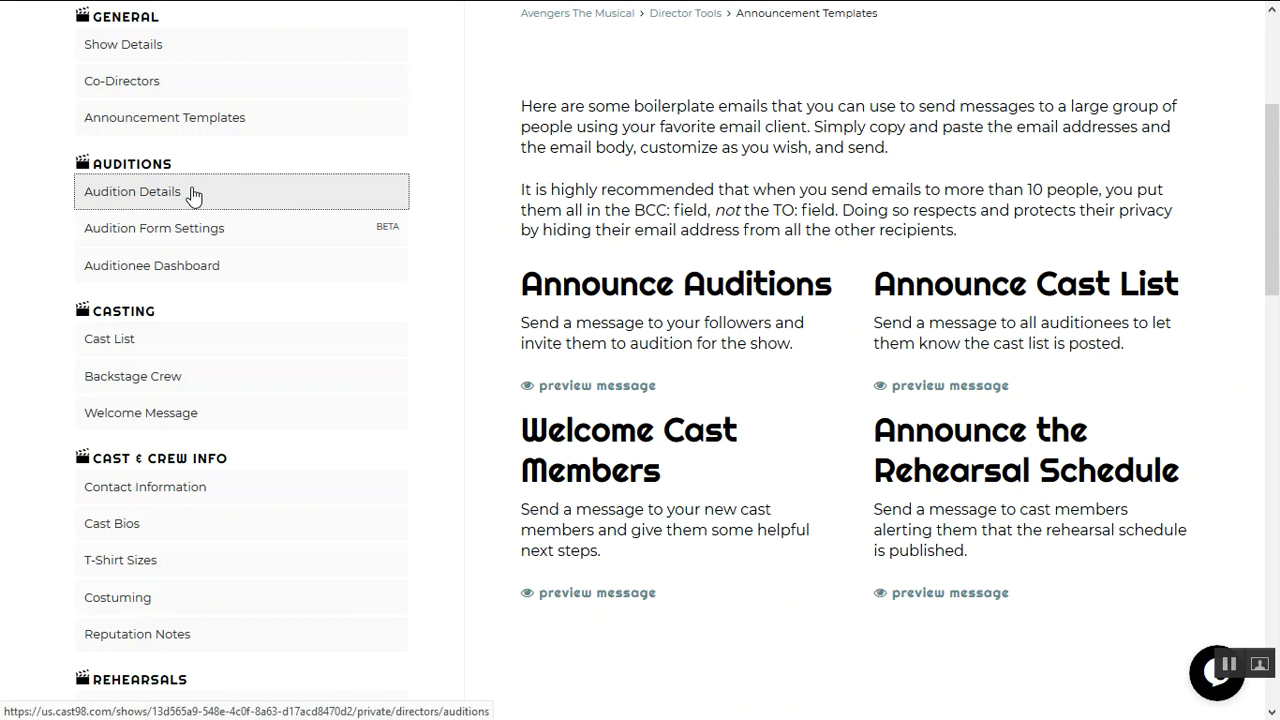
- Review Audition Details: About Auditions notes, venue and the audition time blocks
click(132, 192)
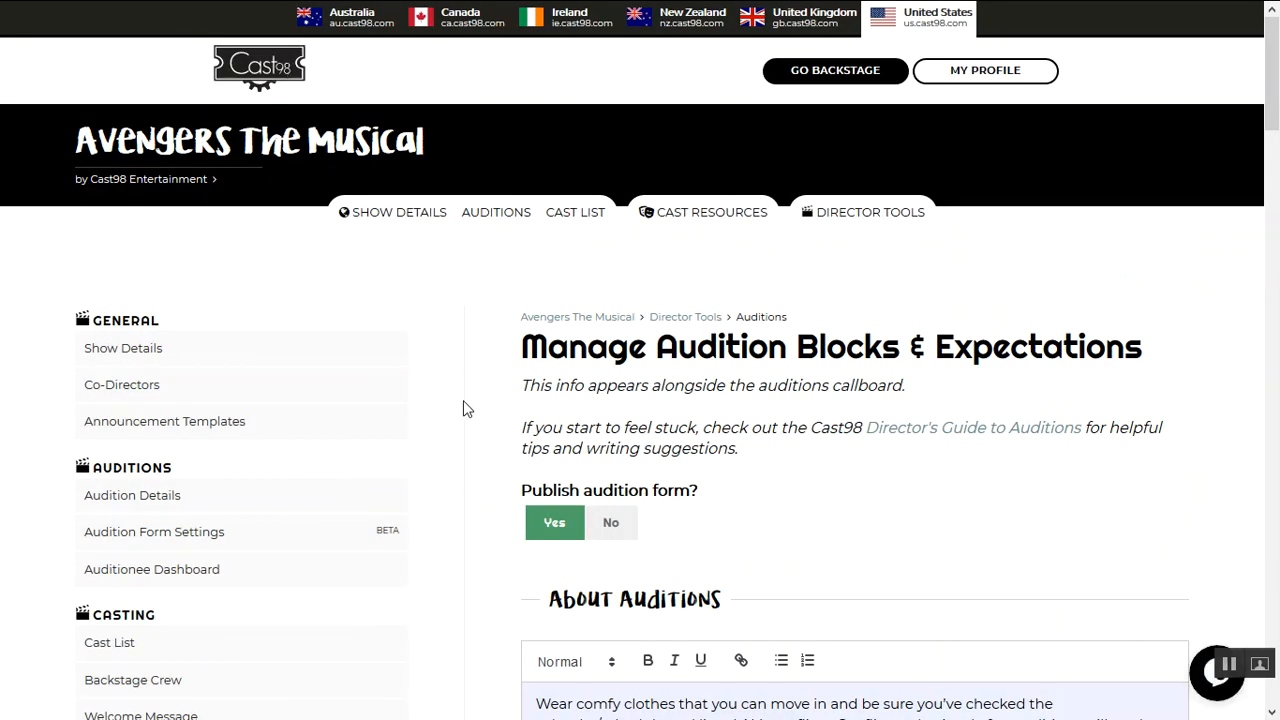
scroll(down, 3)
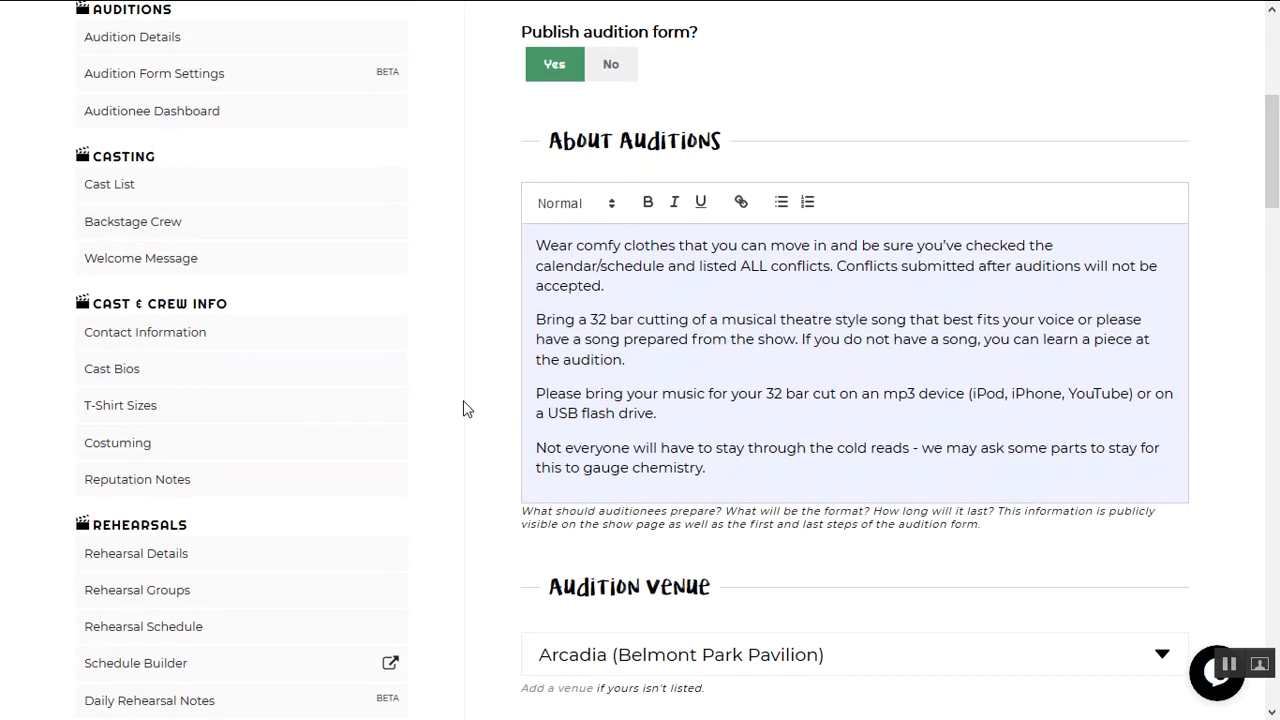
scroll(down, 3)
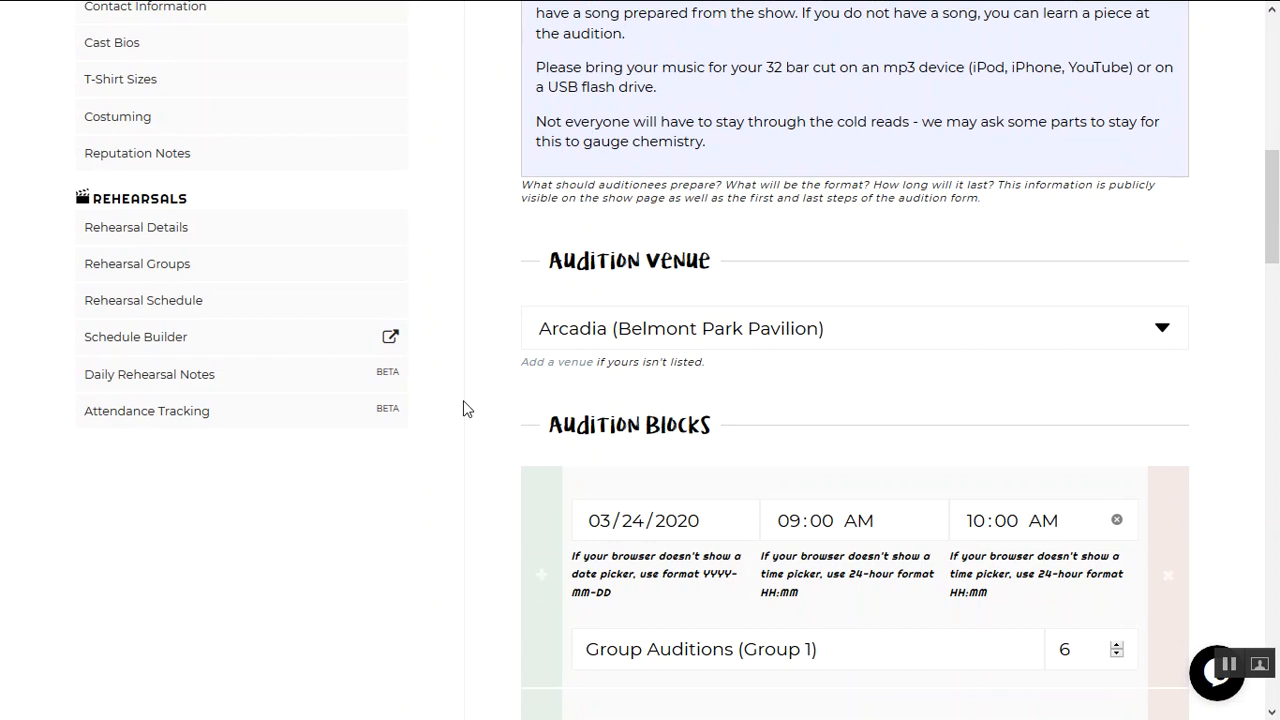
scroll(down, 3)
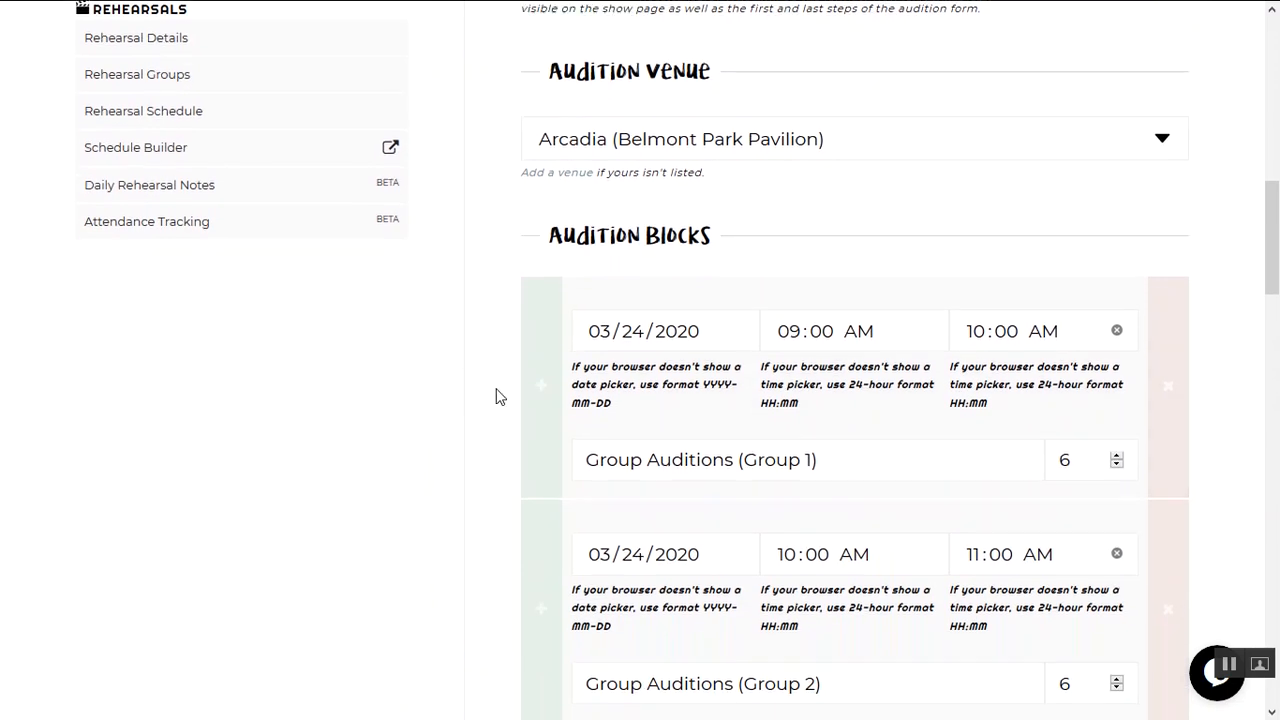
scroll(down, 3)
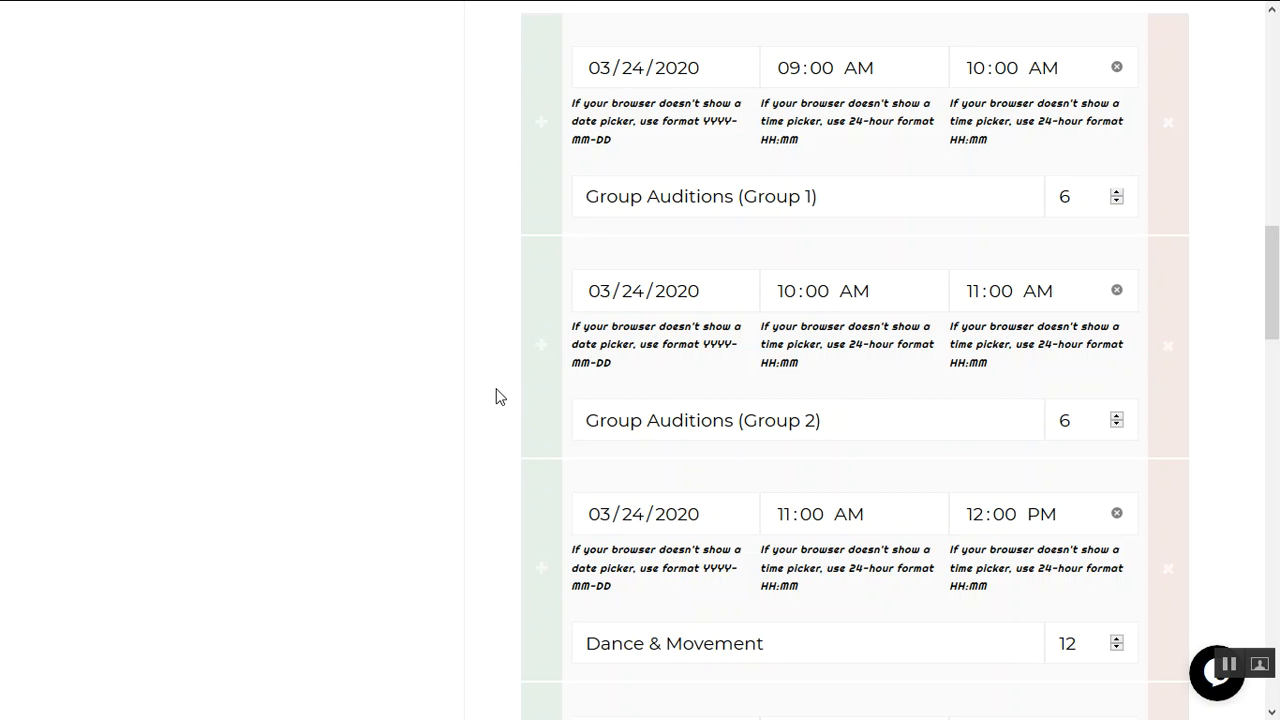
scroll(down, 3)
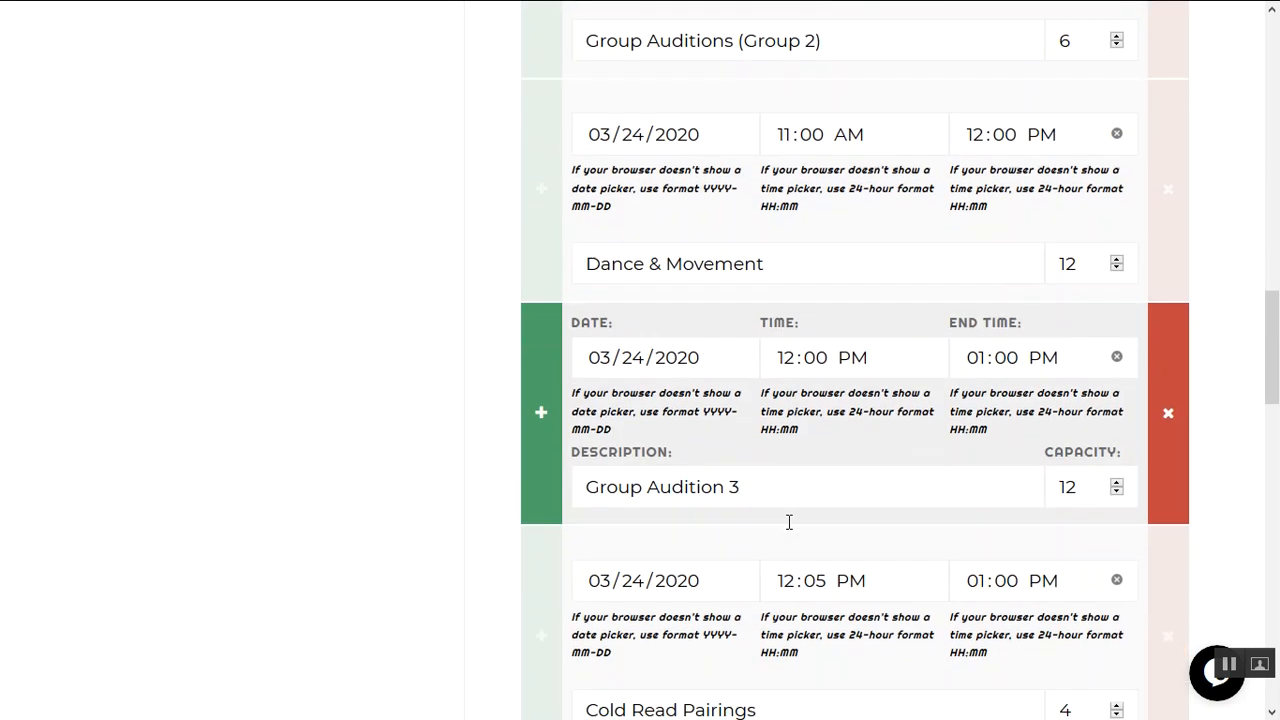
scroll(down, 3)
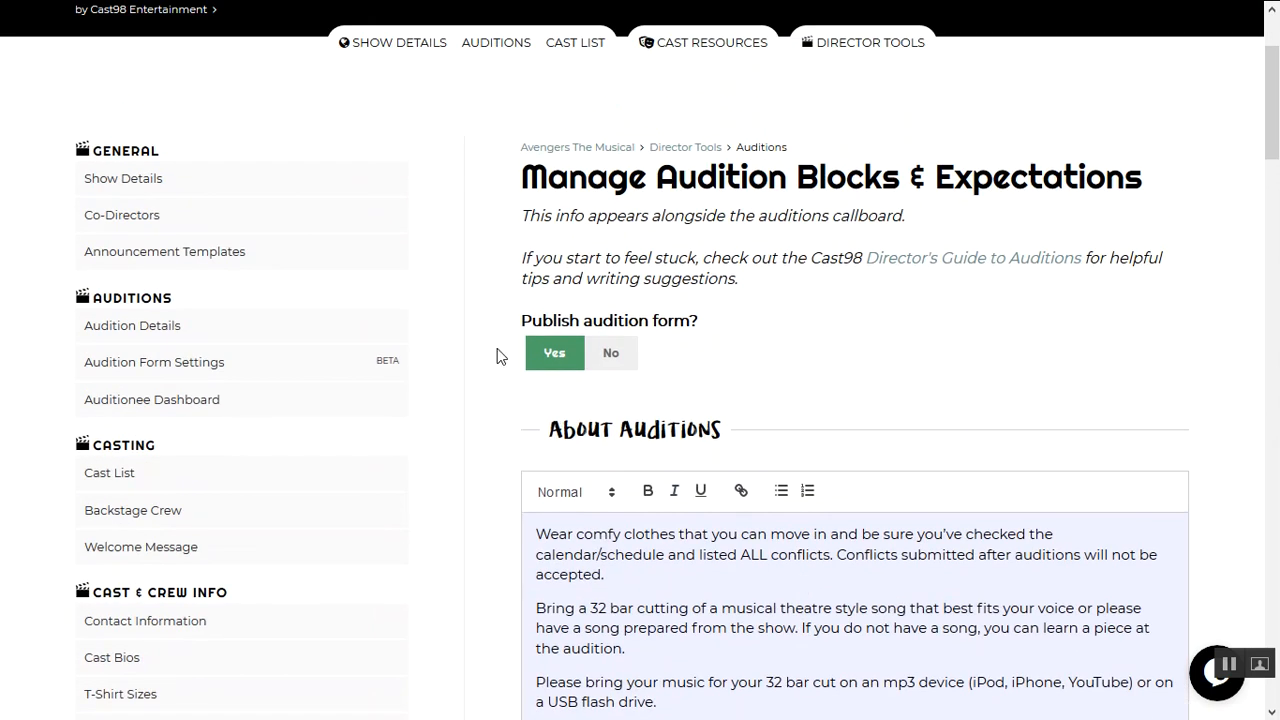
- In Audition Form Settings, tick 'Disable Film Credits' for the audition form
click(154, 362)
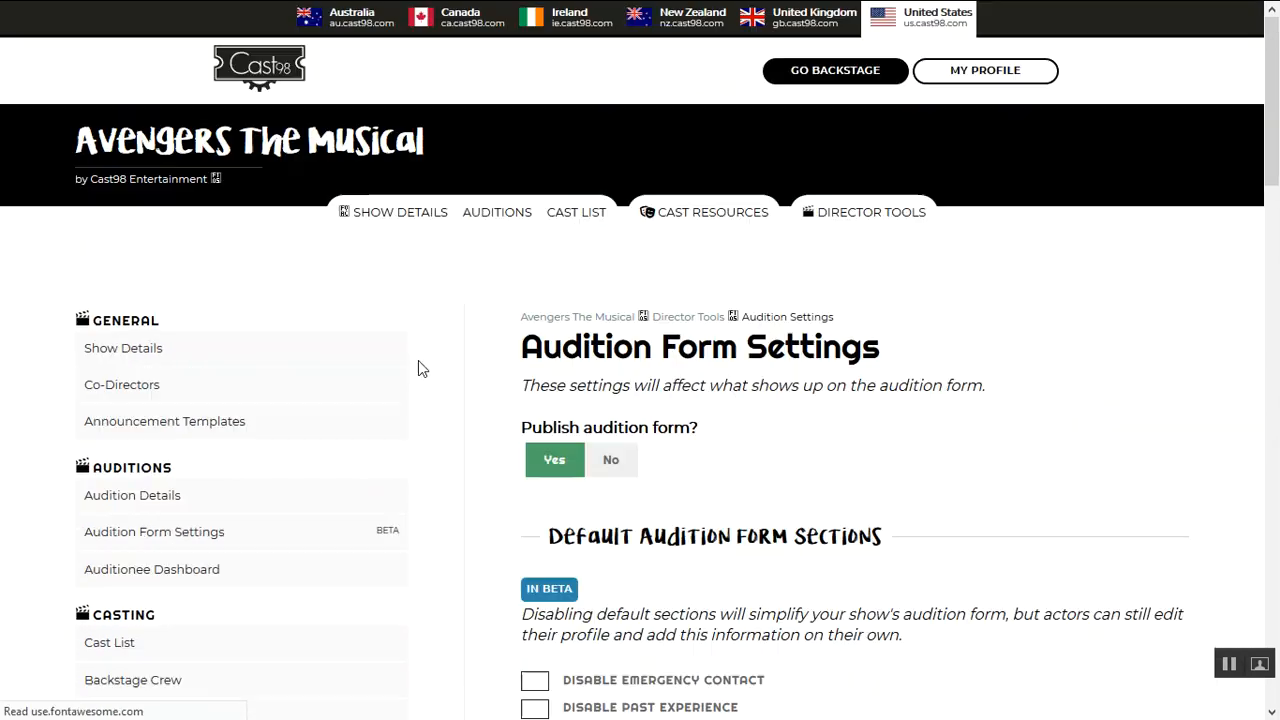
scroll(down, 3)
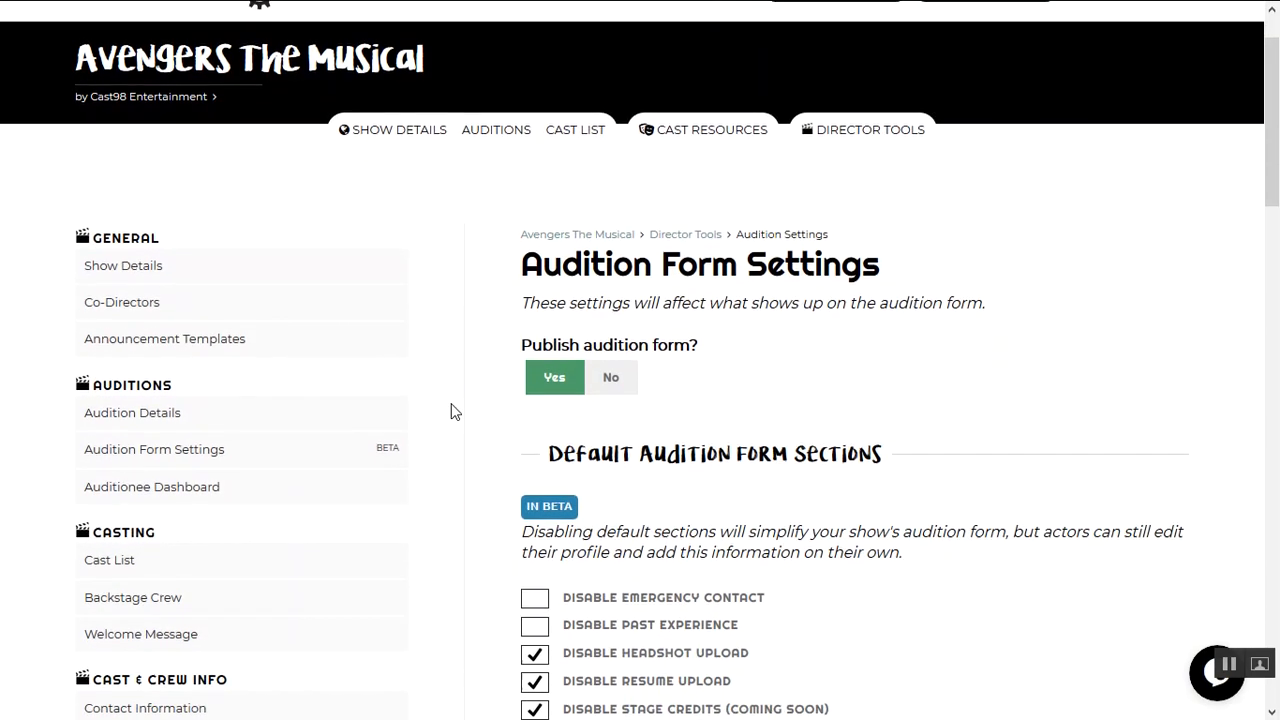
scroll(down, 3)
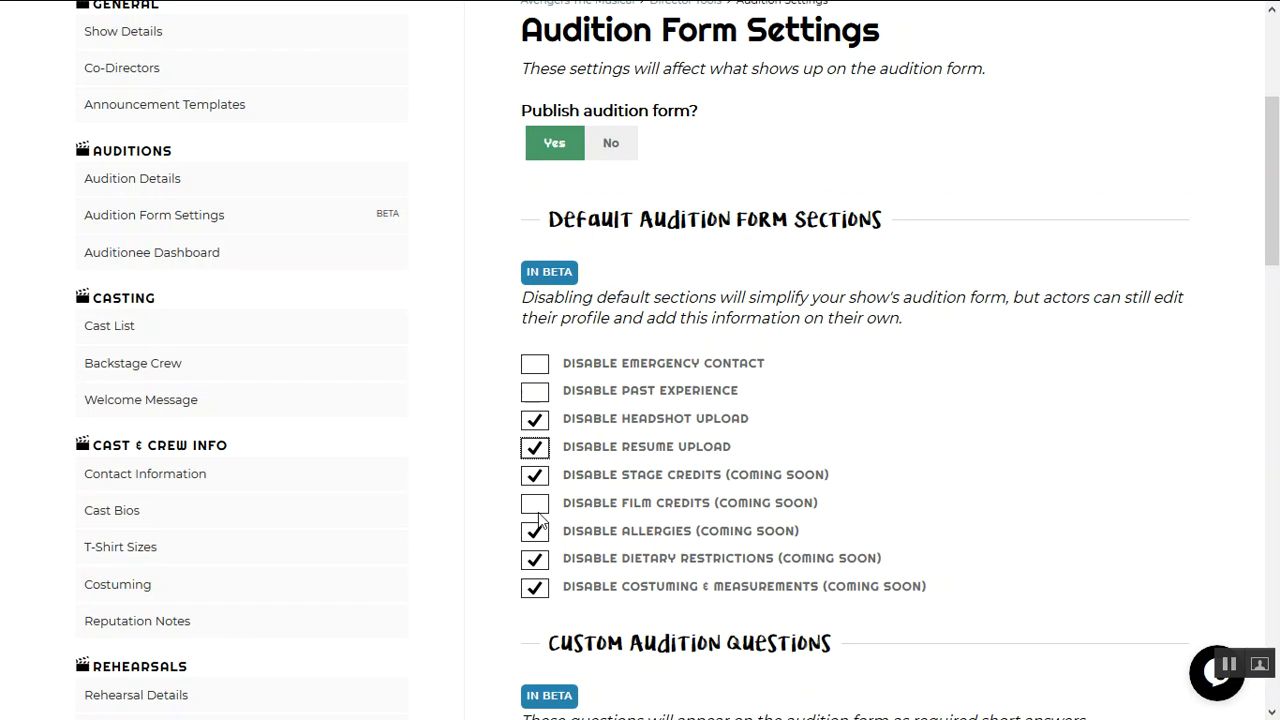
click(534, 504)
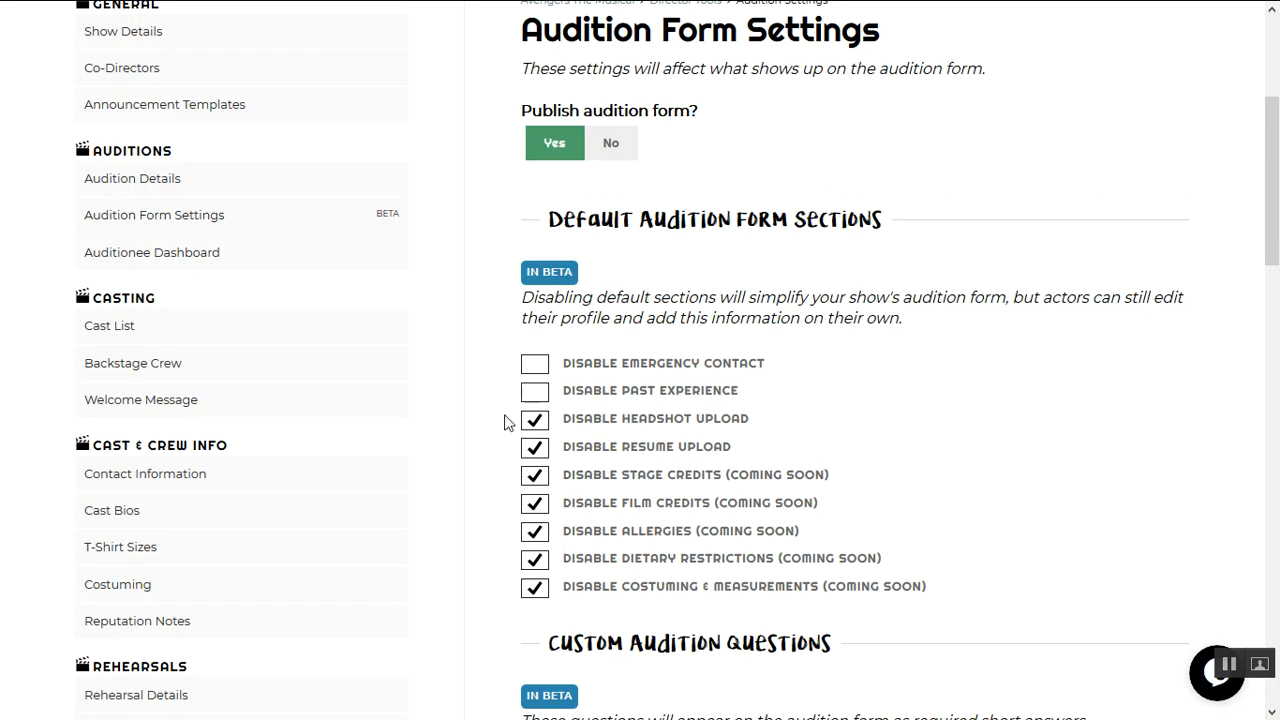
scroll(up, 3)
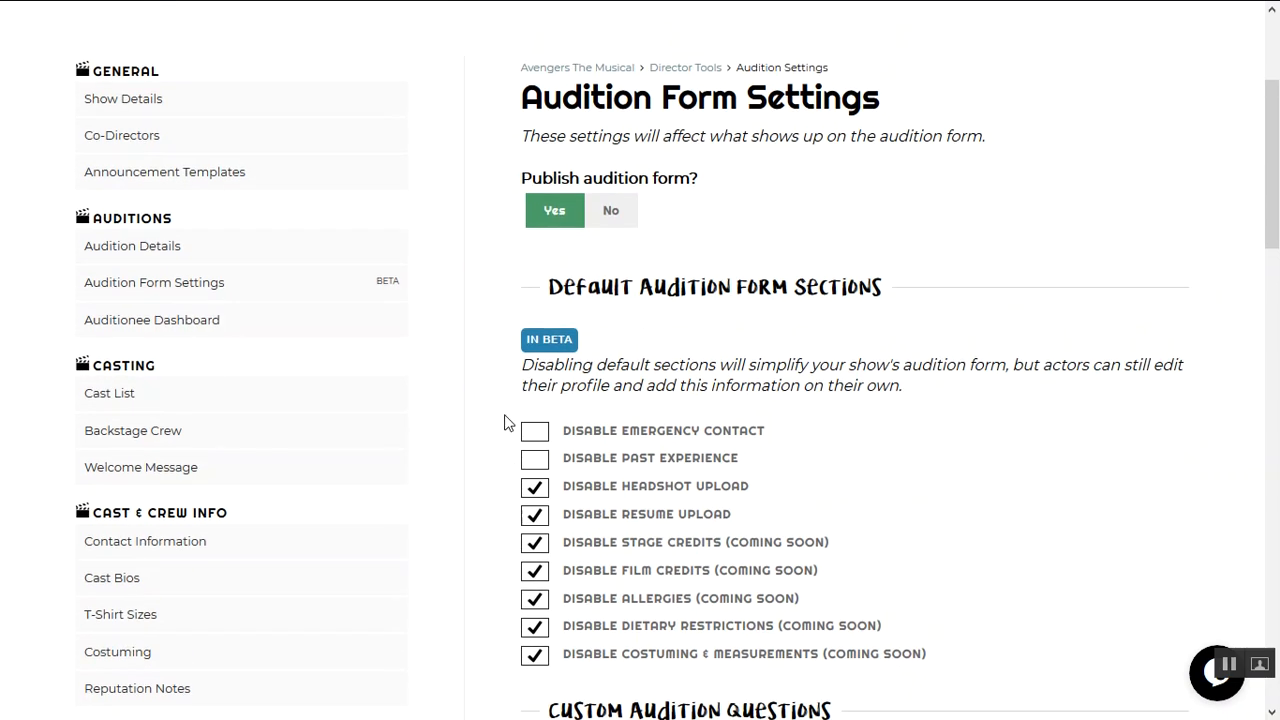
- Review the three custom audition questions further down the form settings
scroll(down, 3)
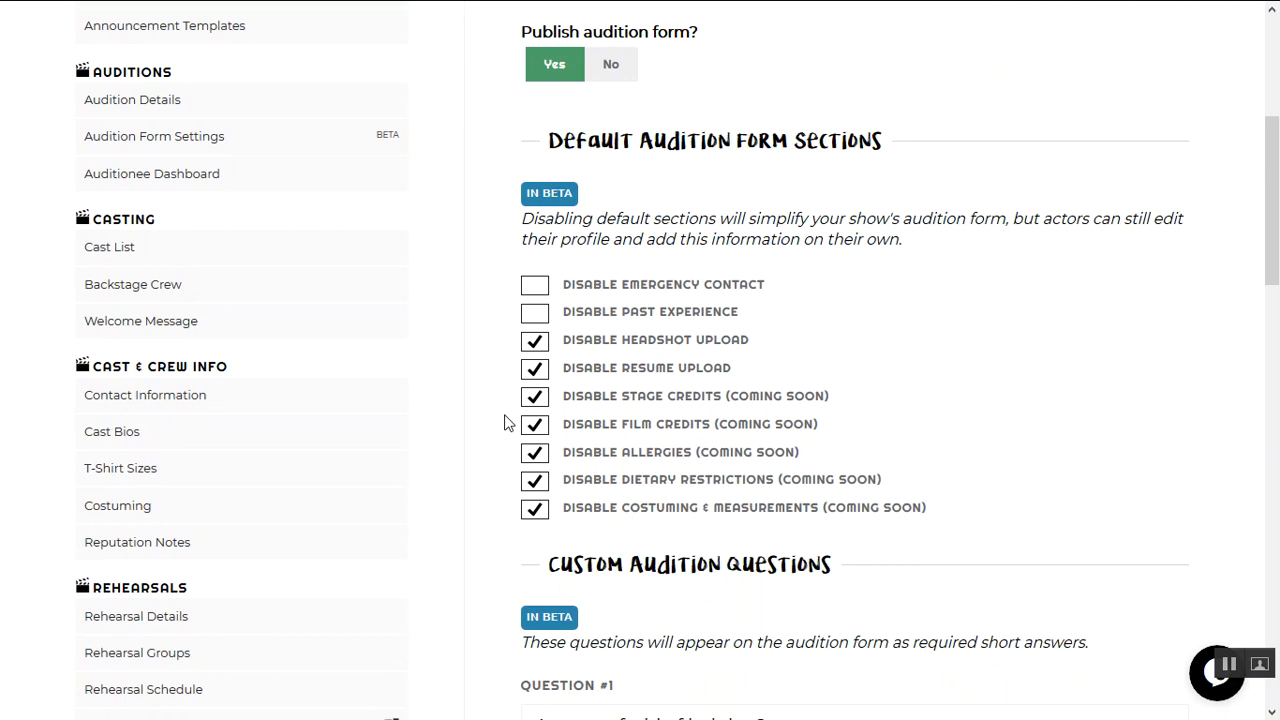
scroll(down, 3)
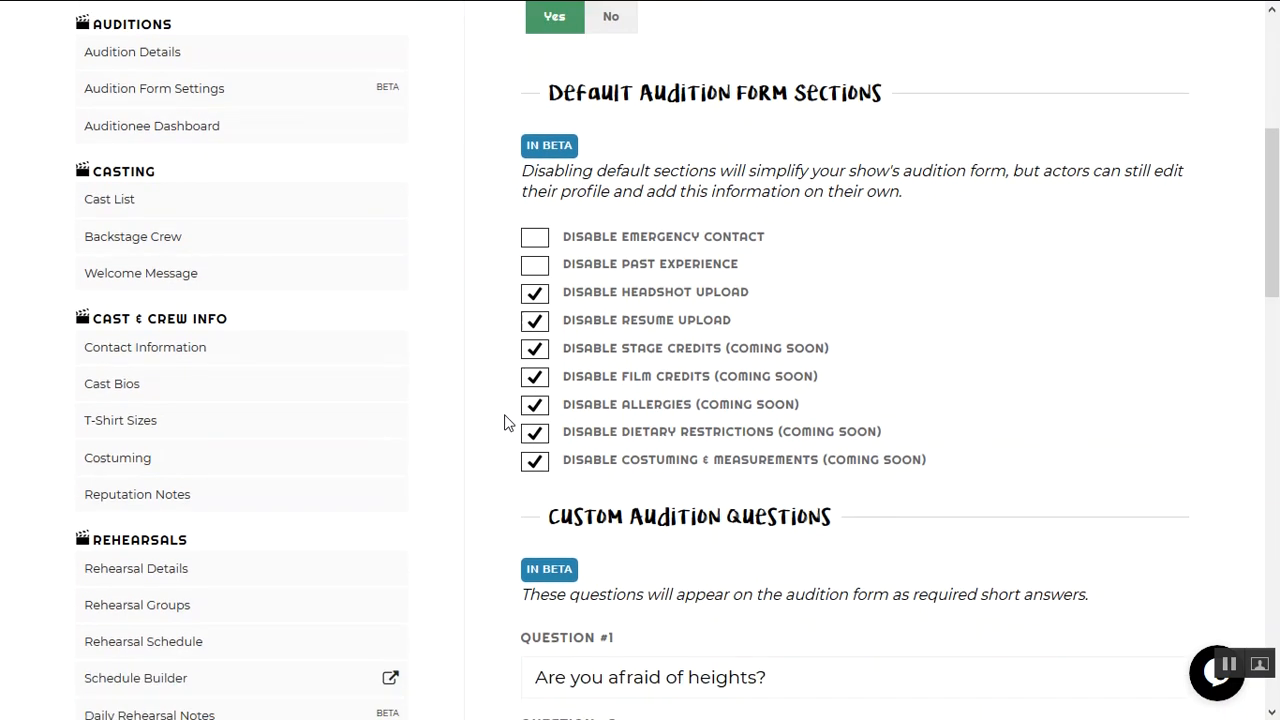
scroll(down, 3)
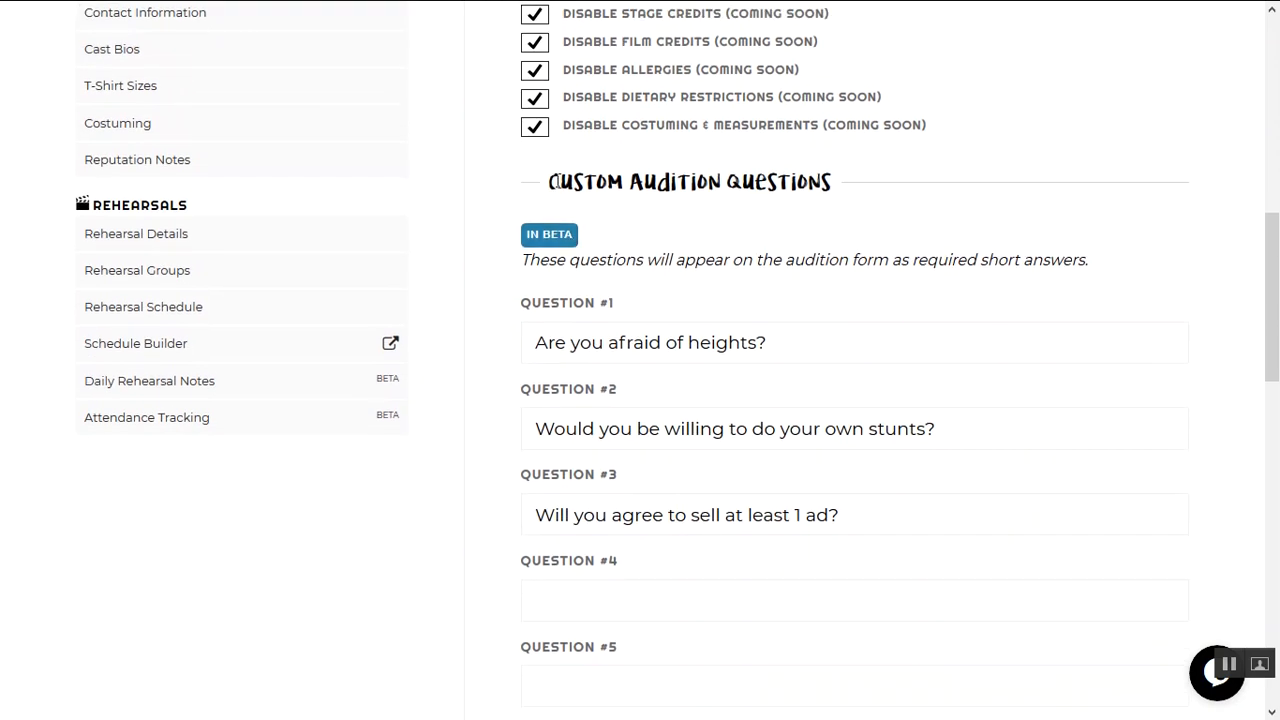
scroll(down, 3)
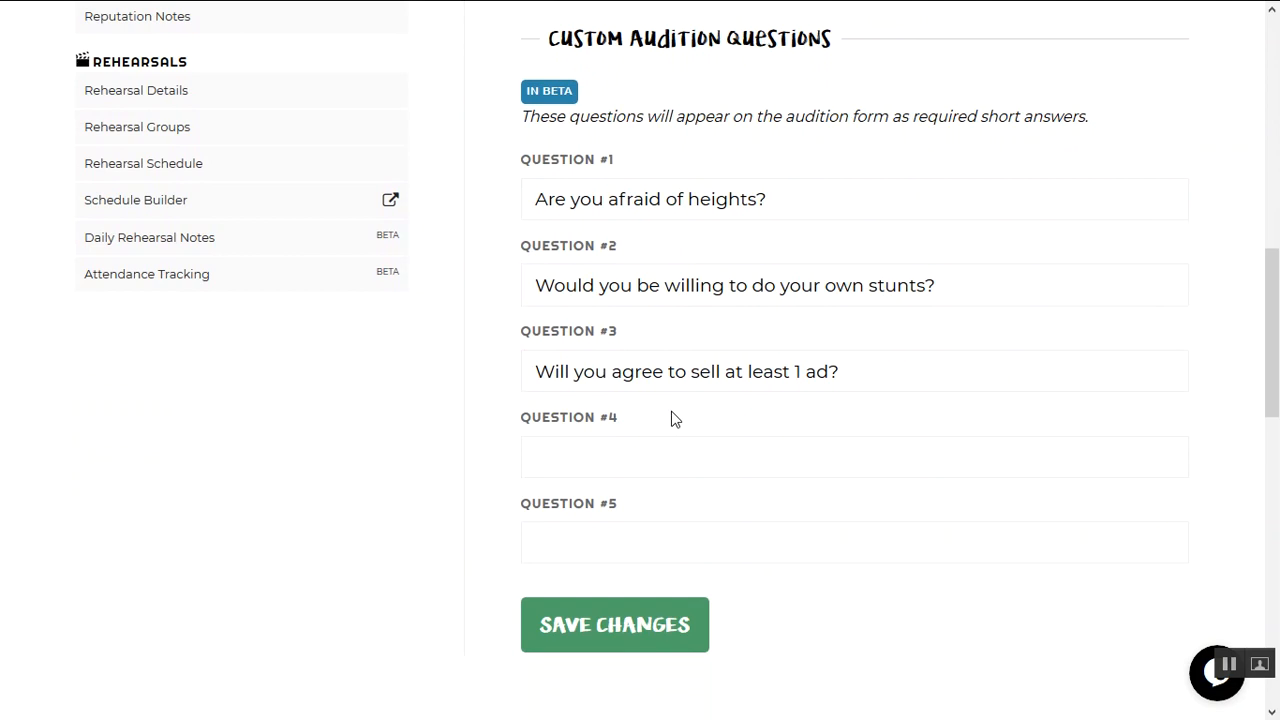
scroll(up, 3)
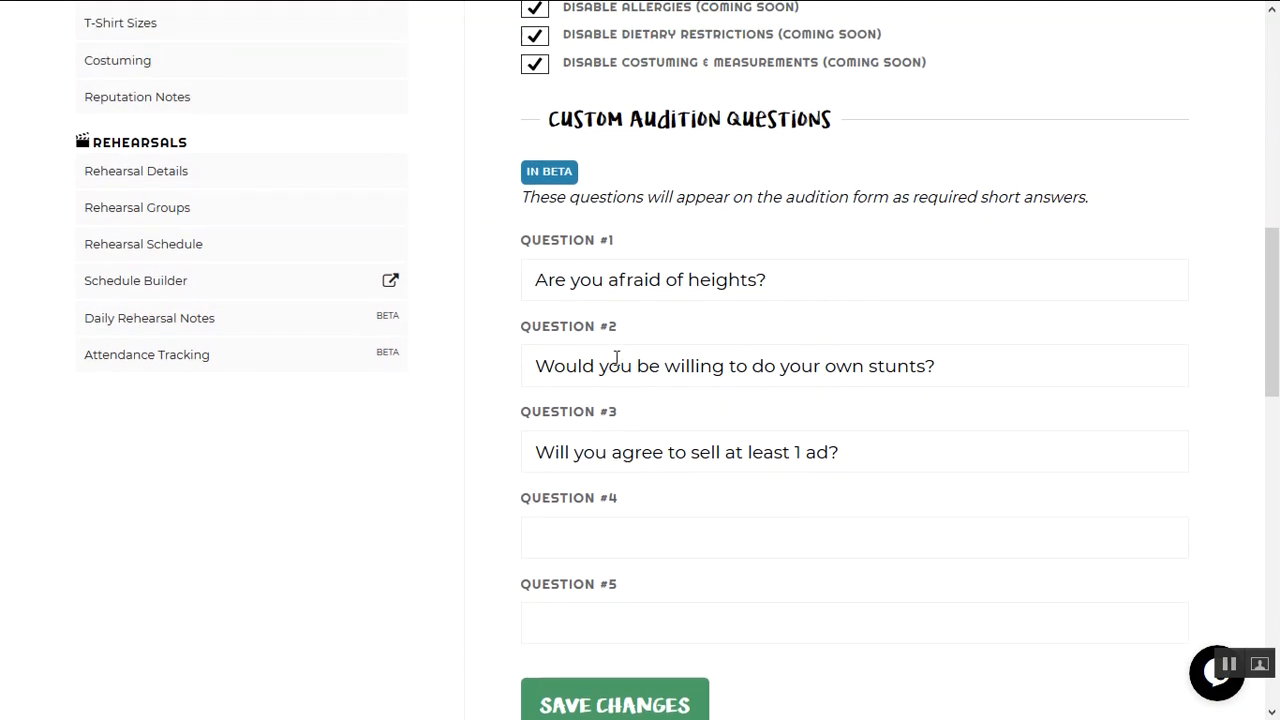
mouse_move(436, 462)
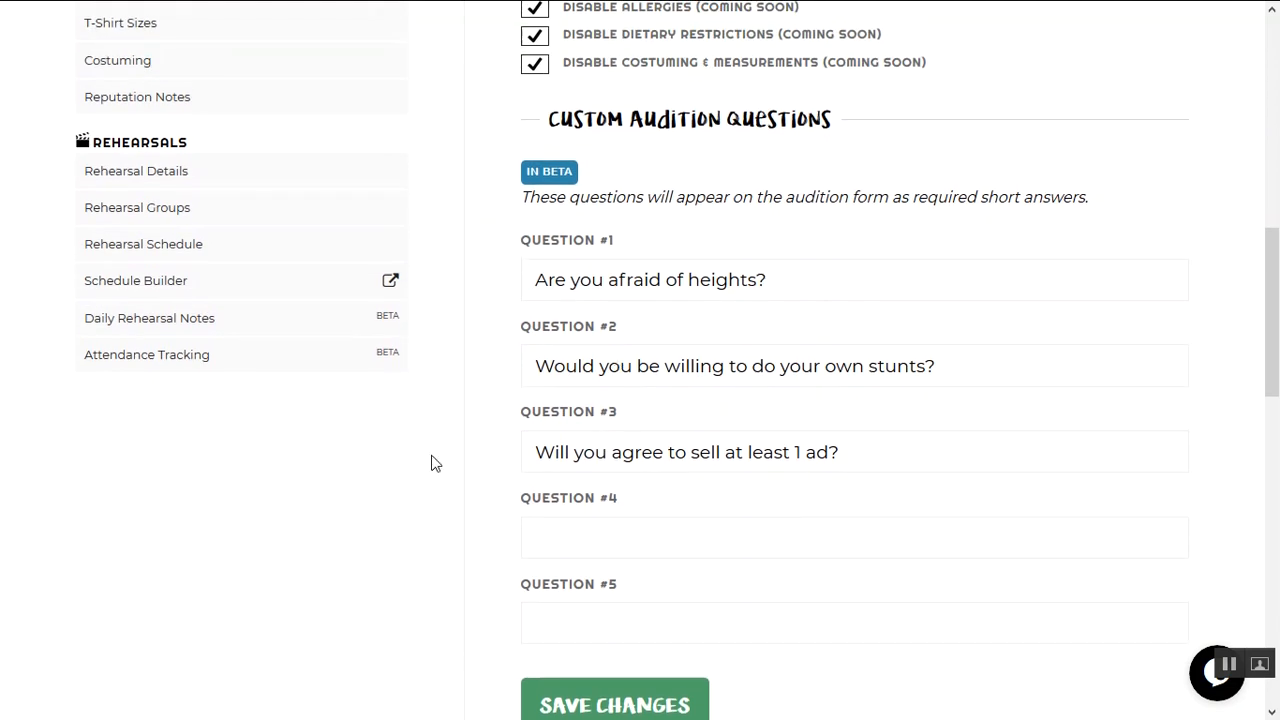
scroll(up, 3)
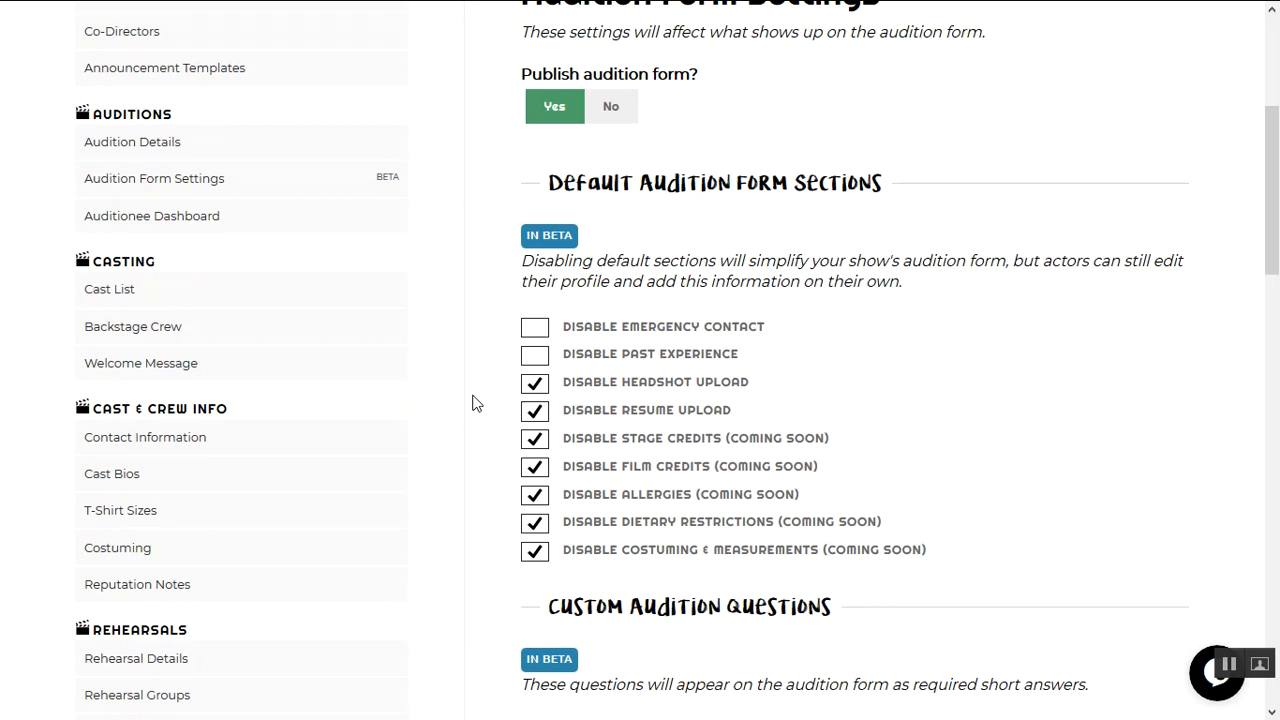
scroll(up, 3)
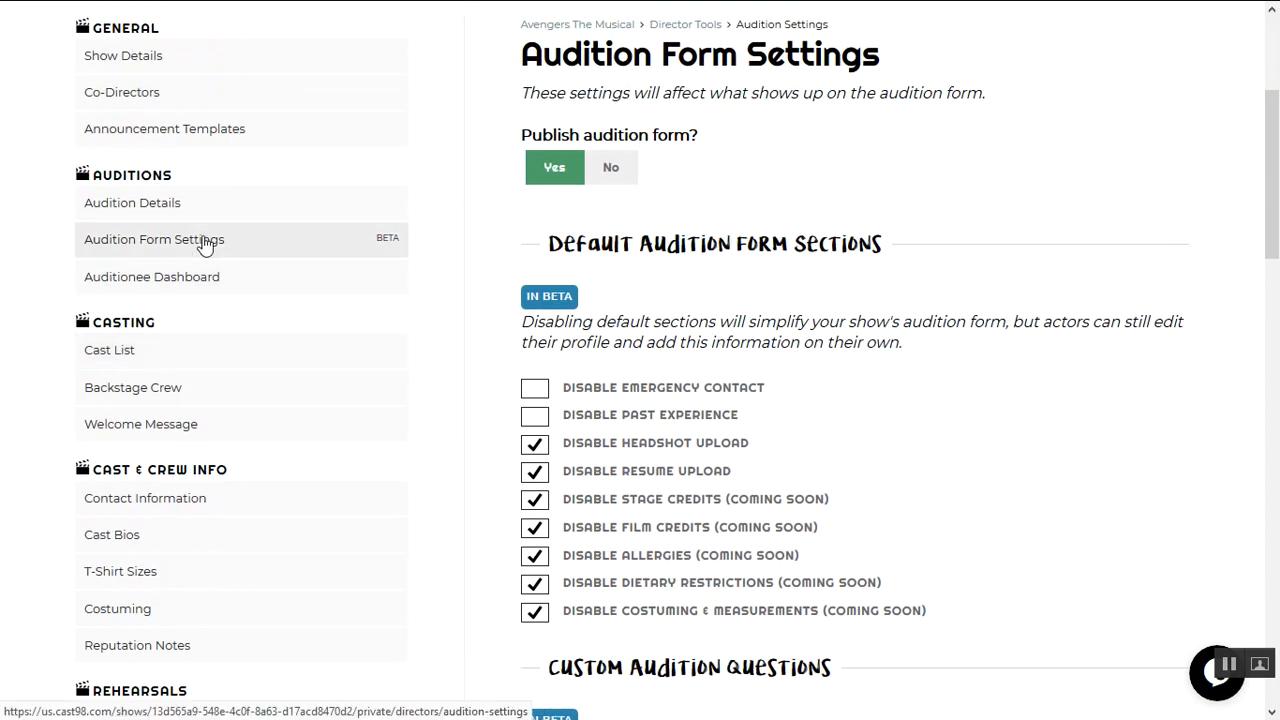
click(152, 276)
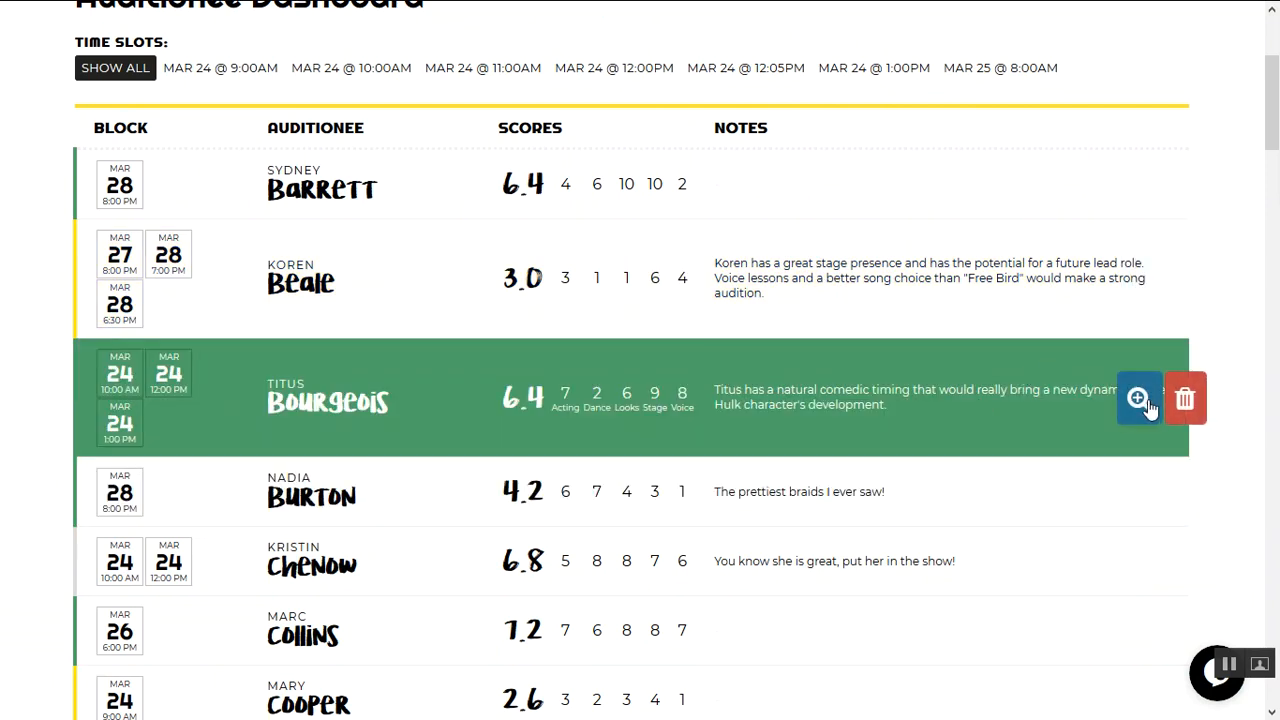
click(1140, 398)
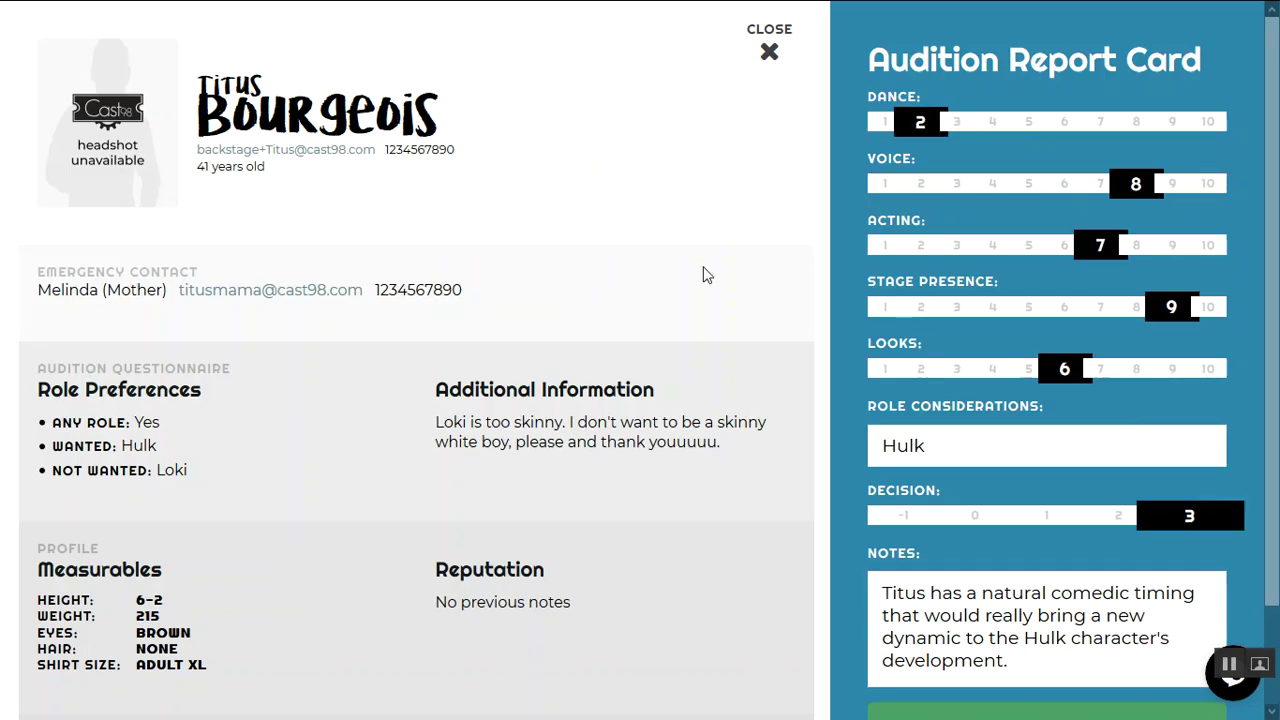
click(768, 52)
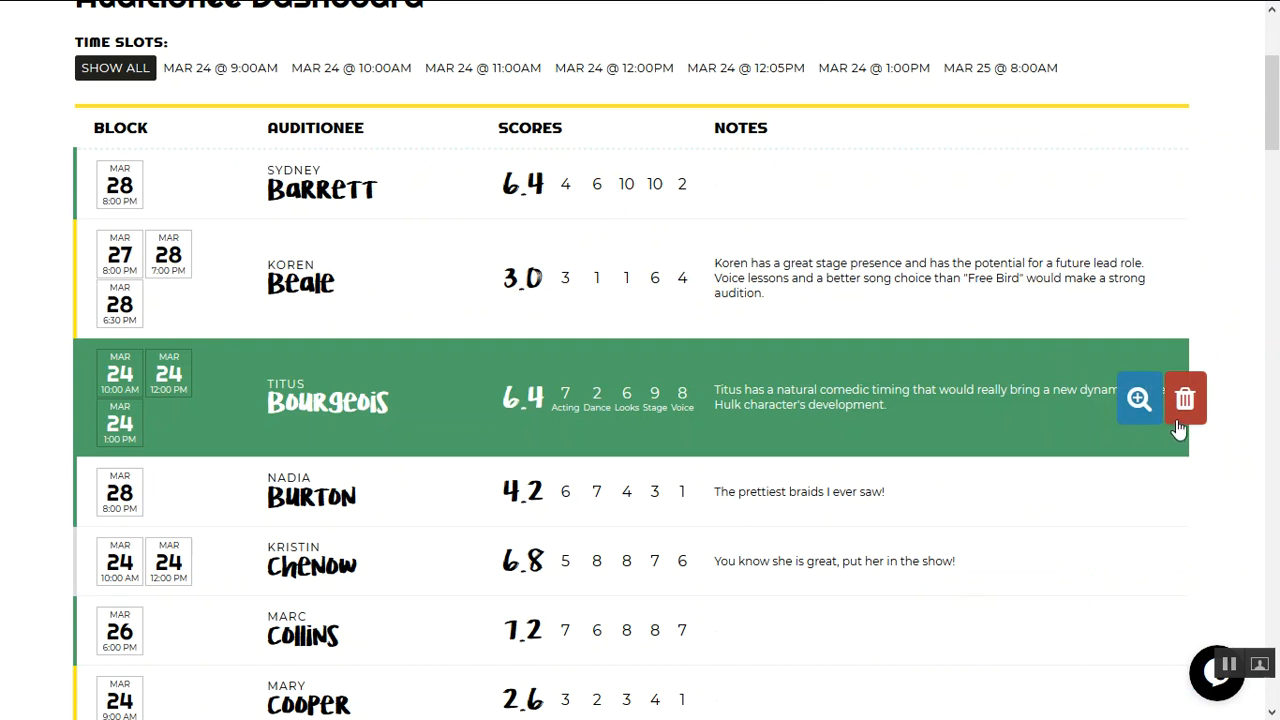
click(1138, 398)
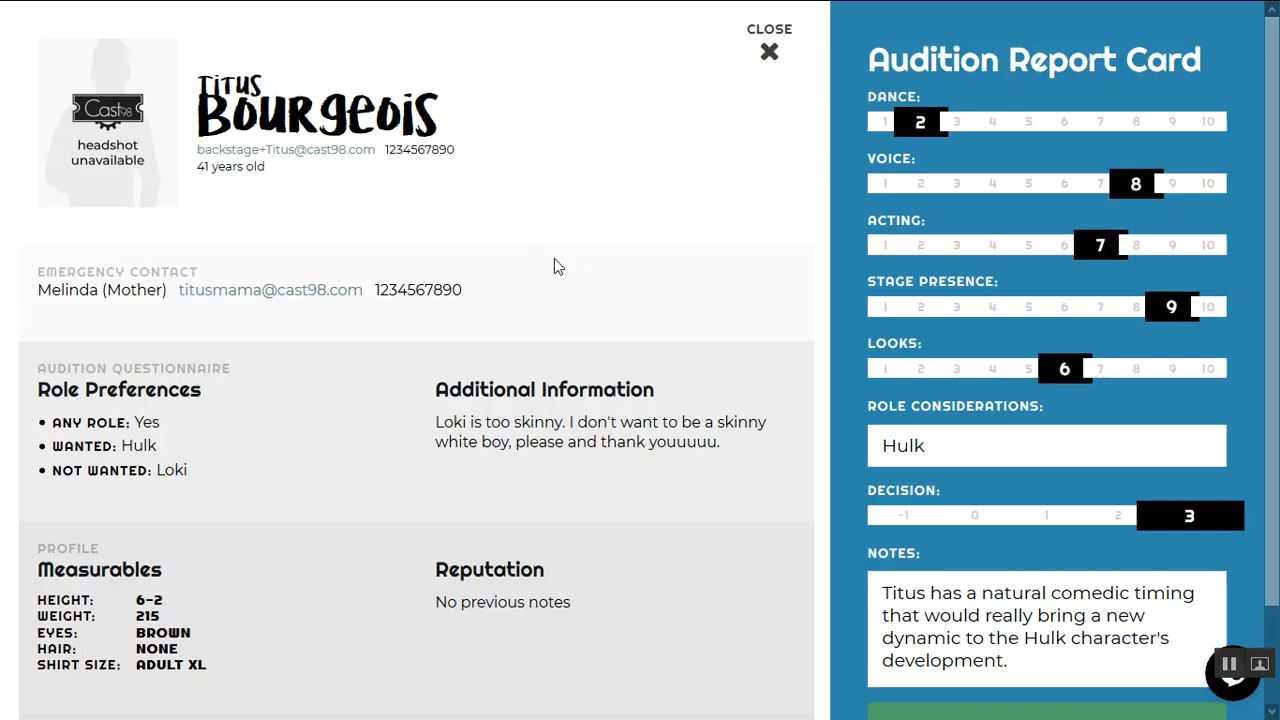
mouse_move(724, 302)
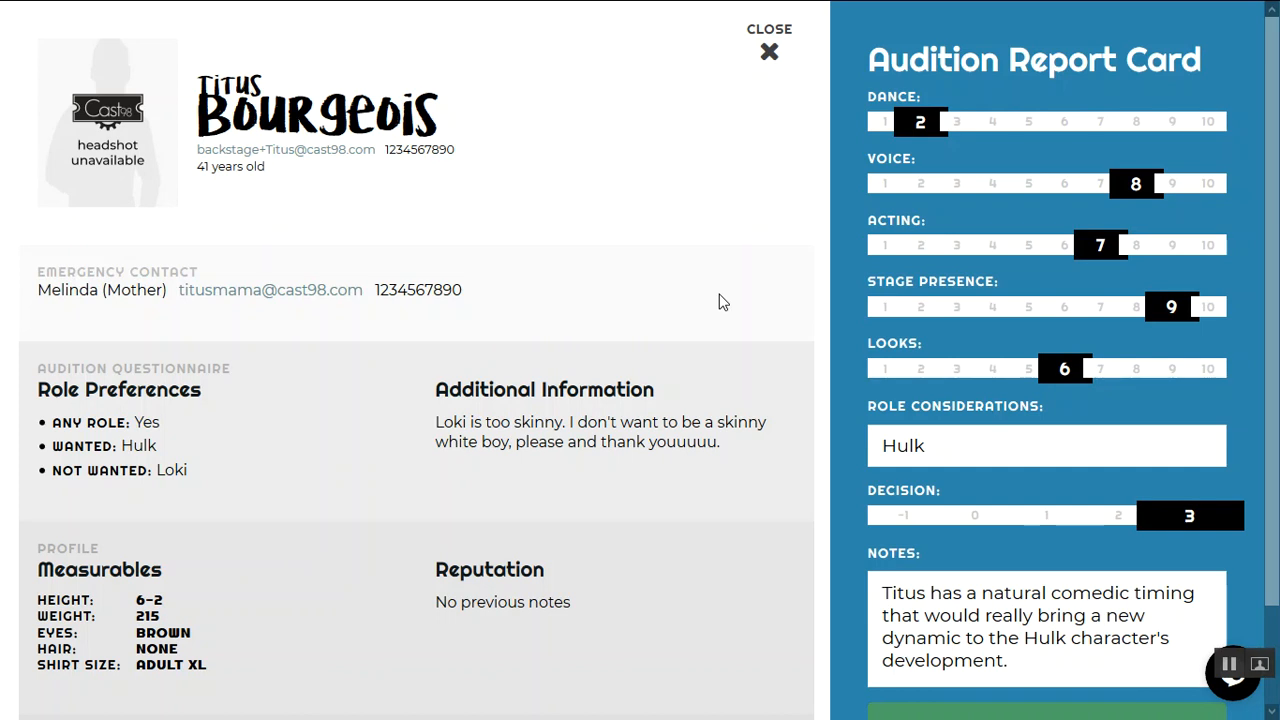
- Review Titus's experience and his submitted and profile conflict dates
scroll(down, 3)
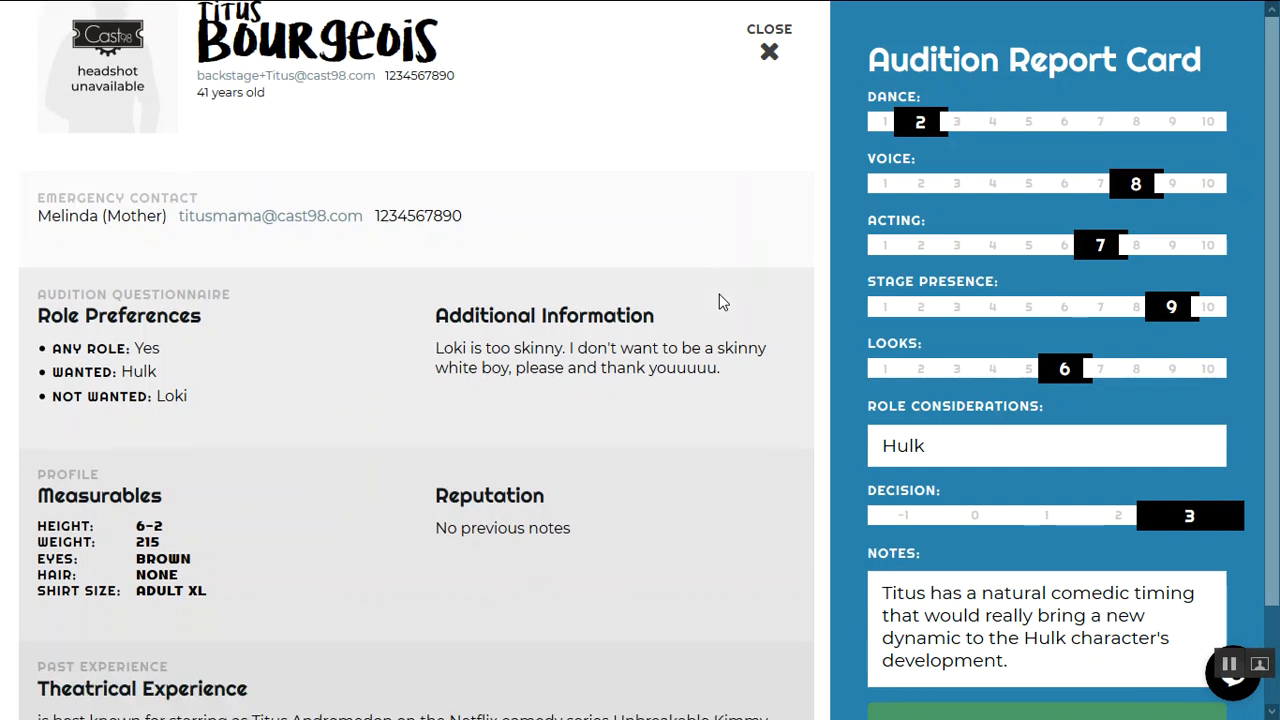
scroll(down, 3)
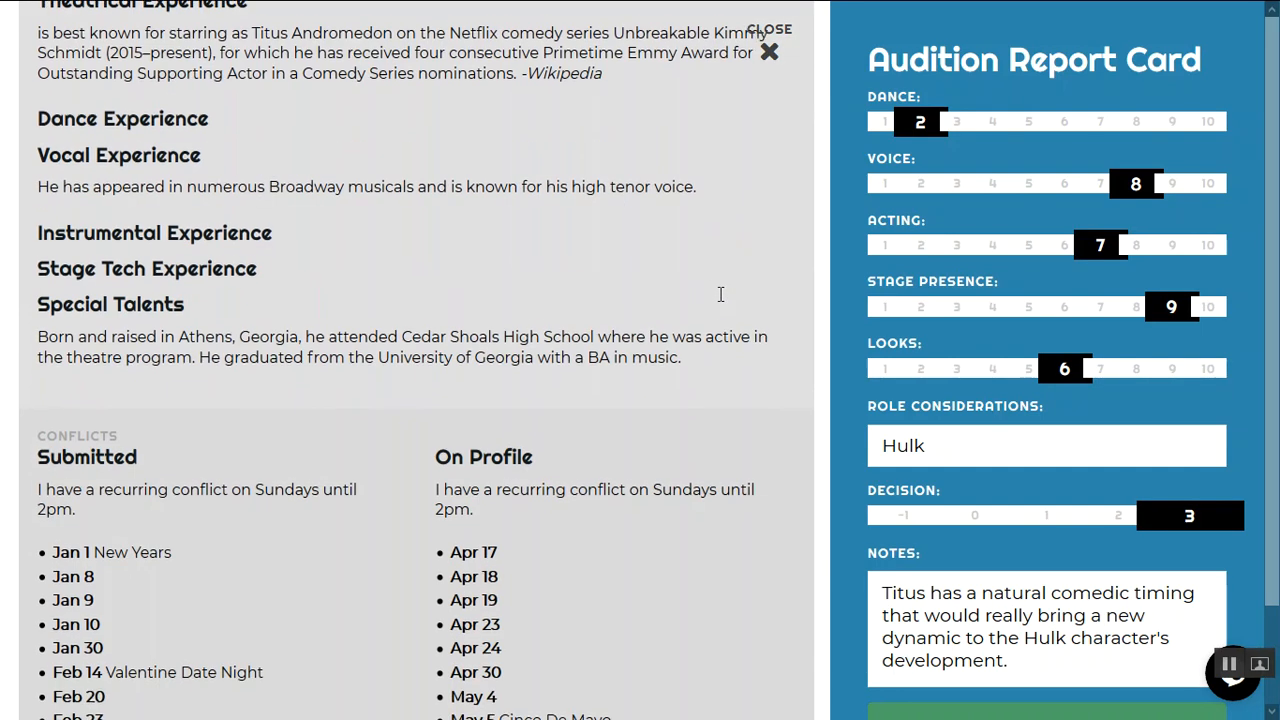
scroll(down, 3)
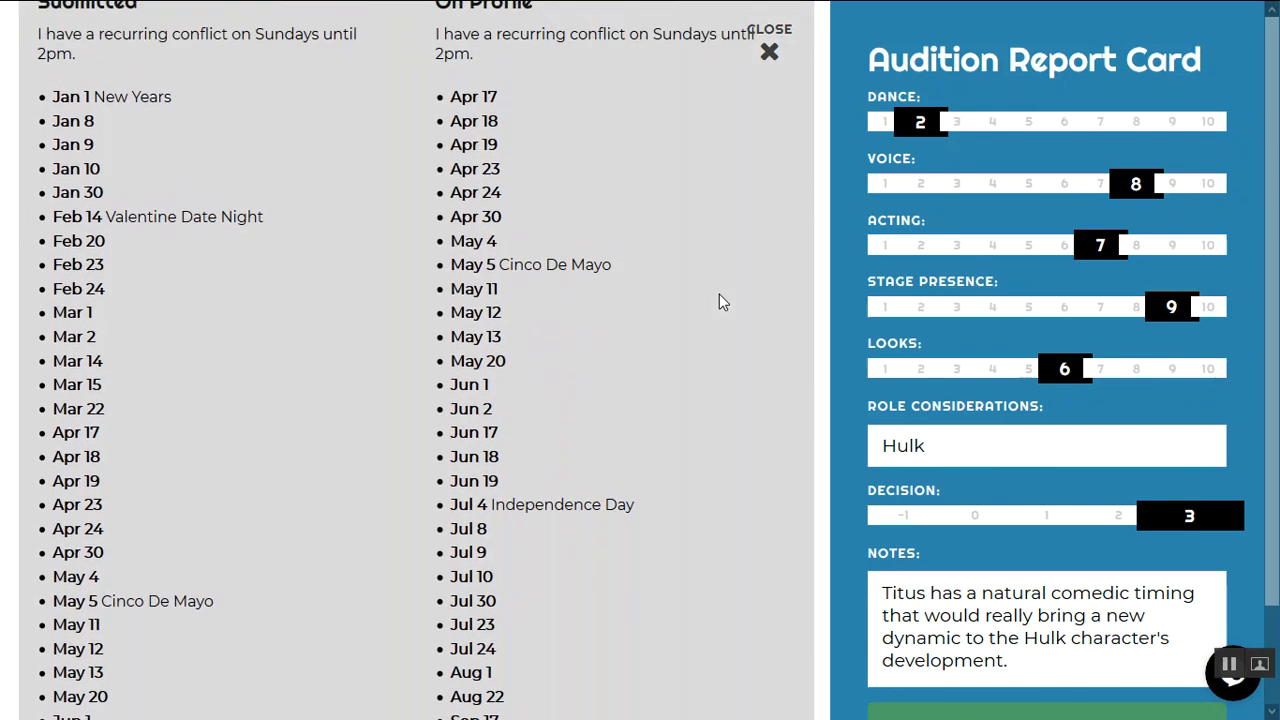
scroll(up, 3)
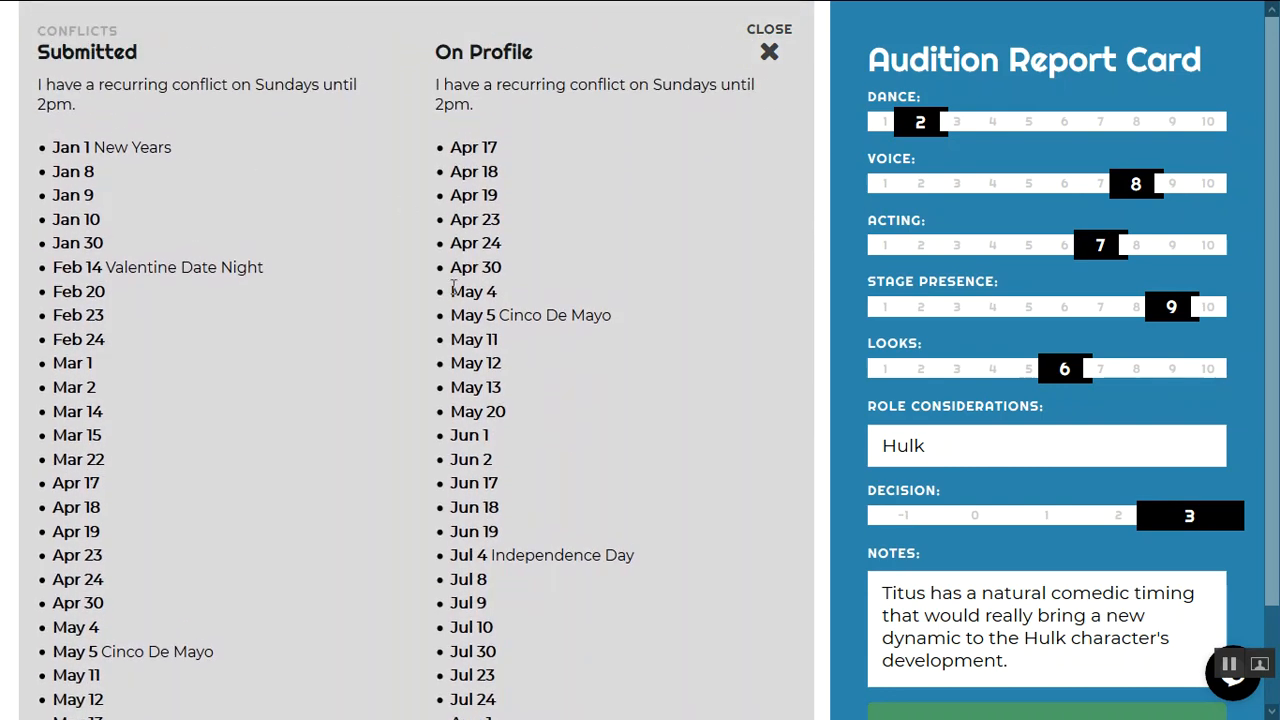
mouse_move(380, 344)
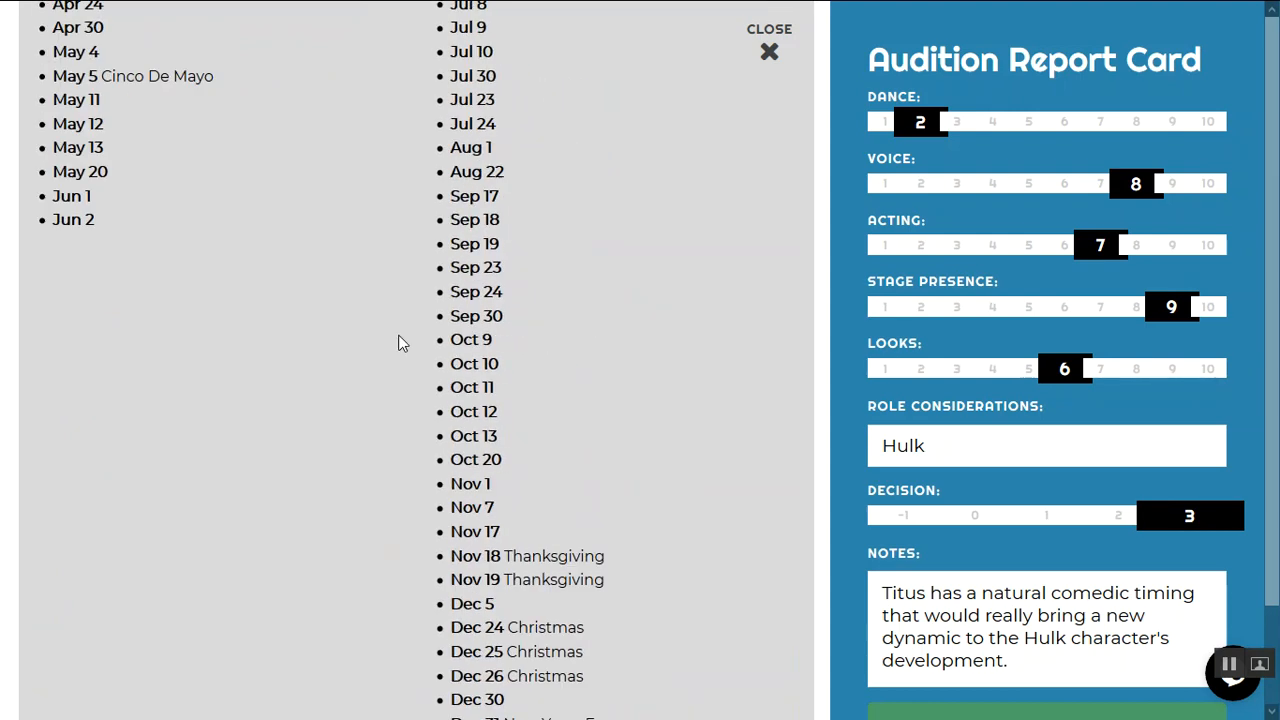
scroll(up, 3)
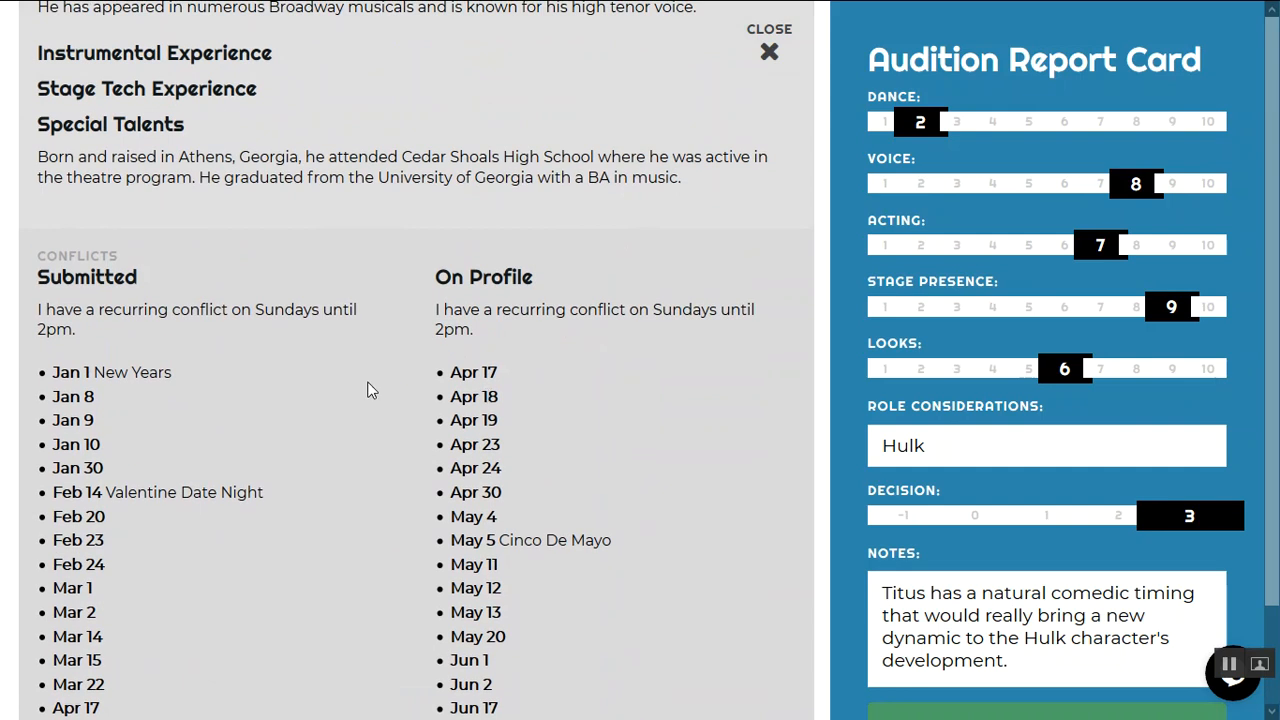
mouse_move(160, 380)
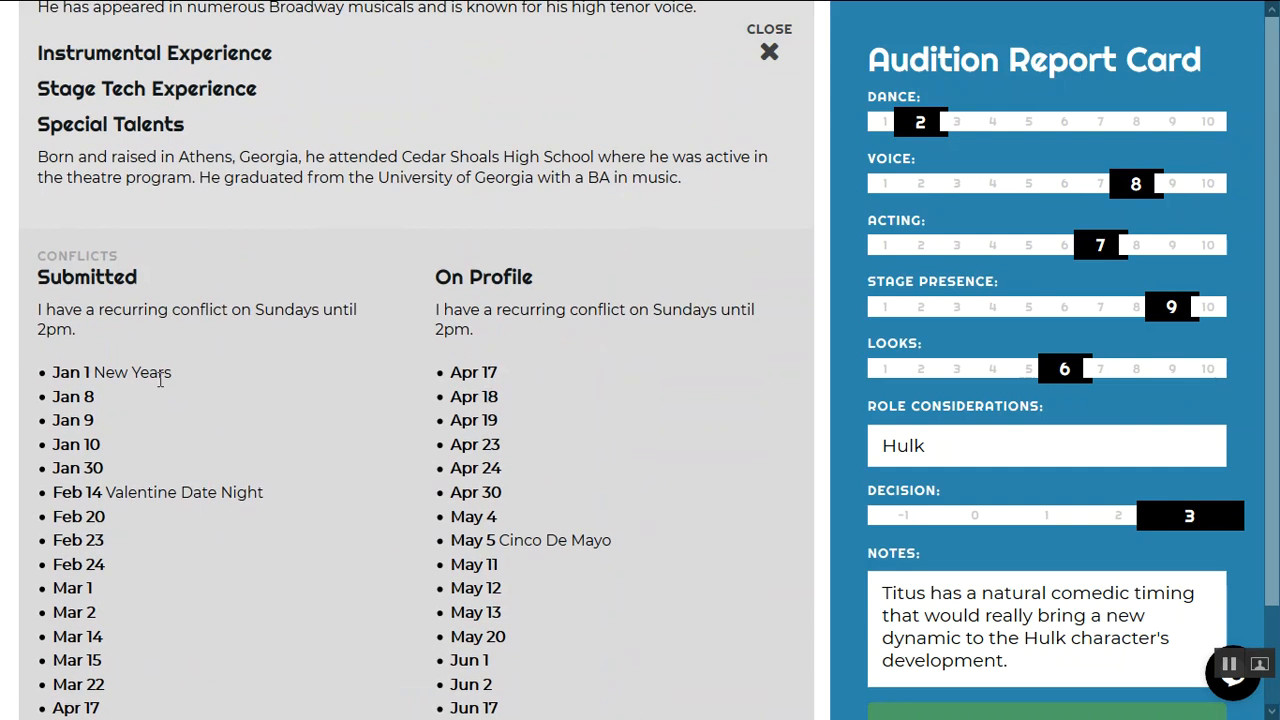
mouse_move(498, 348)
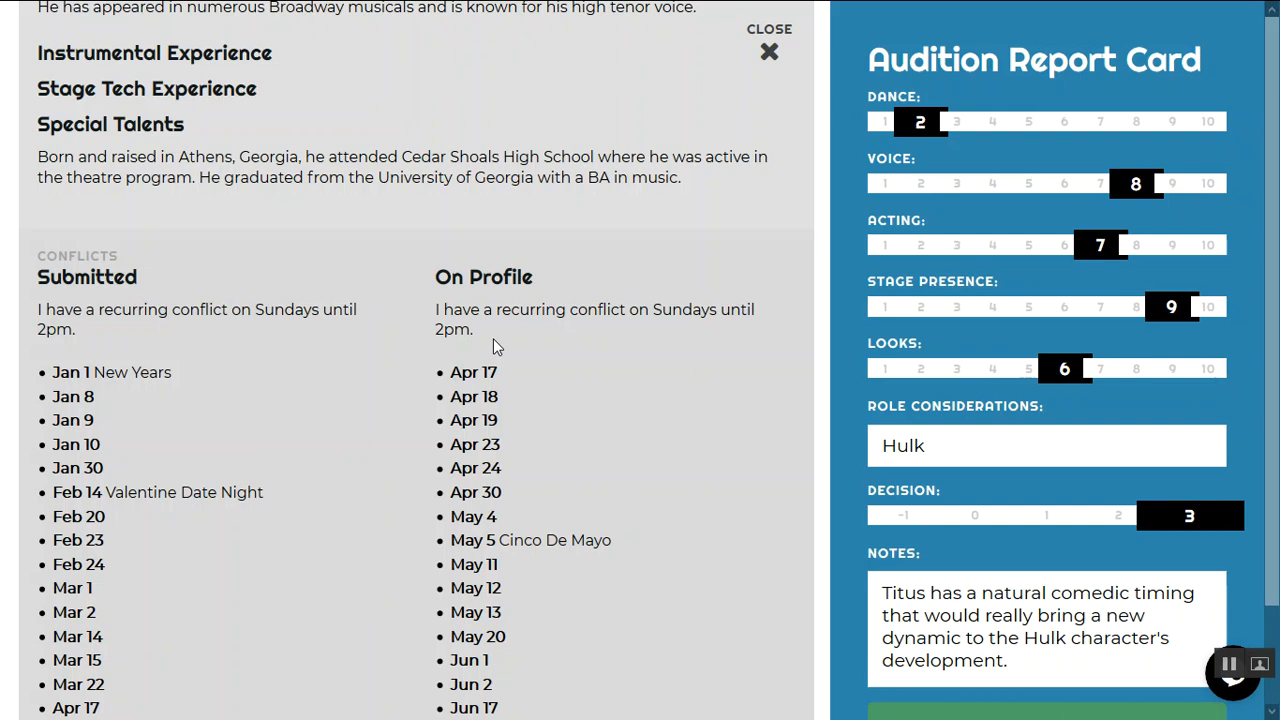
mouse_move(358, 328)
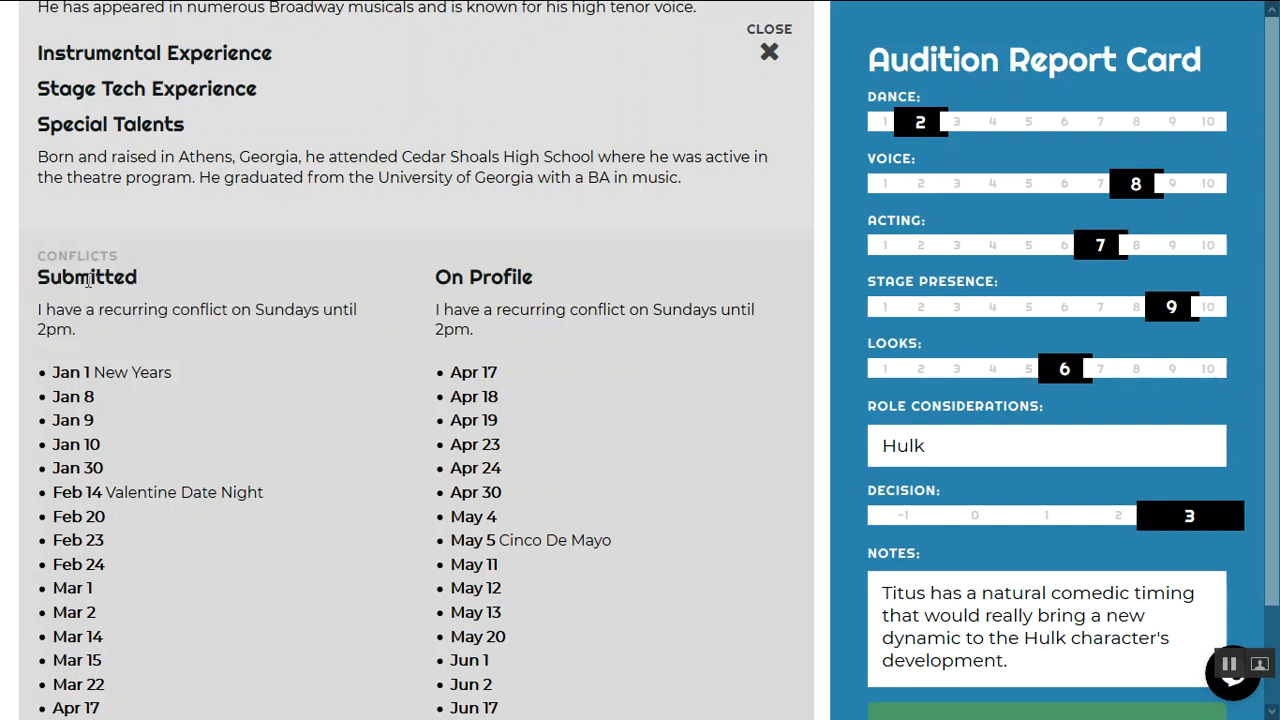
double_click(452, 276)
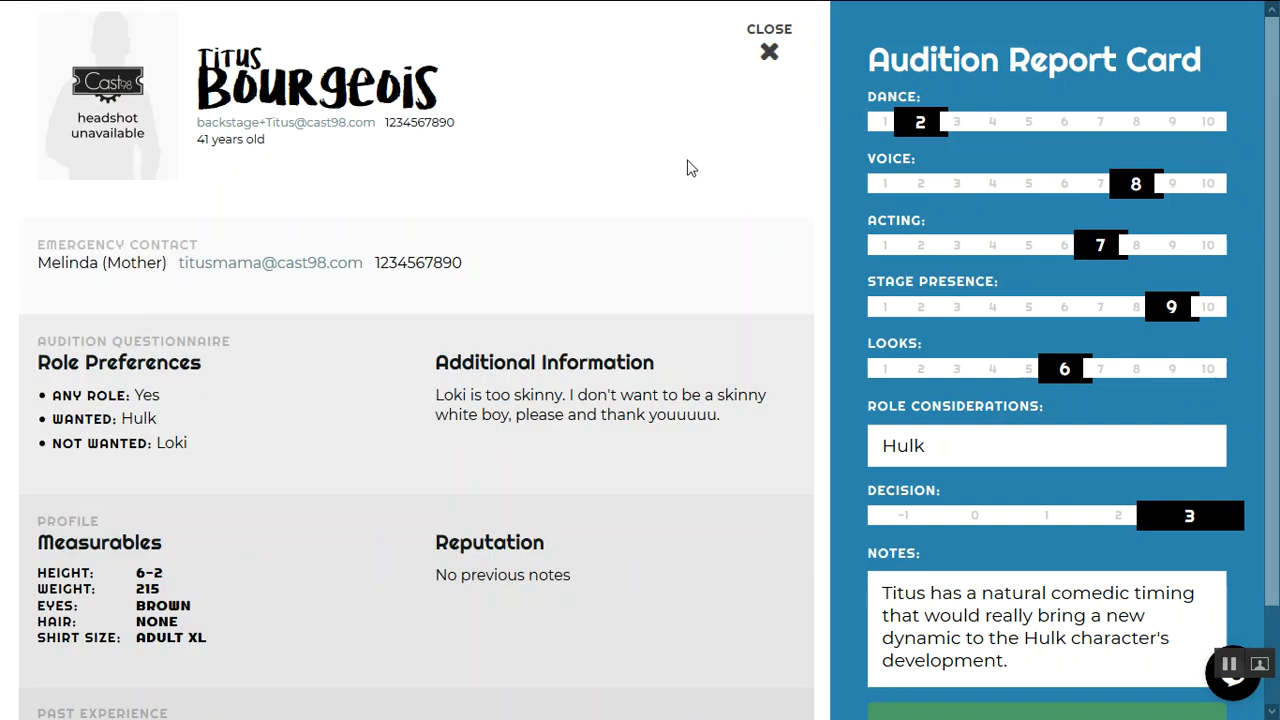
- Rescore Titus: voice 5, stage presence 4, decision 1, then return to the dashboard
click(1028, 184)
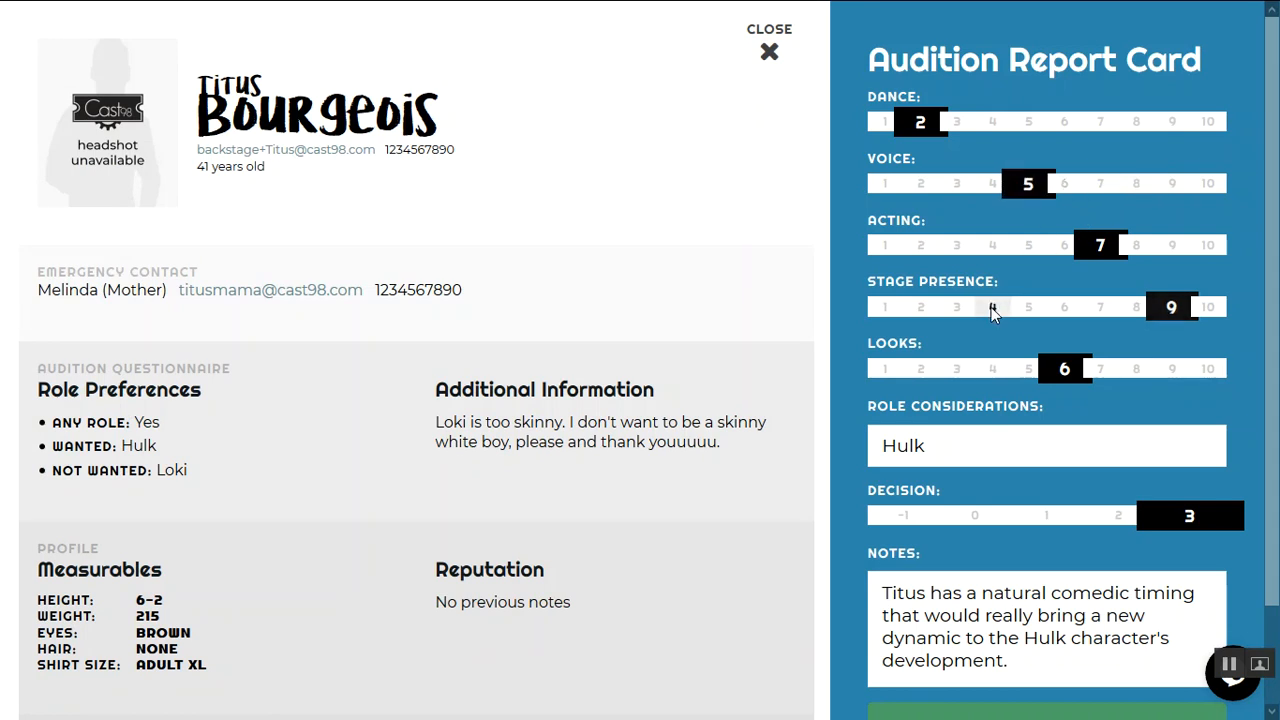
click(992, 308)
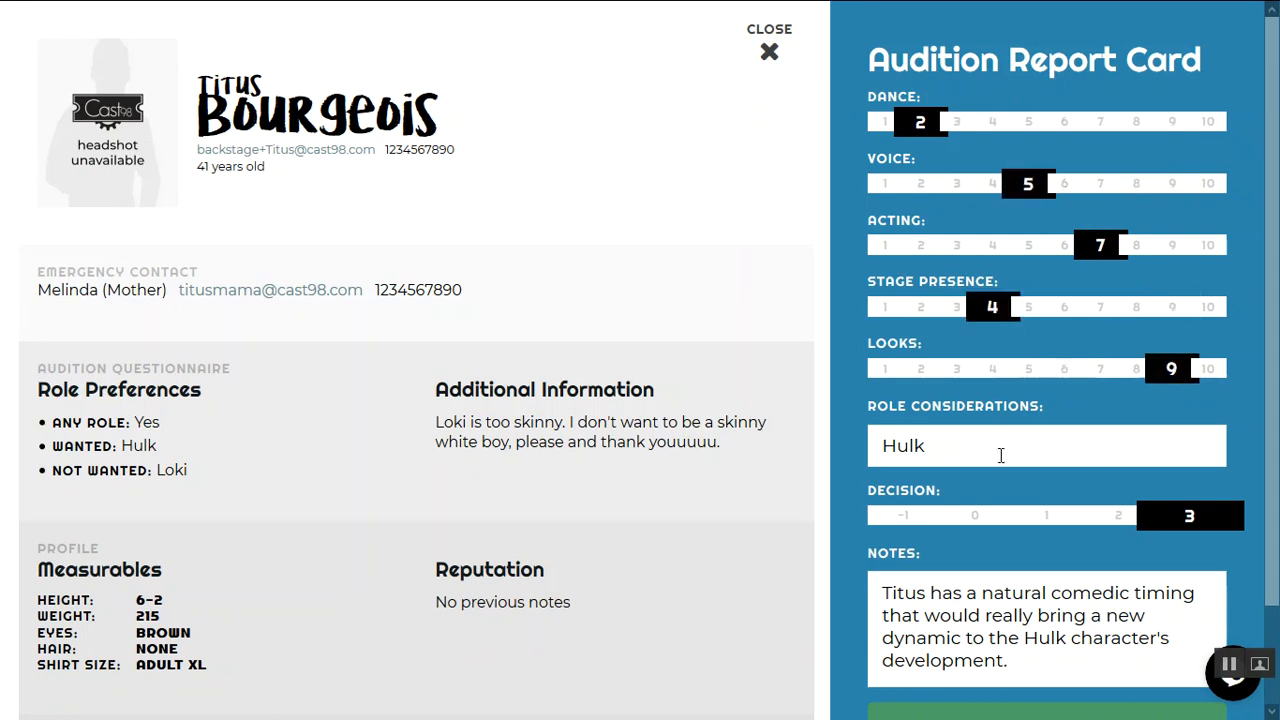
scroll(down, 3)
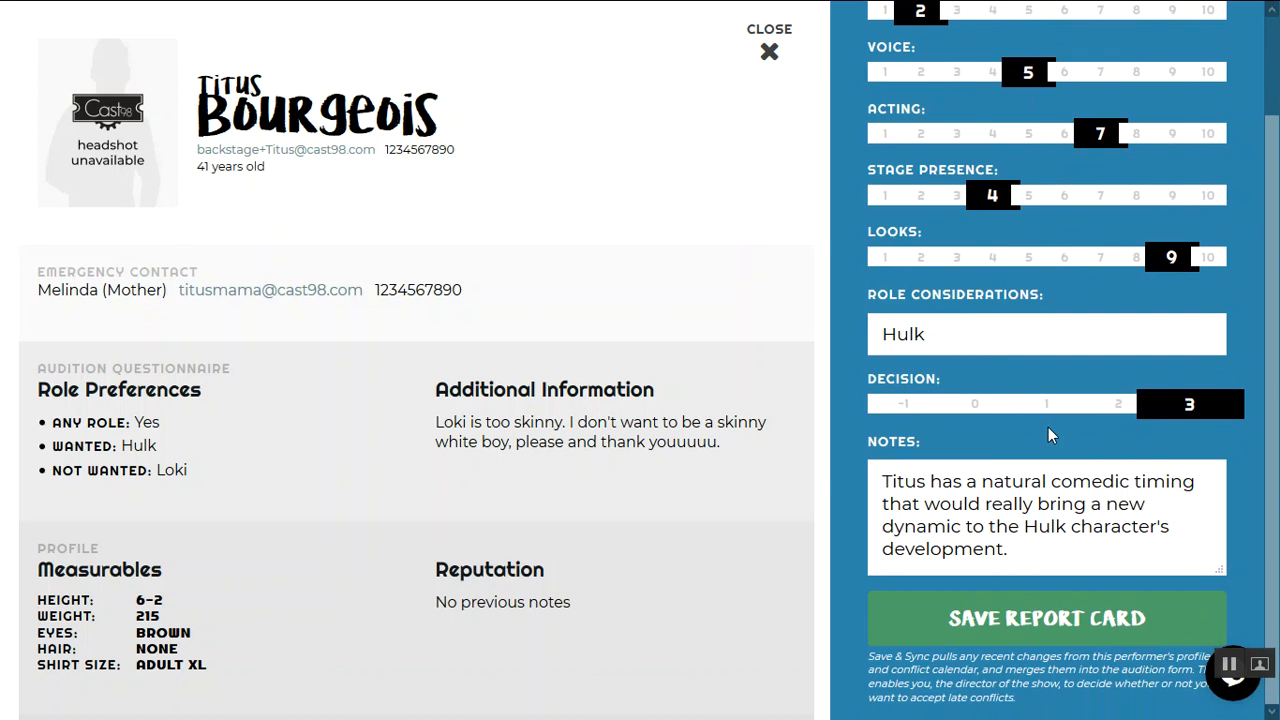
click(1044, 404)
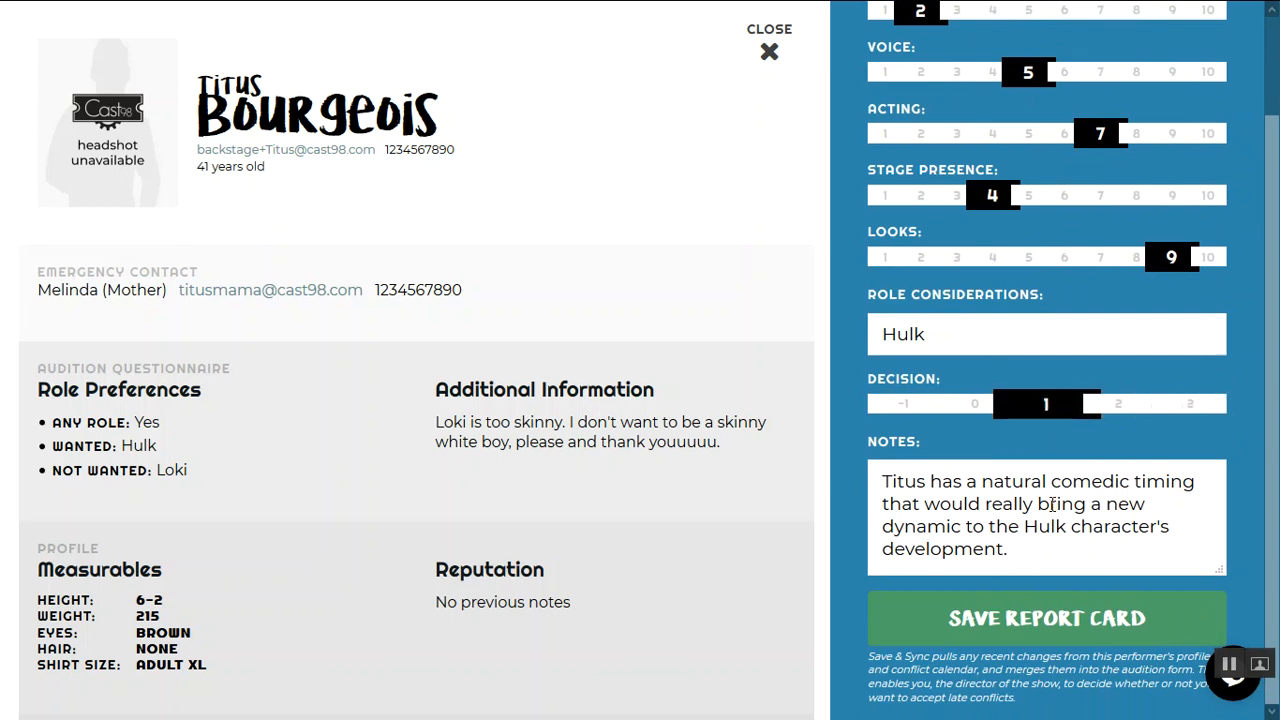
click(768, 52)
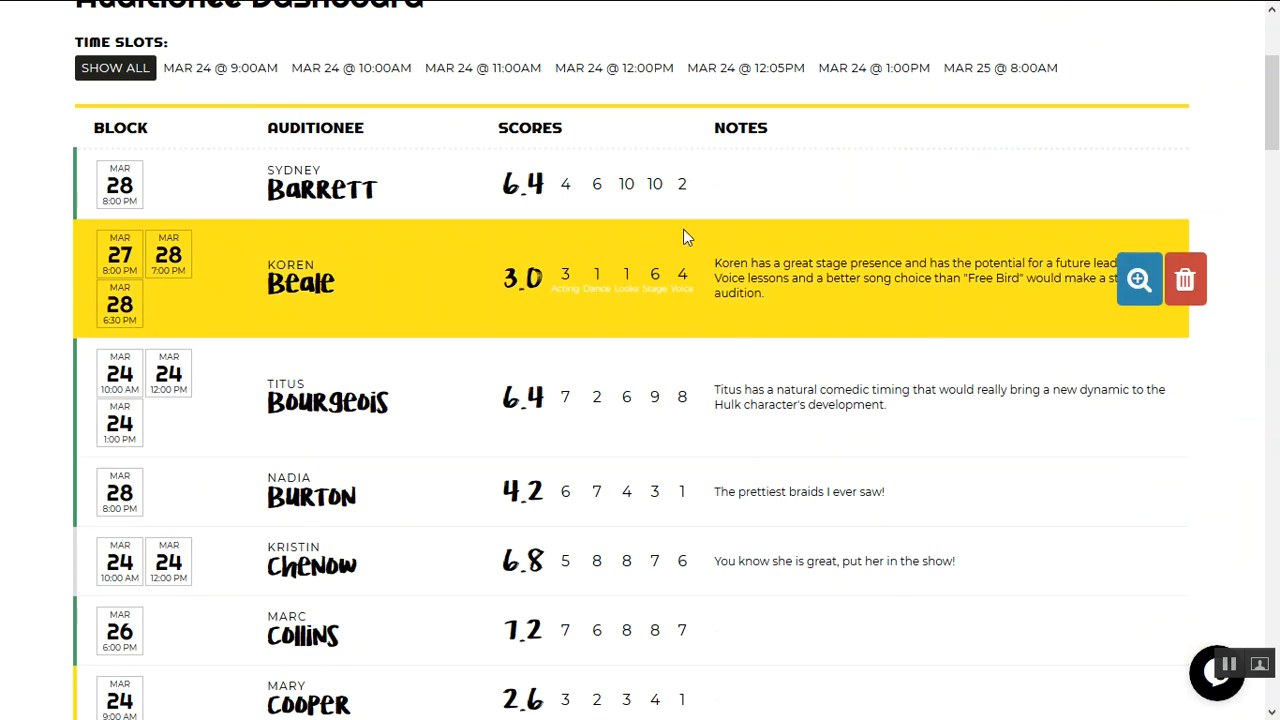
- Filter auditionees by the MAR 24 slots at 11:00AM, 10:00AM and 12:05PM
scroll(down, 3)
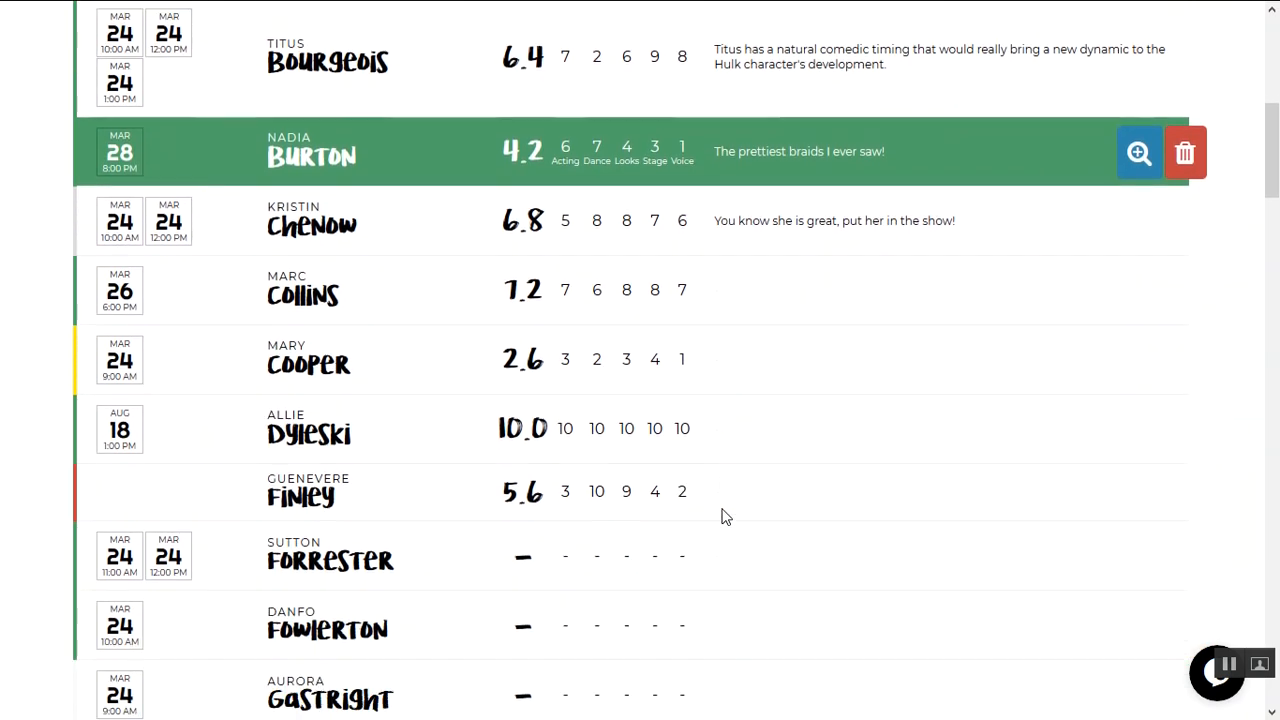
scroll(up, 3)
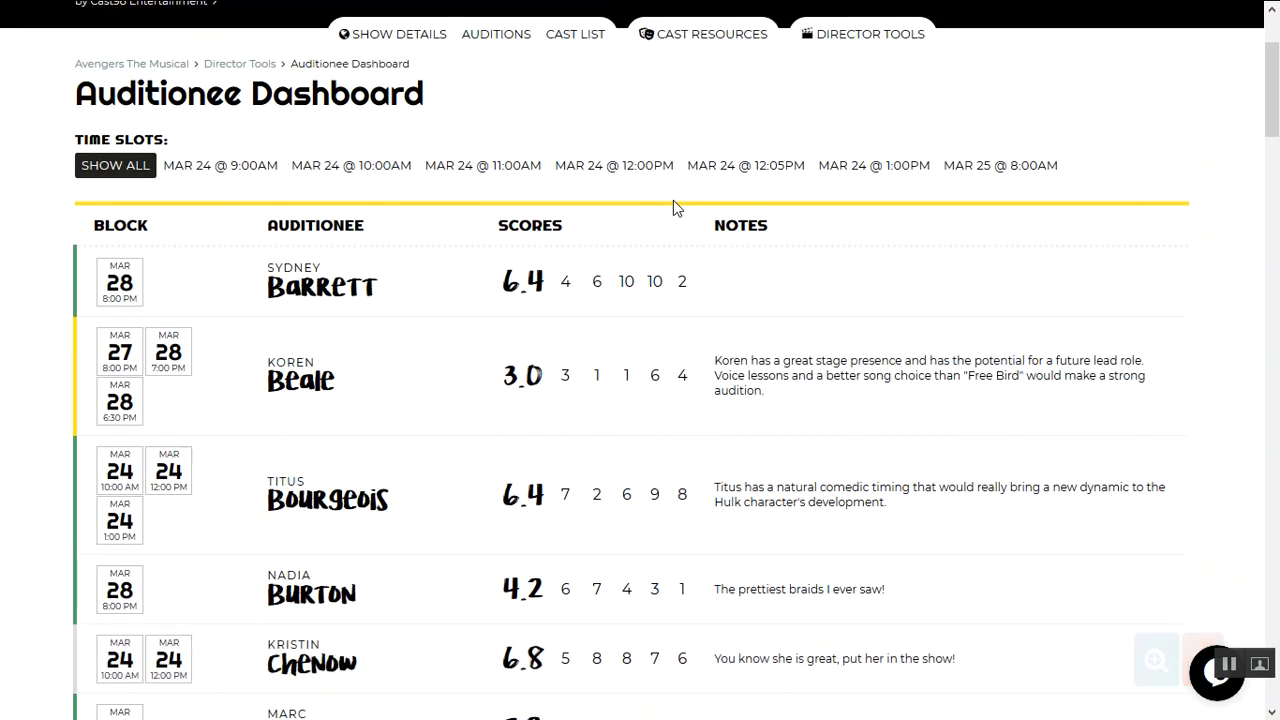
click(482, 164)
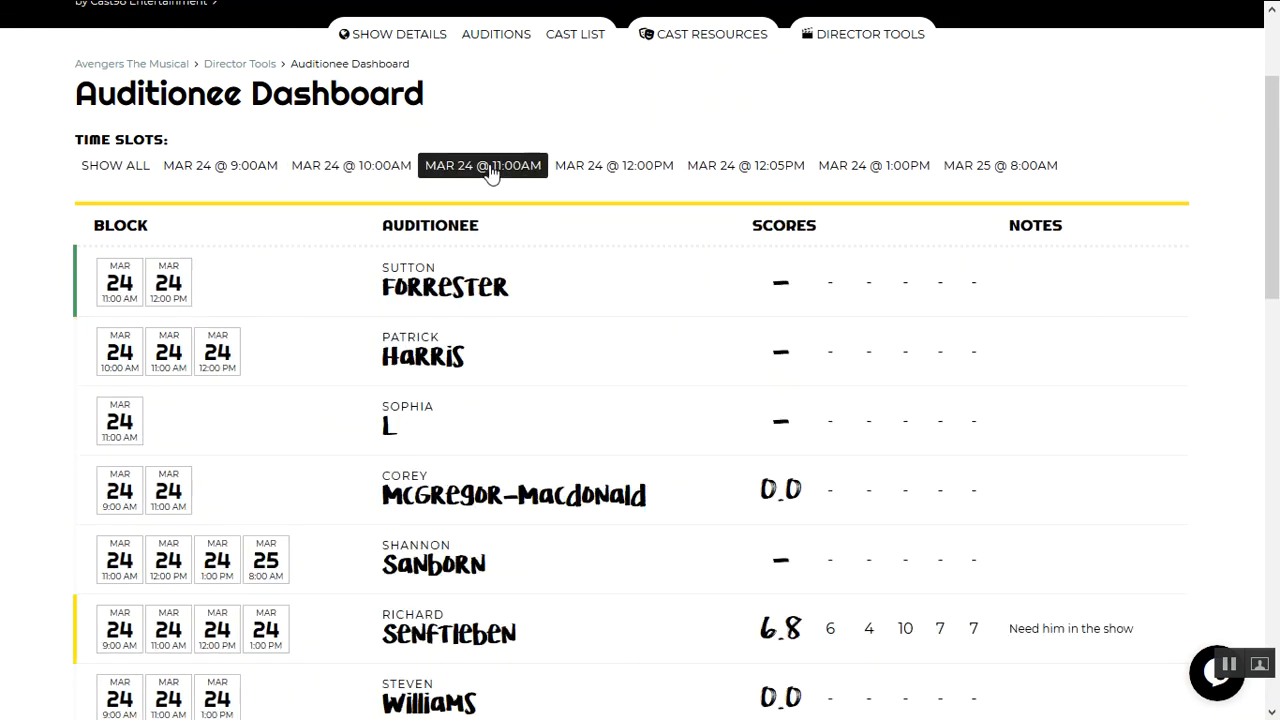
click(352, 164)
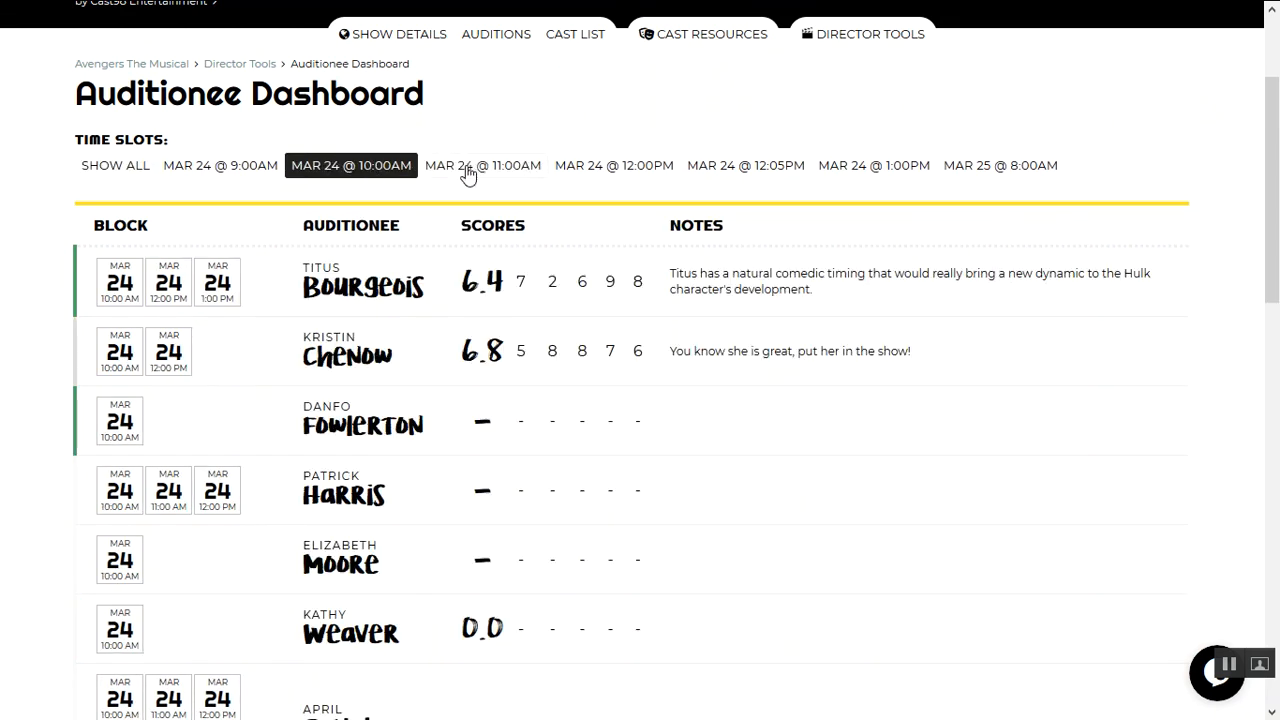
click(482, 164)
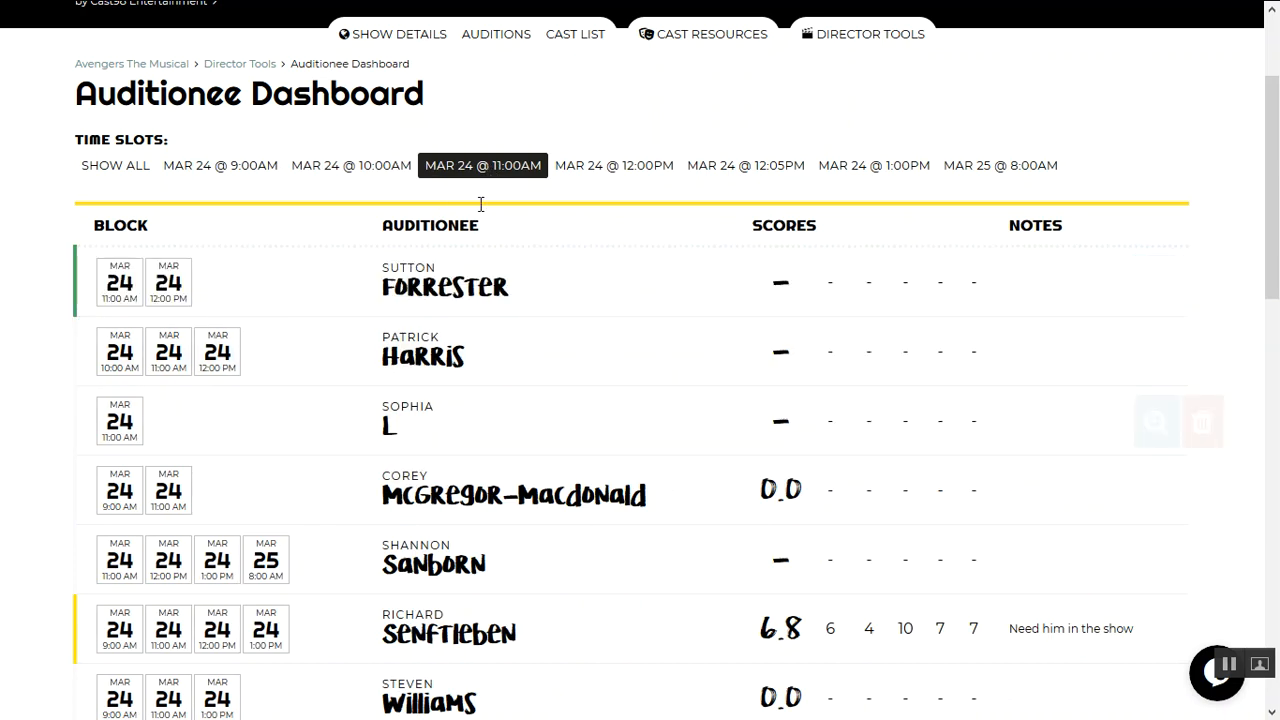
click(744, 164)
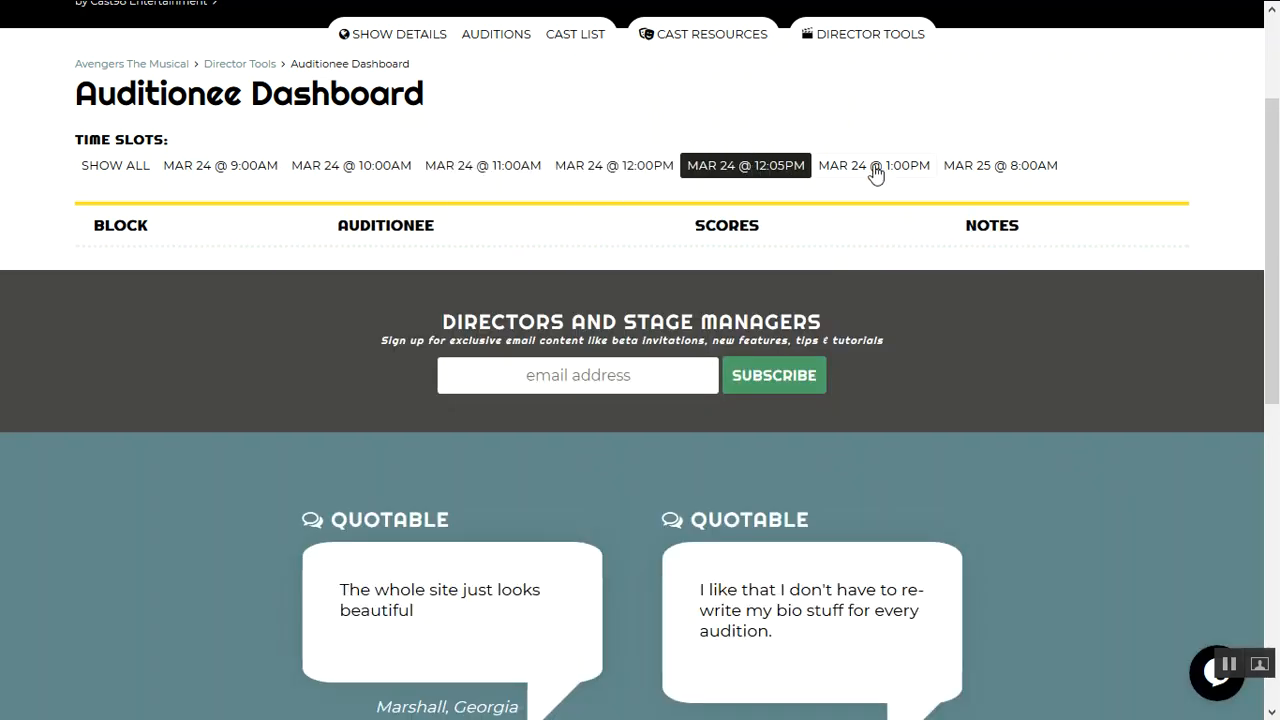
mouse_move(710, 170)
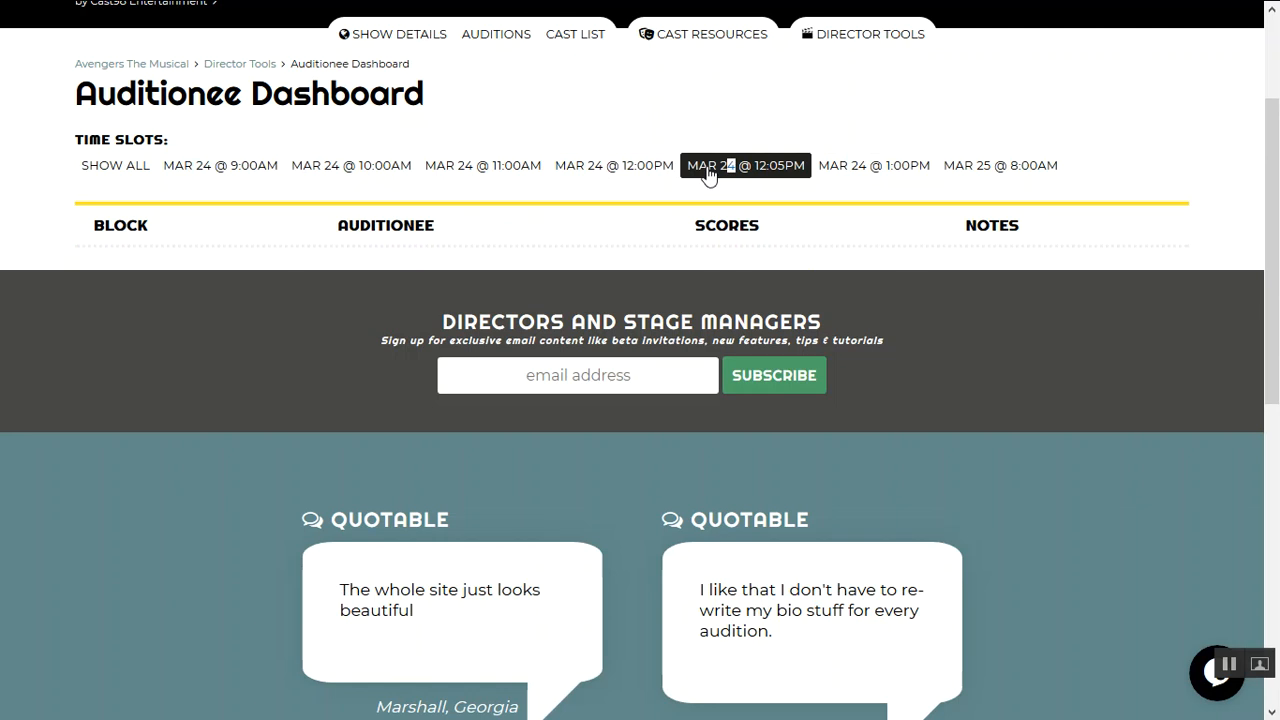
click(482, 164)
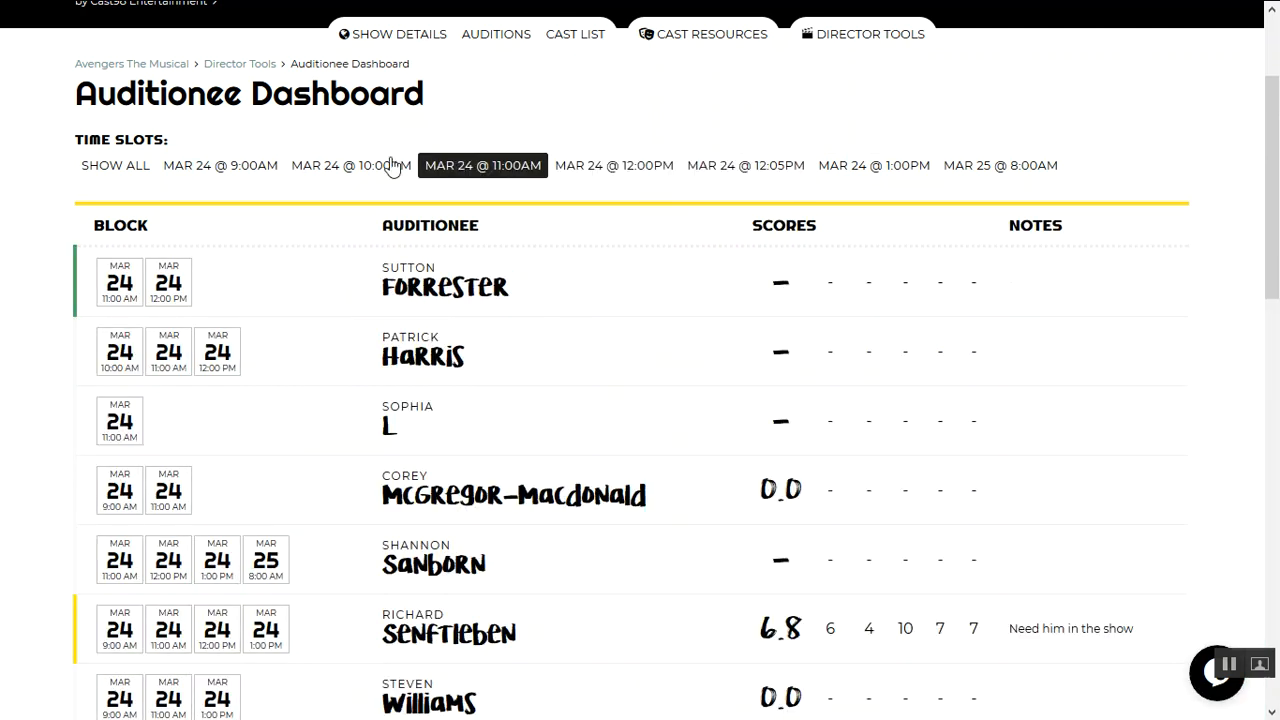
scroll(up, 3)
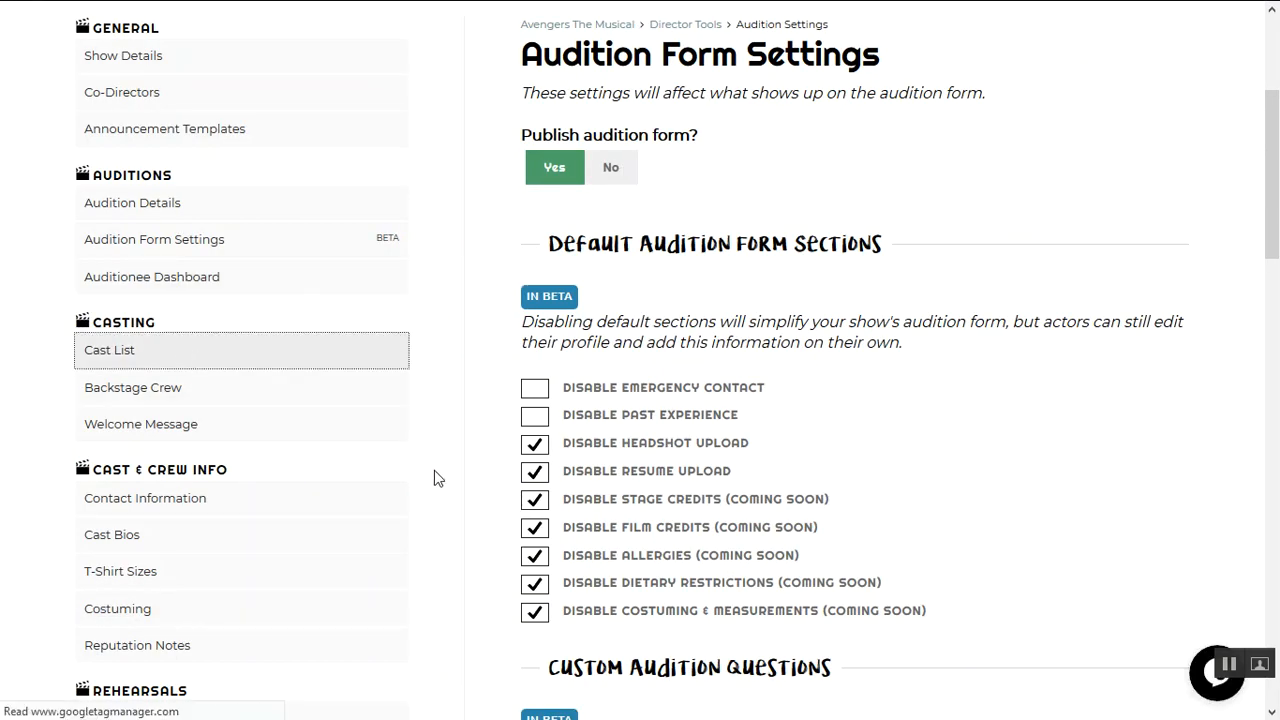
click(108, 348)
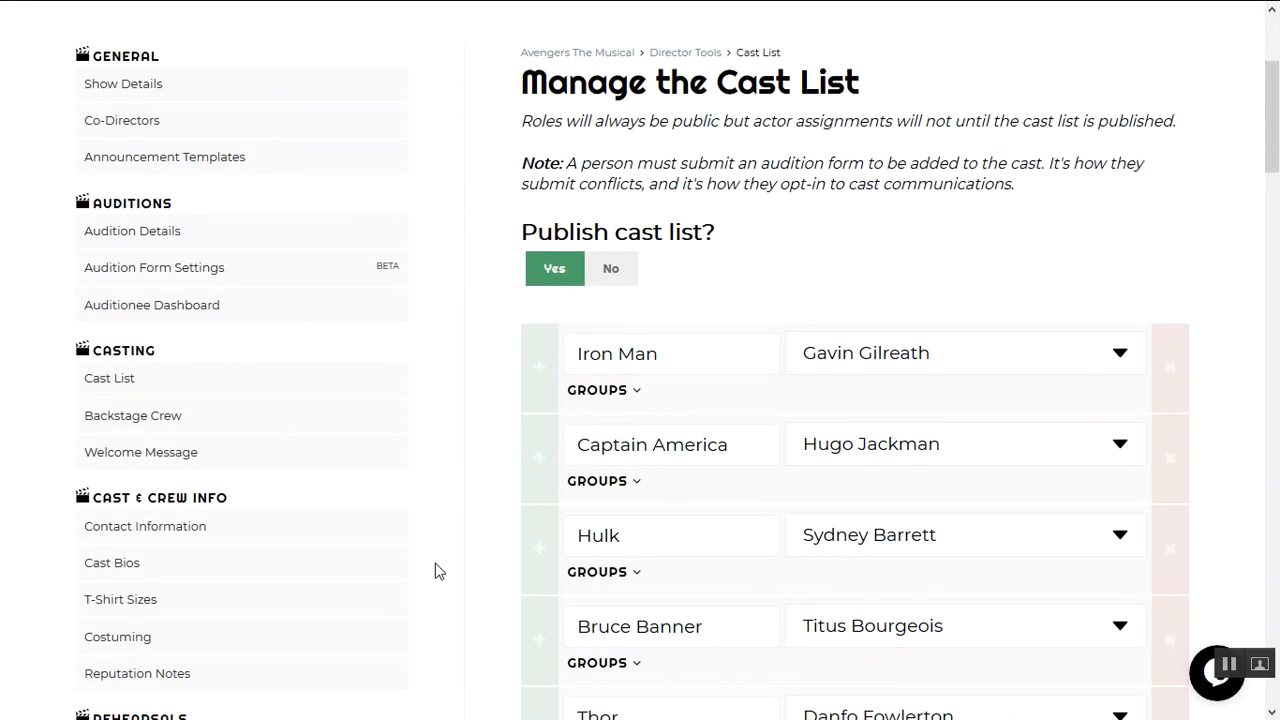
scroll(down, 3)
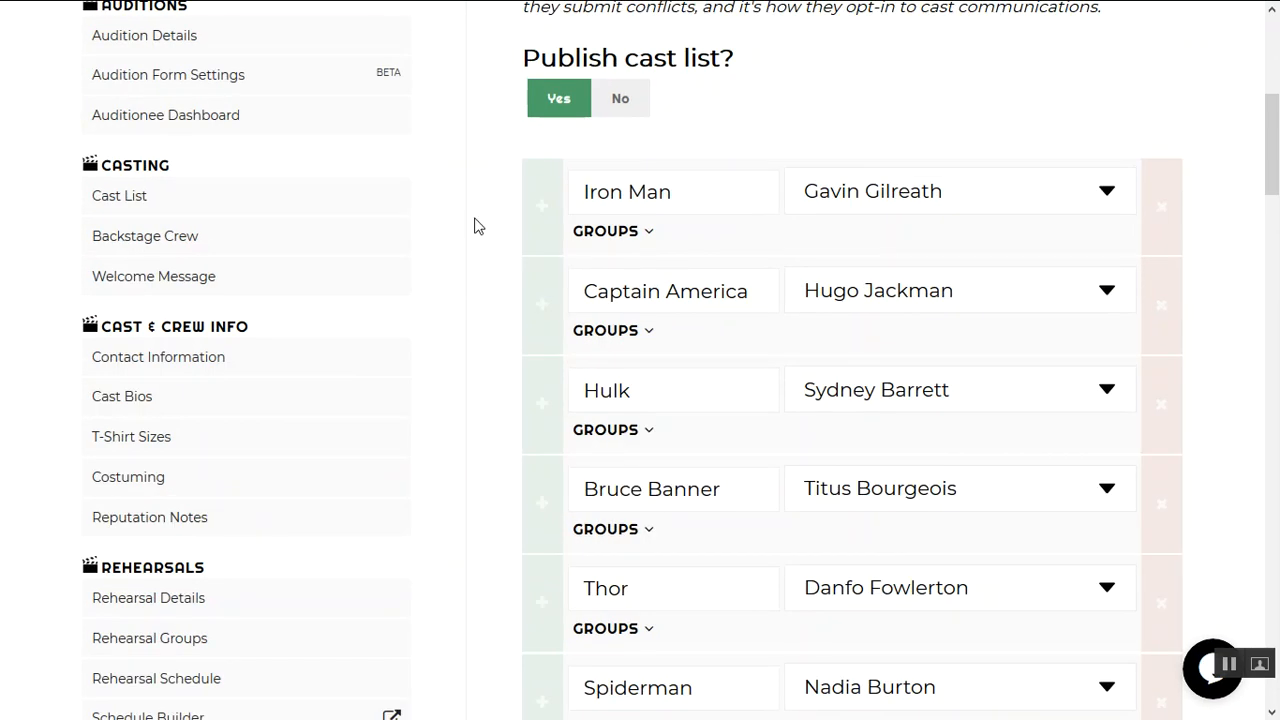
scroll(up, 3)
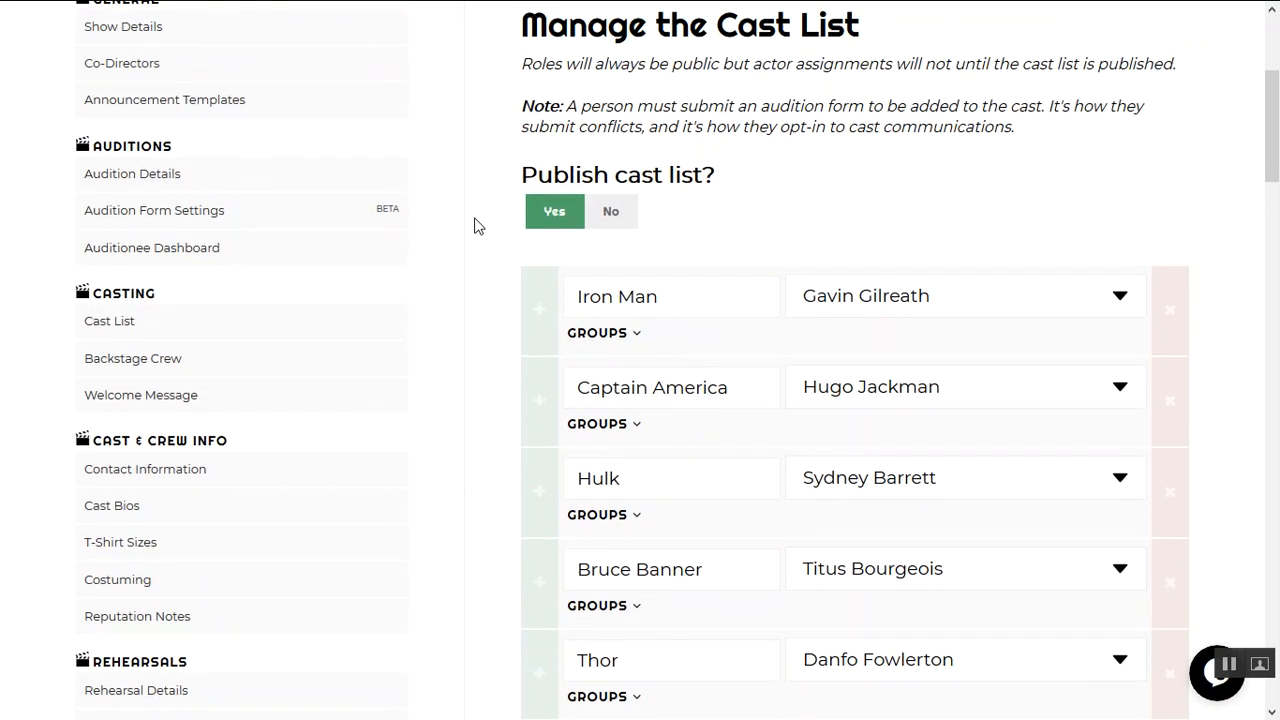
scroll(down, 3)
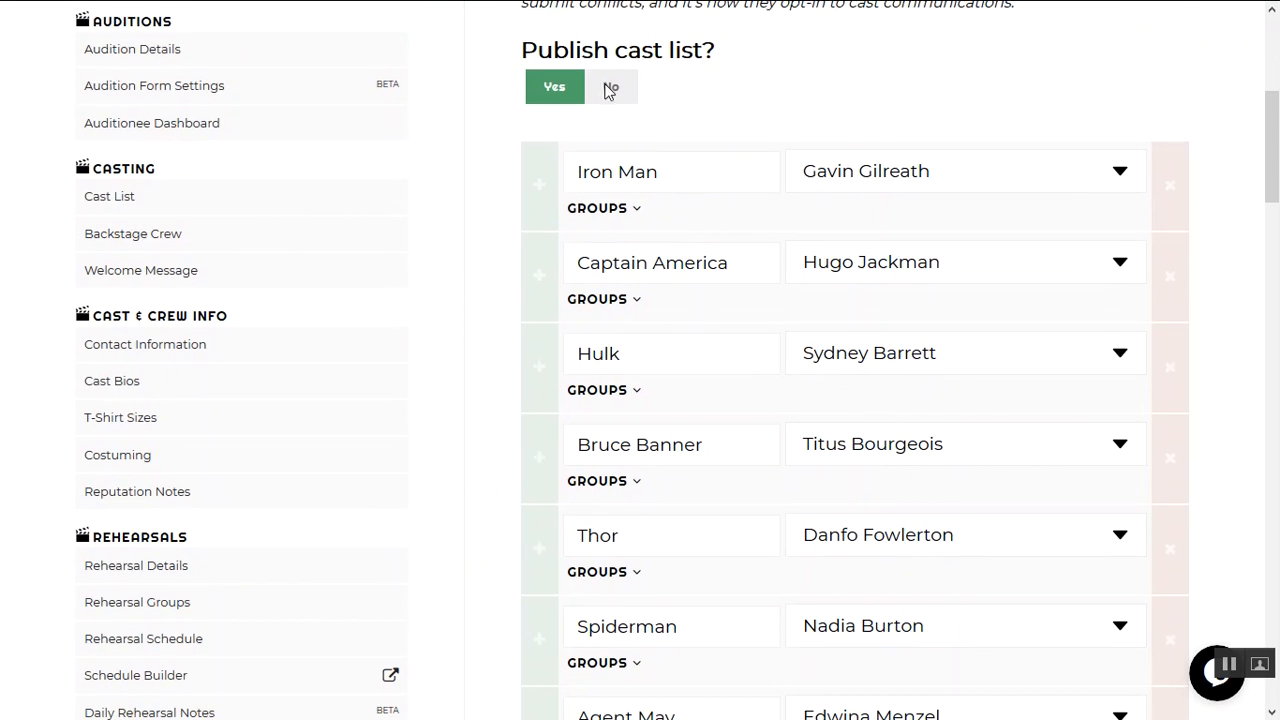
click(612, 88)
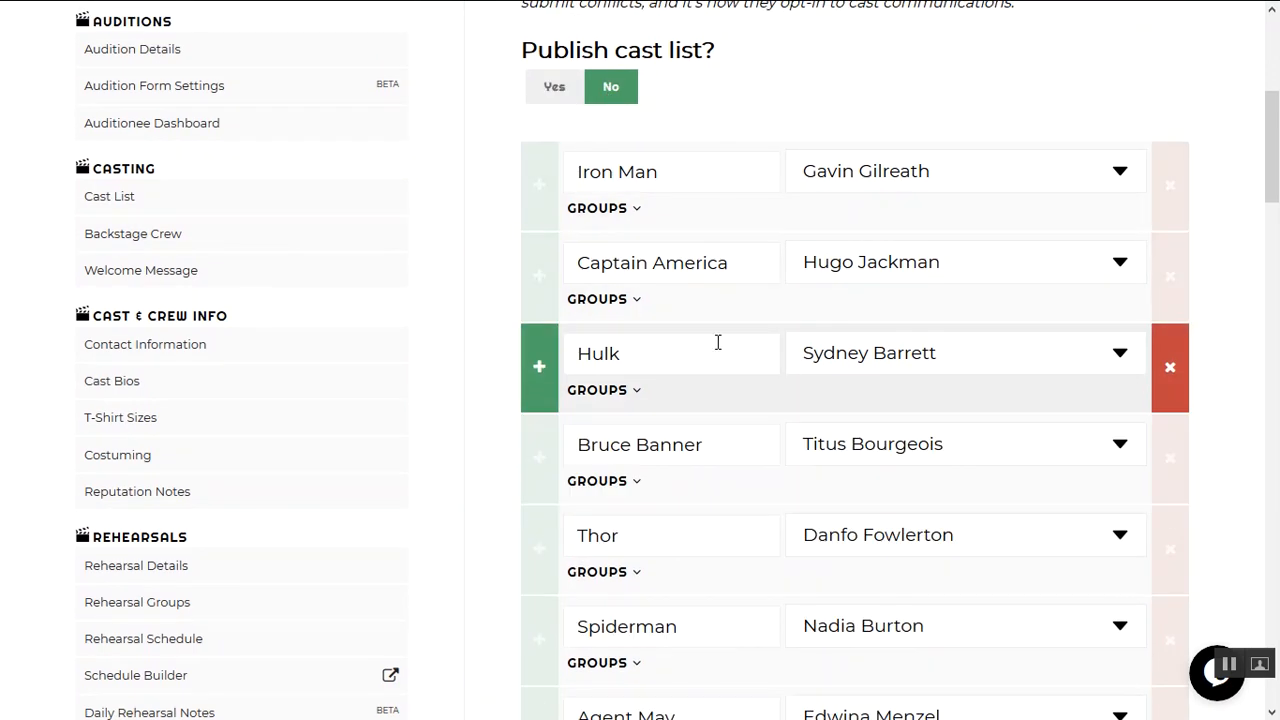
click(554, 86)
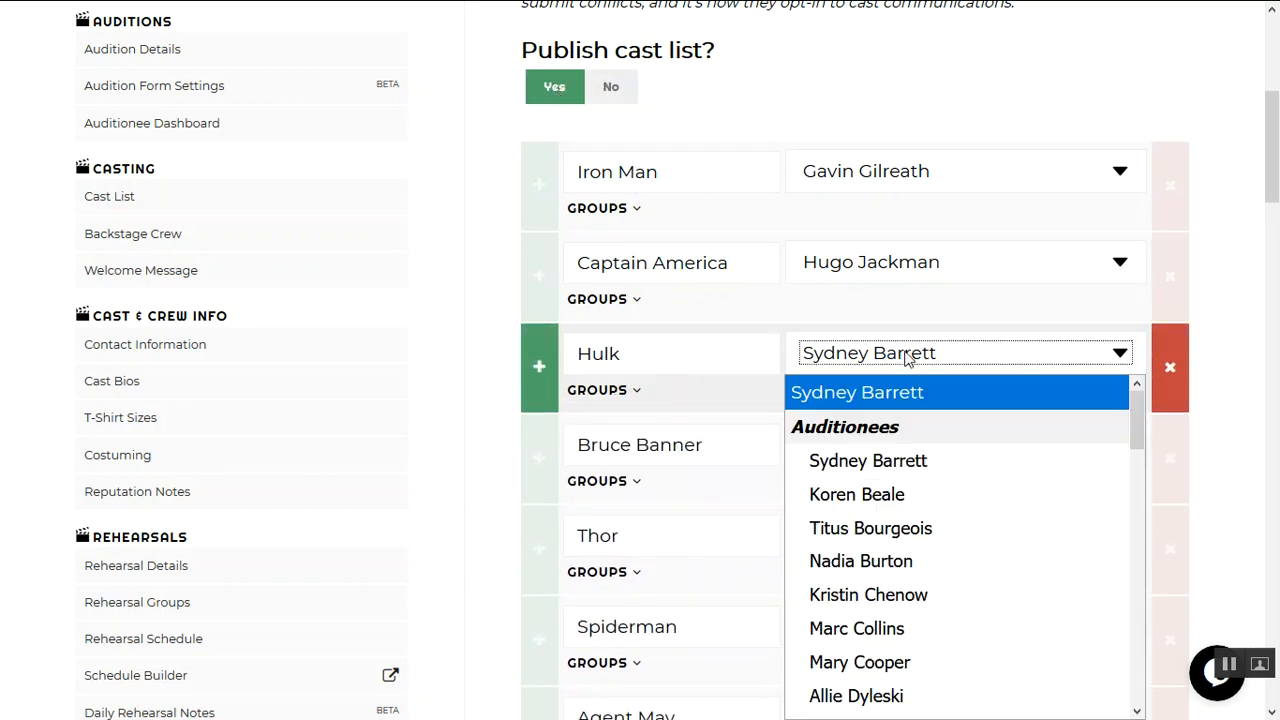
scroll(down, 3)
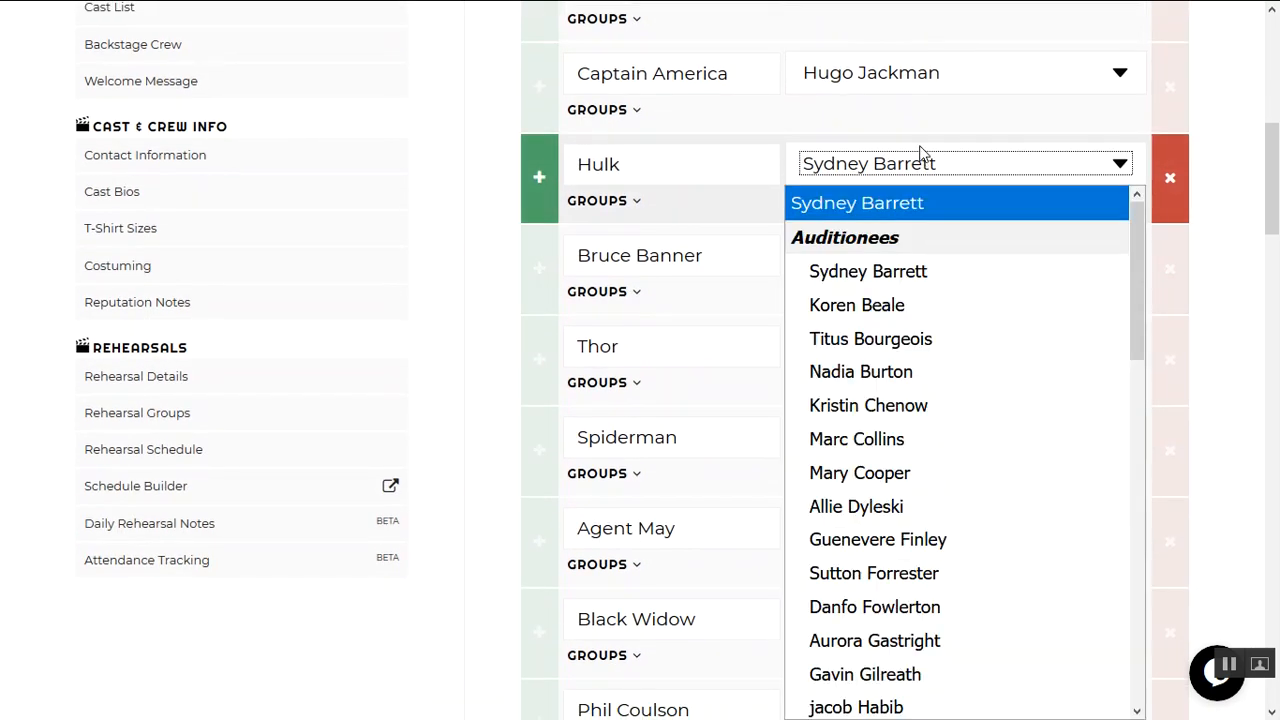
scroll(down, 3)
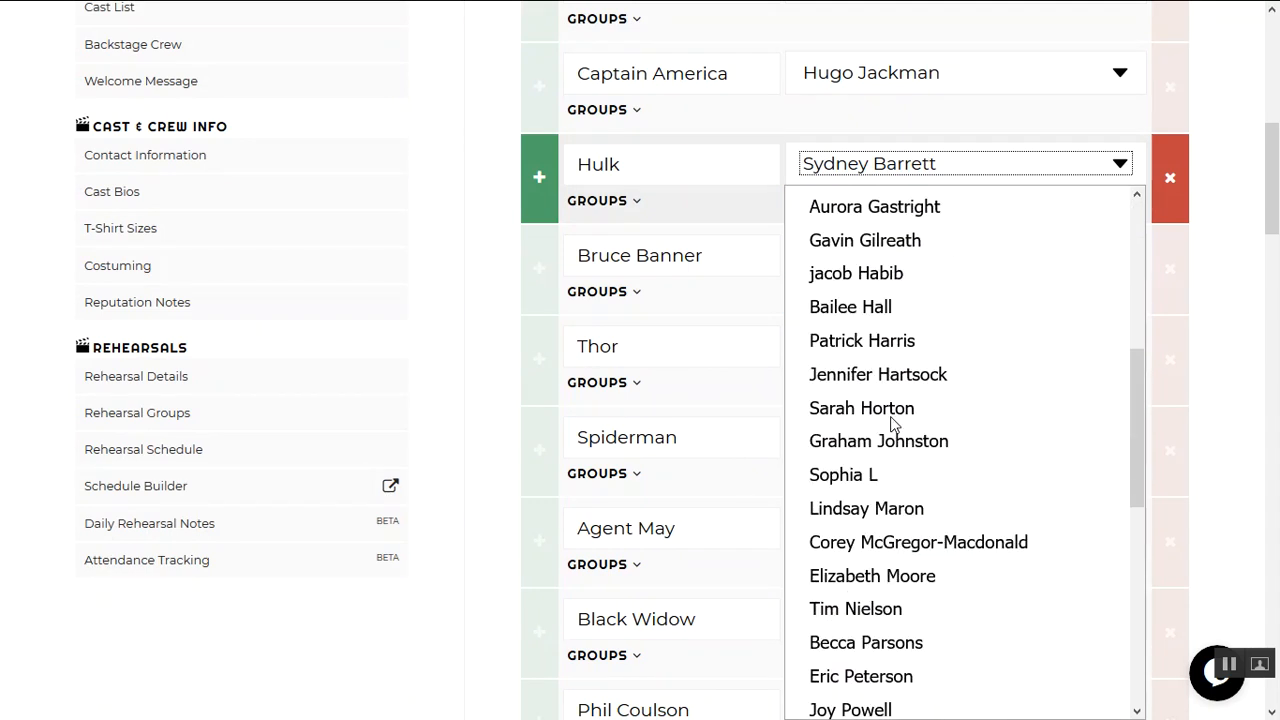
click(504, 184)
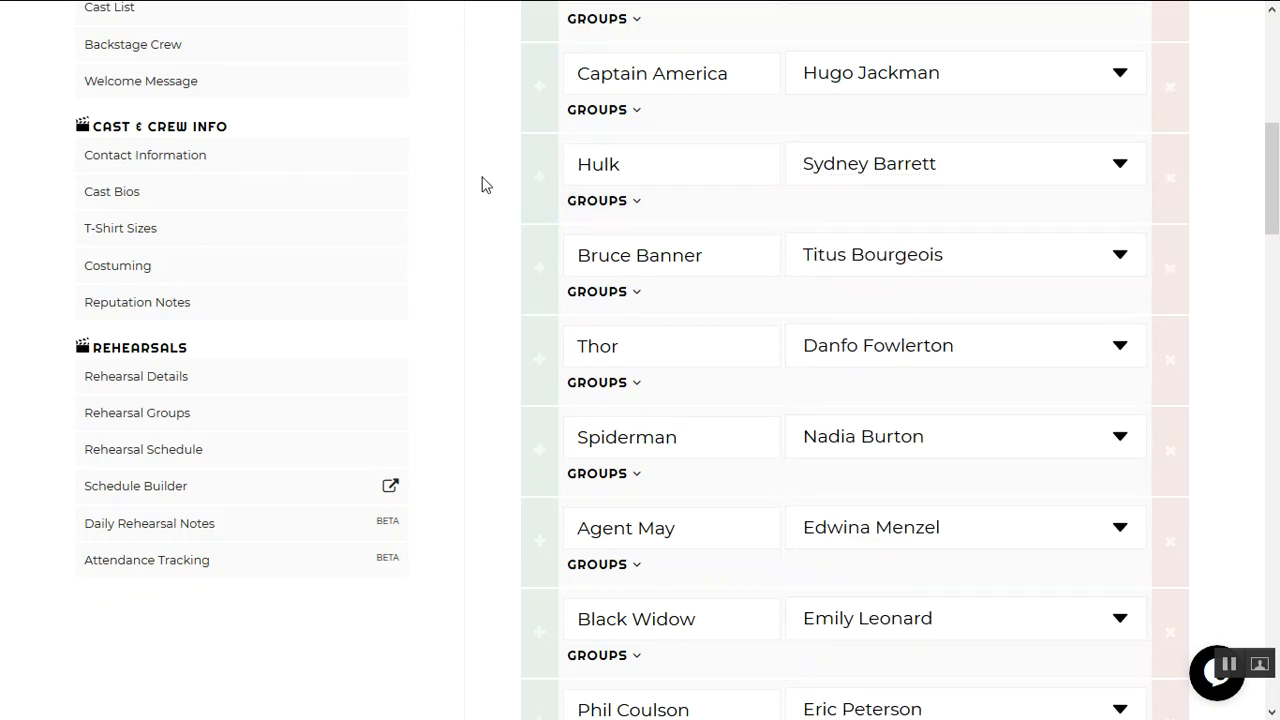
click(598, 200)
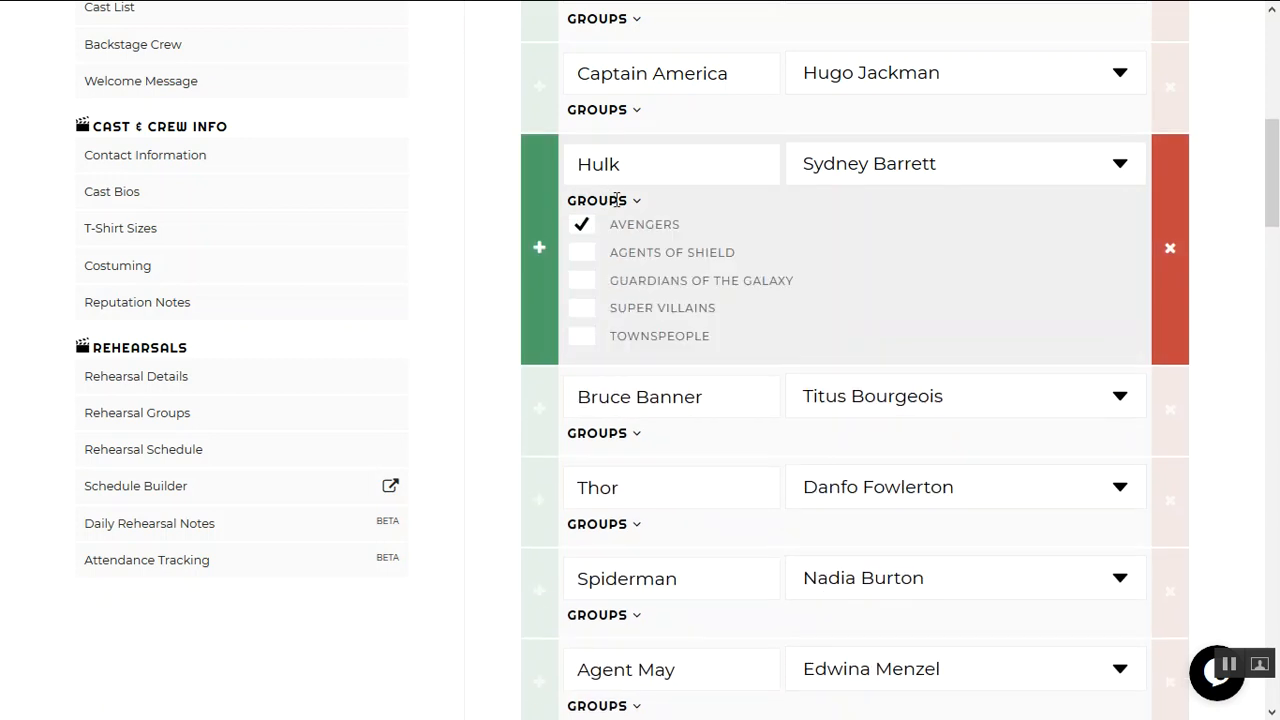
mouse_move(640, 208)
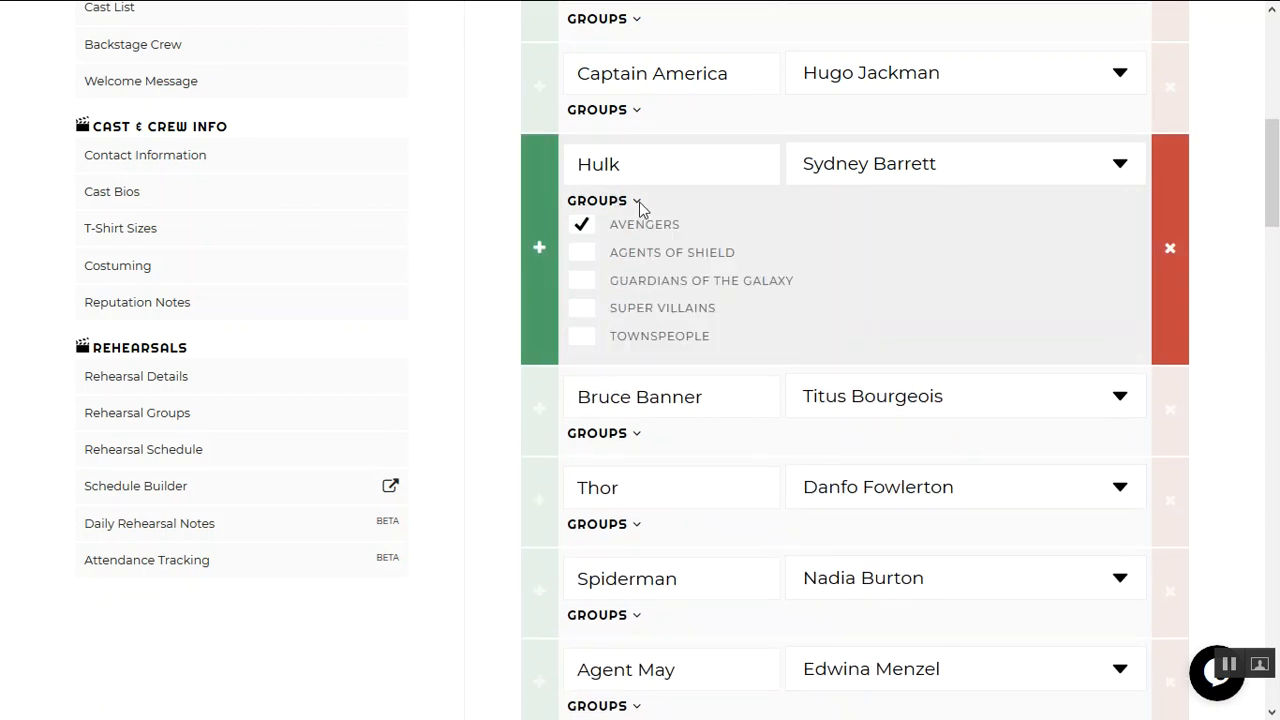
click(604, 200)
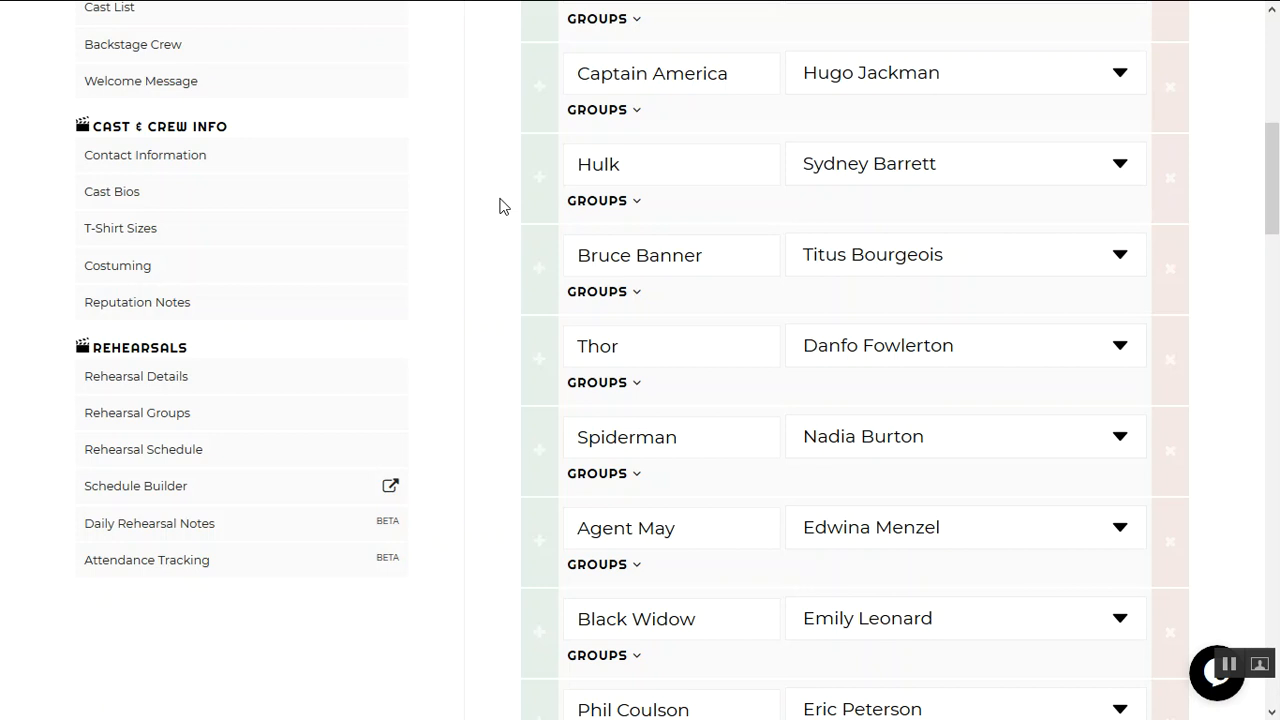
click(604, 200)
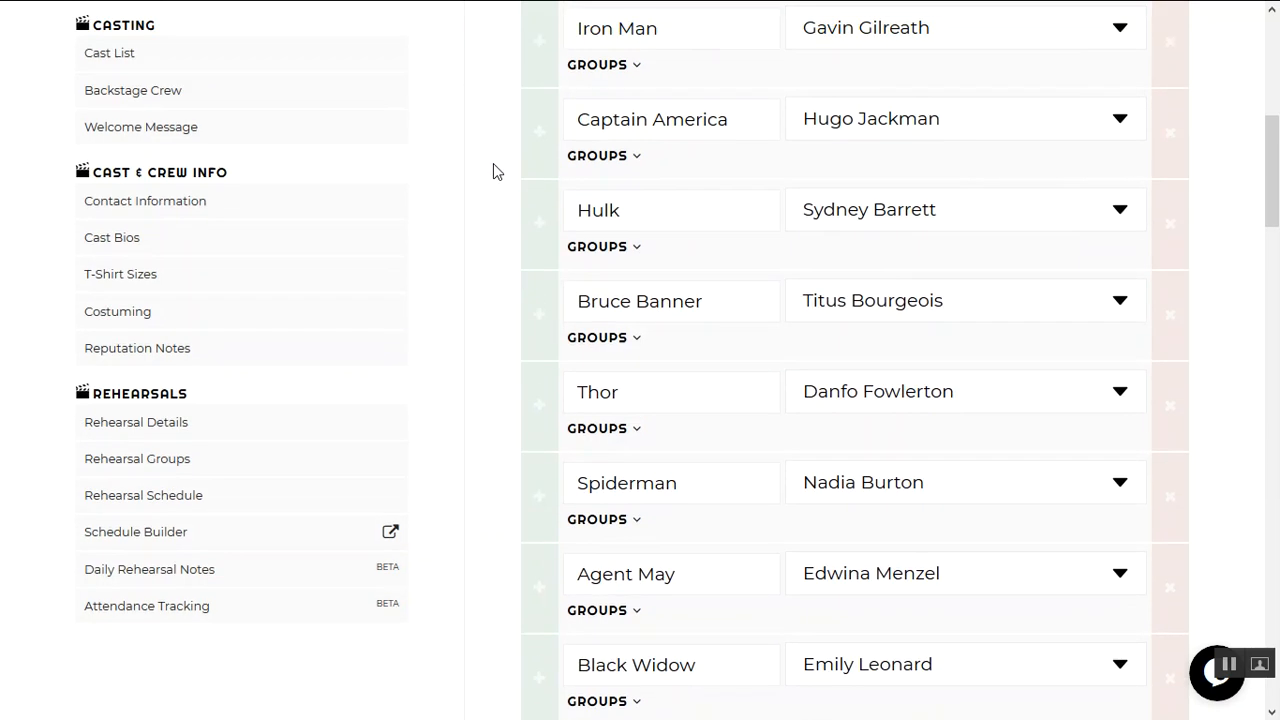
click(604, 248)
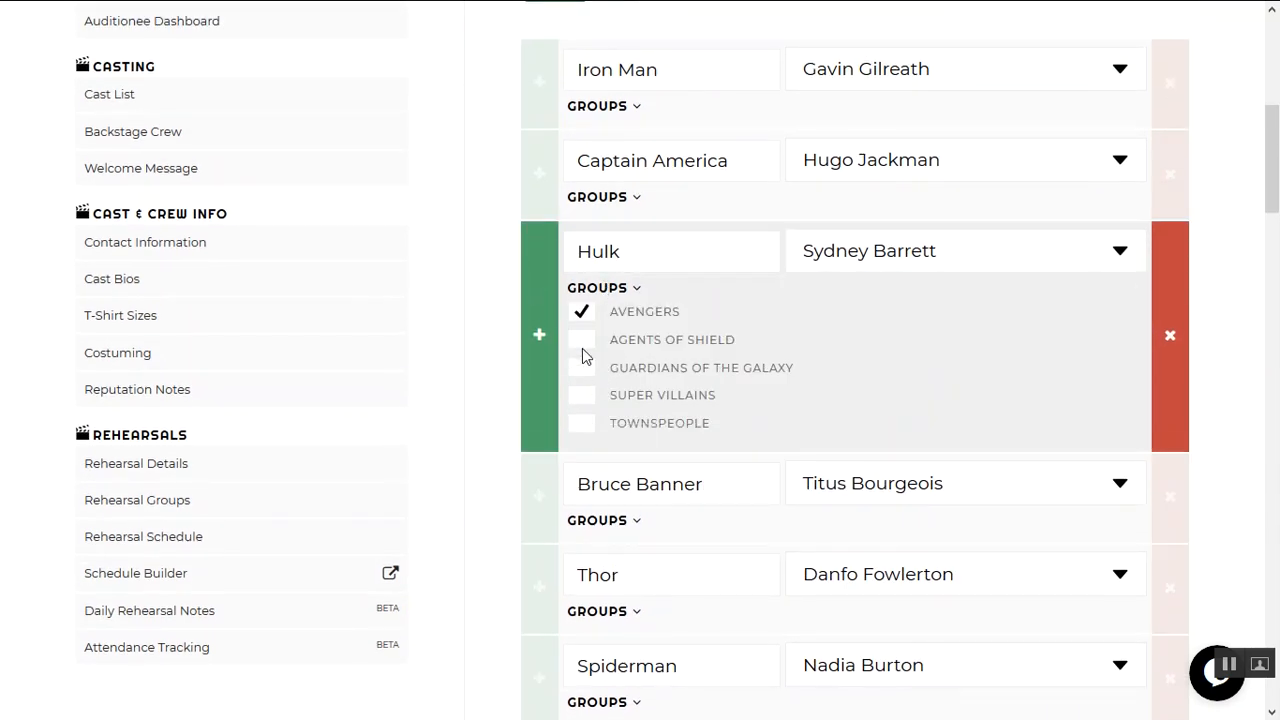
mouse_move(584, 388)
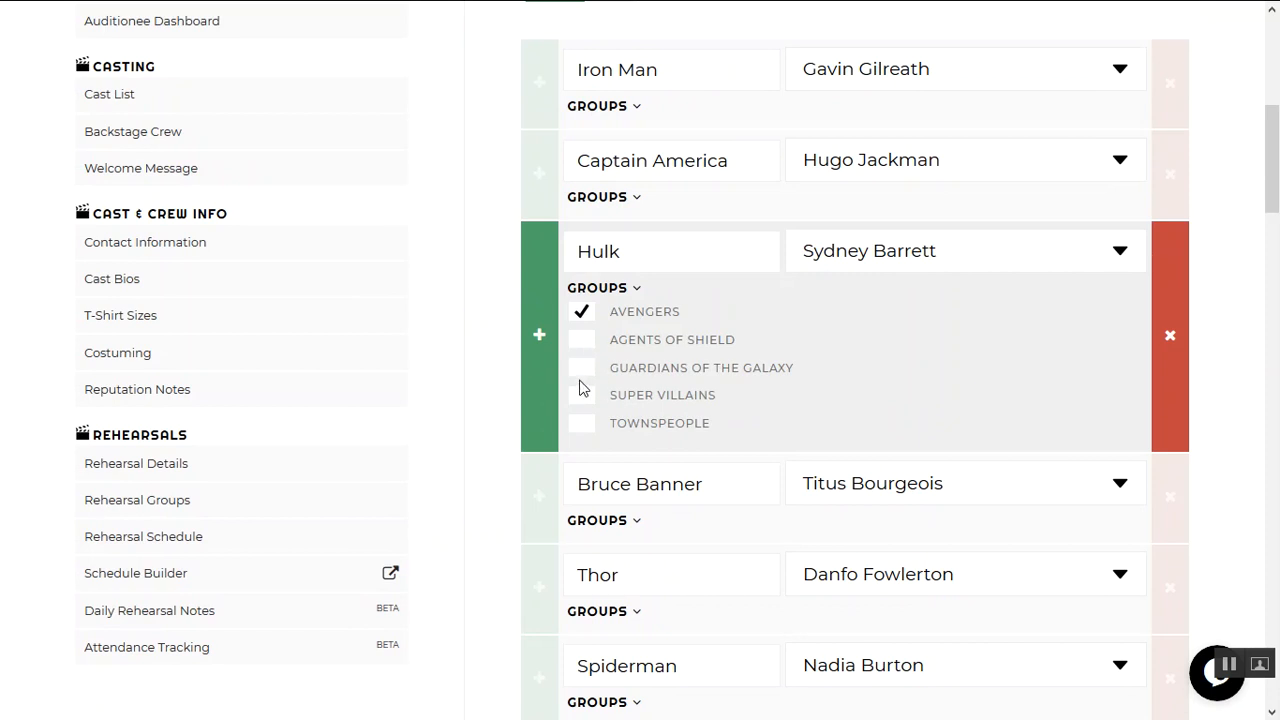
scroll(up, 3)
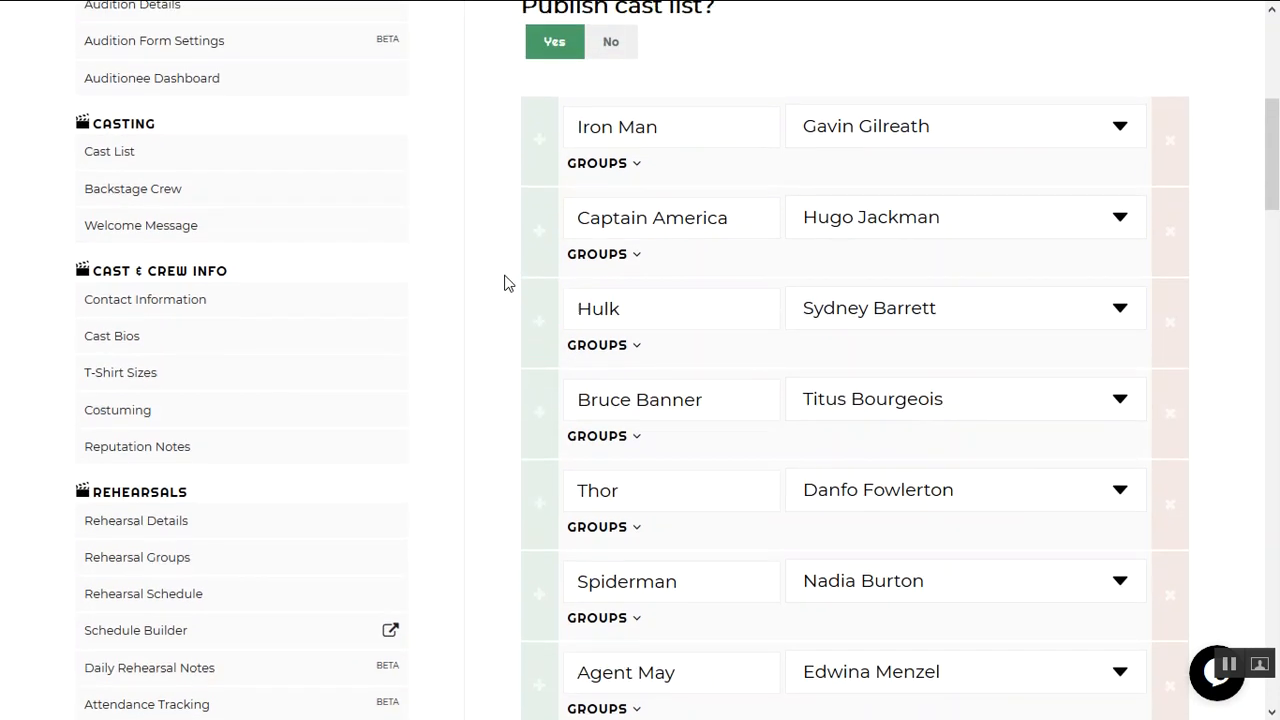
click(596, 252)
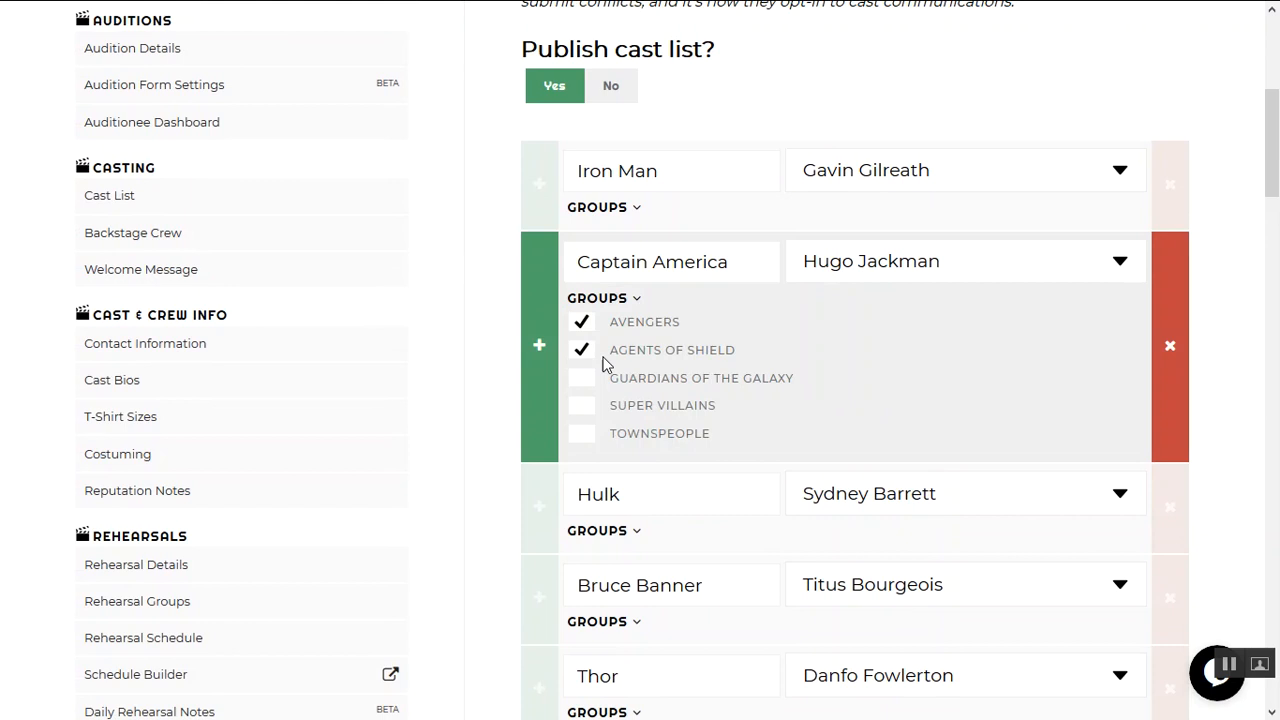
click(604, 296)
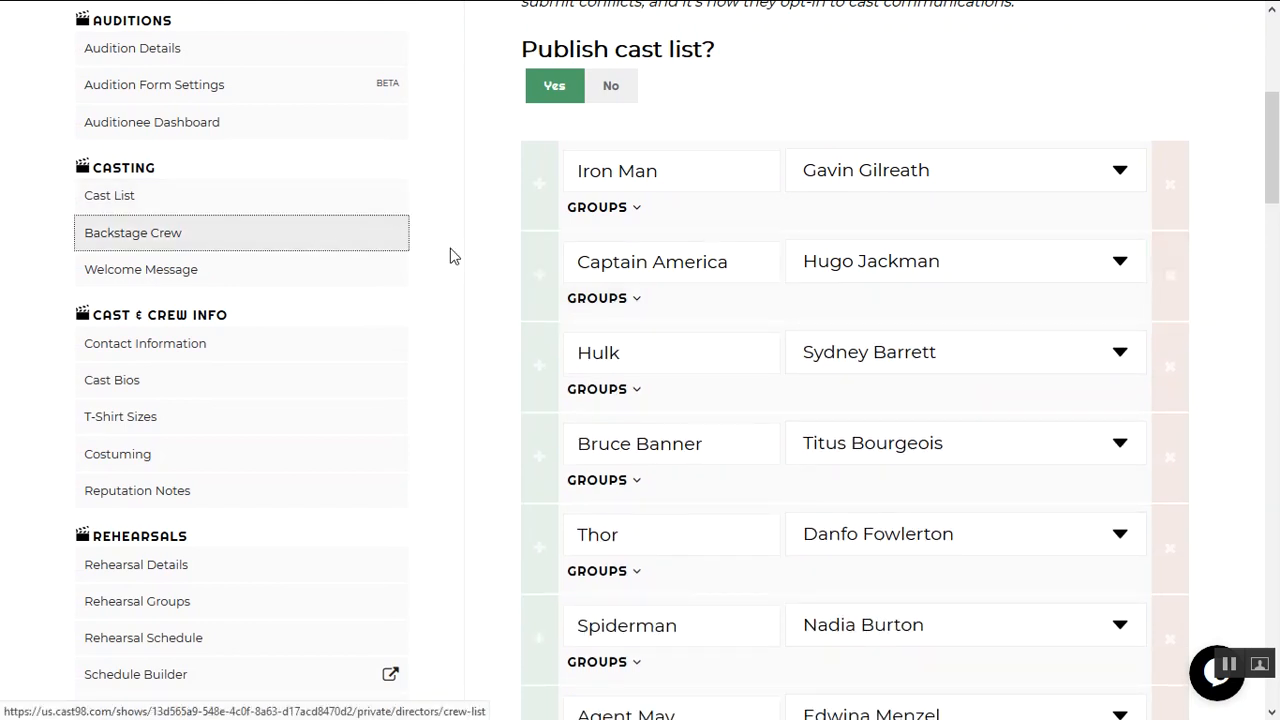
- View the Manage the Crew List page with its five crewmates
click(132, 232)
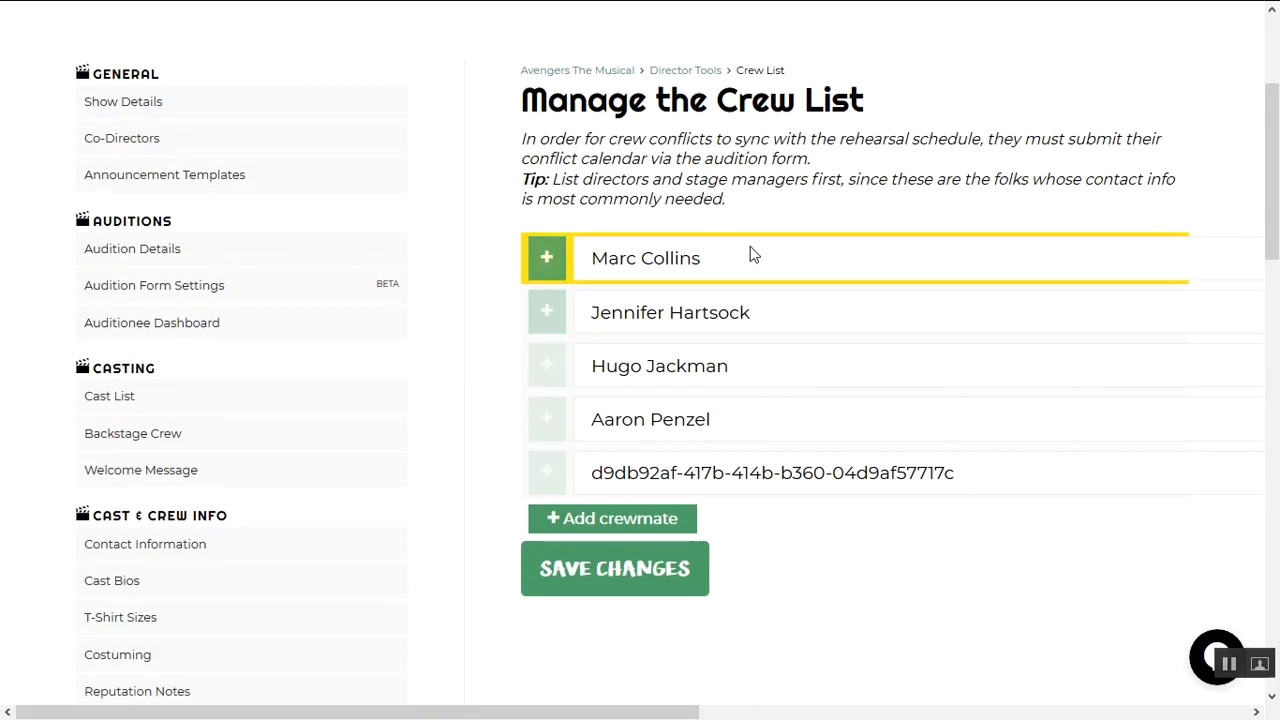
mouse_move(858, 288)
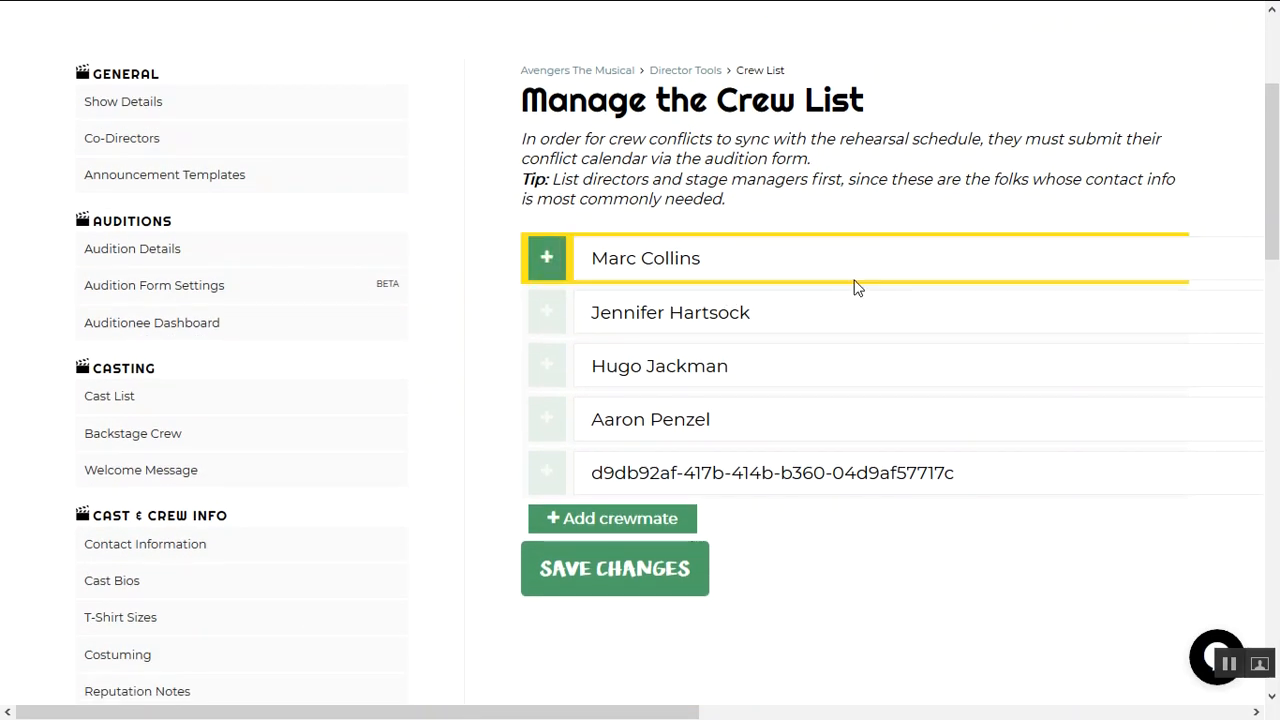
scroll(right, 3)
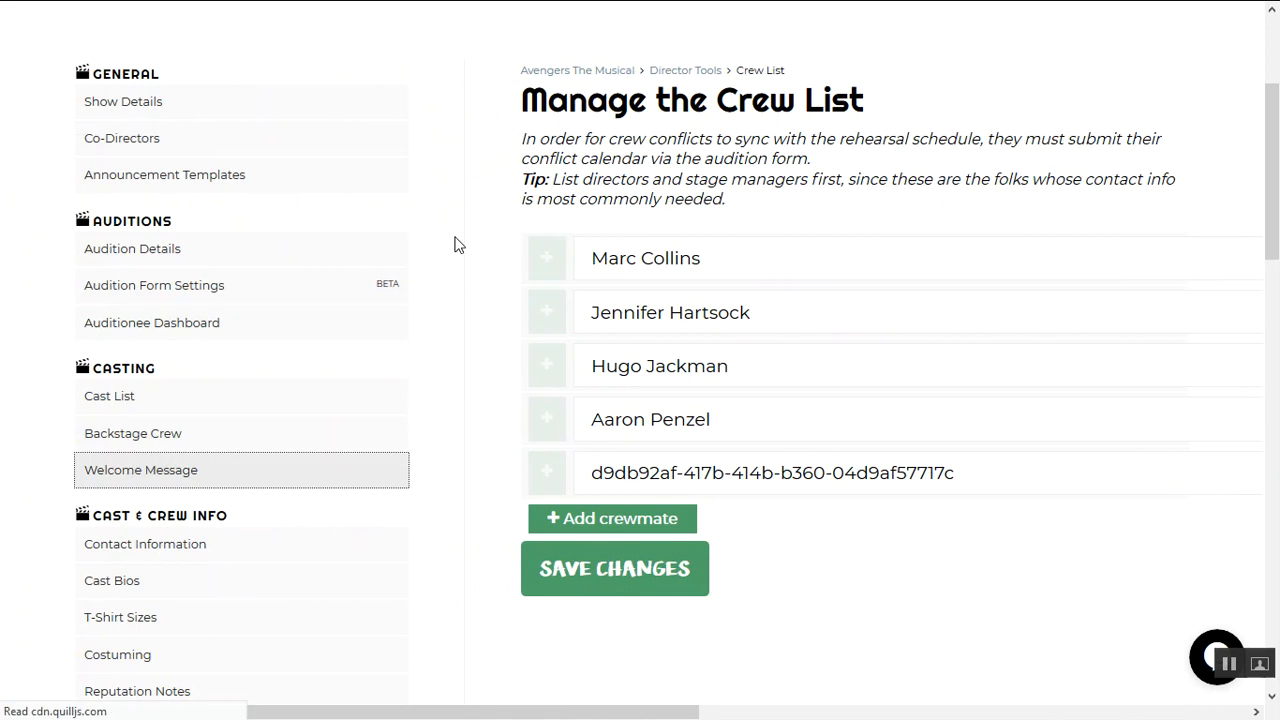
- View Cast Messaging and select the cast welcome message text
click(140, 468)
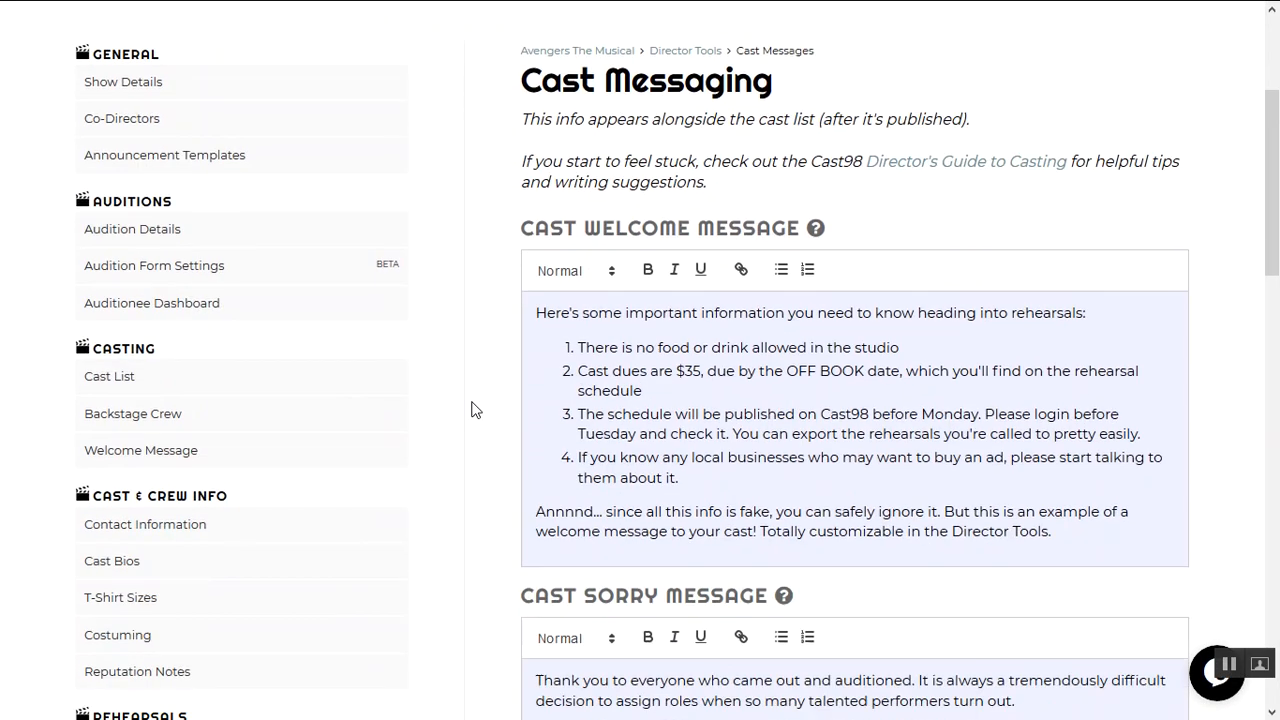
scroll(down, 3)
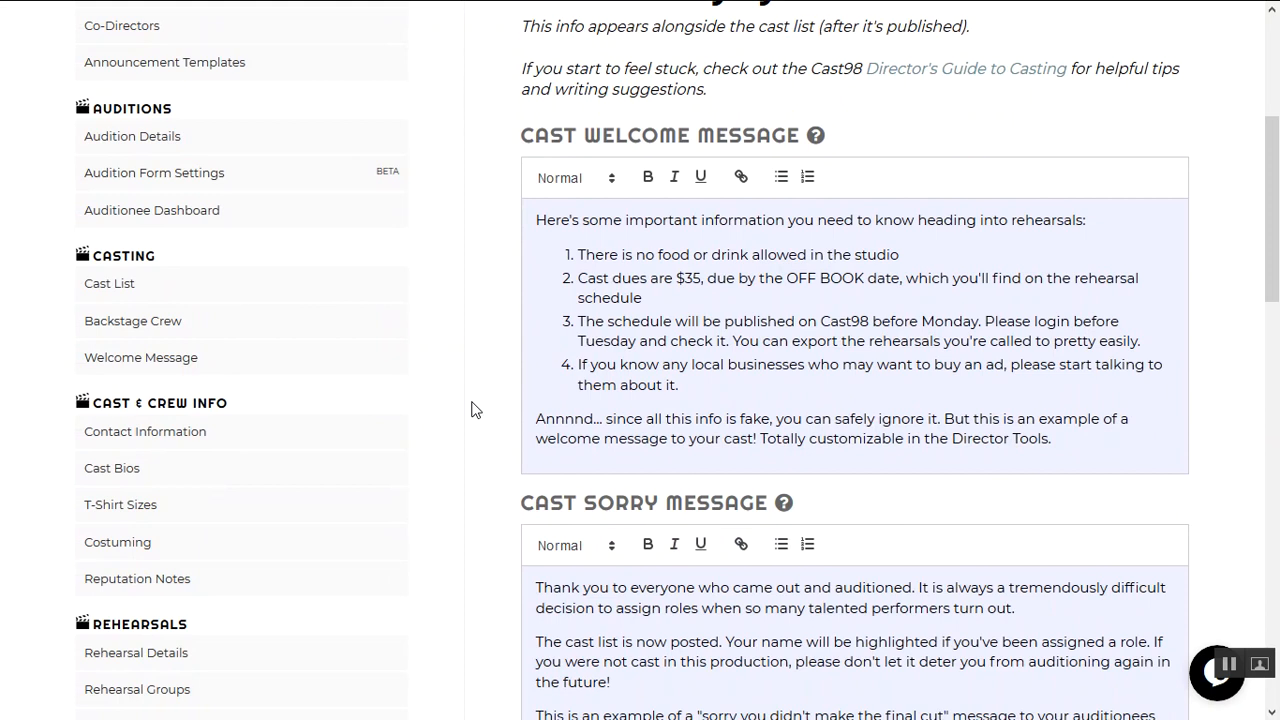
mouse_move(492, 400)
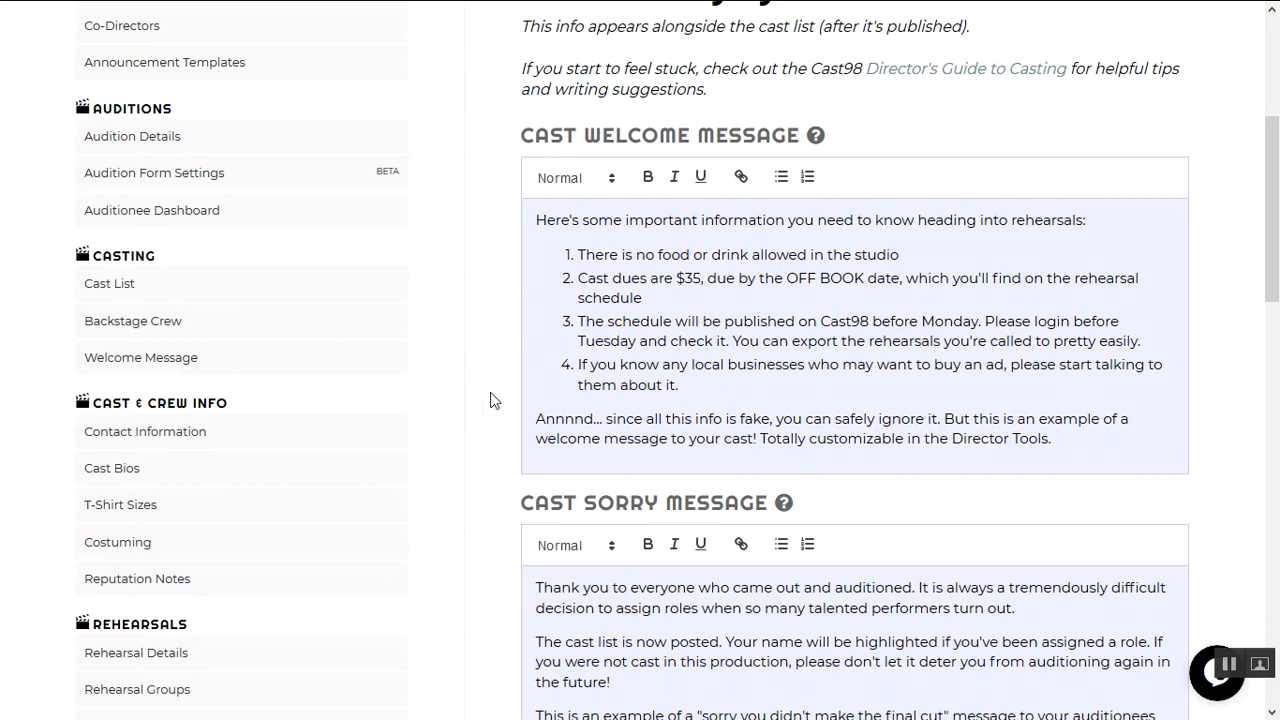
drag(536, 220, 680, 384)
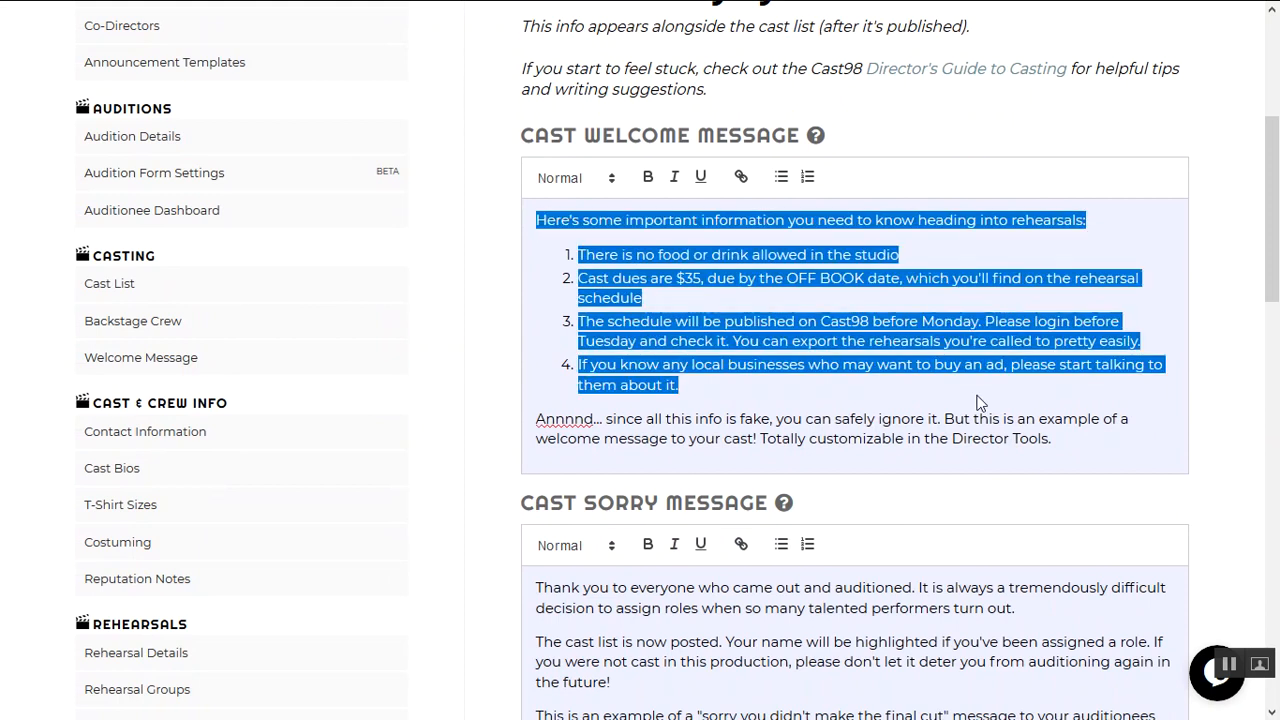
scroll(down, 3)
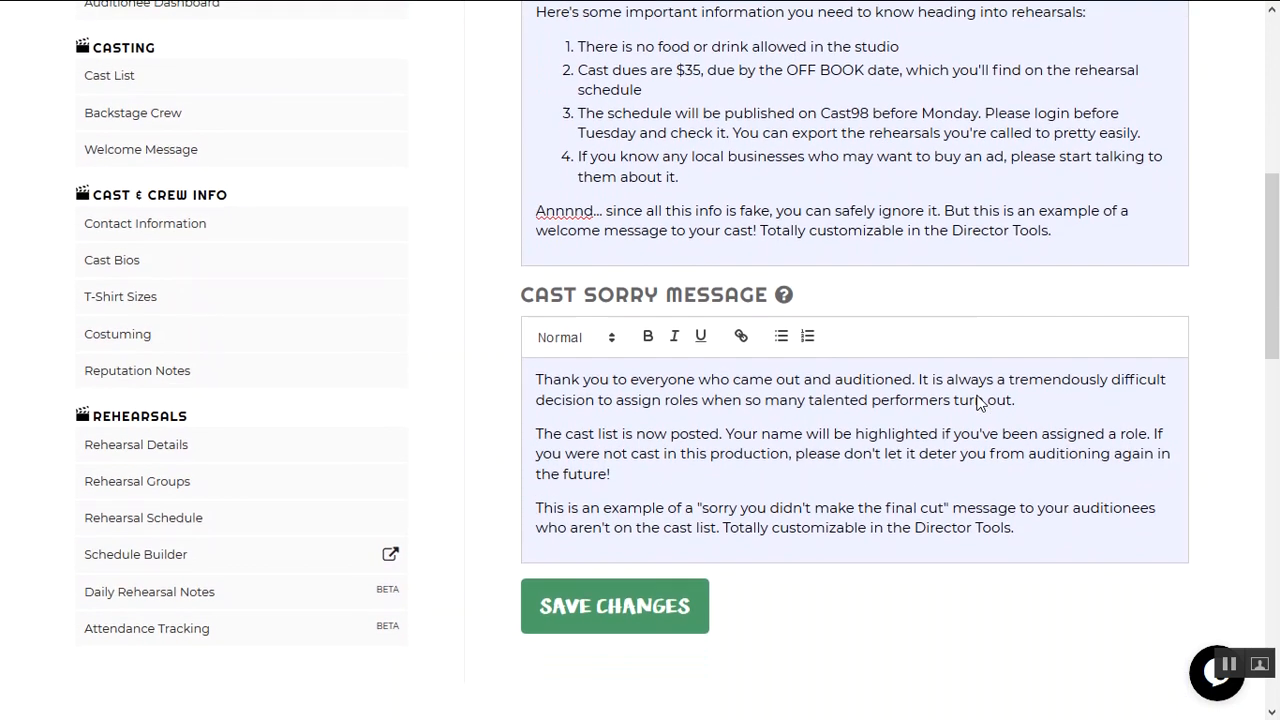
key(ctrl+a)
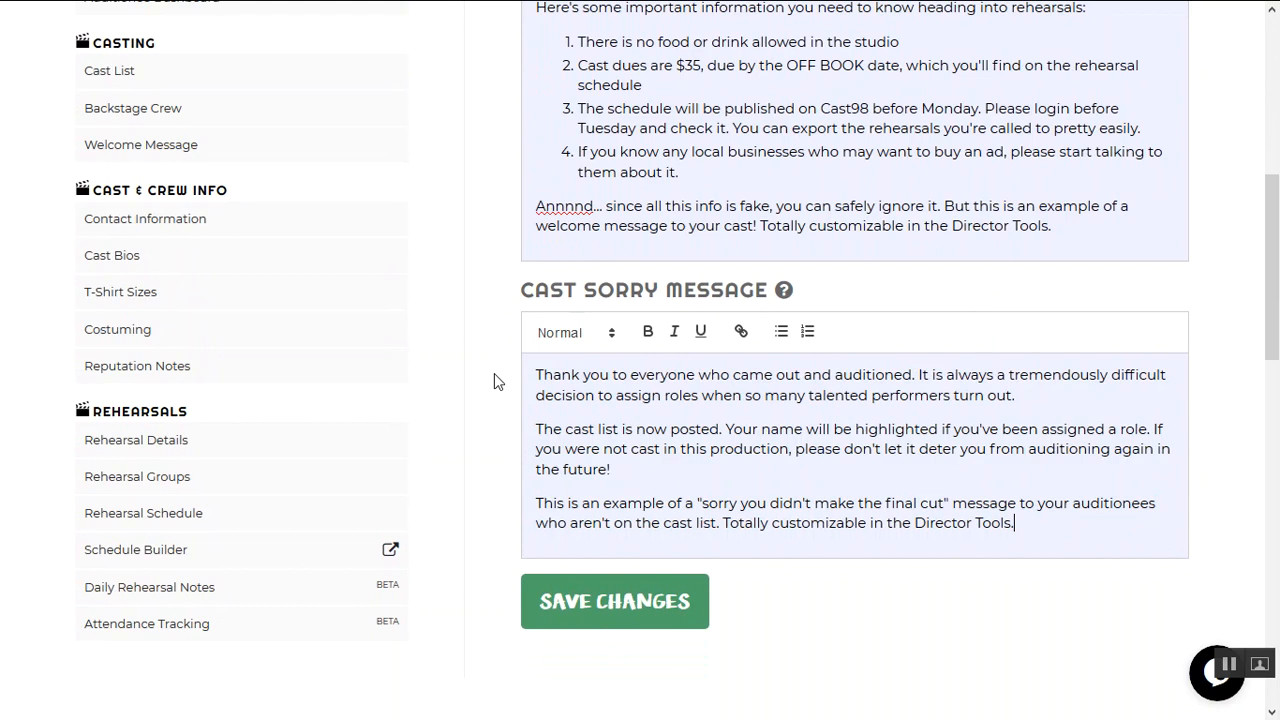
mouse_move(260, 218)
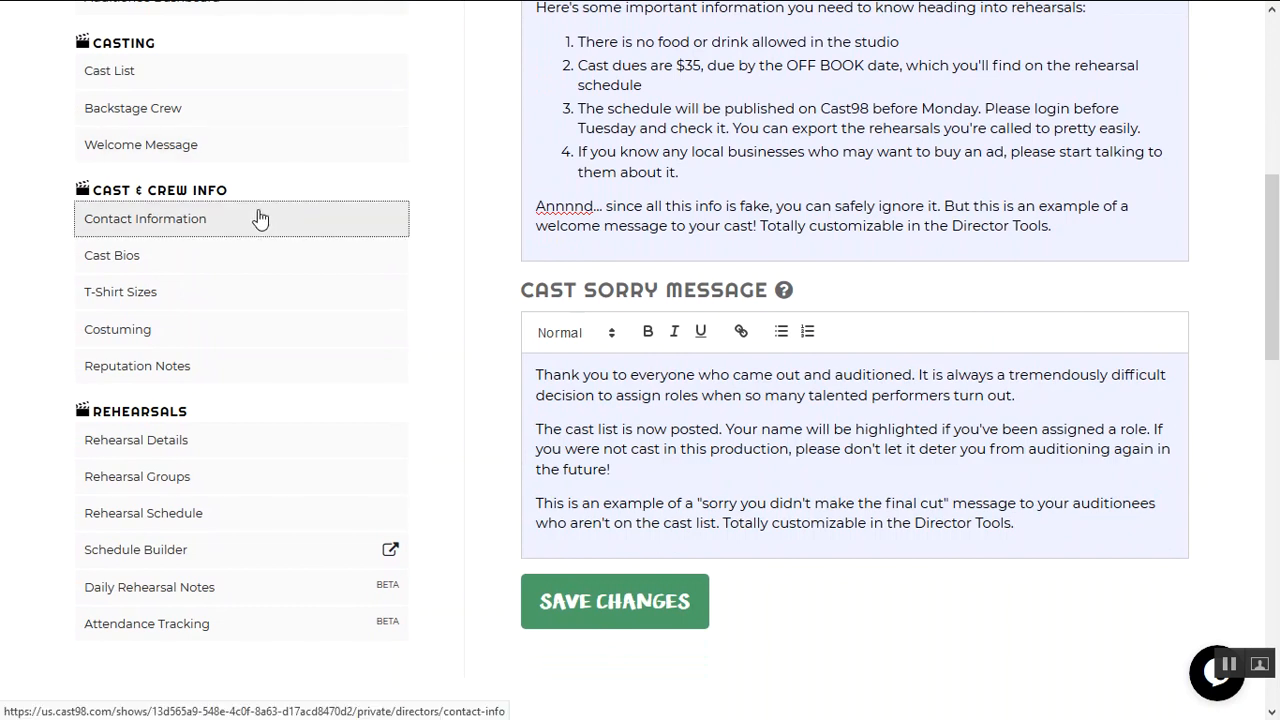
- View the crew and cast contact list with emails and phone numbers
click(144, 218)
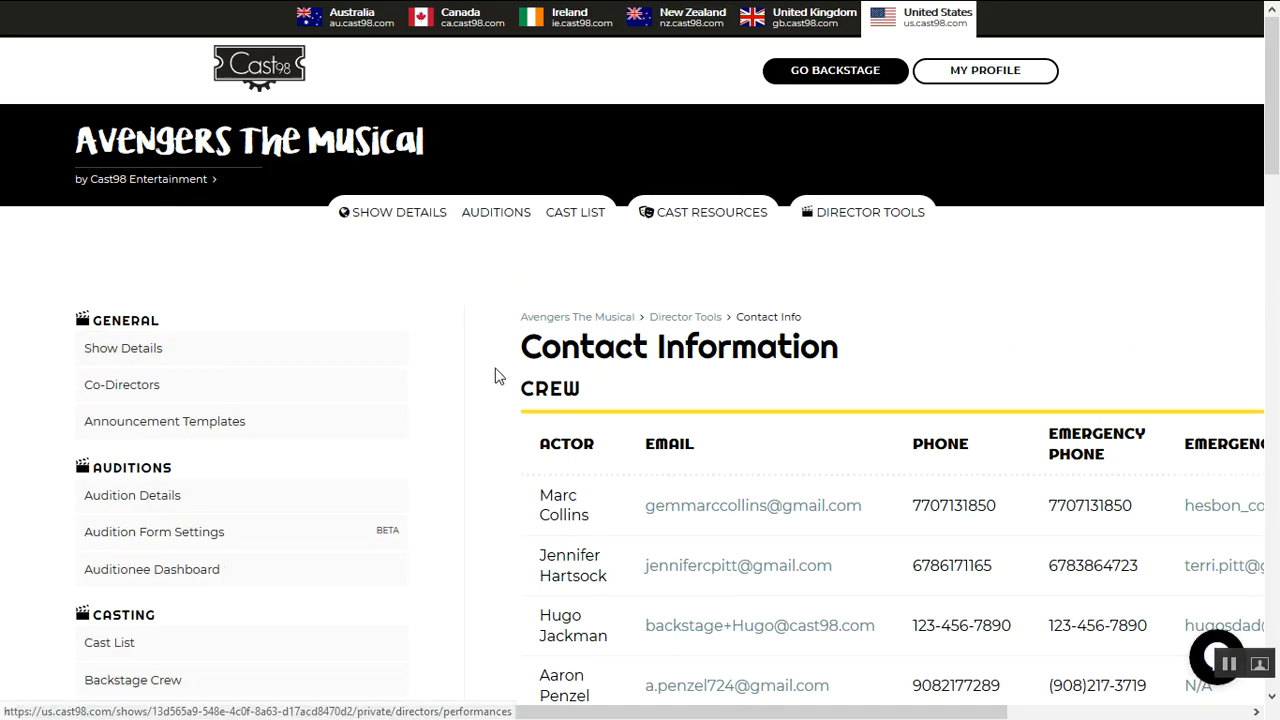
scroll(down, 3)
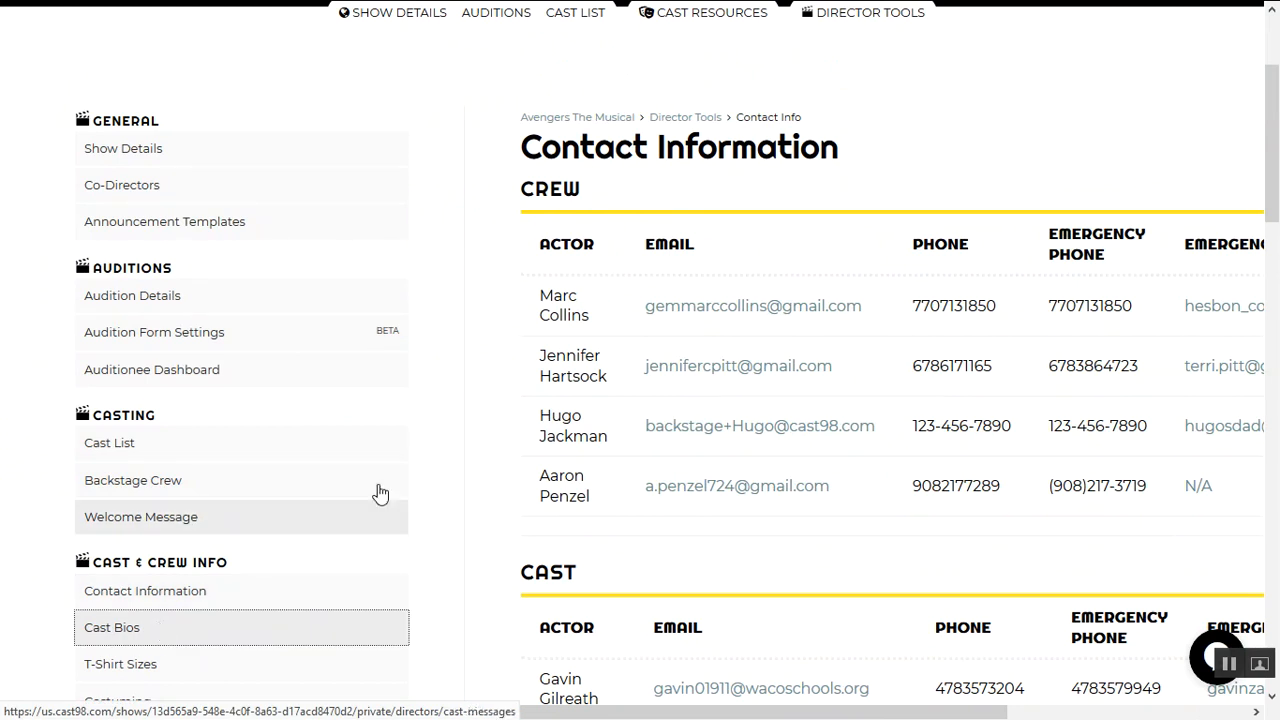
click(112, 628)
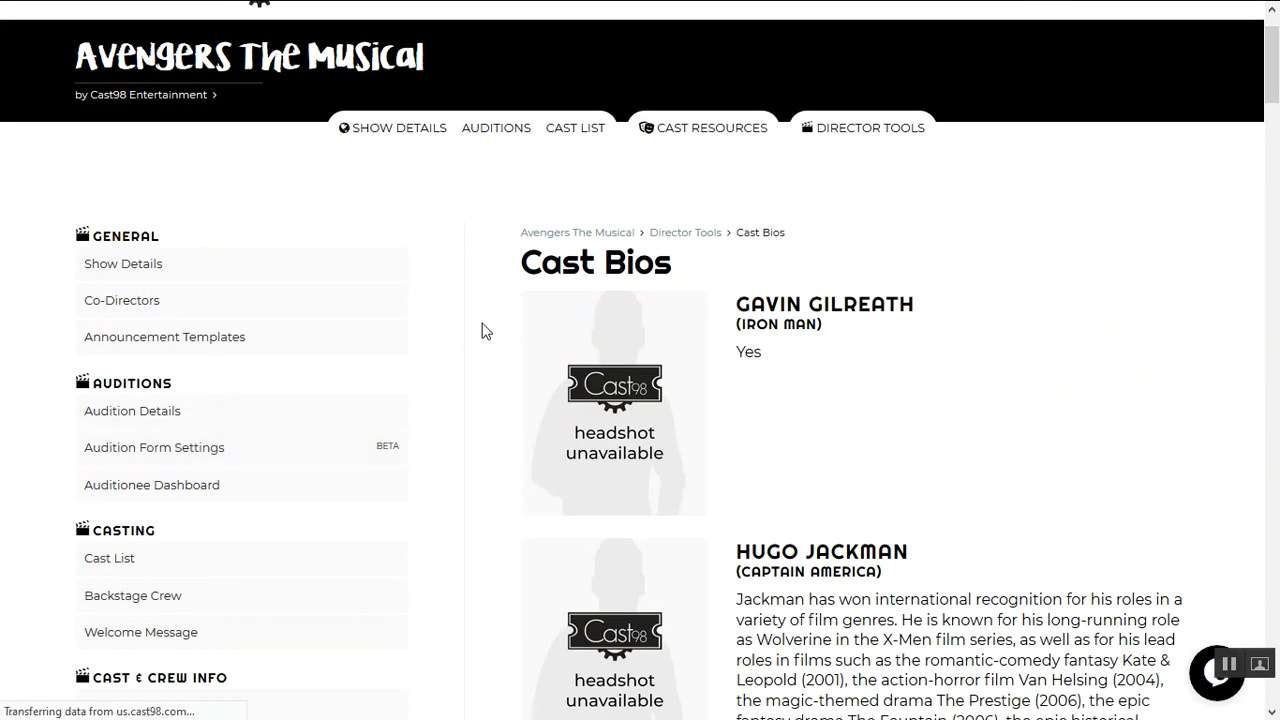
scroll(down, 3)
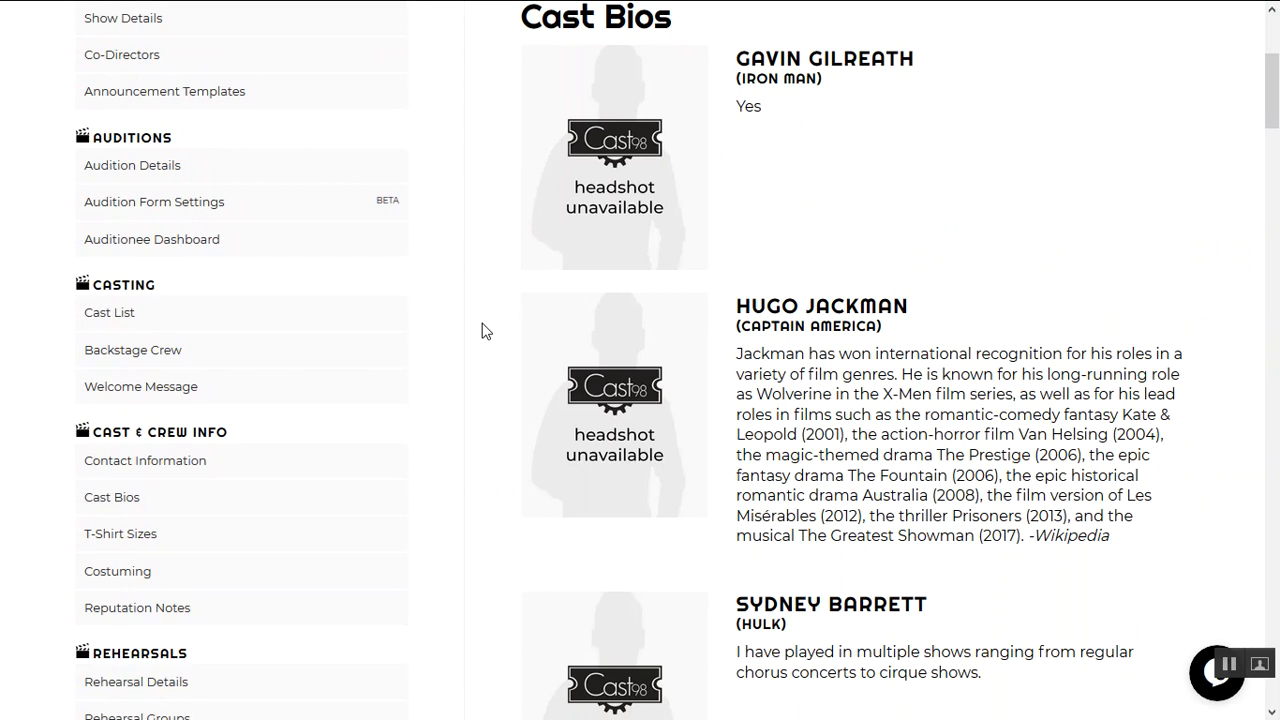
mouse_move(600, 384)
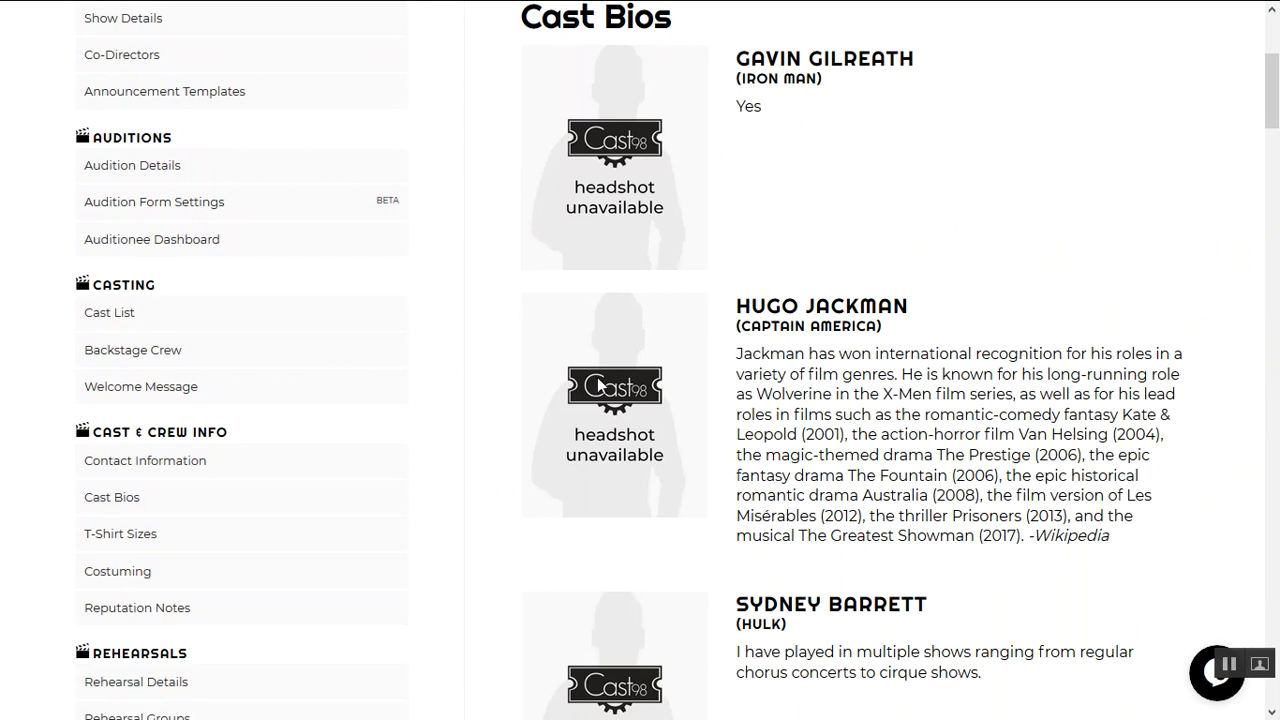
mouse_move(424, 390)
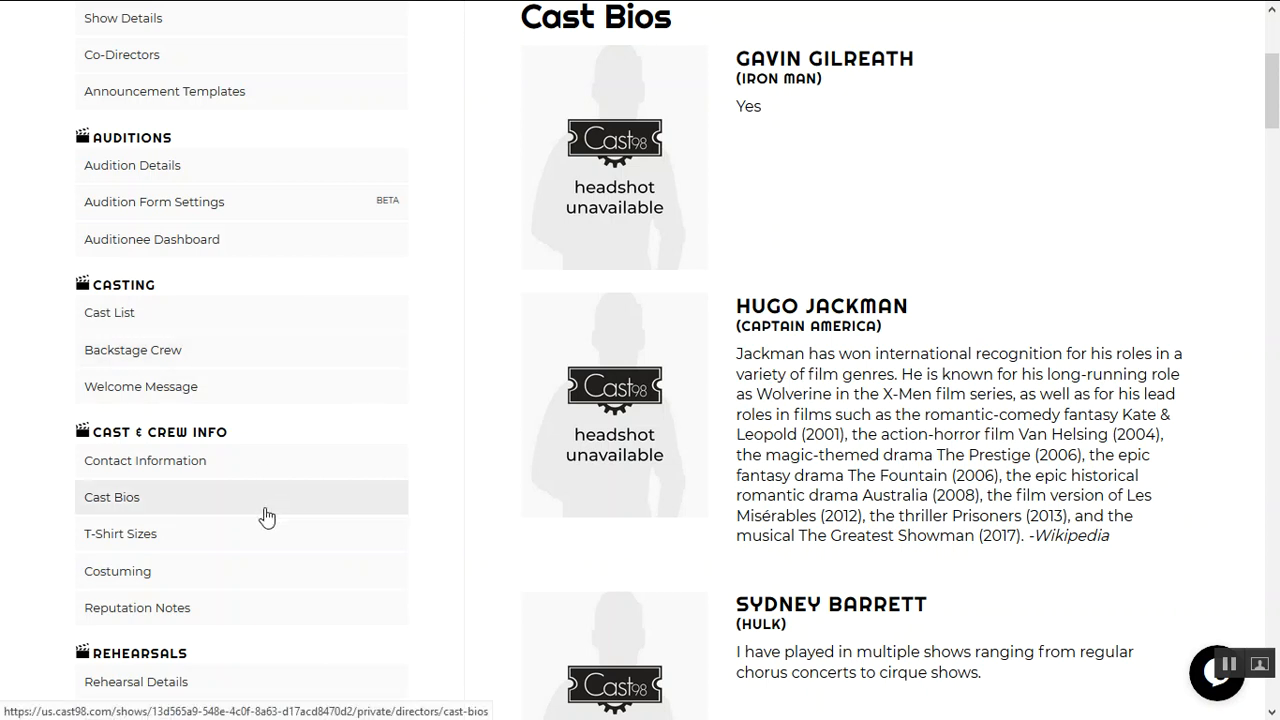
- Review the crew and cast T-shirt sizes list
click(120, 532)
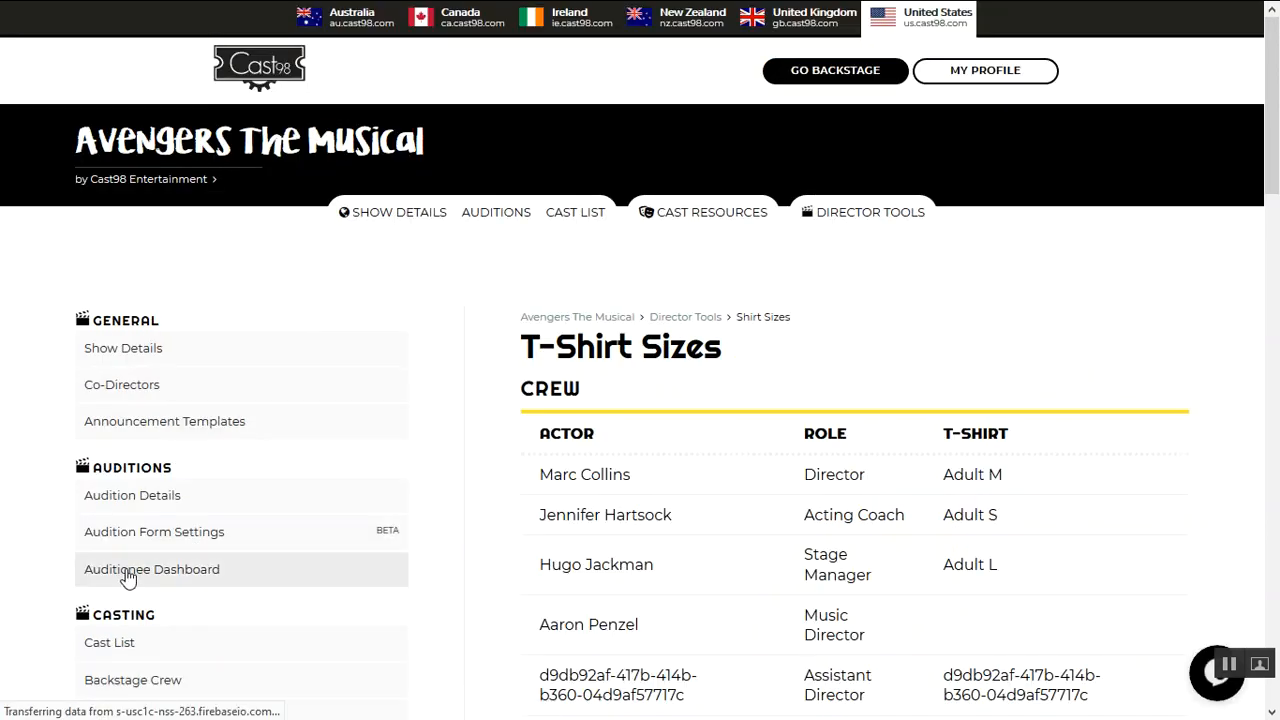
scroll(down, 3)
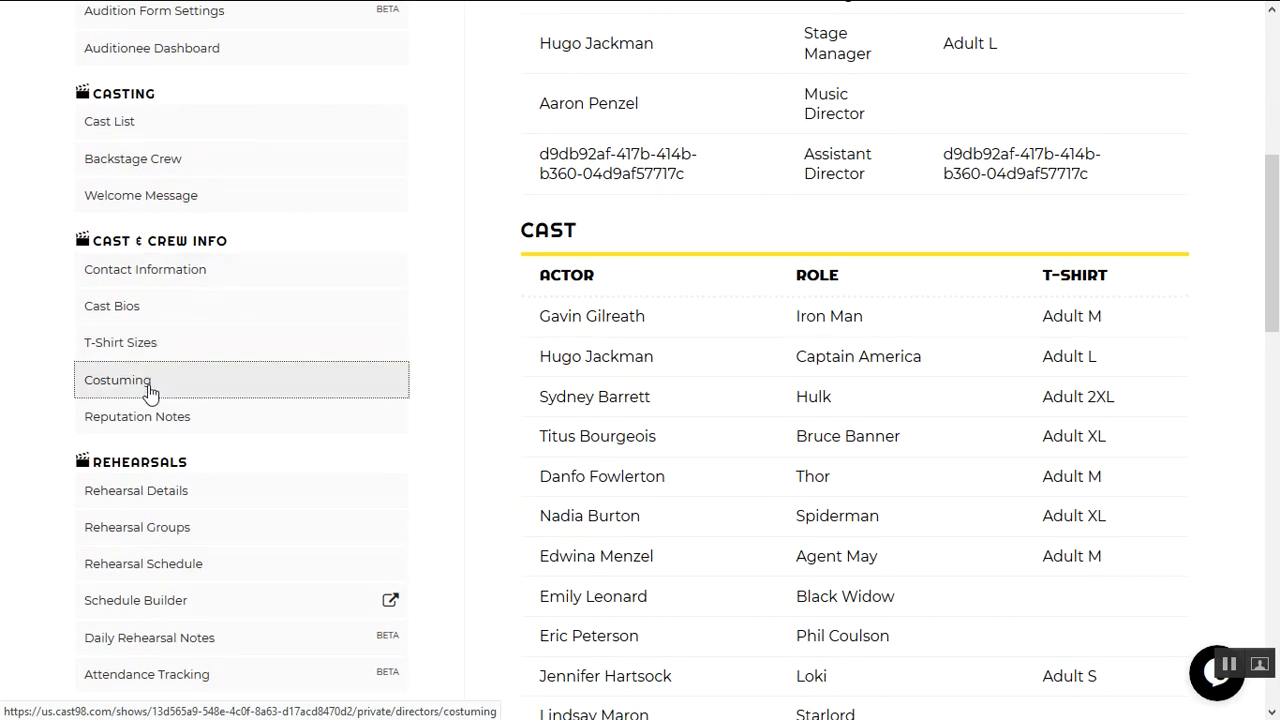
click(116, 380)
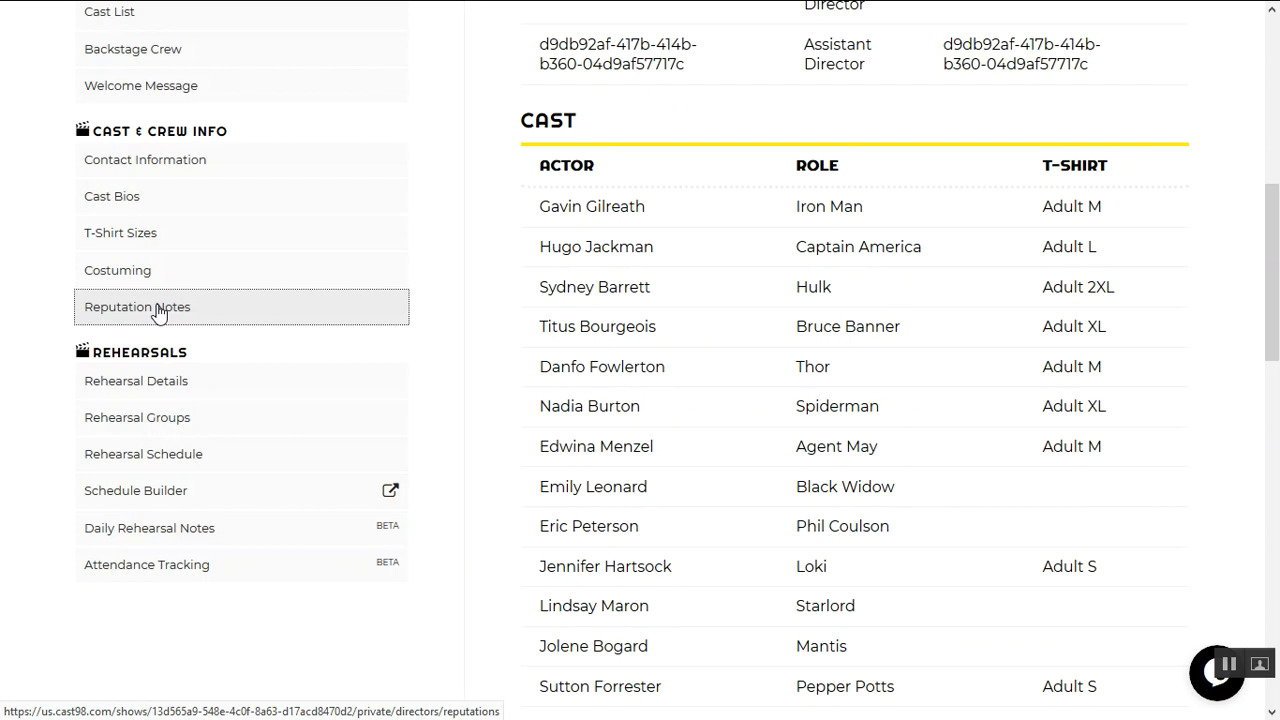
- Read through the cast reputation notes, then go to Rehearsal Details
click(136, 308)
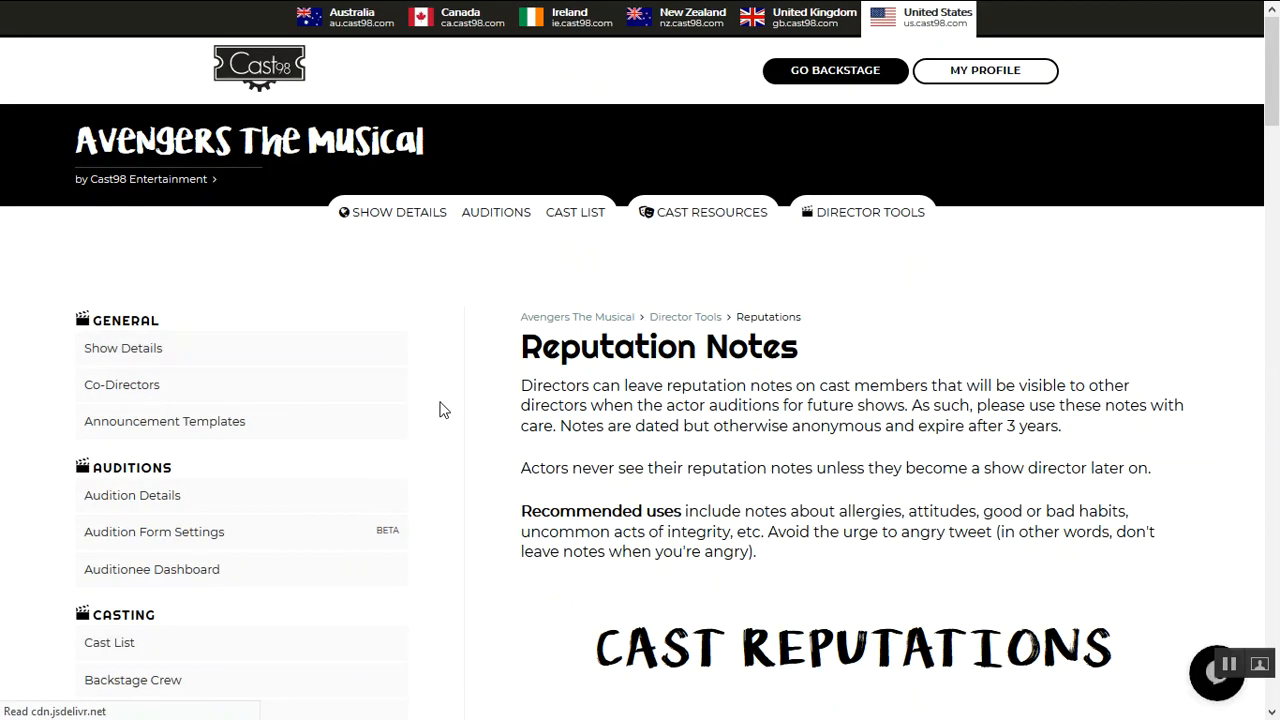
scroll(down, 3)
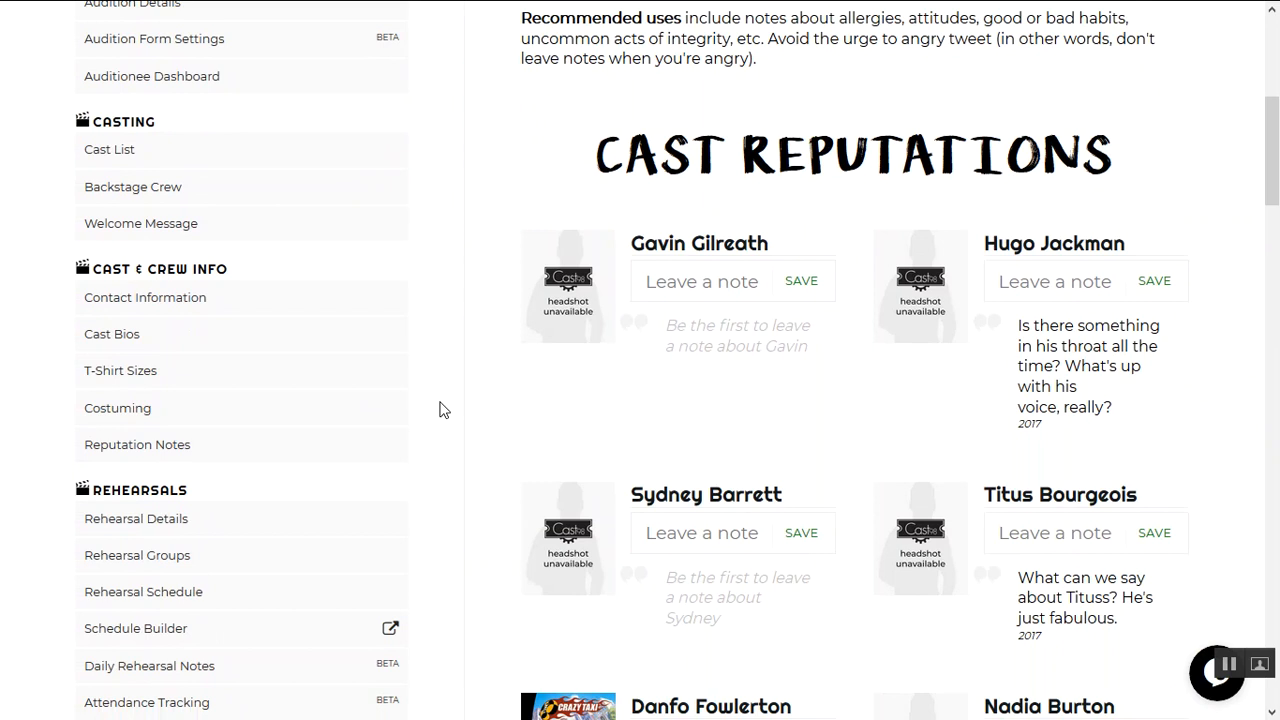
scroll(up, 3)
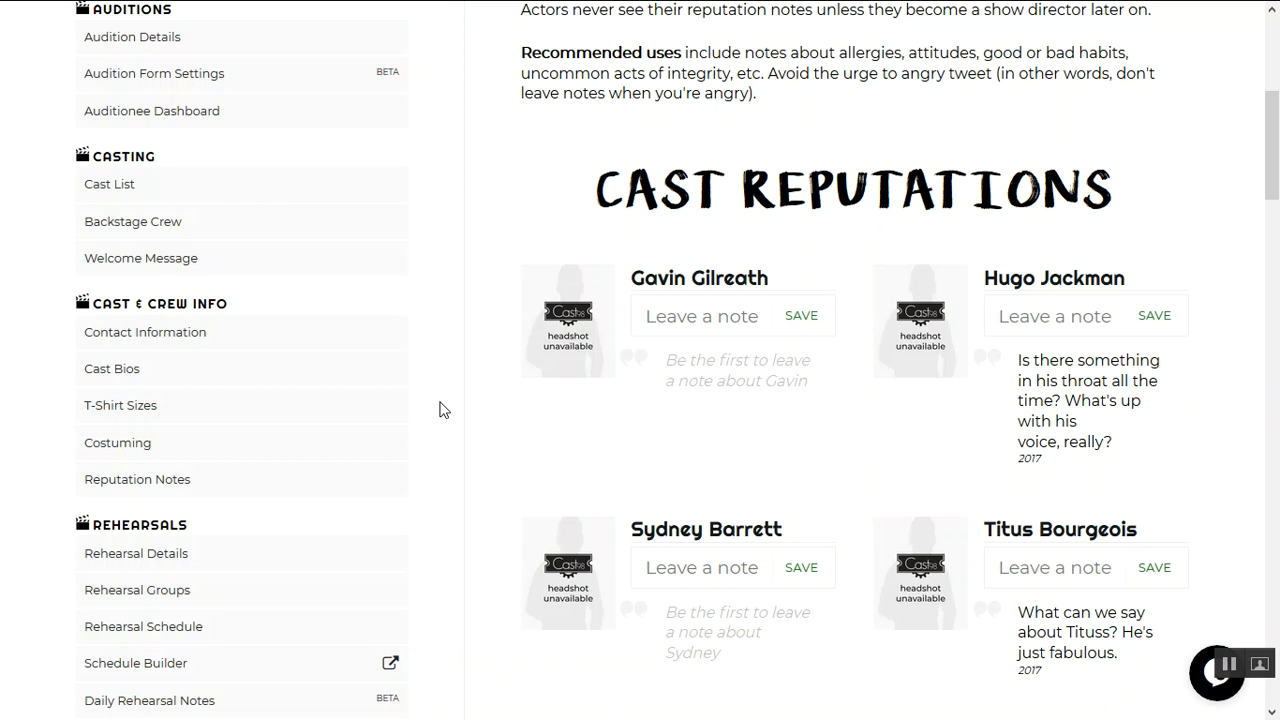
mouse_move(476, 324)
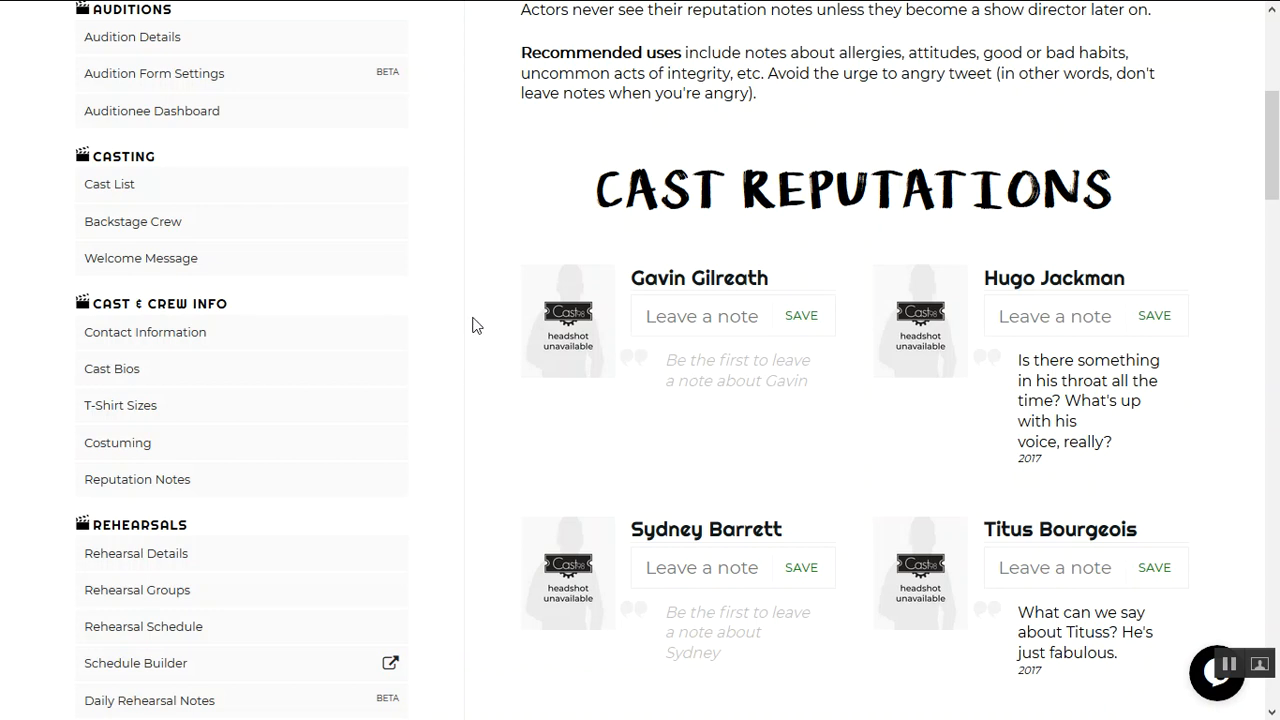
scroll(up, 3)
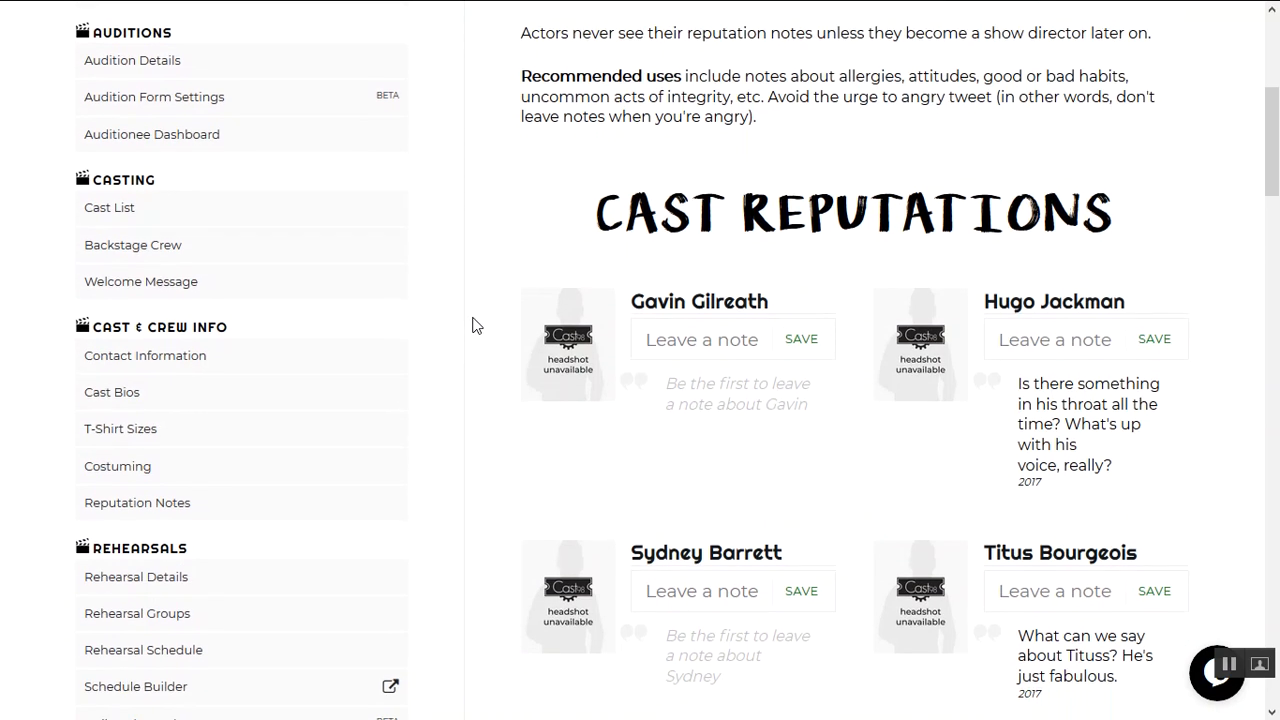
scroll(down, 3)
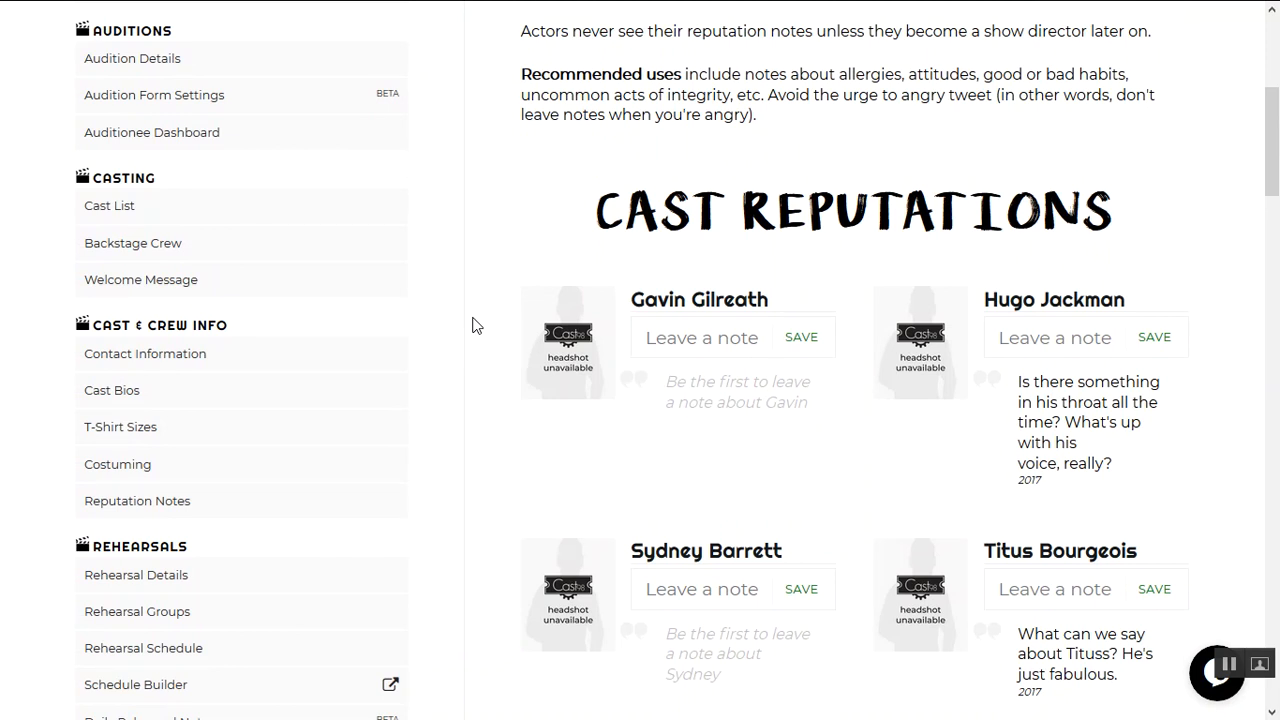
mouse_move(280, 504)
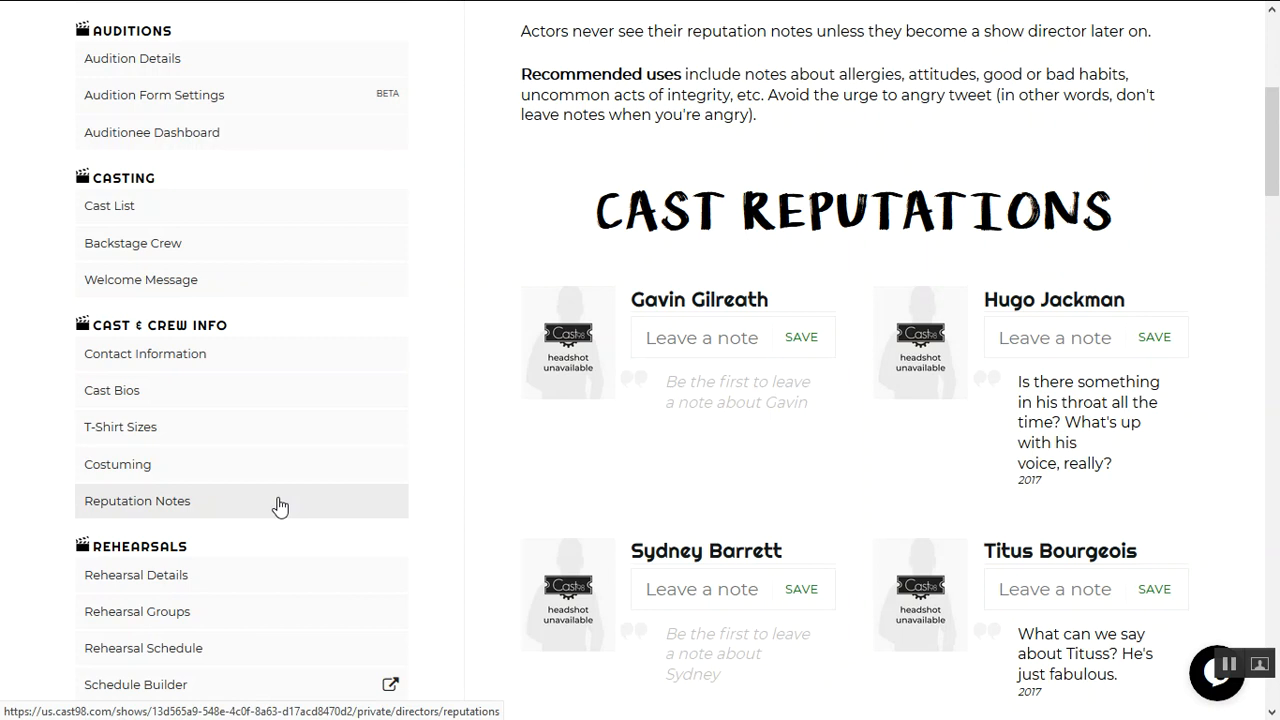
scroll(down, 3)
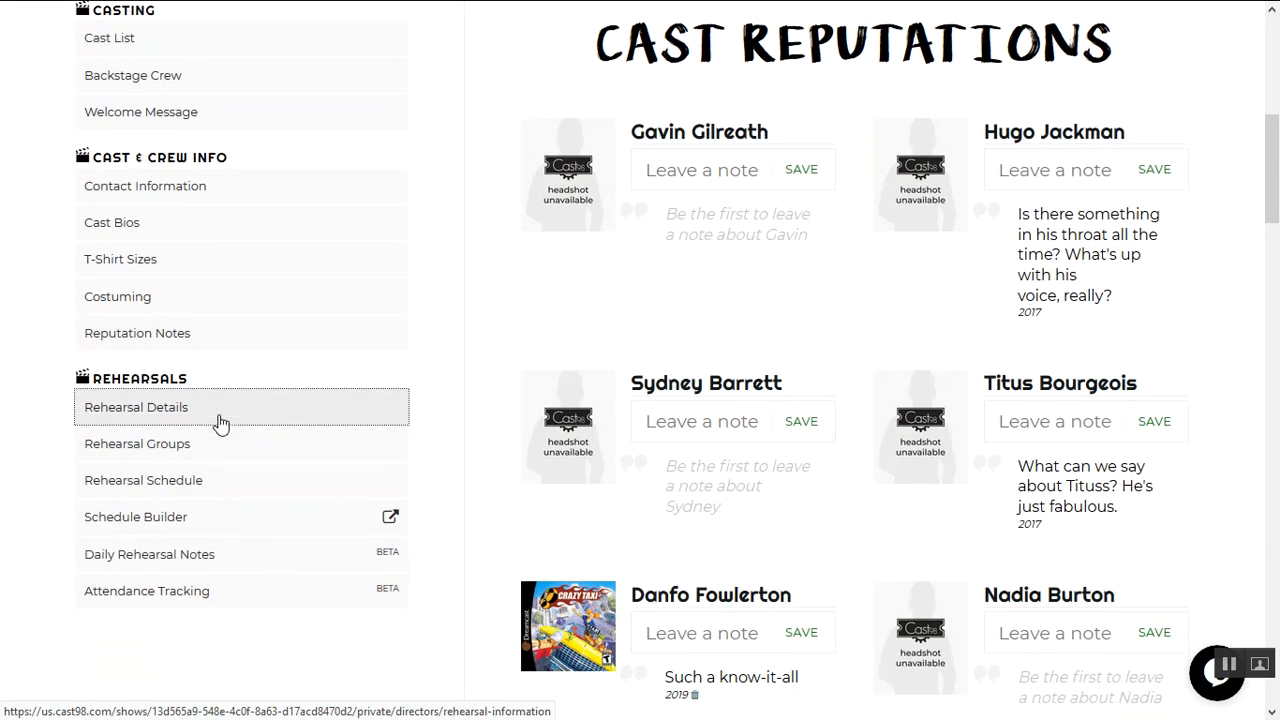
click(136, 408)
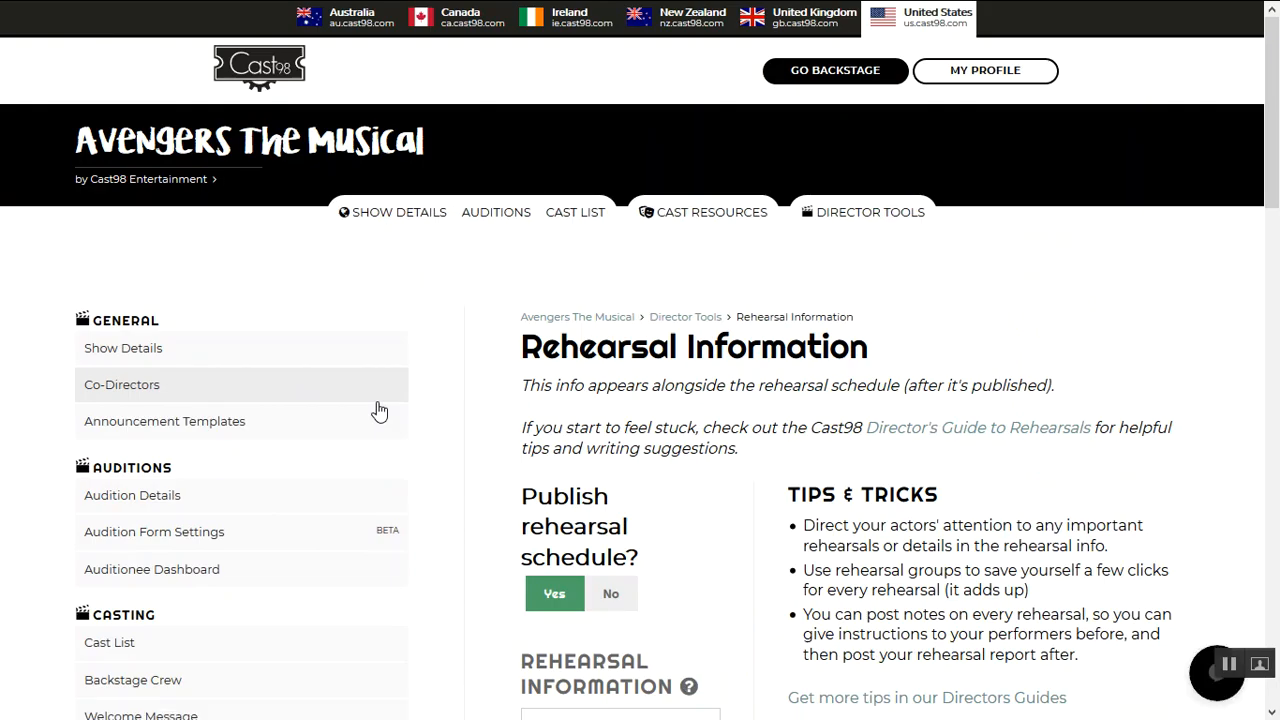
- Read the rehearsal information and default venue, then go to Rehearsal Groups
scroll(down, 3)
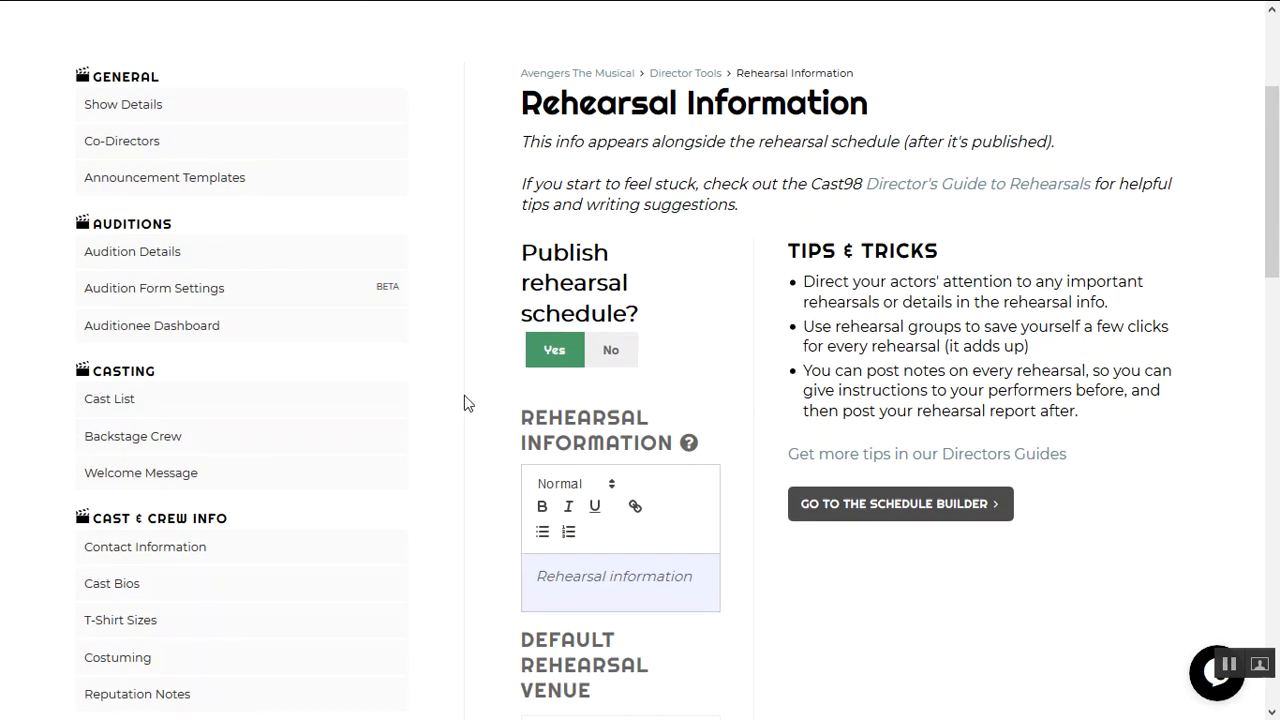
scroll(down, 3)
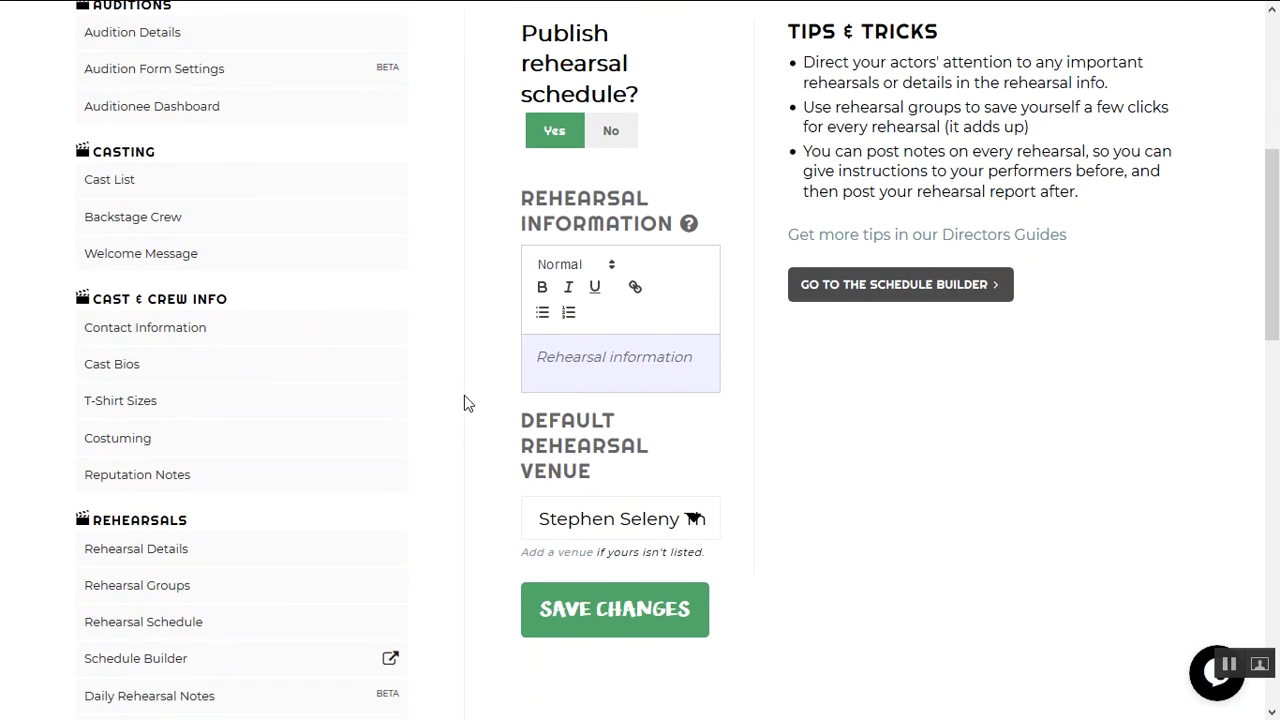
scroll(down, 3)
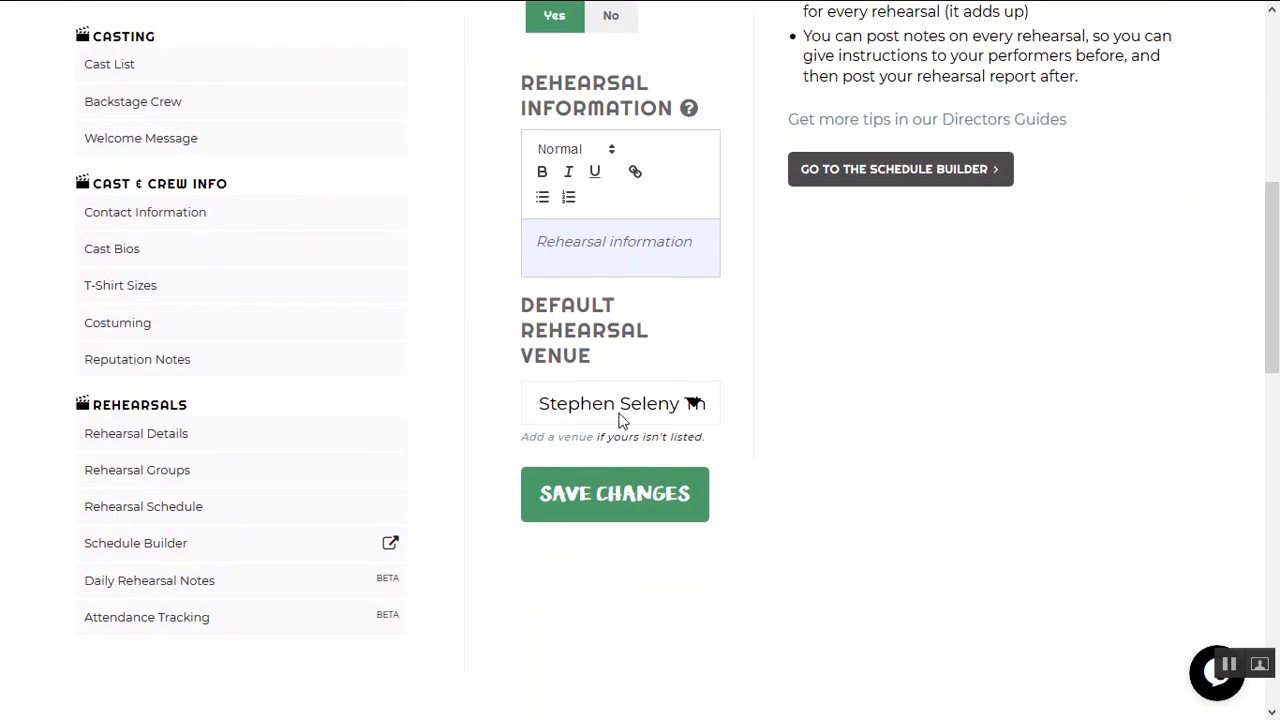
mouse_move(512, 328)
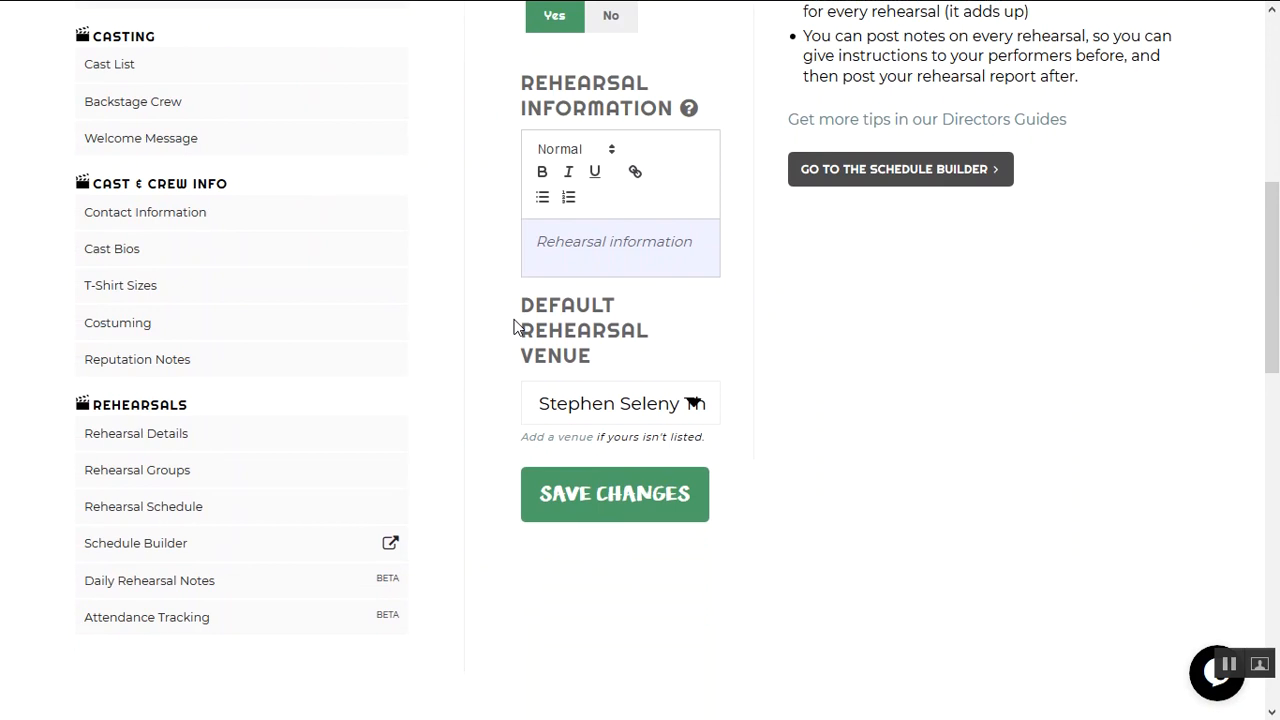
mouse_move(568, 420)
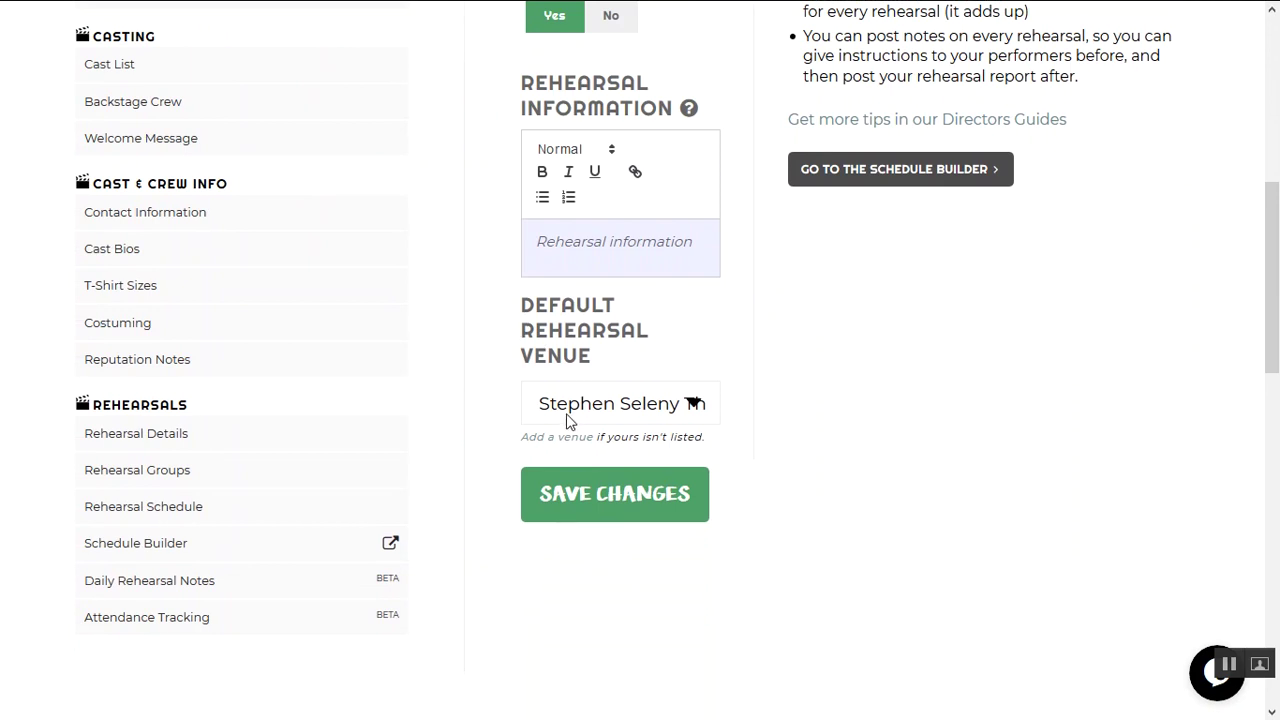
mouse_move(484, 384)
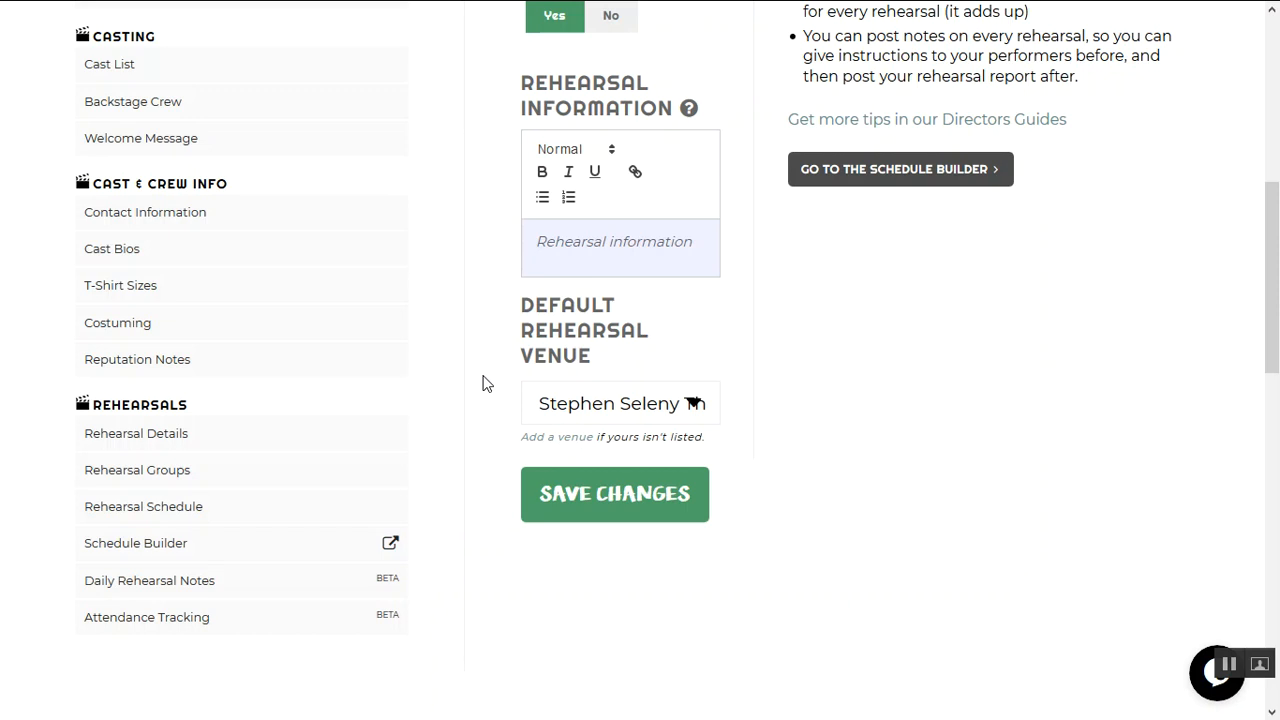
mouse_move(320, 470)
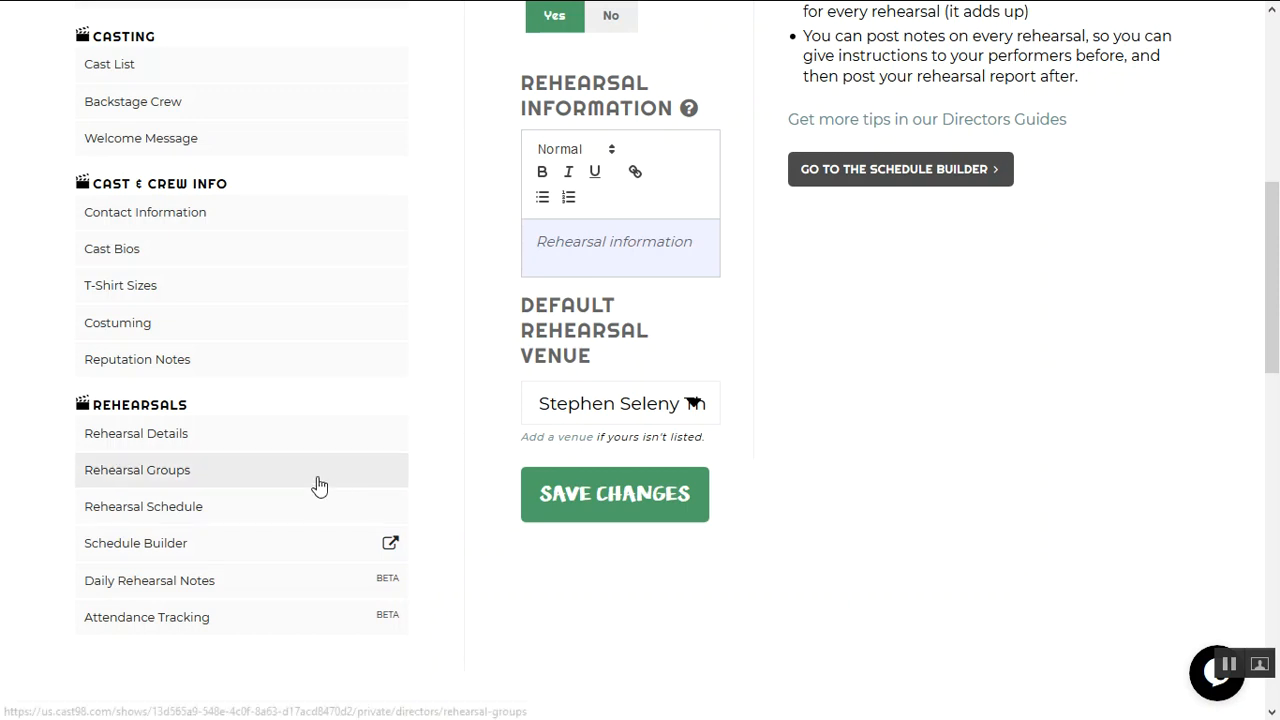
click(136, 470)
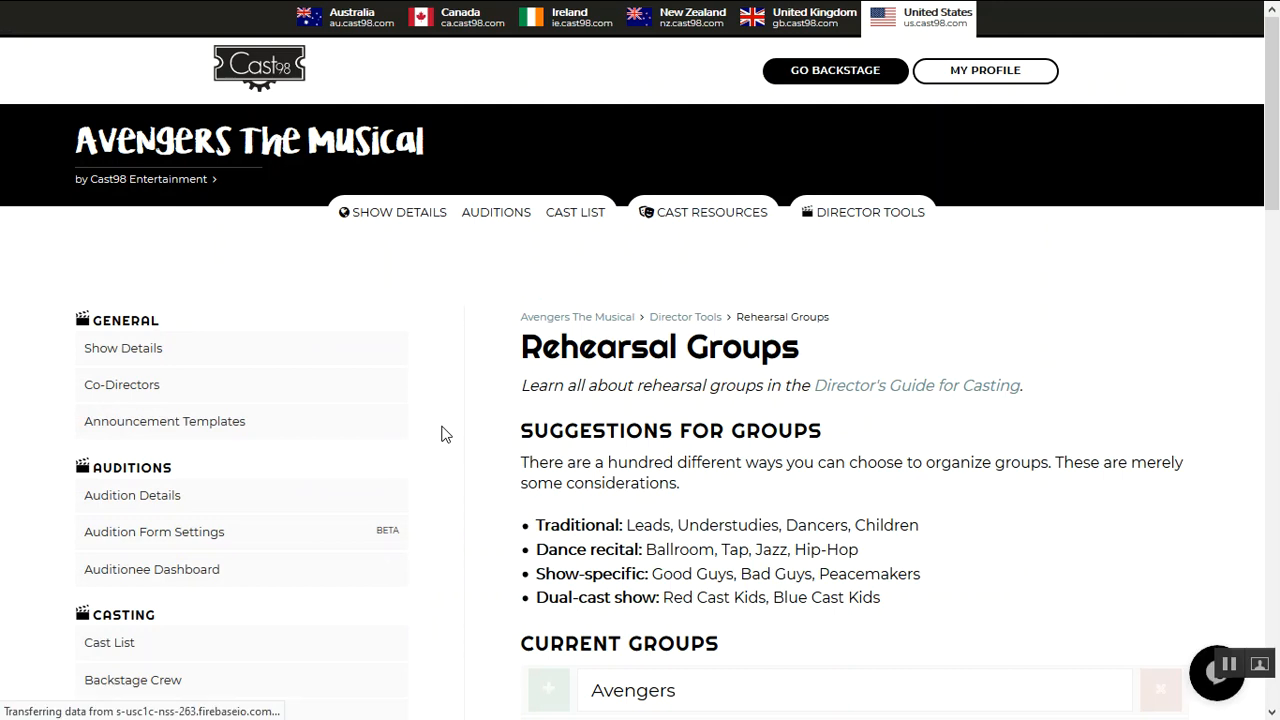
scroll(down, 3)
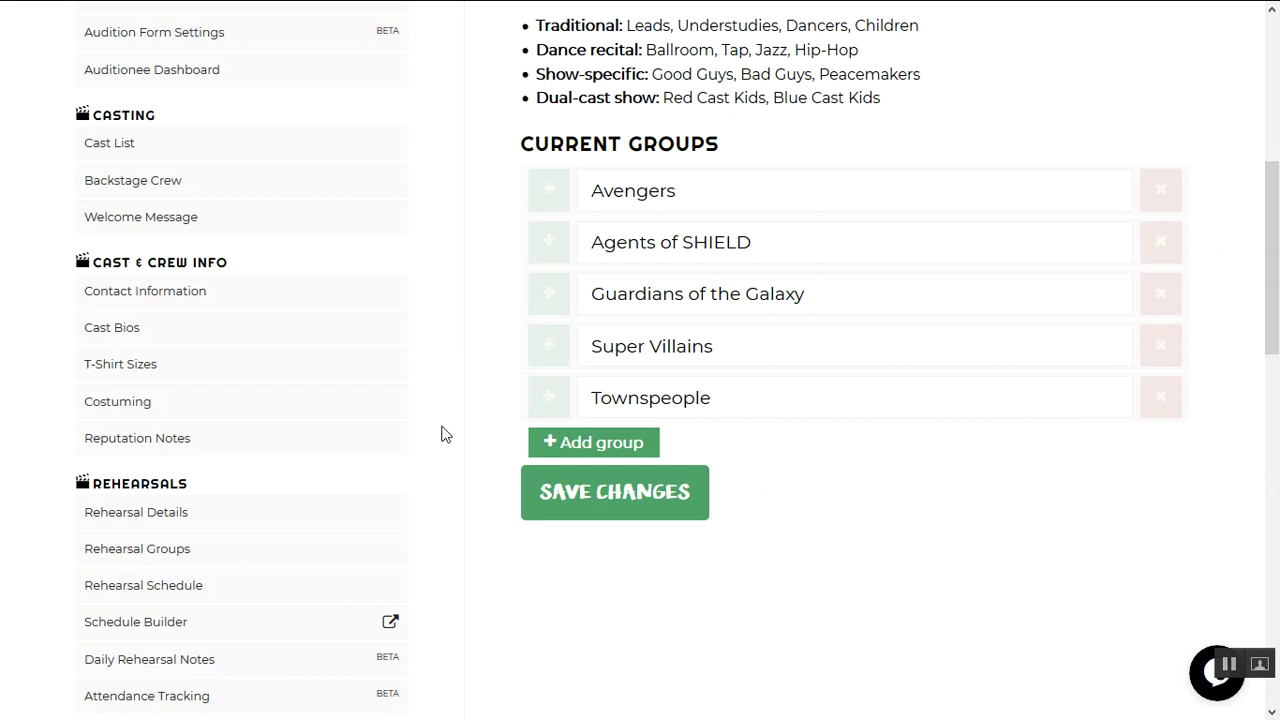
scroll(down, 3)
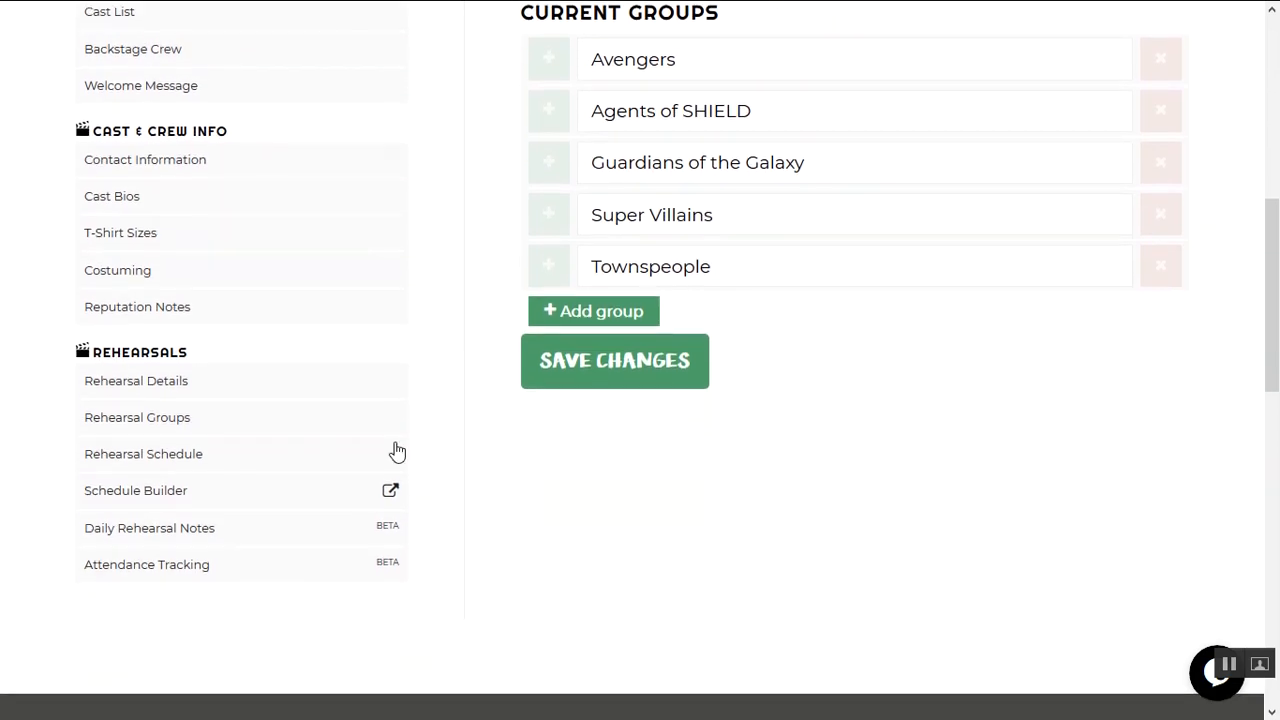
mouse_move(196, 492)
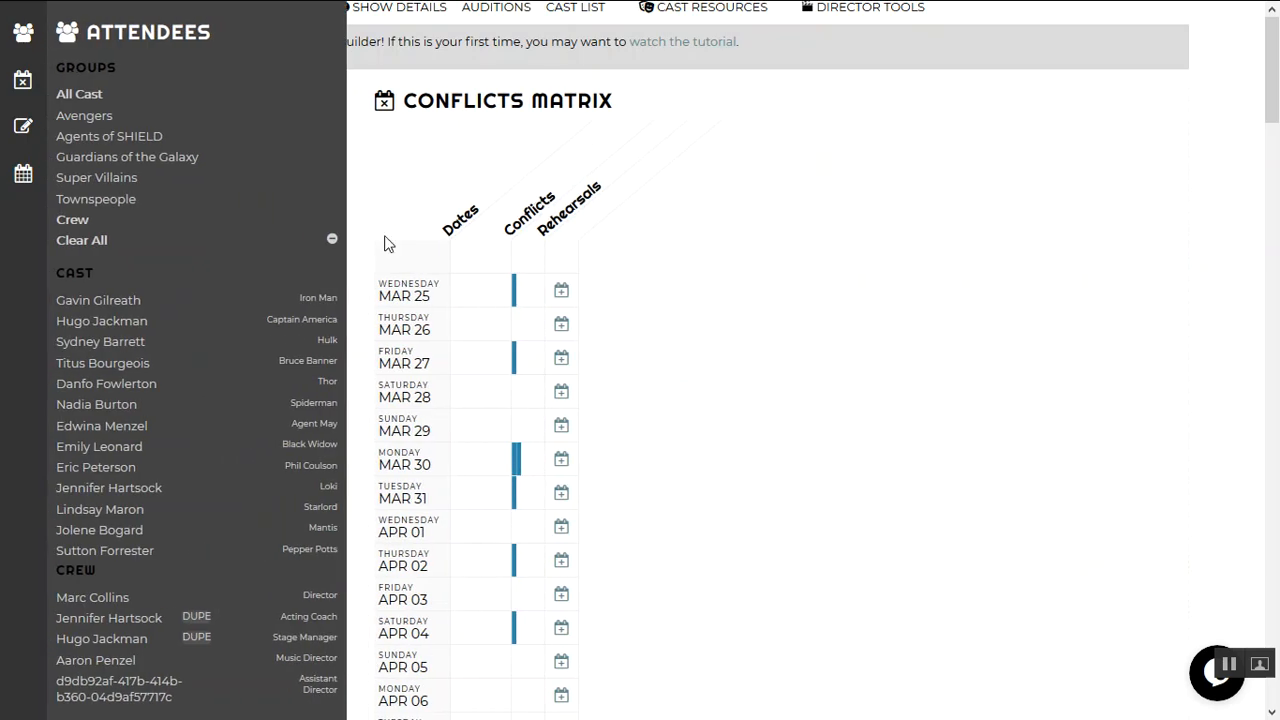
mouse_move(498, 222)
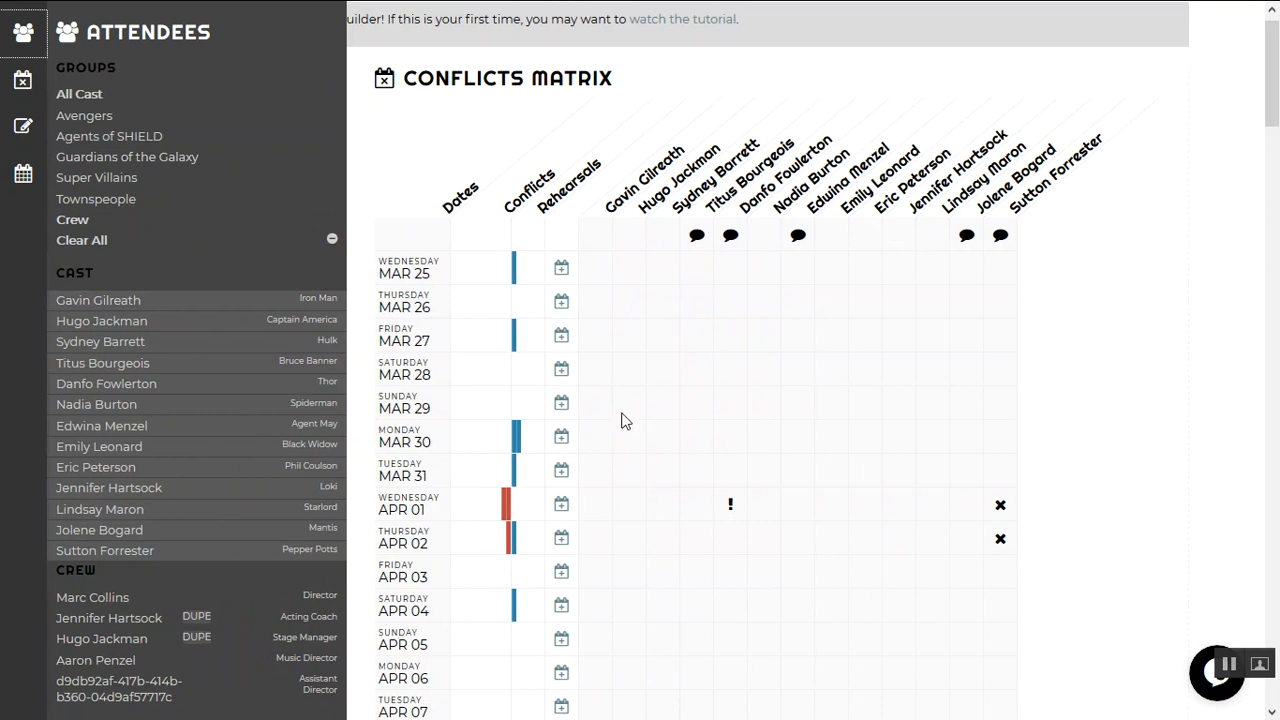
- Check cast conflicts in the matrix through mid-May and start a rehearsal on Friday, May 01
scroll(down, 3)
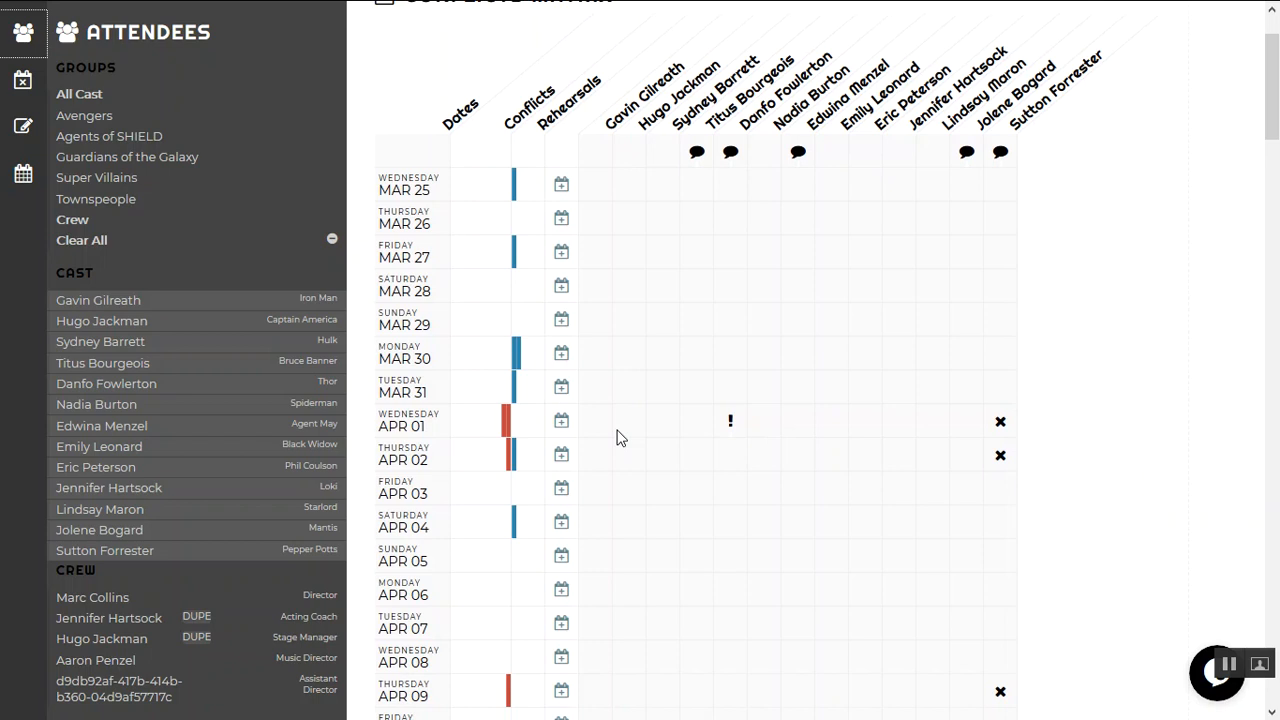
mouse_move(316, 300)
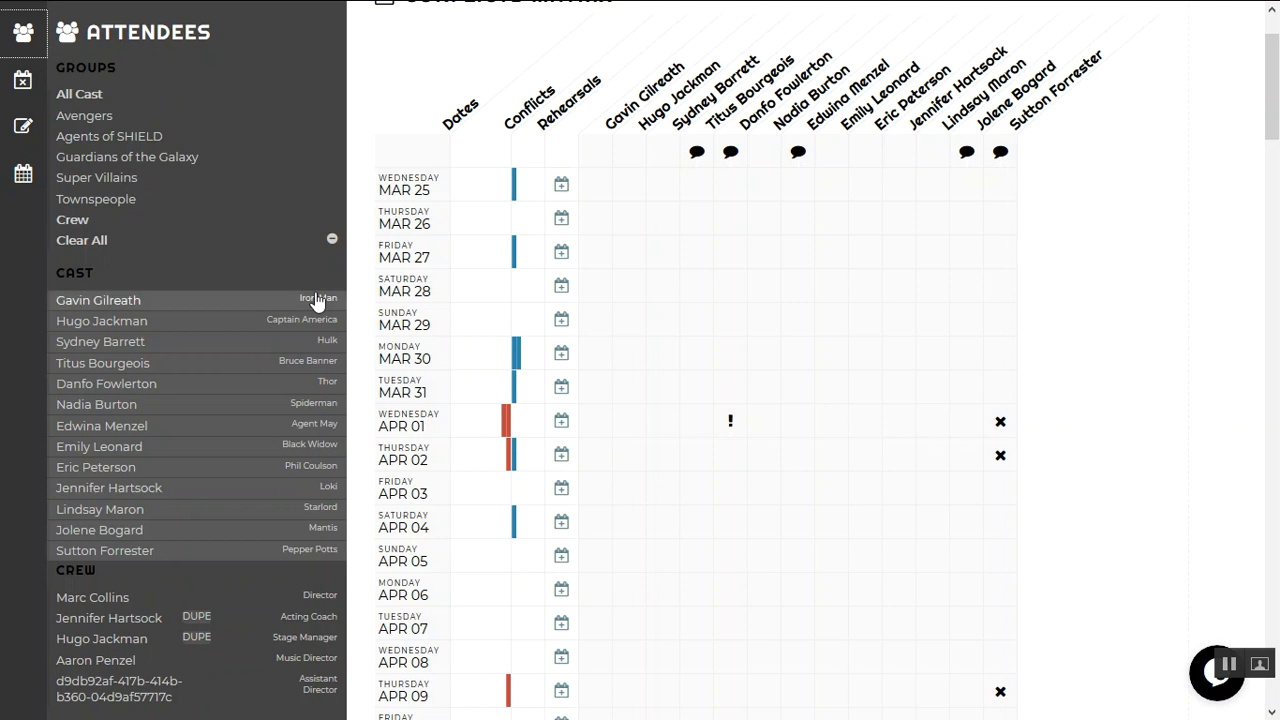
mouse_move(198, 240)
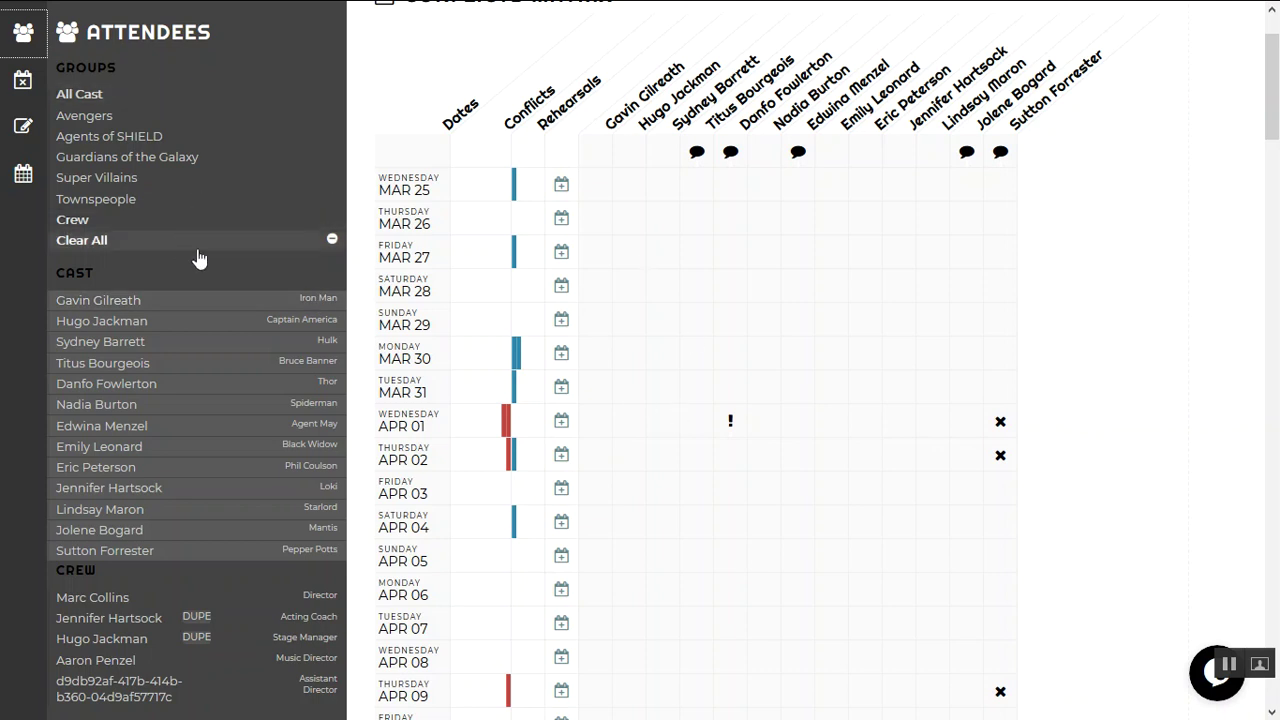
click(96, 468)
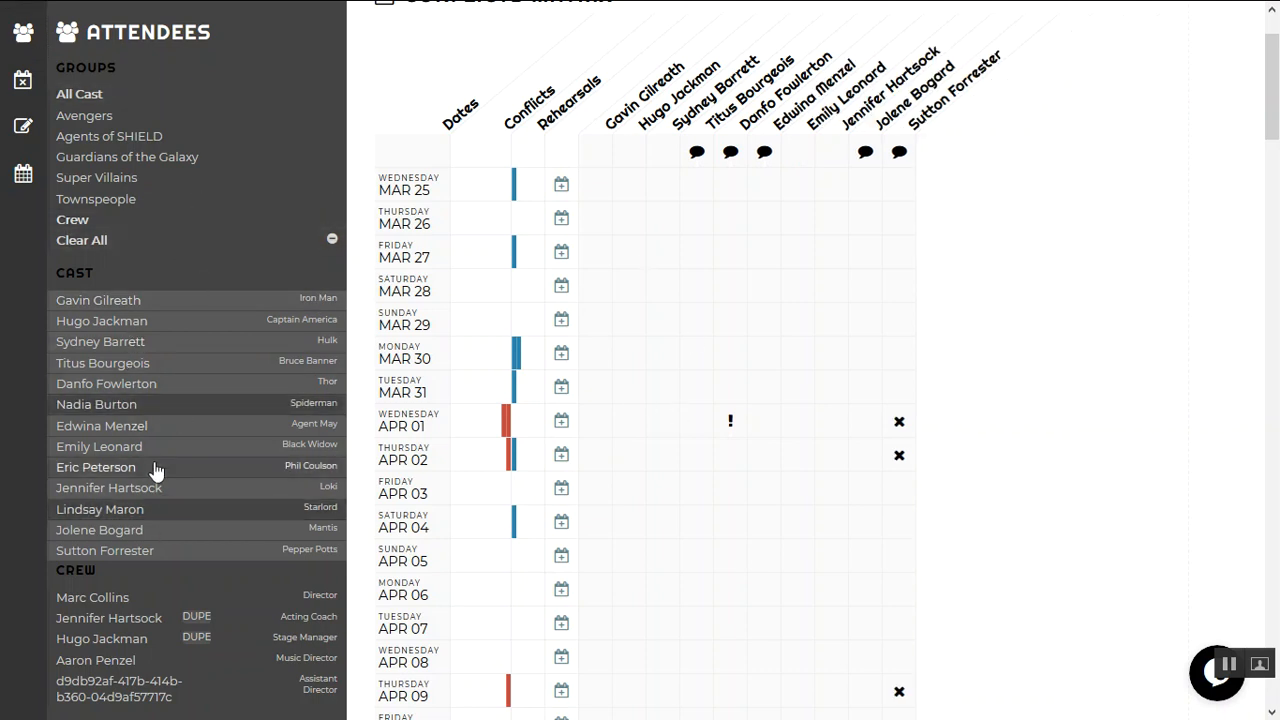
mouse_move(620, 424)
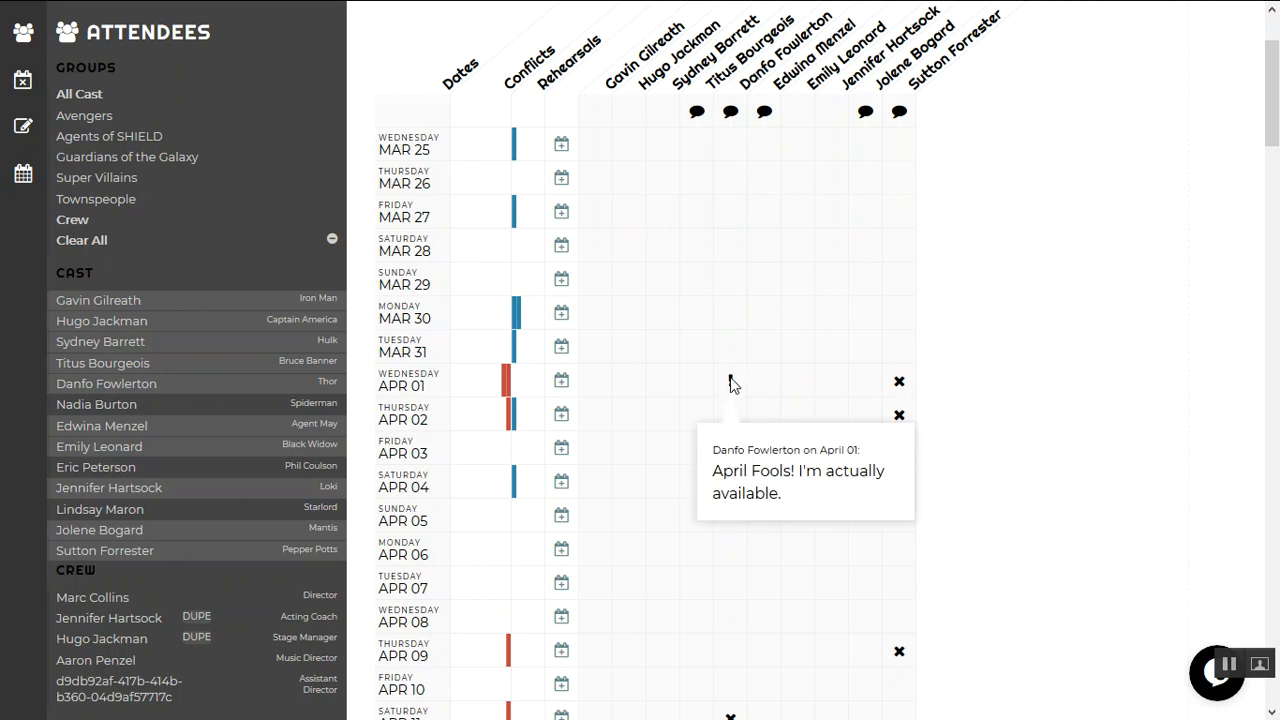
scroll(down, 3)
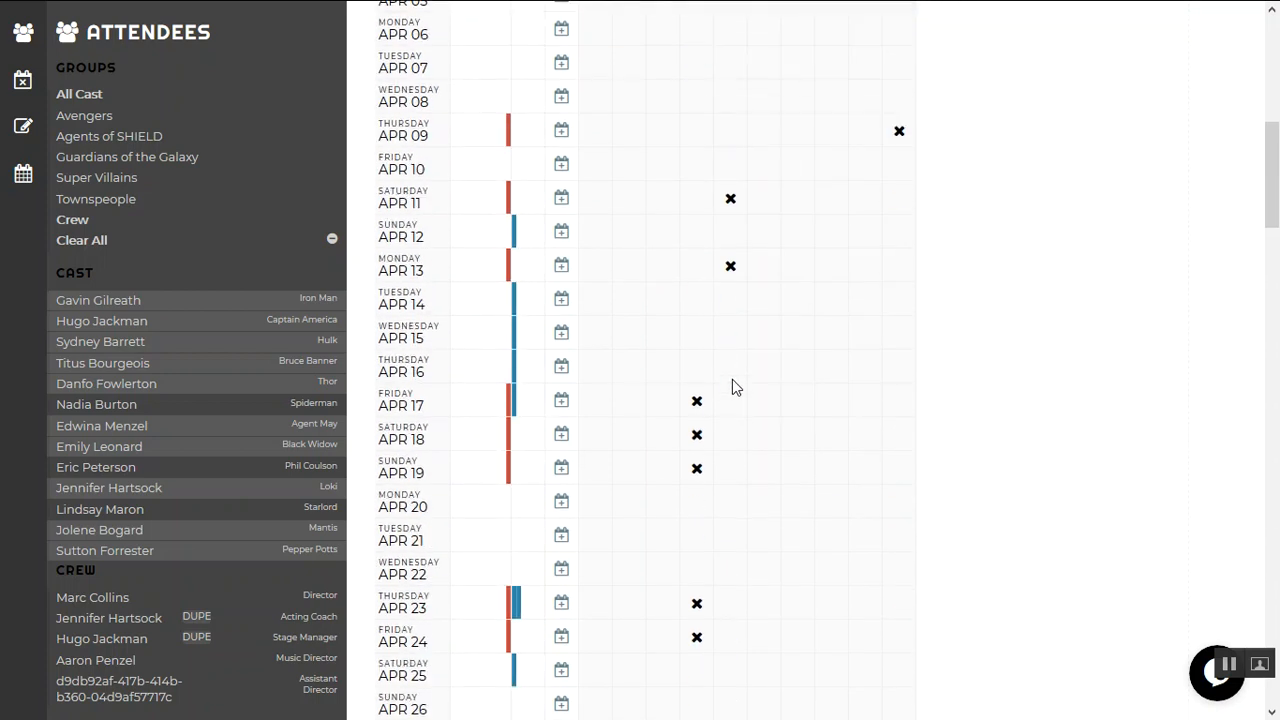
scroll(down, 3)
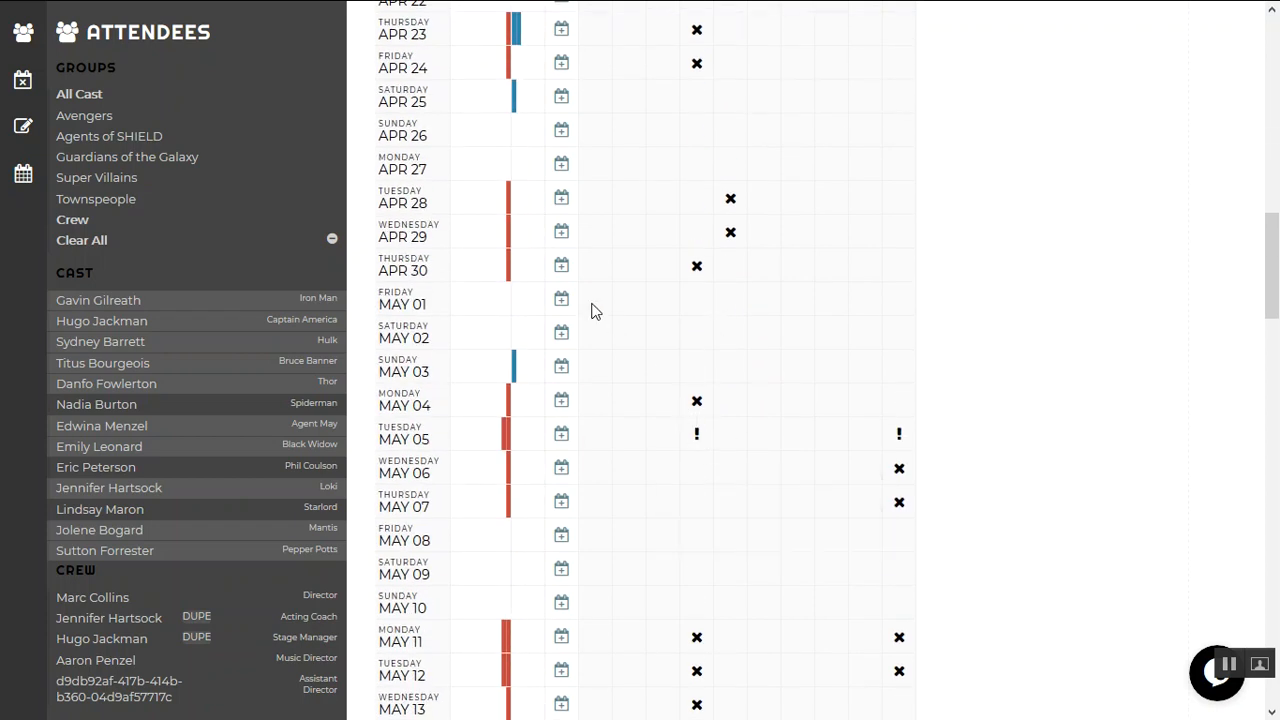
mouse_move(560, 298)
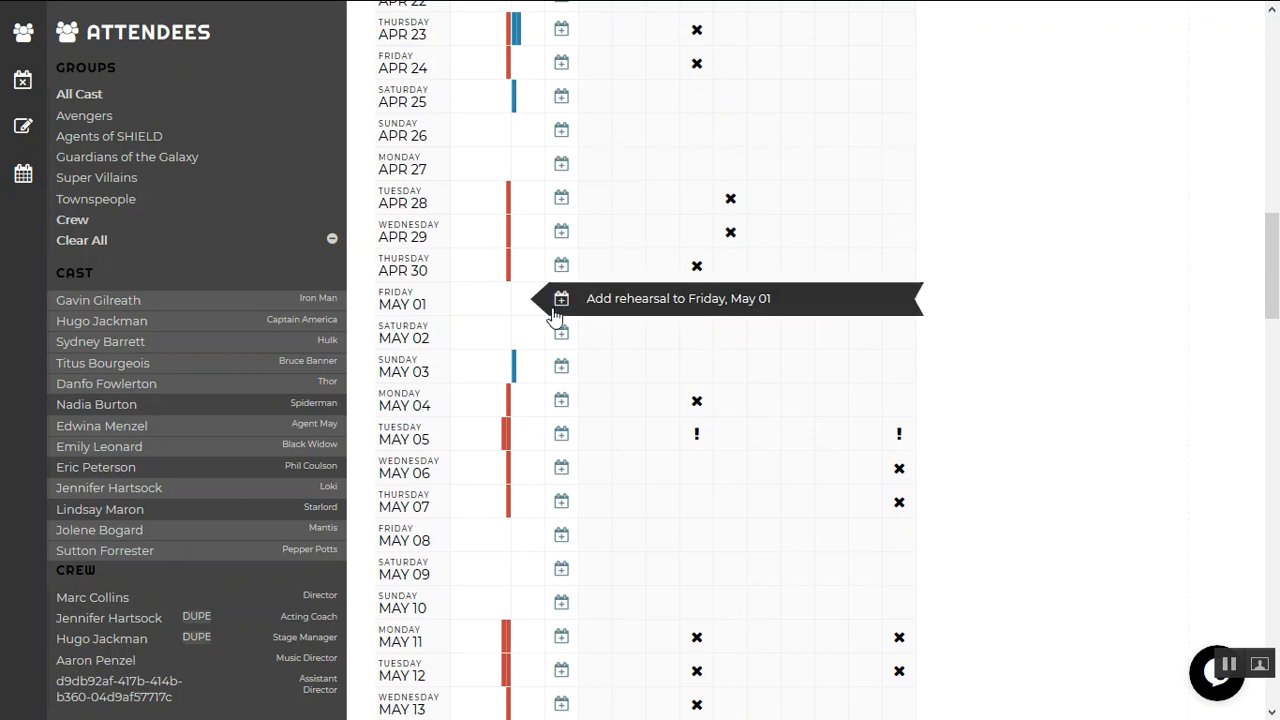
click(560, 300)
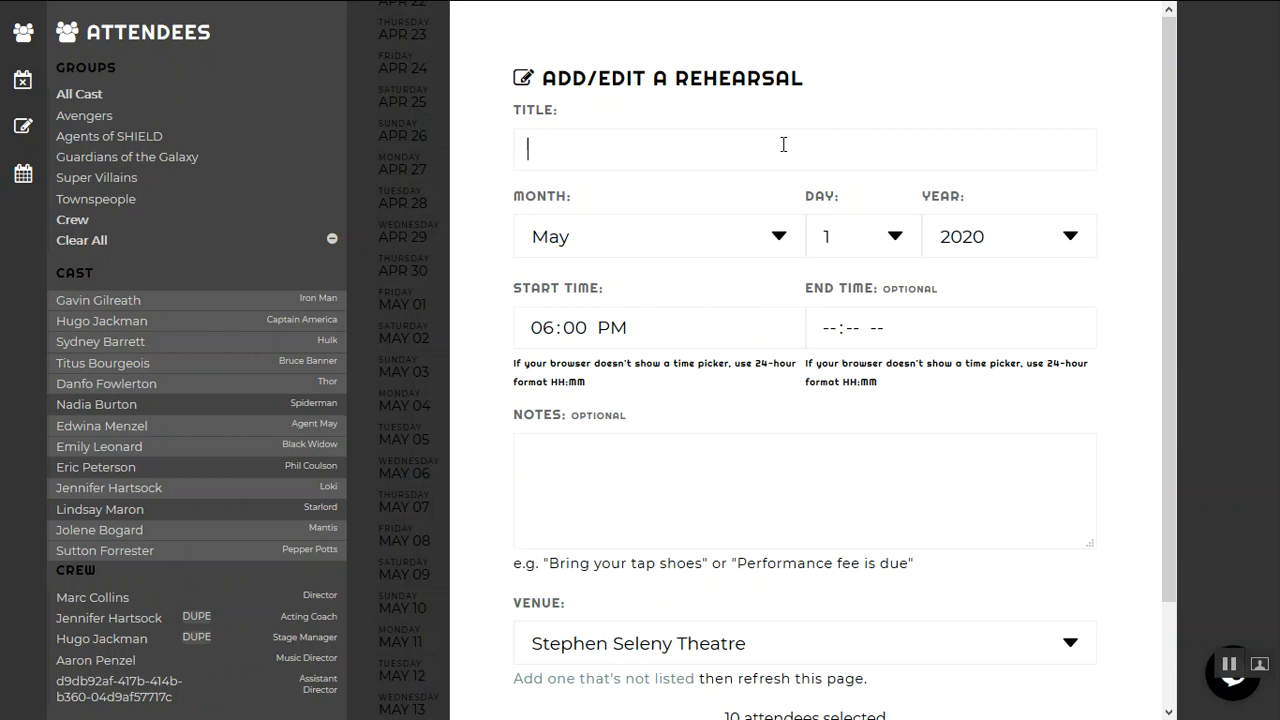
mouse_move(370, 190)
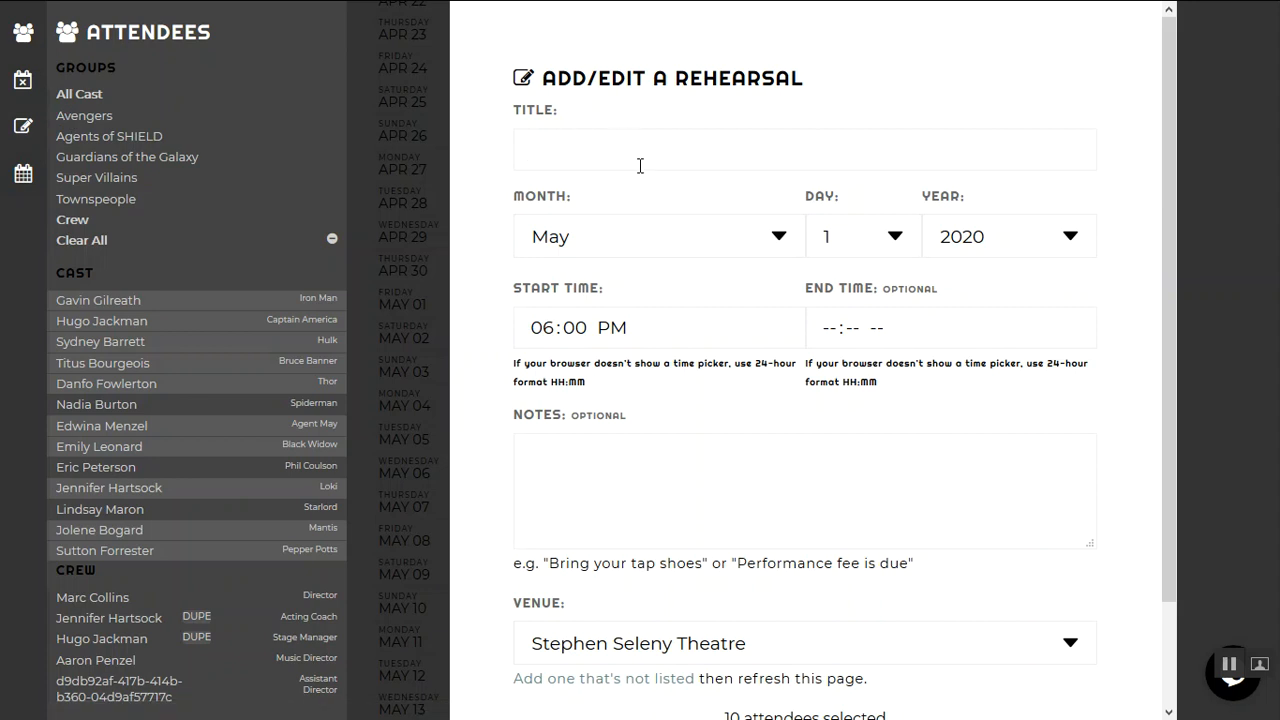
mouse_move(150, 156)
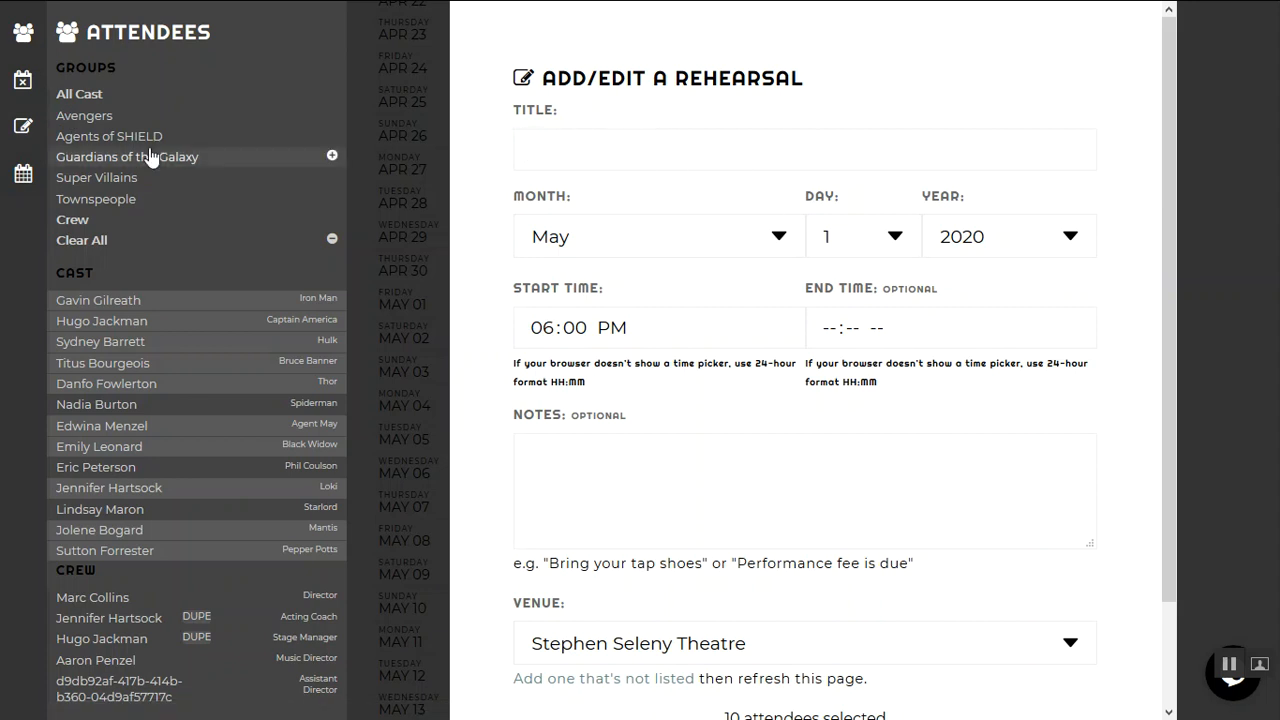
- Dismiss the Add/Edit Rehearsal form unsaved, hide the attendees list and show the rehearsal list
click(24, 124)
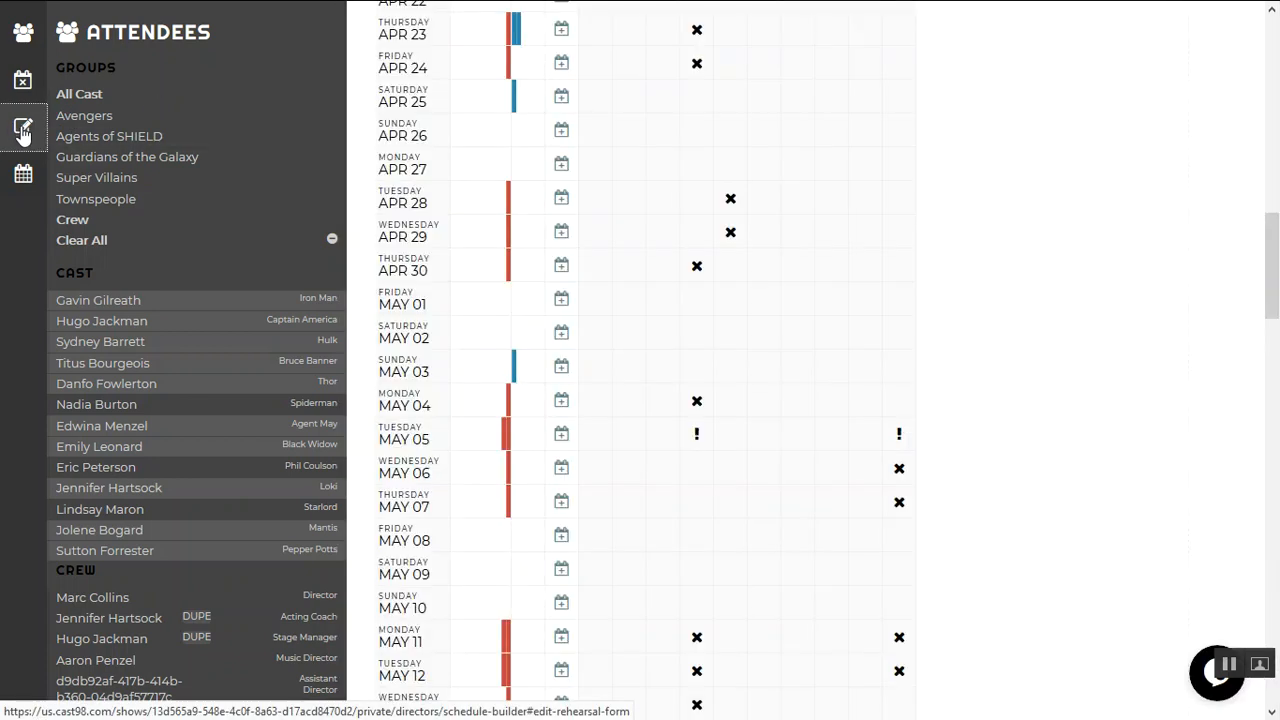
click(24, 32)
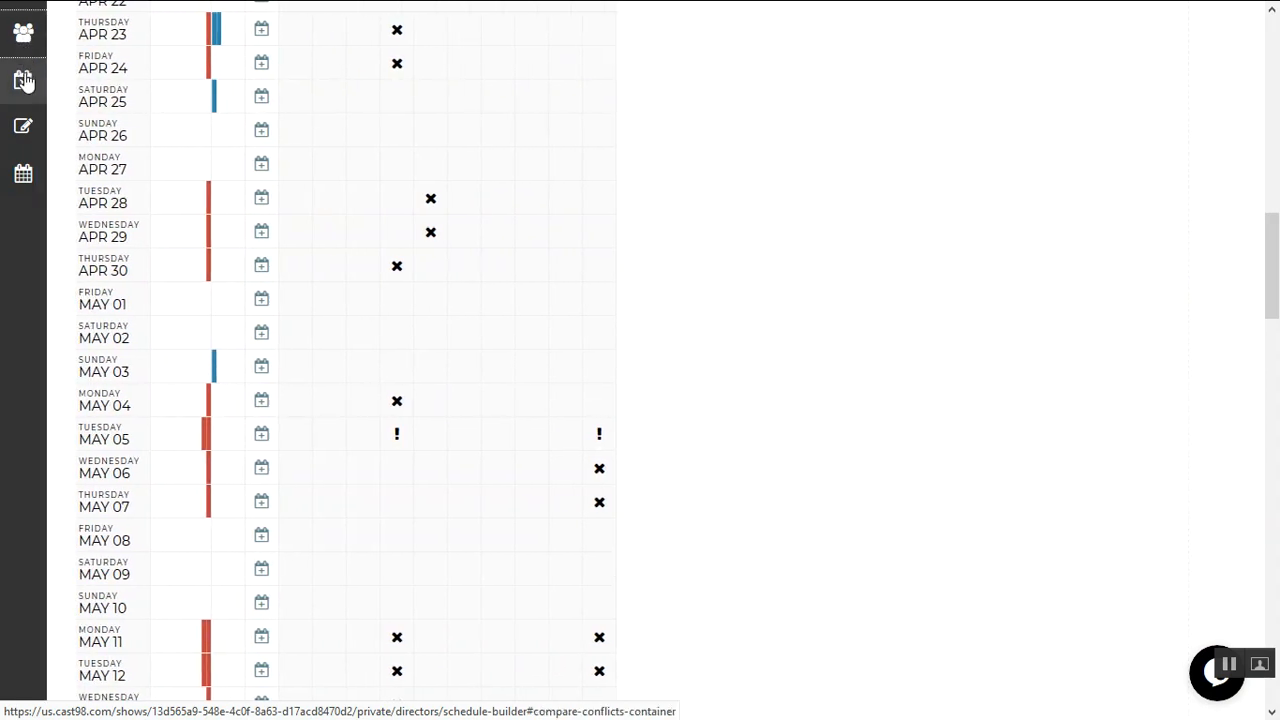
click(24, 126)
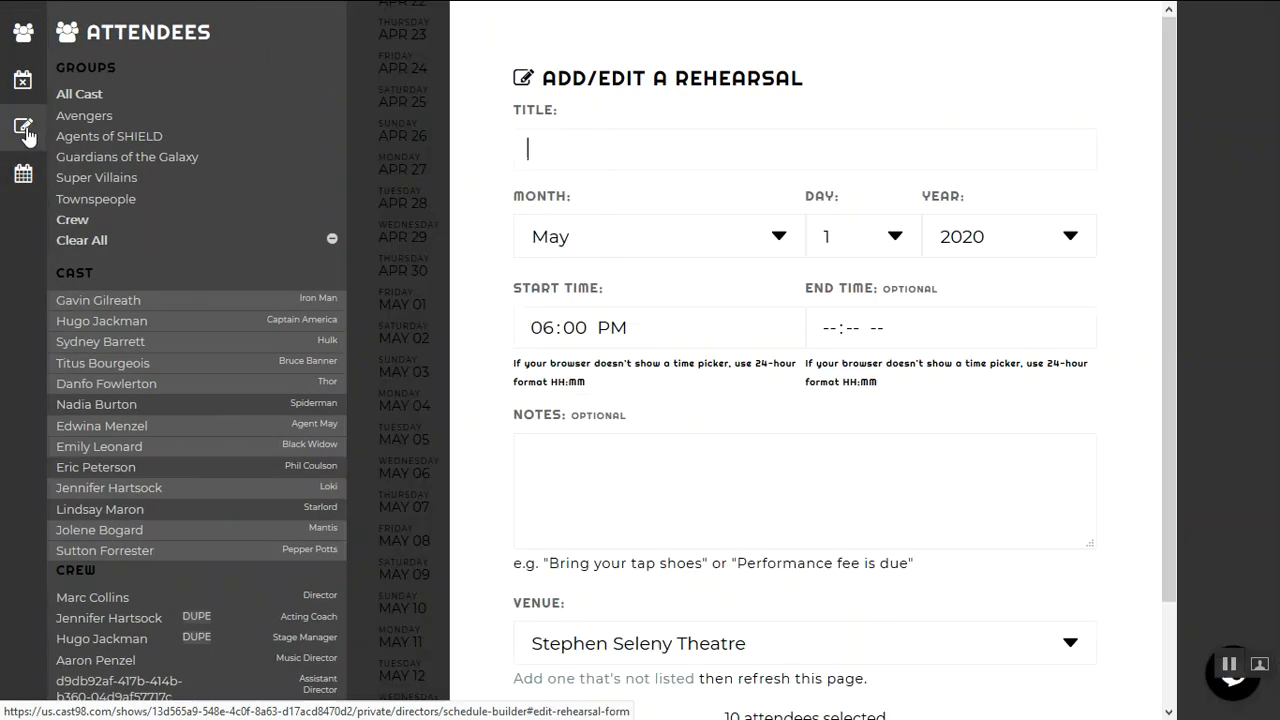
click(24, 128)
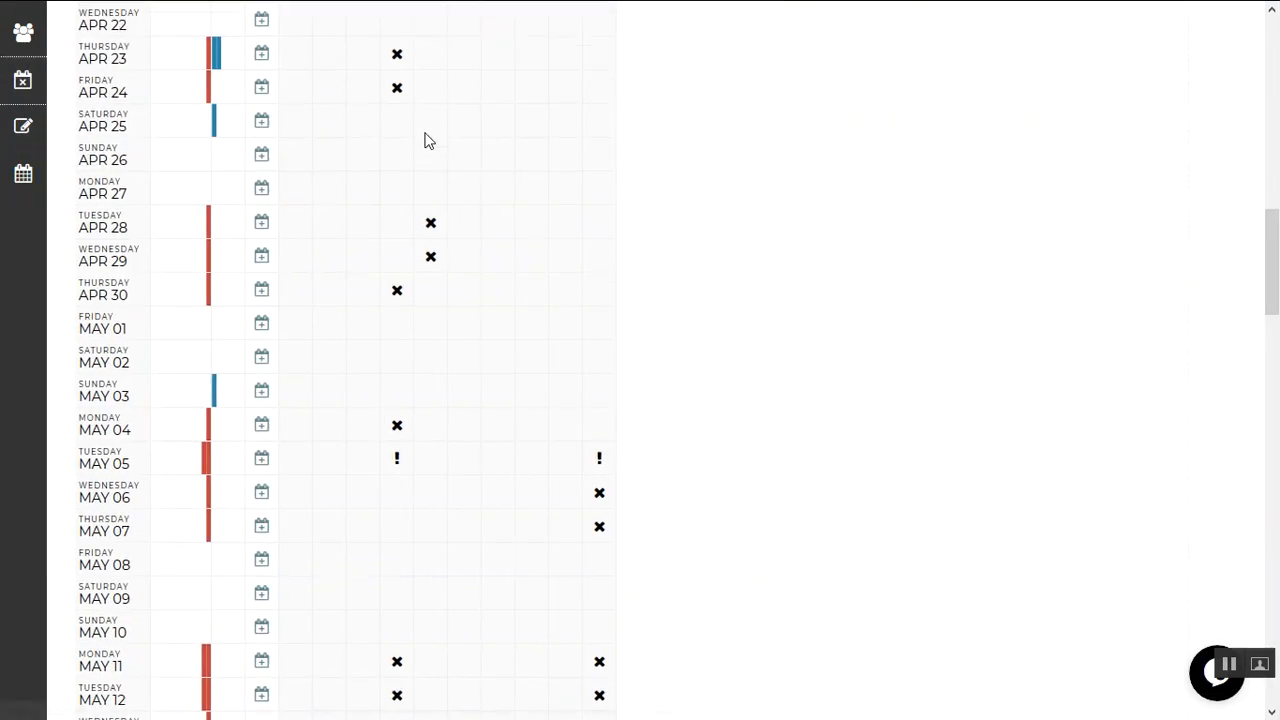
scroll(up, 3)
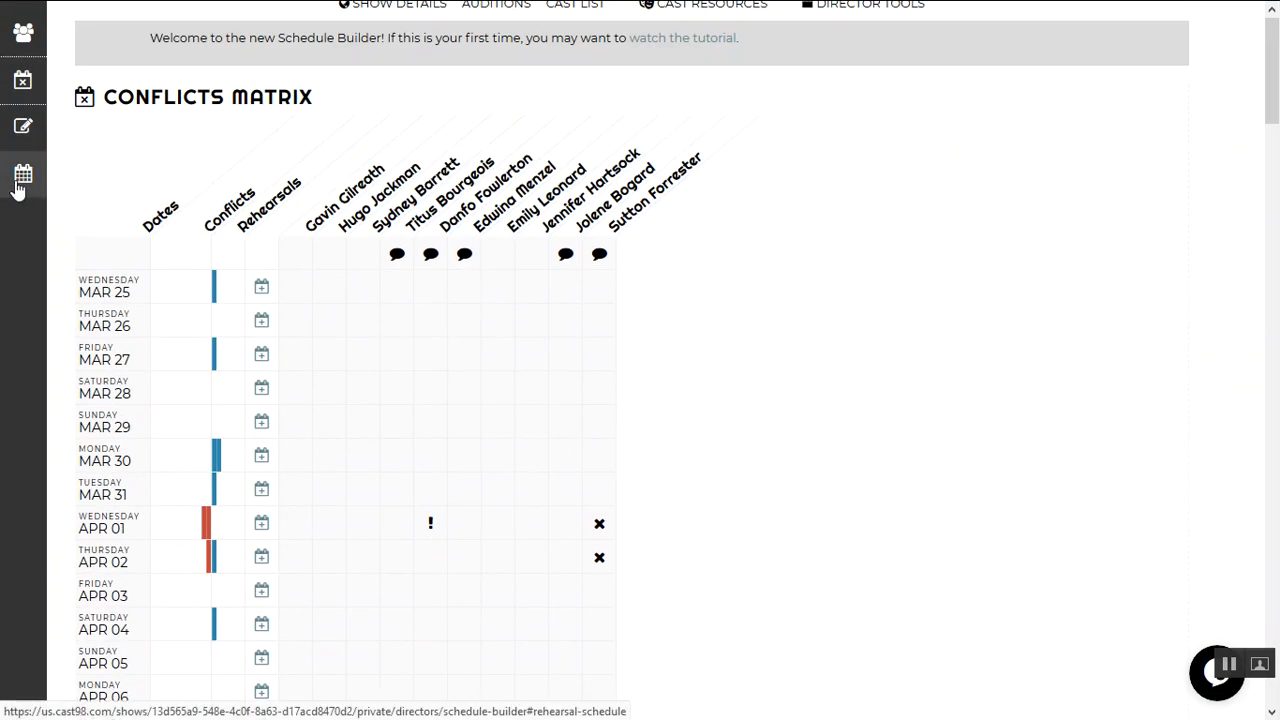
click(22, 176)
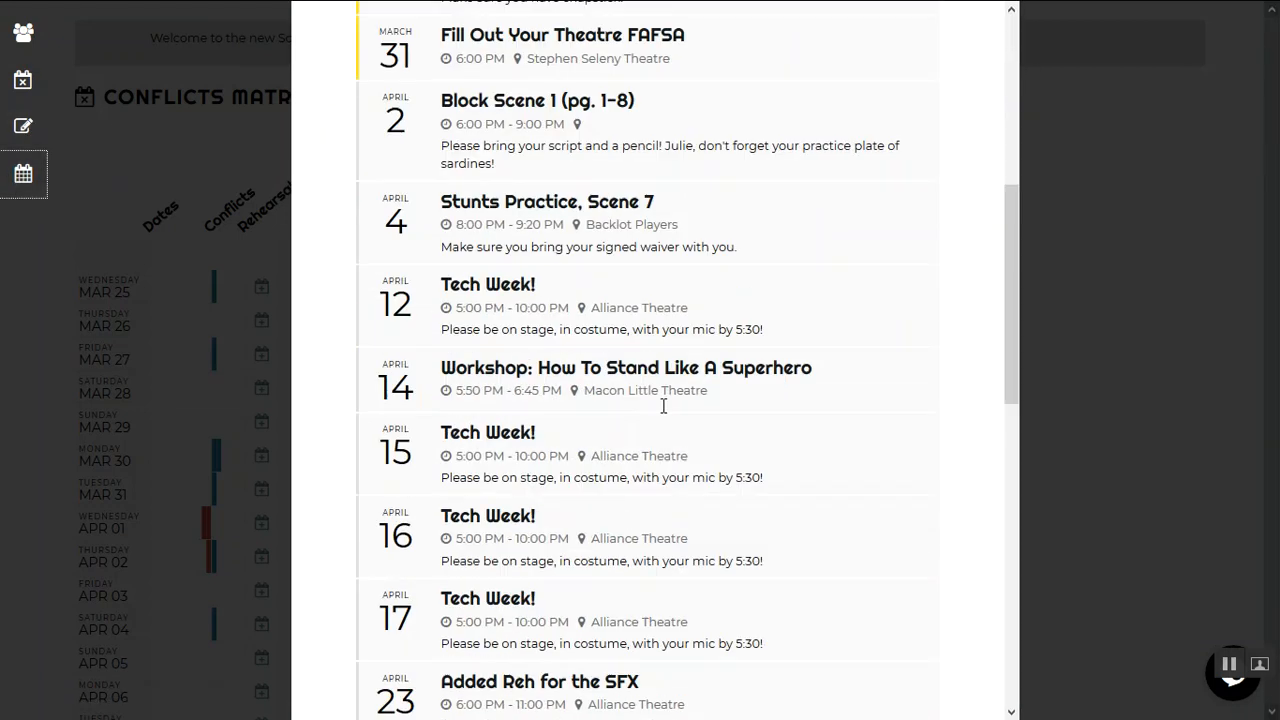
- Browse the full list of scheduled rehearsals like Tech Week and Stunts Practice
scroll(down, 3)
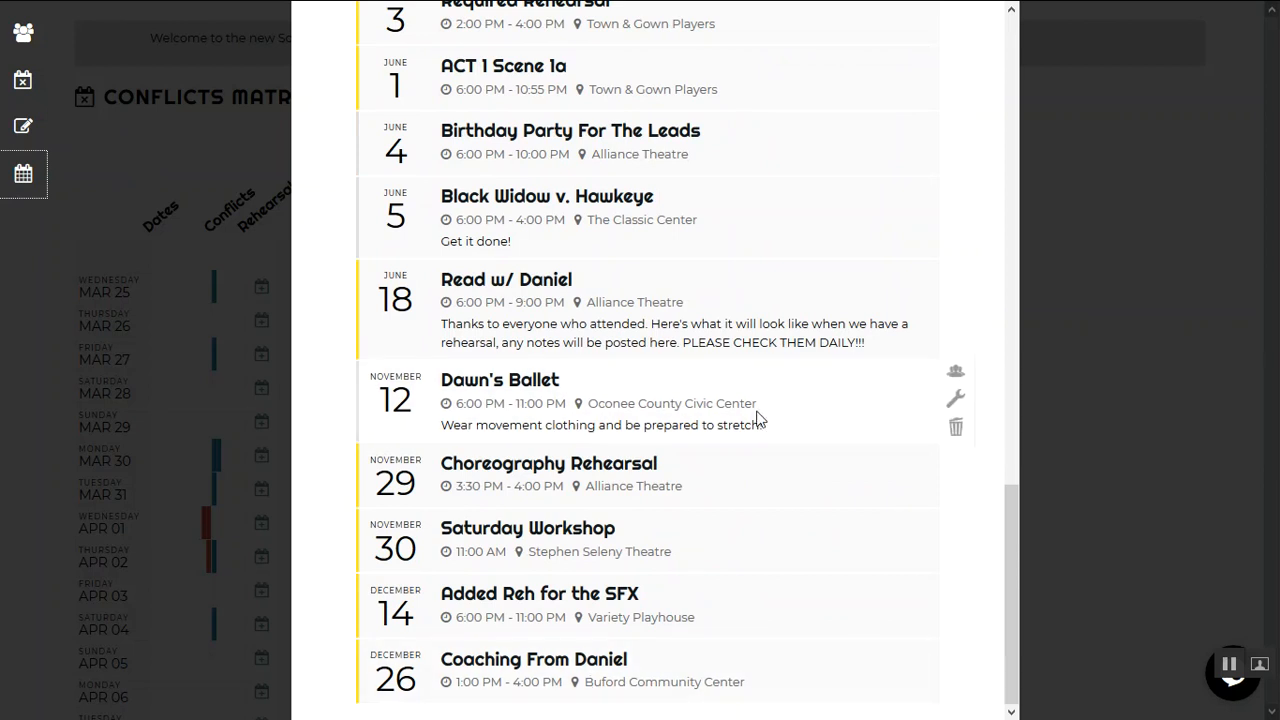
scroll(up, 3)
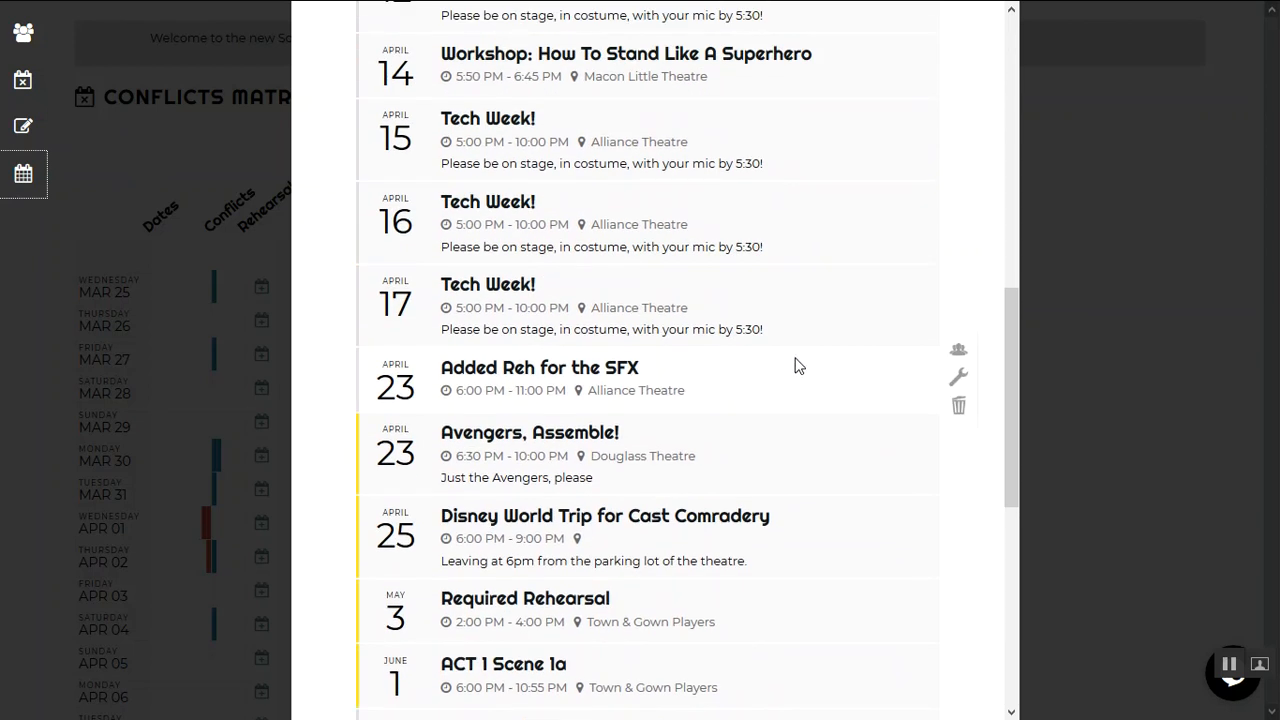
mouse_move(190, 148)
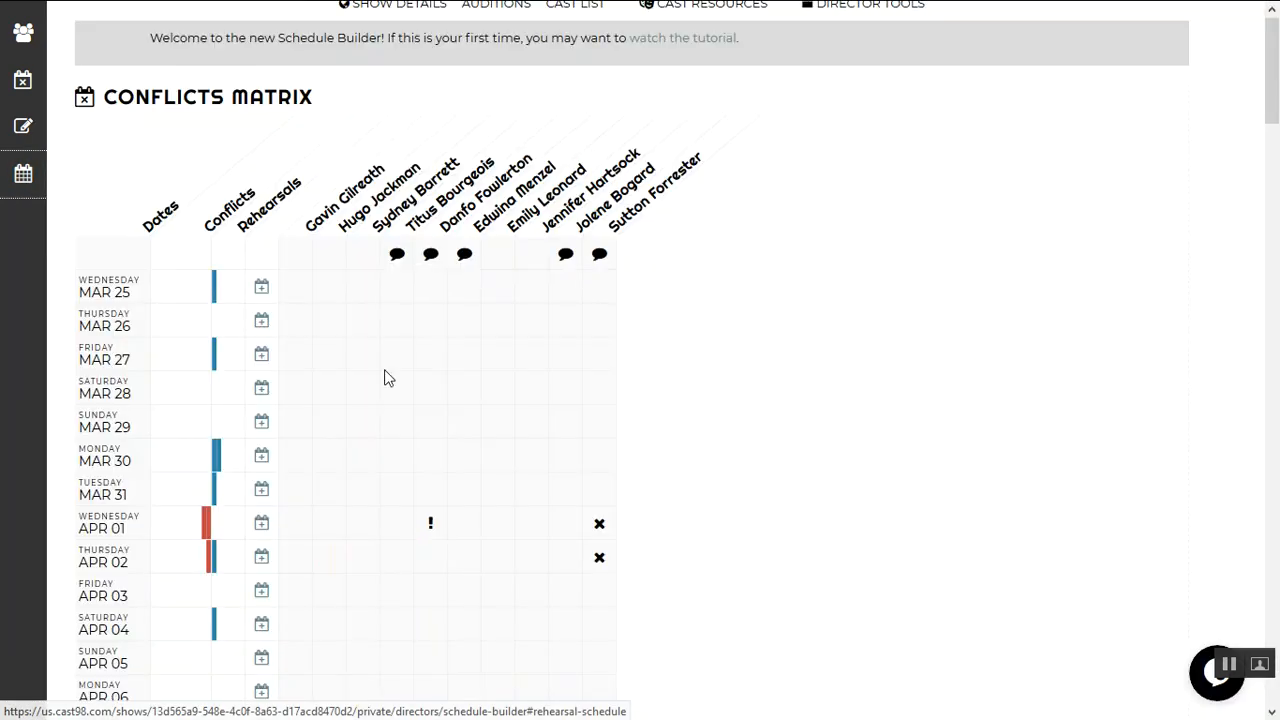
mouse_move(220, 464)
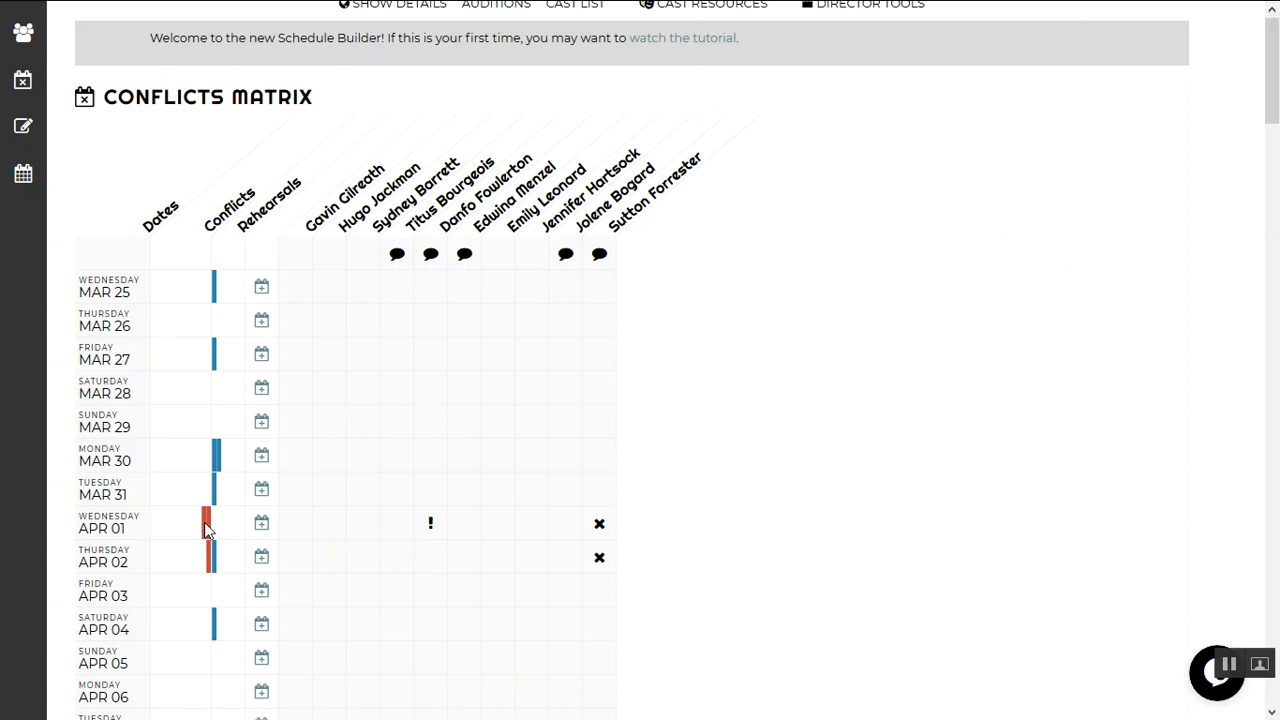
scroll(down, 3)
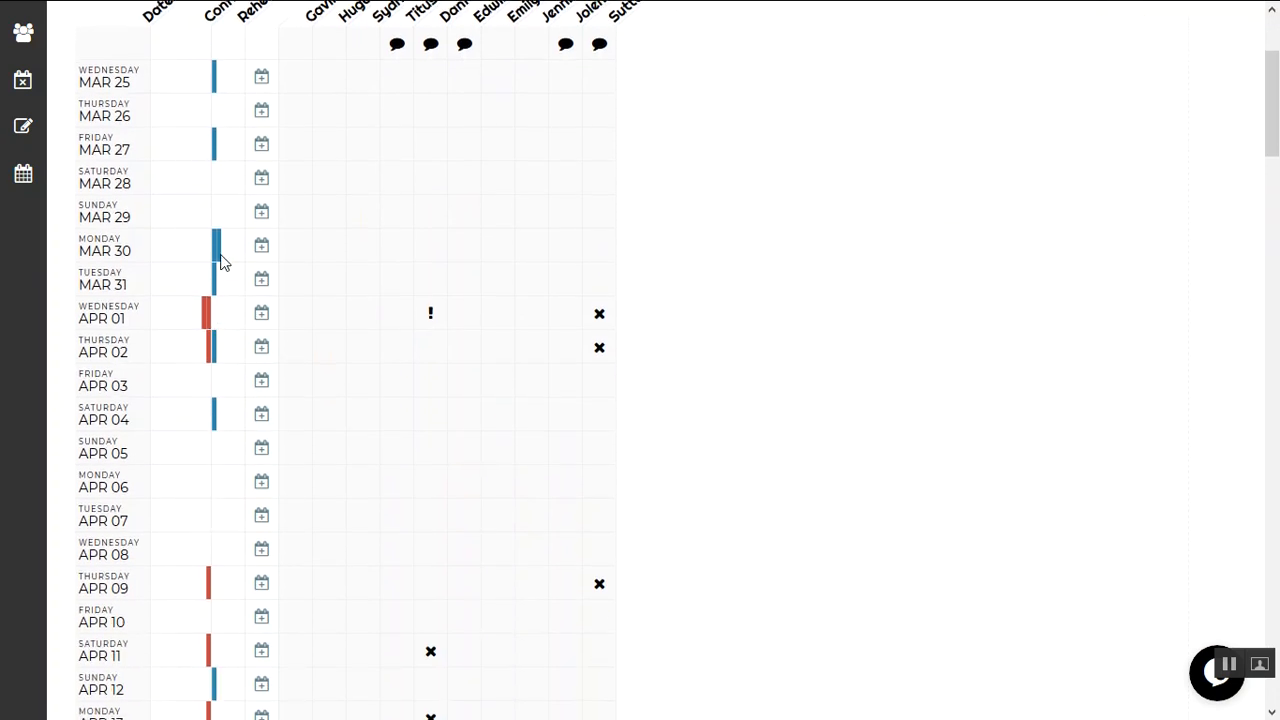
mouse_move(220, 312)
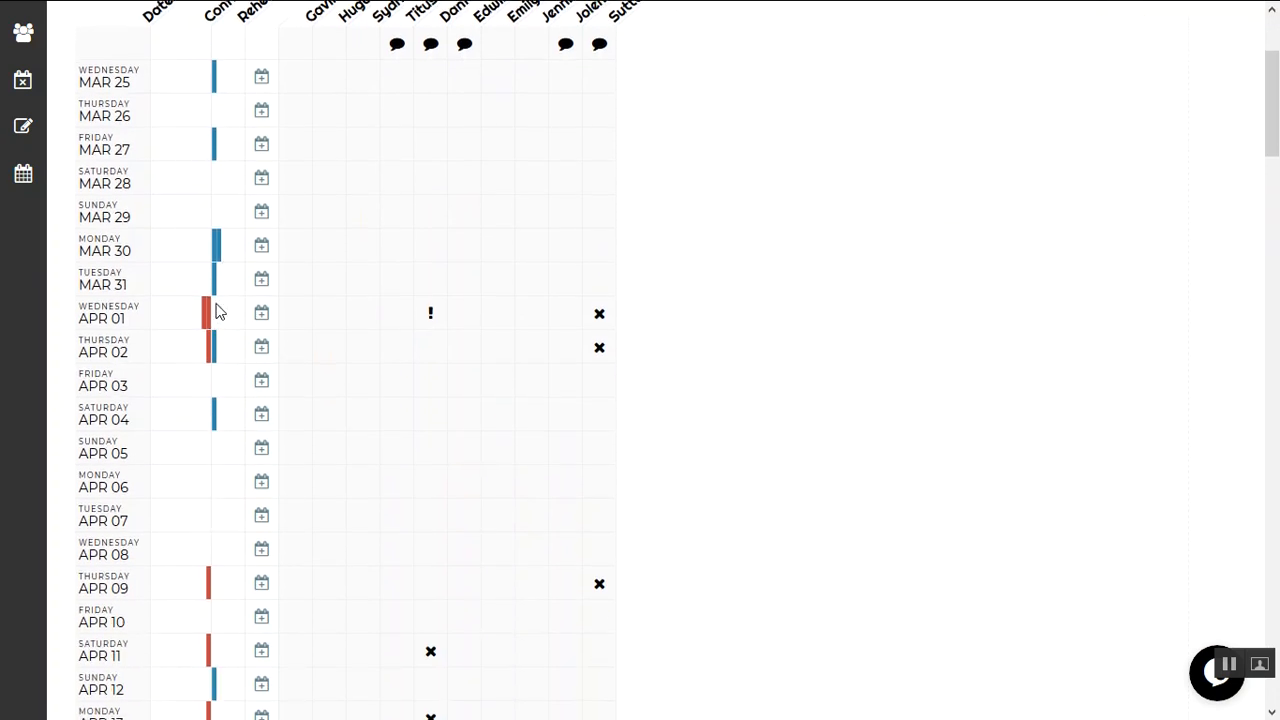
mouse_move(220, 268)
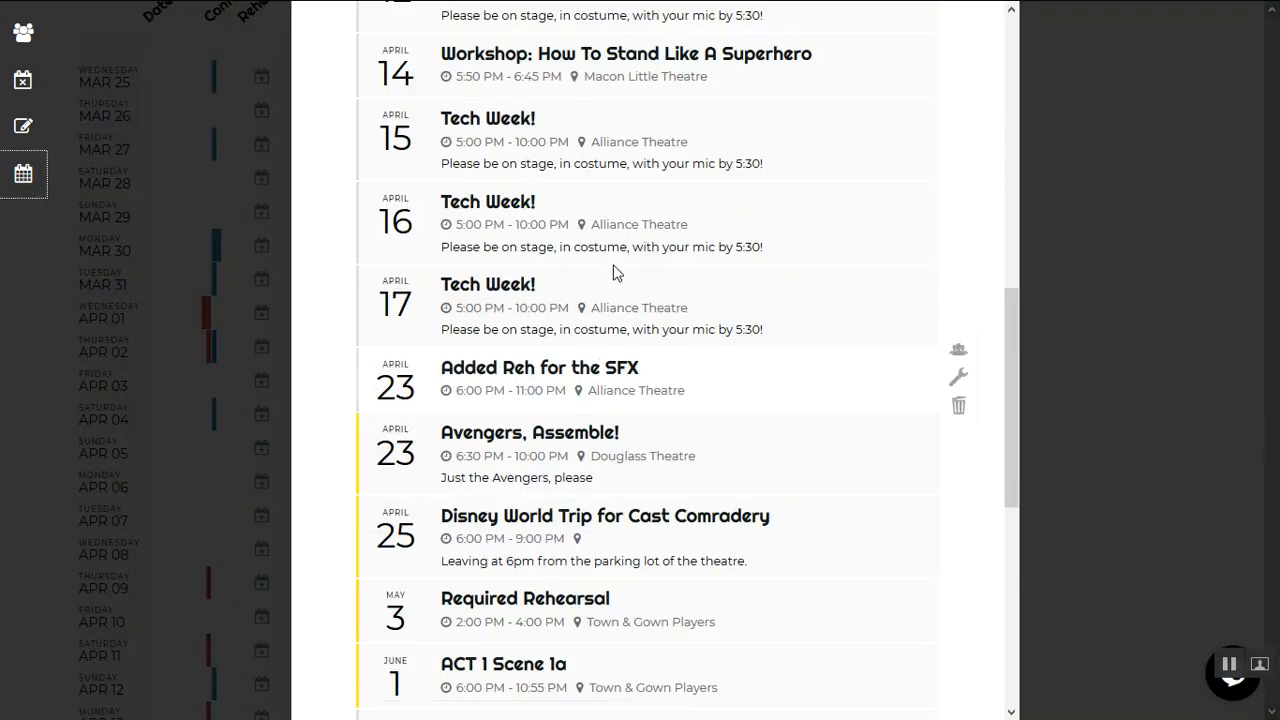
scroll(up, 3)
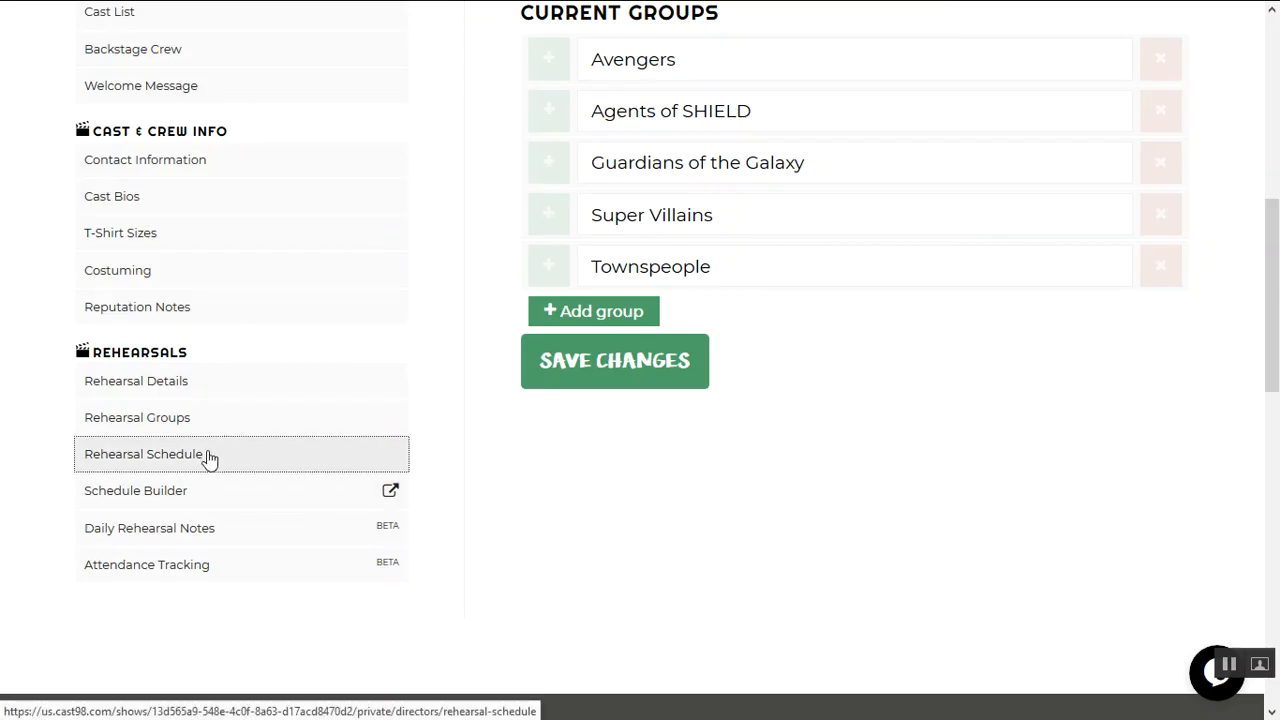
- View the Rehearsal Schedule page down to its Upcoming list with Tech Week and Kissing Scenes
click(144, 452)
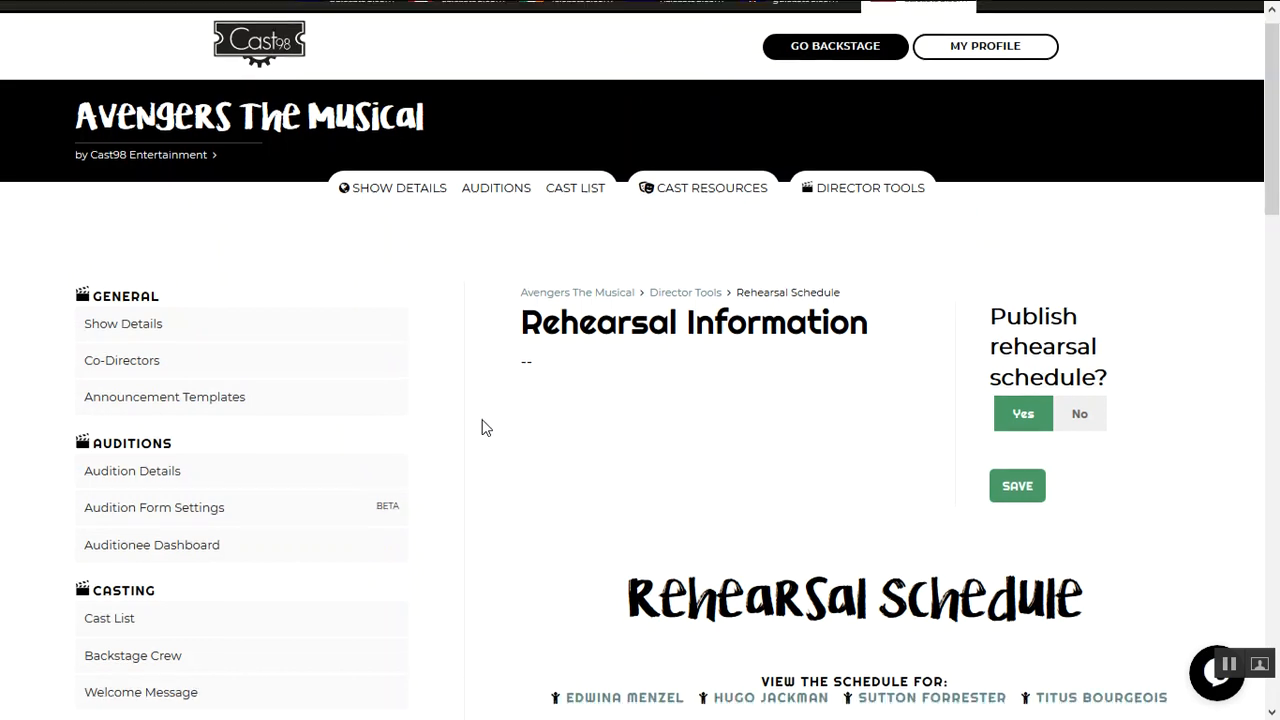
scroll(down, 3)
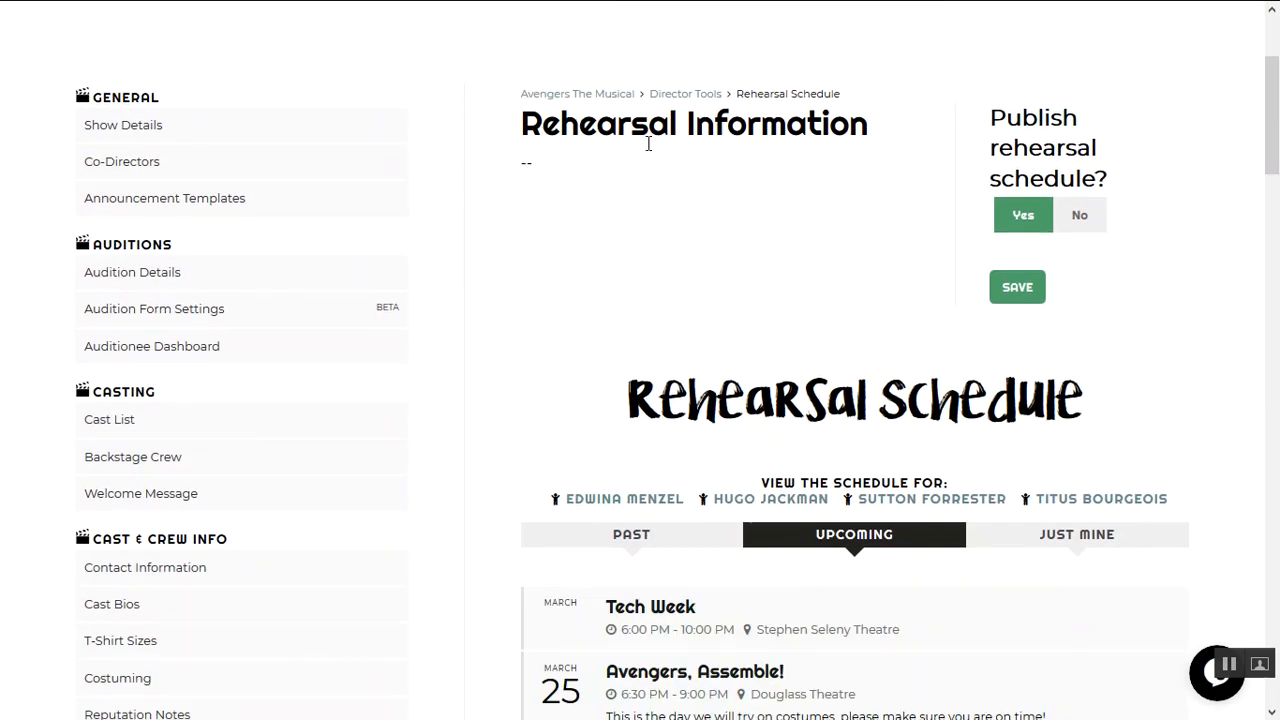
scroll(down, 3)
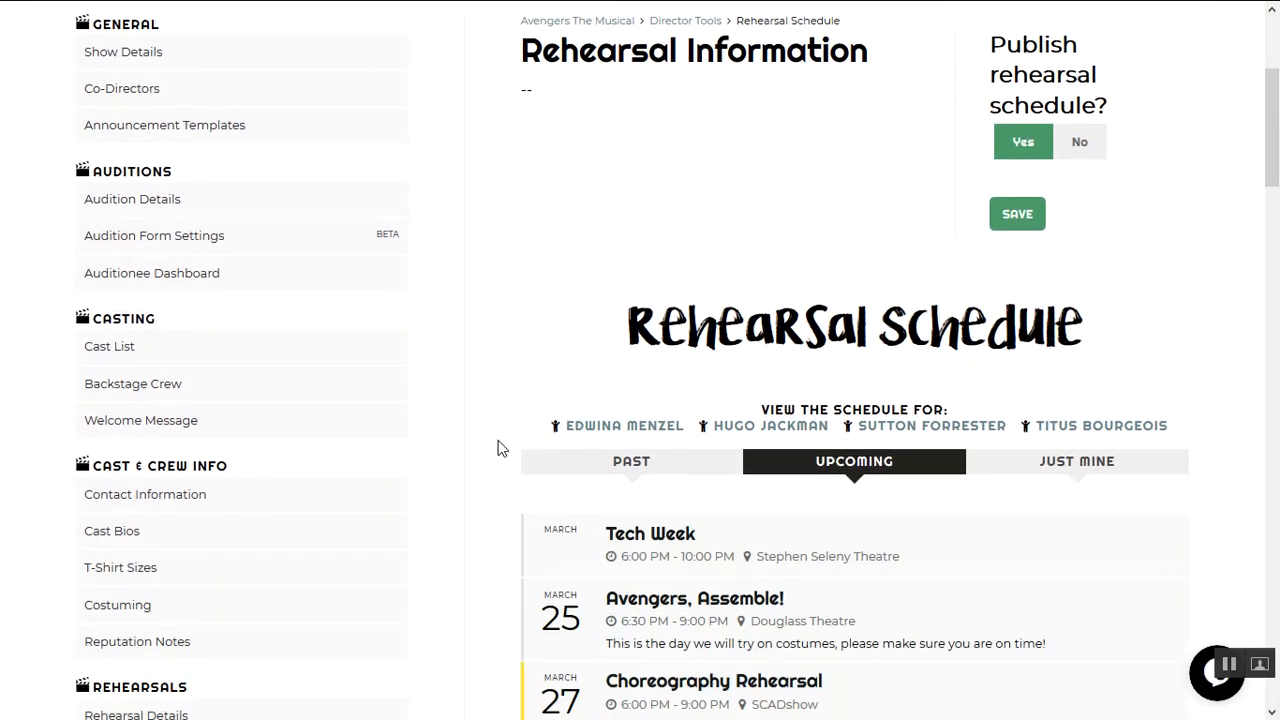
scroll(down, 3)
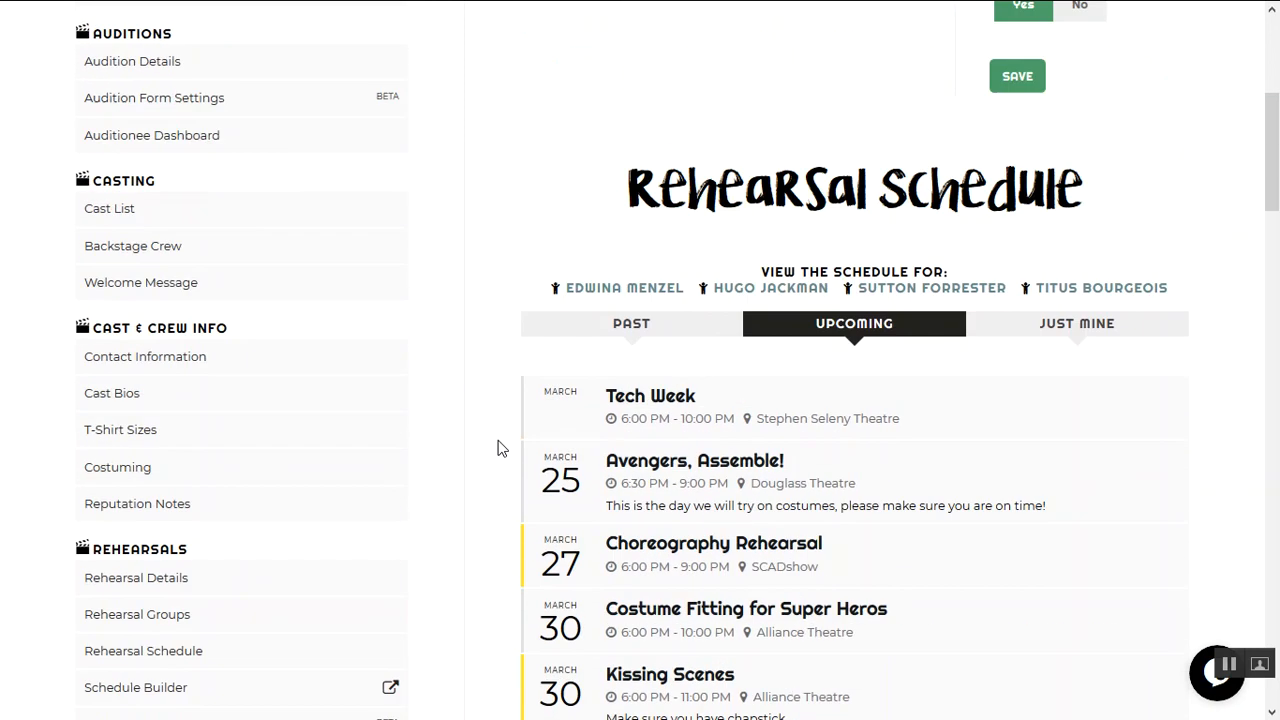
scroll(up, 3)
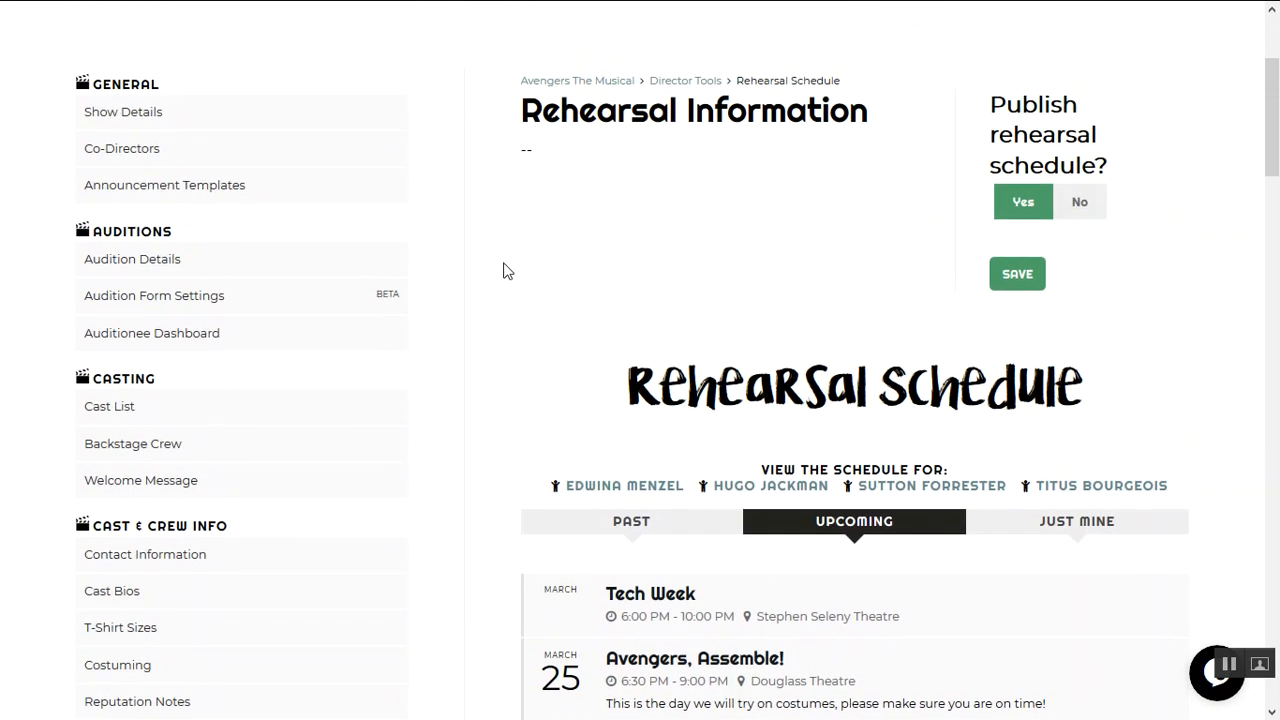
scroll(down, 3)
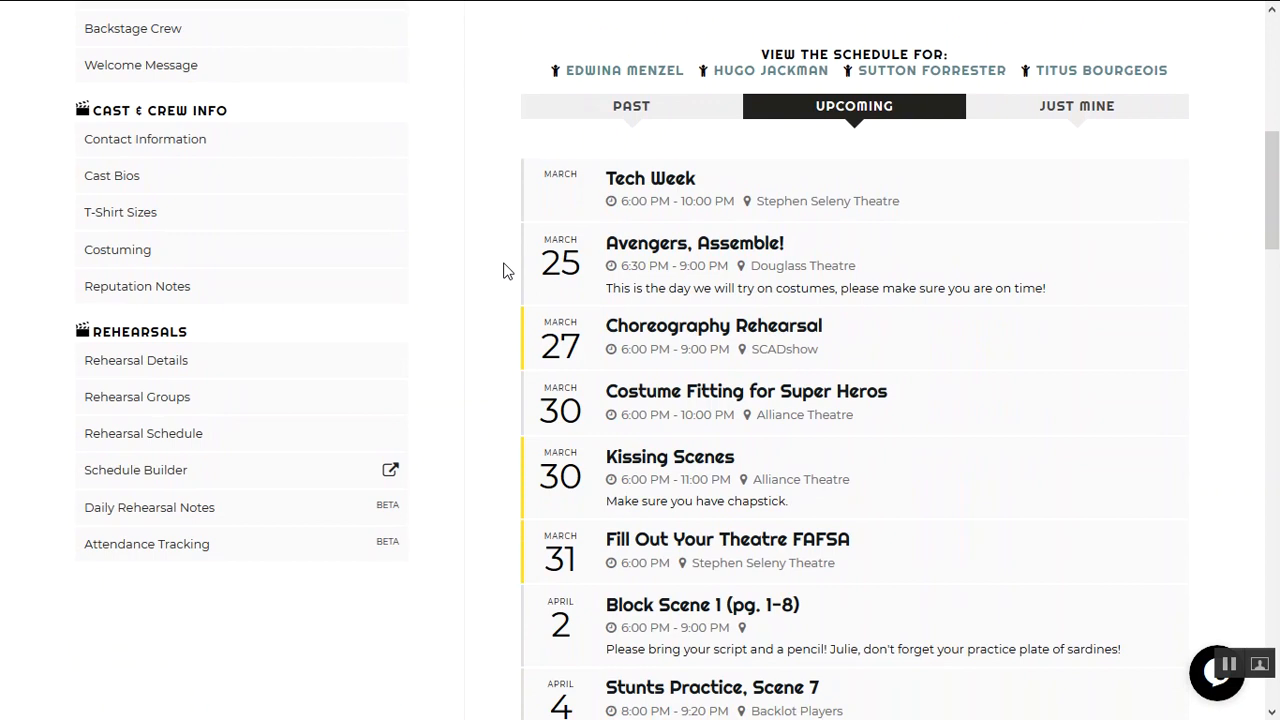
- Filter the schedule to the user's own rehearsals, then back to all upcoming ones
click(1076, 106)
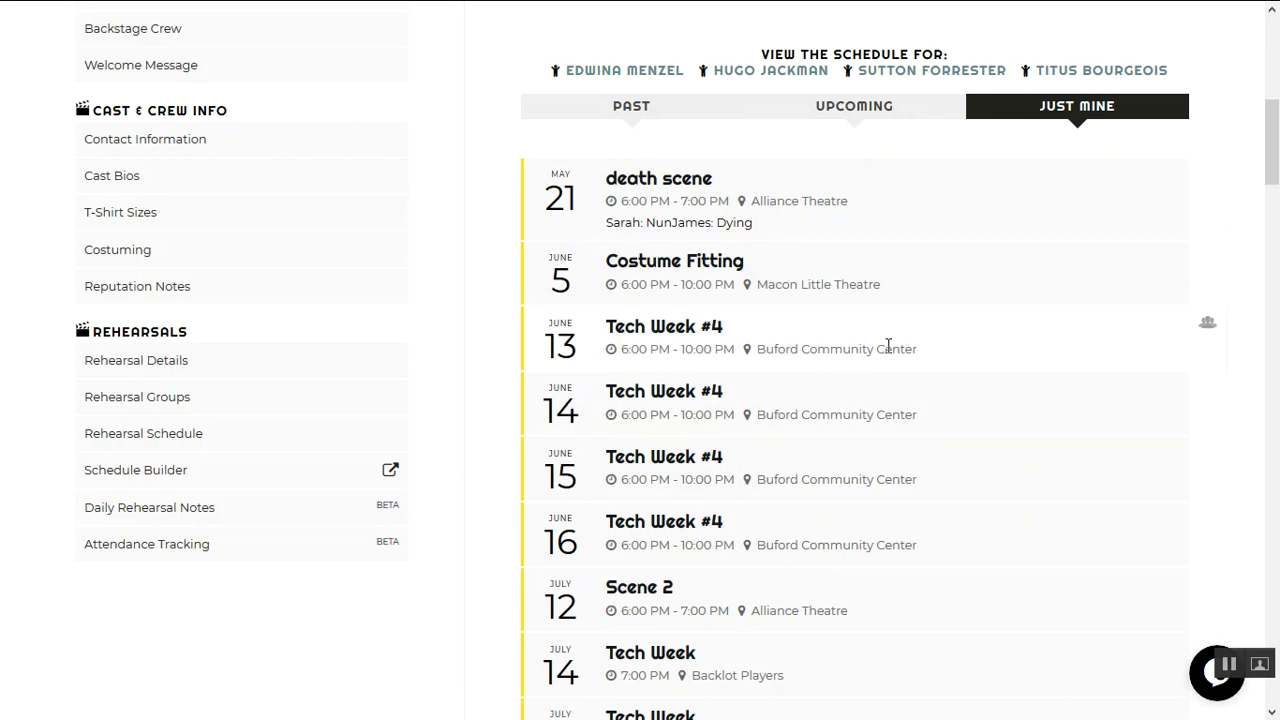
click(854, 104)
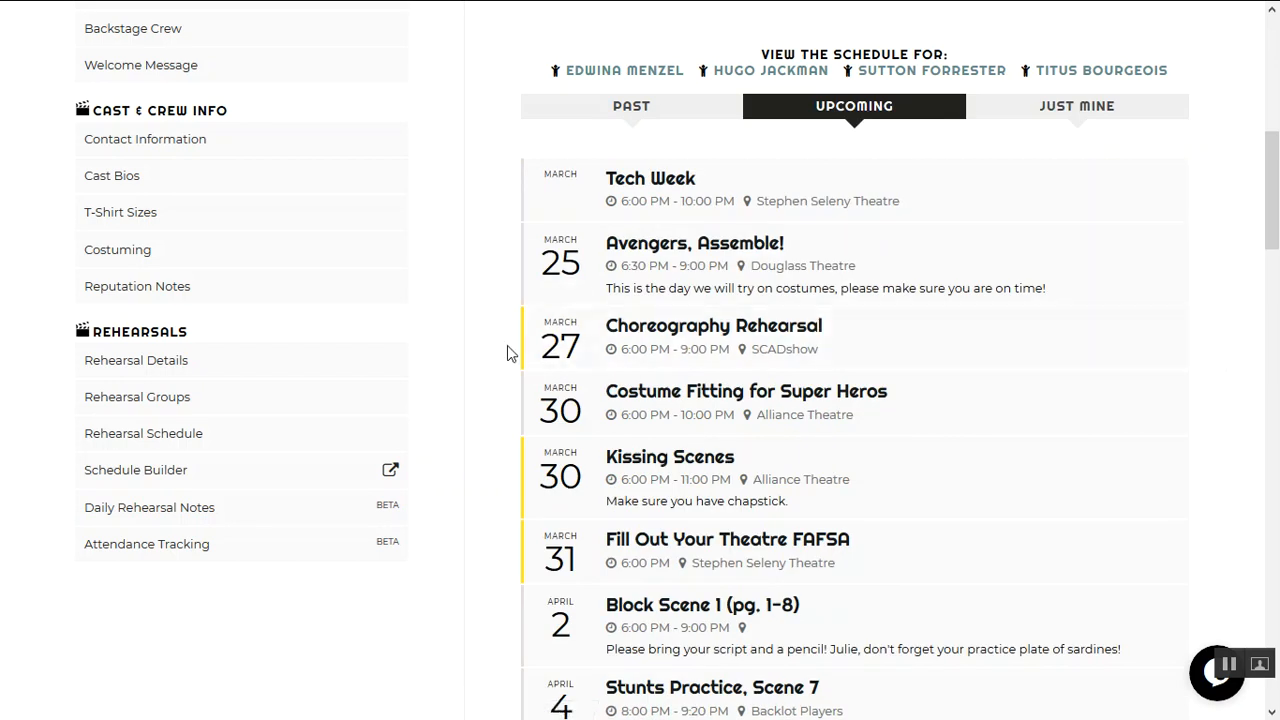
mouse_move(1208, 470)
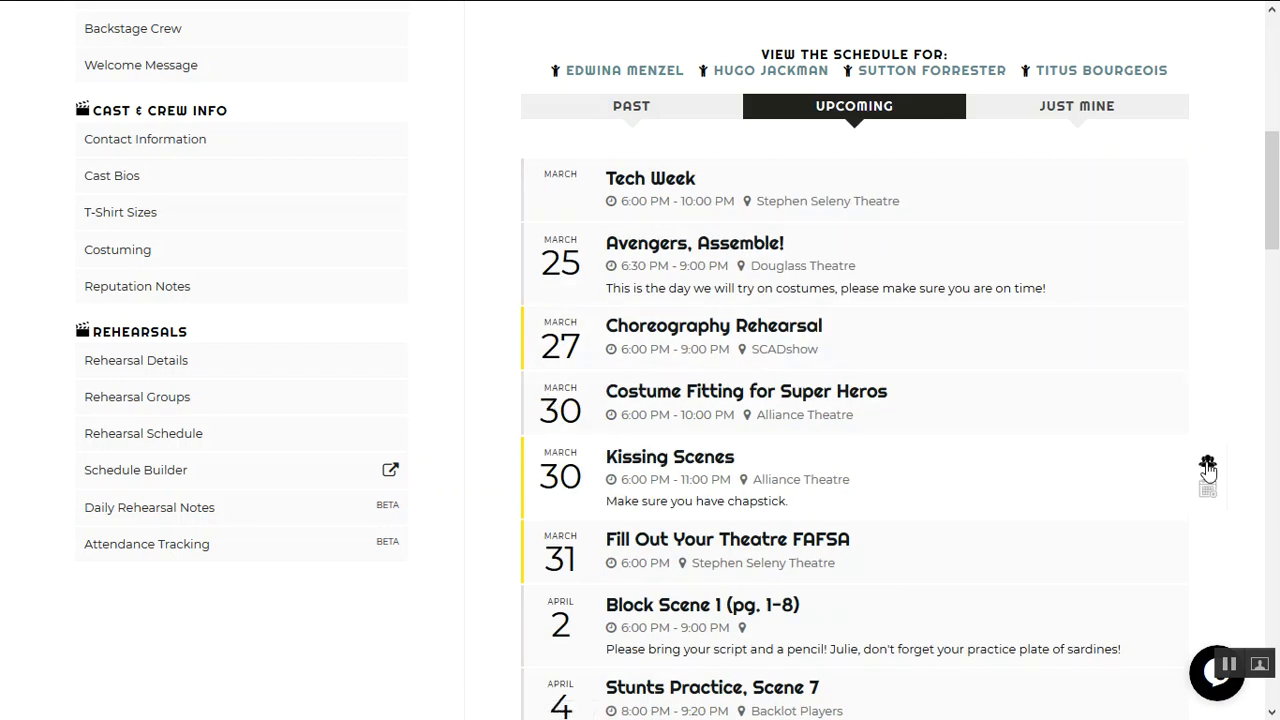
mouse_move(836, 528)
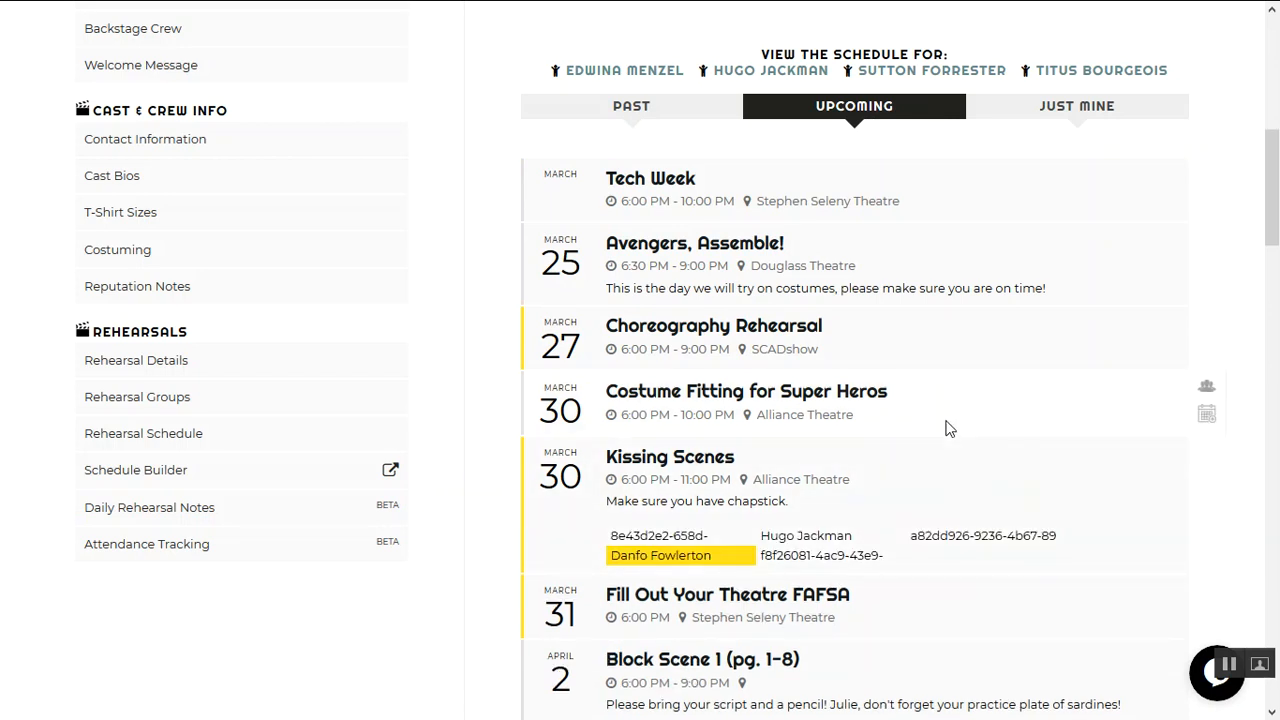
- Expand the Costume Fitting for Super Heros attendees, then go to Rehearsal Notes
scroll(down, 3)
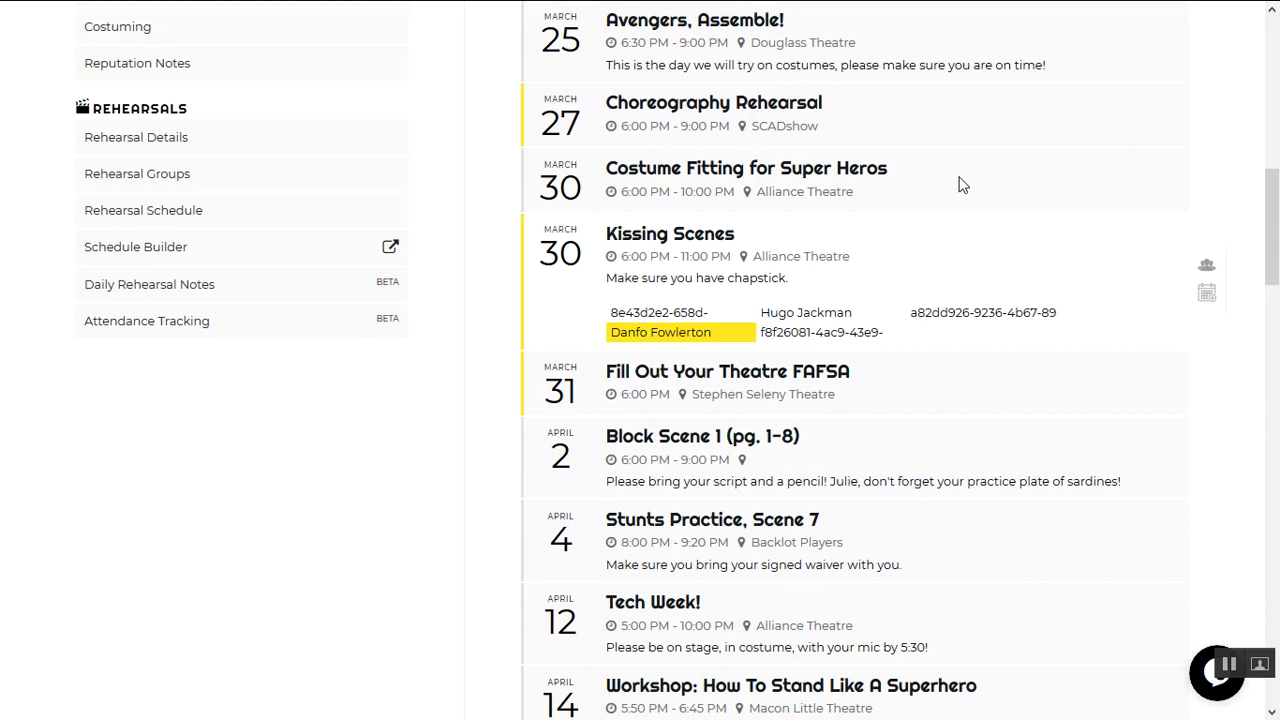
click(746, 168)
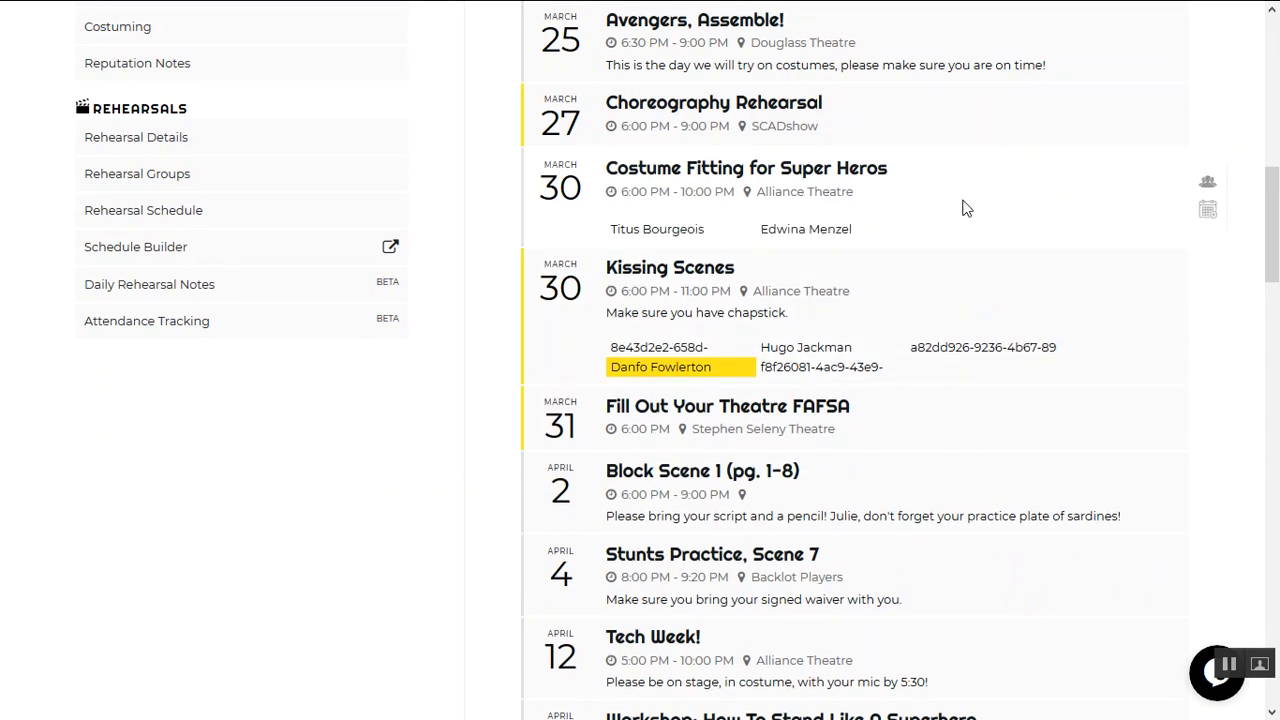
double_click(784, 368)
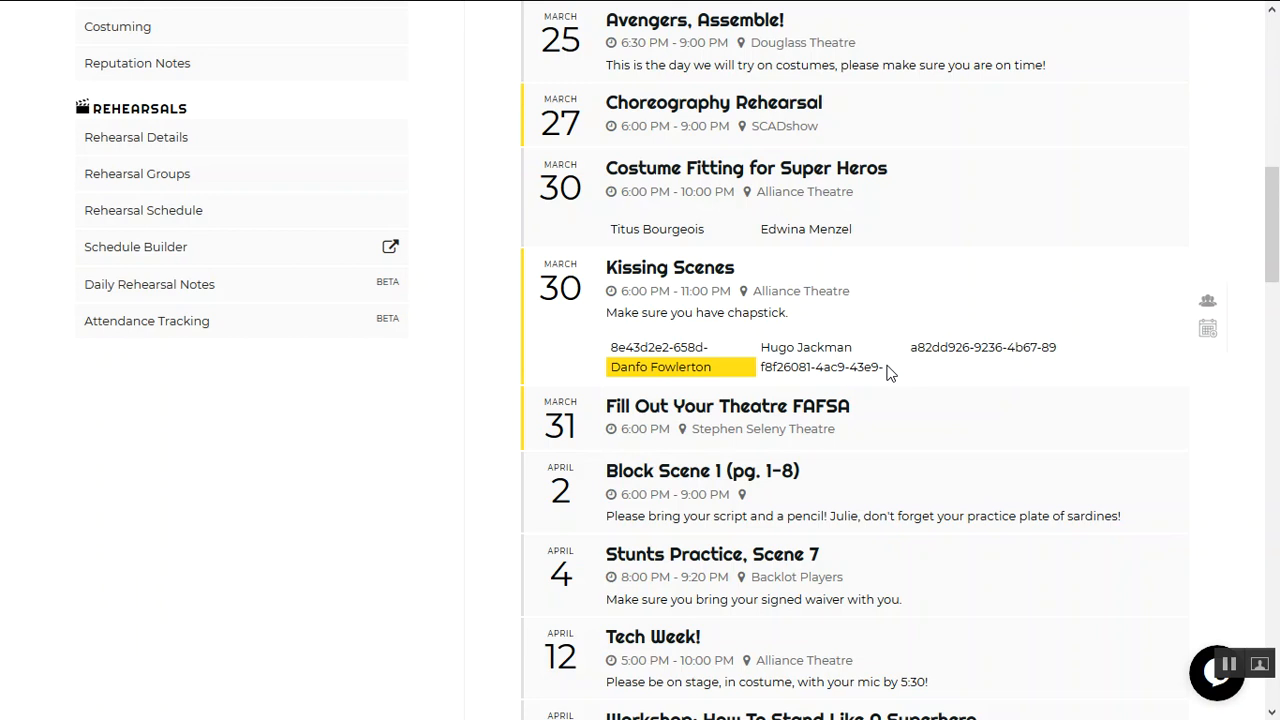
mouse_move(900, 370)
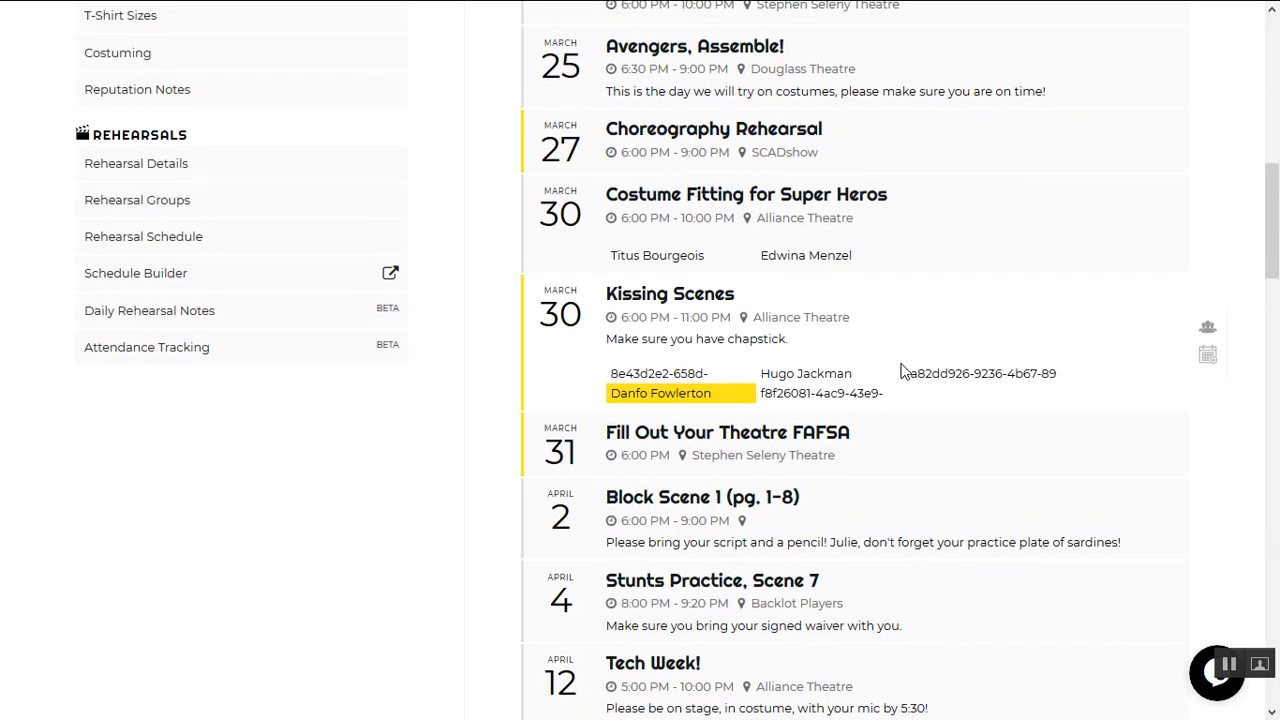
scroll(down, 3)
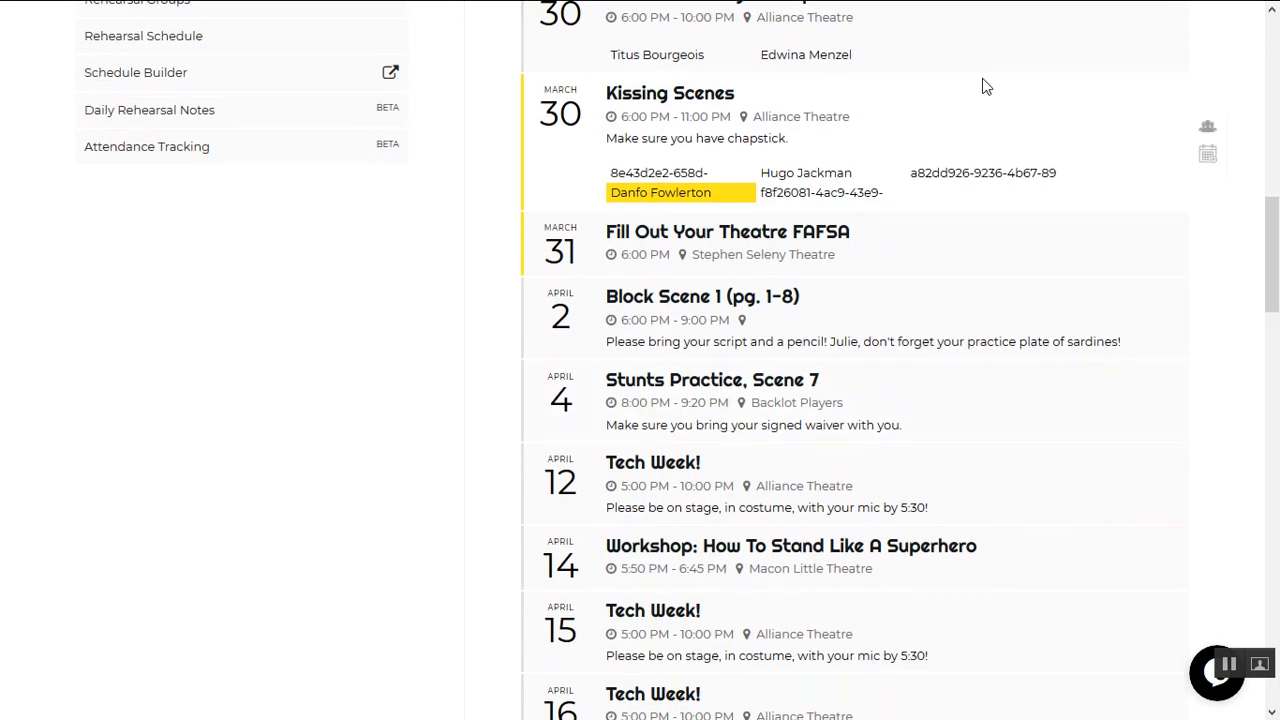
mouse_move(960, 104)
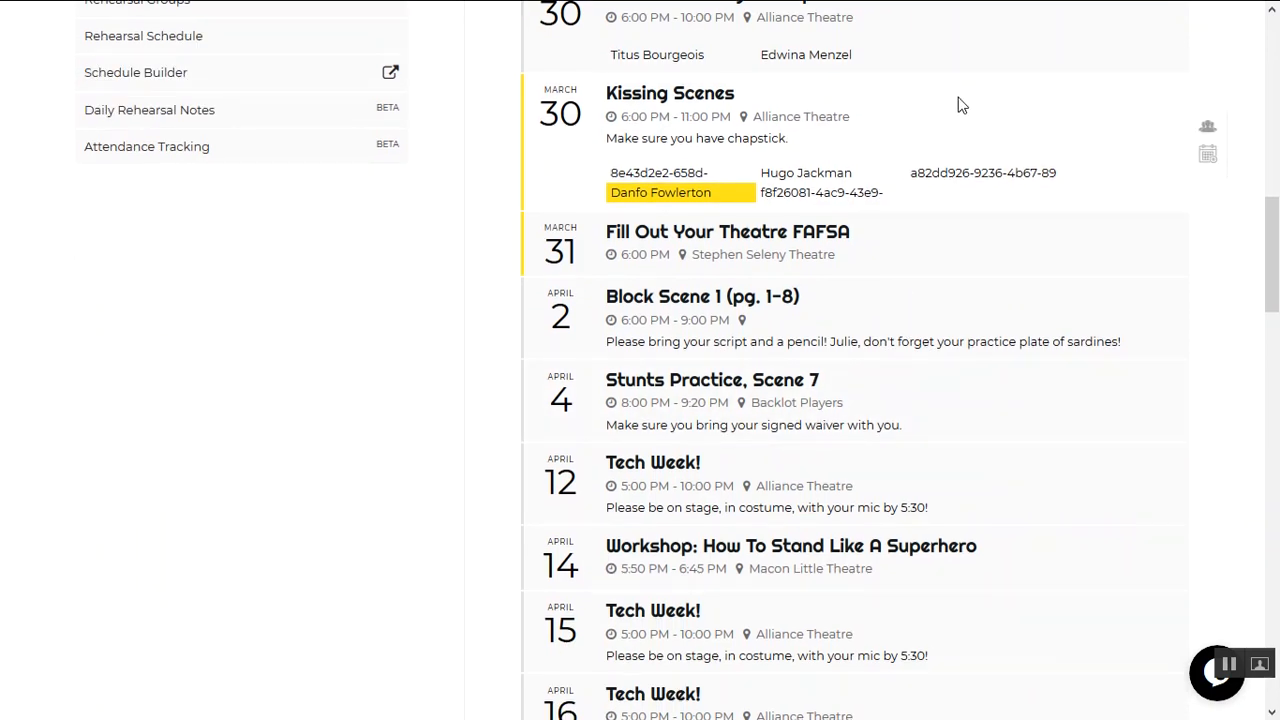
mouse_move(1170, 316)
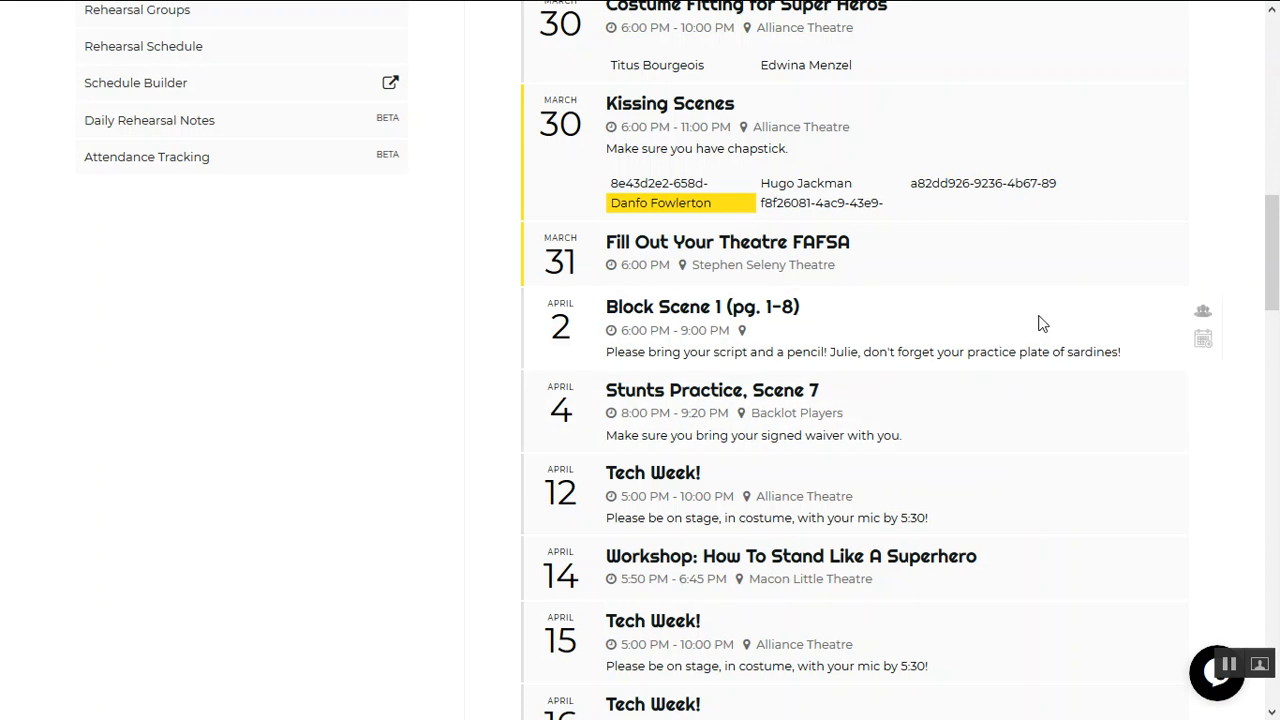
click(1204, 424)
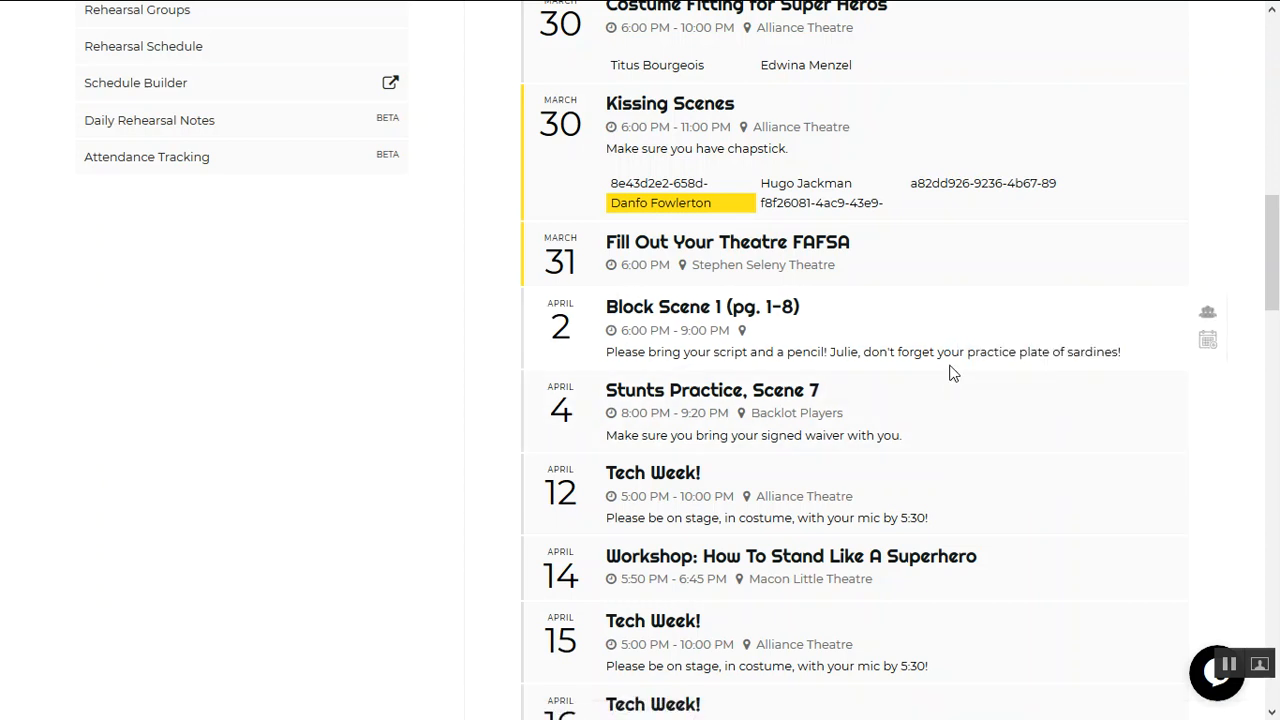
scroll(up, 3)
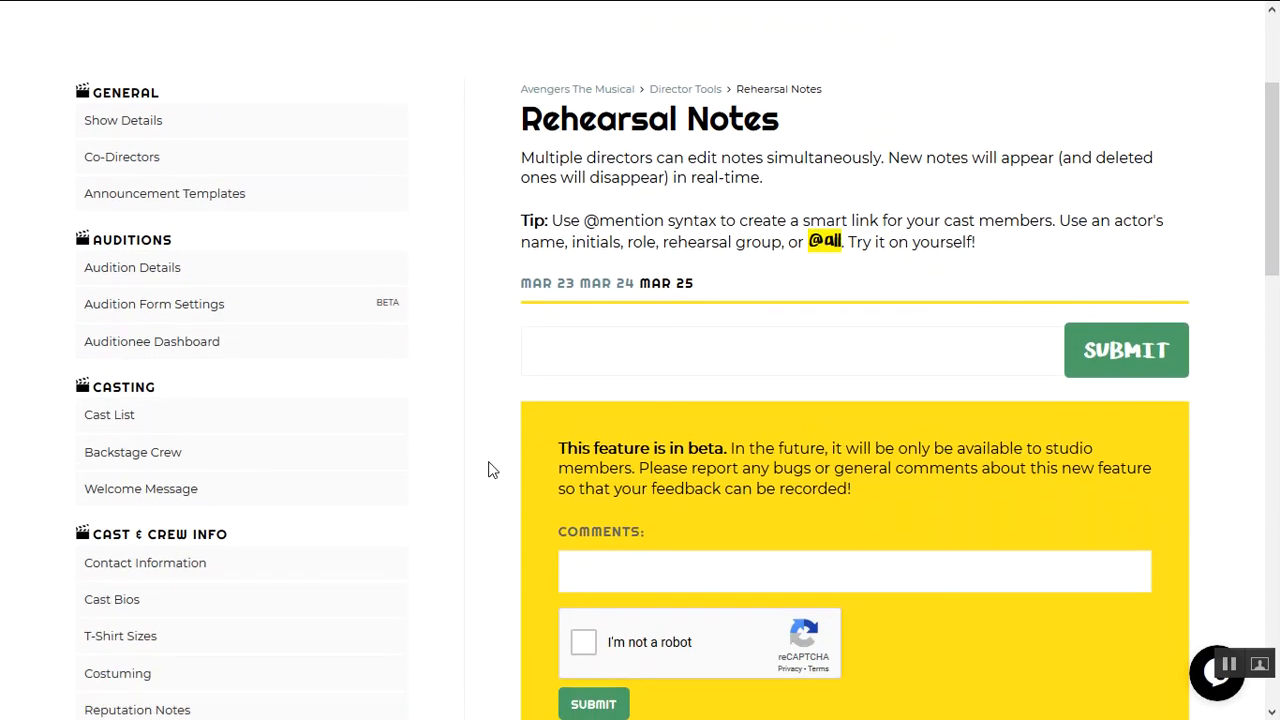
mouse_move(744, 328)
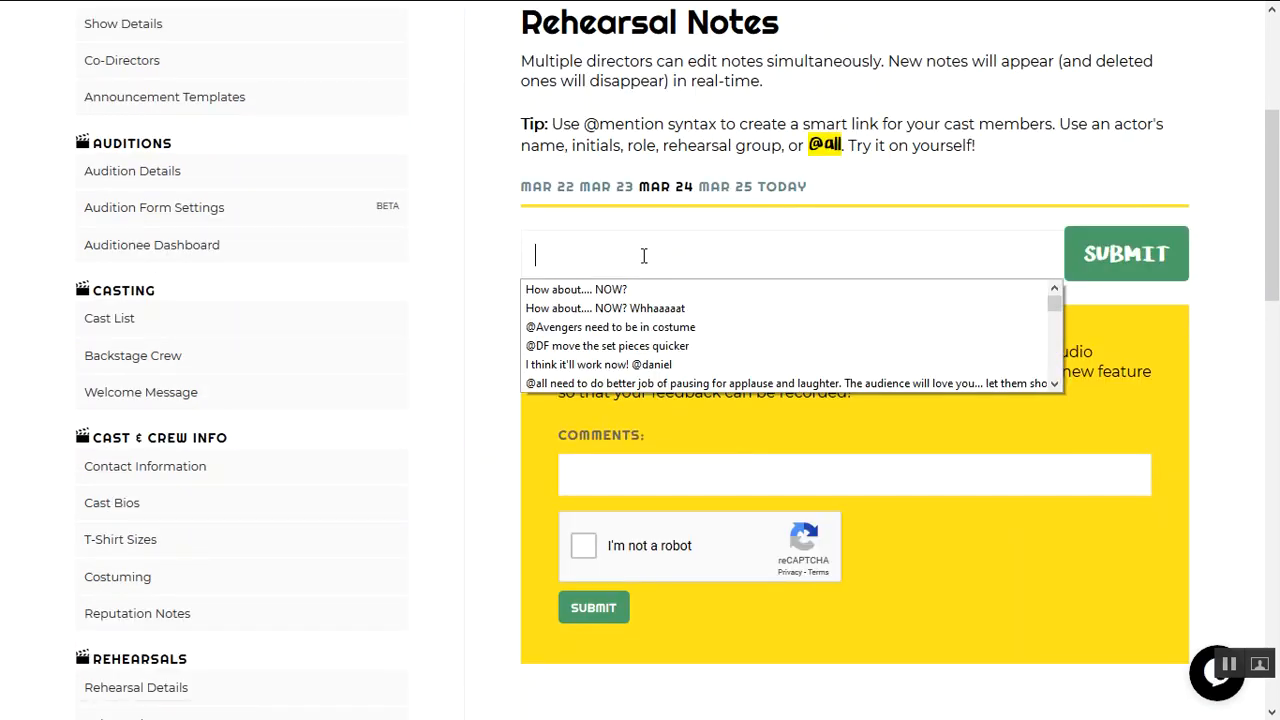
click(576, 288)
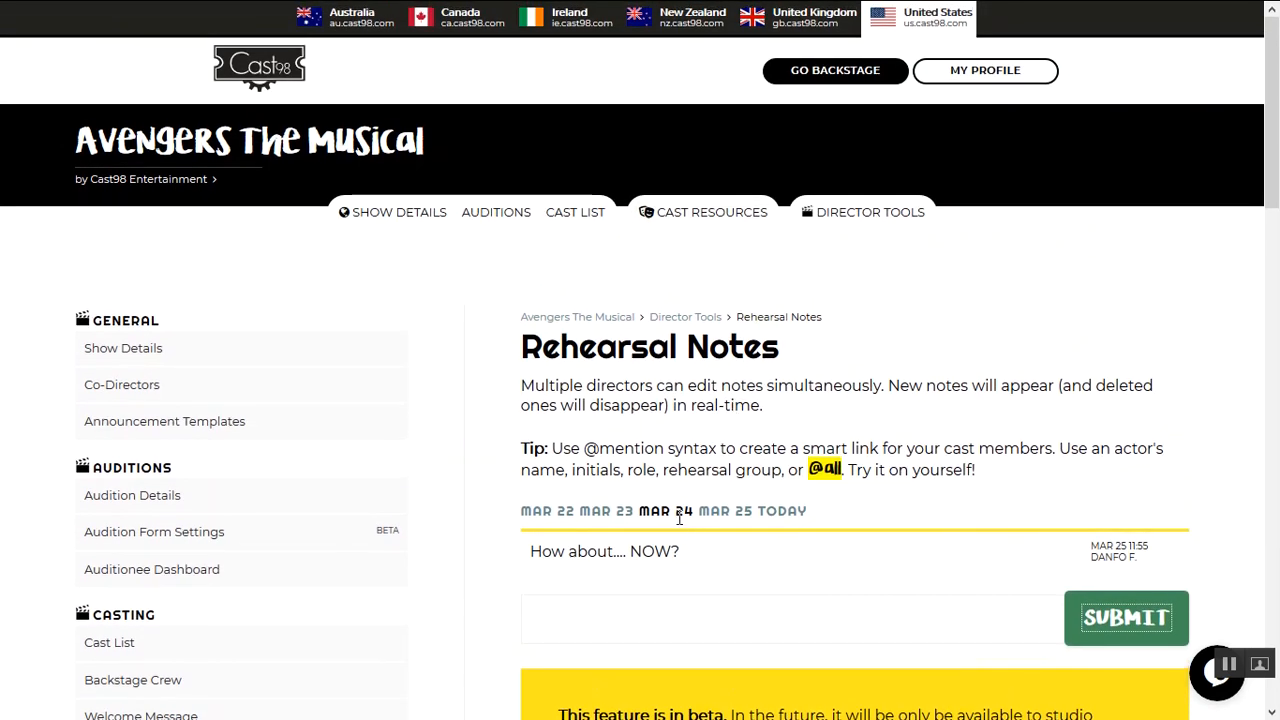
click(700, 616)
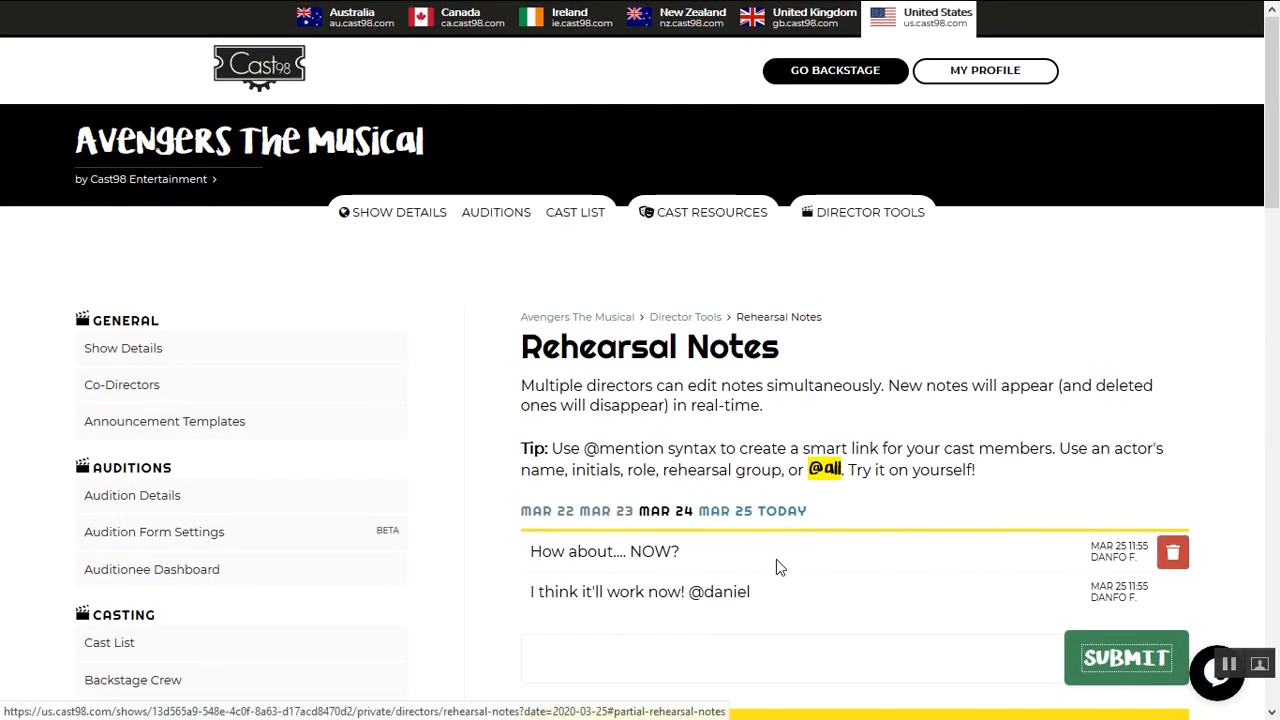
text(@all)
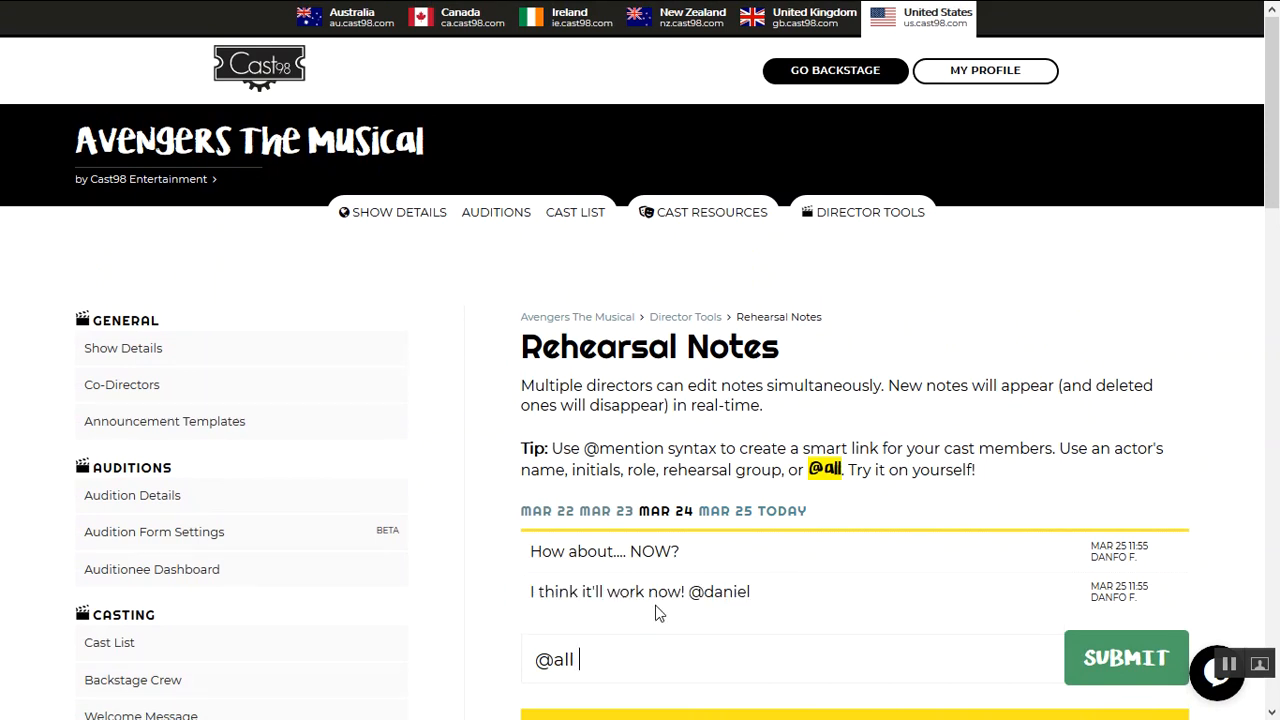
click(1126, 656)
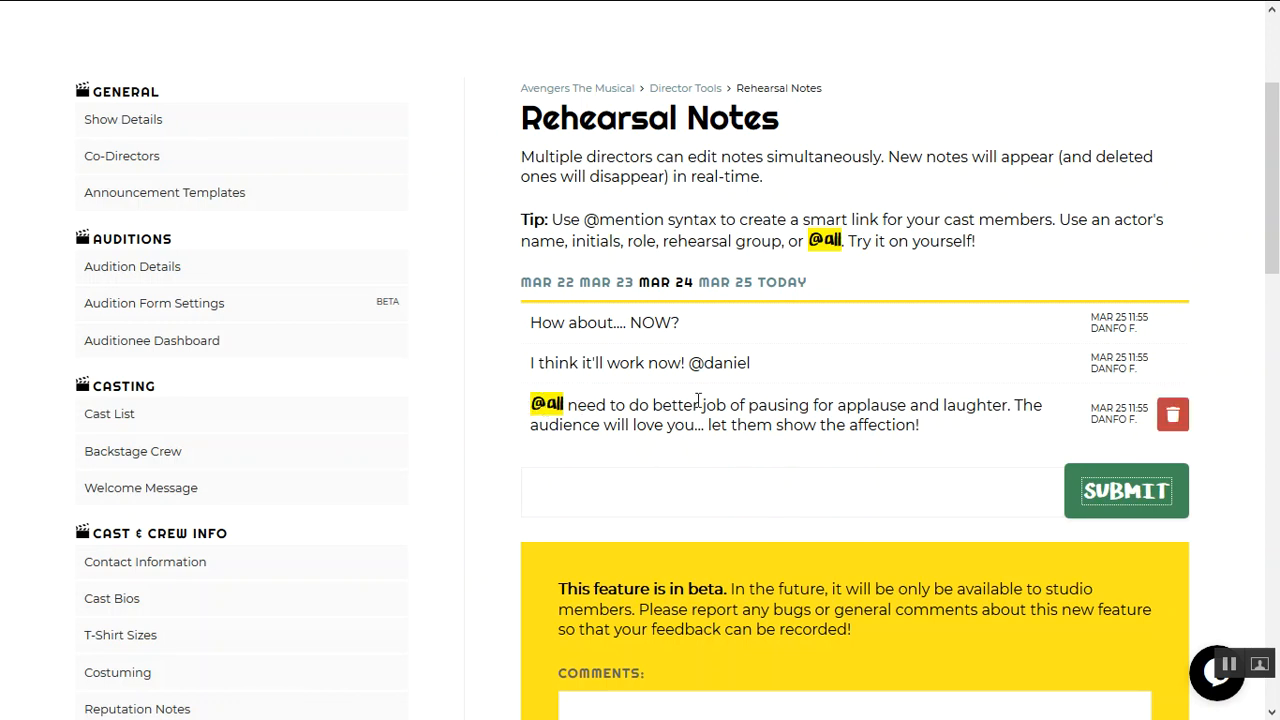
mouse_move(712, 424)
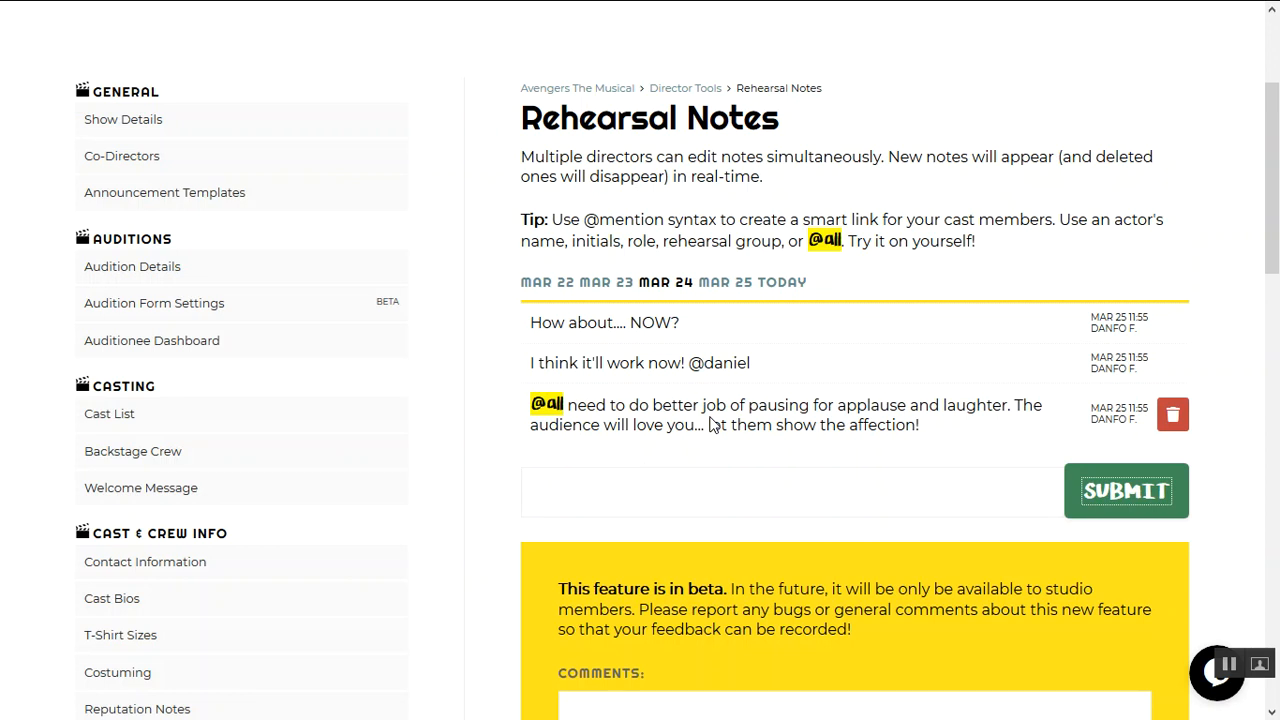
scroll(down, 3)
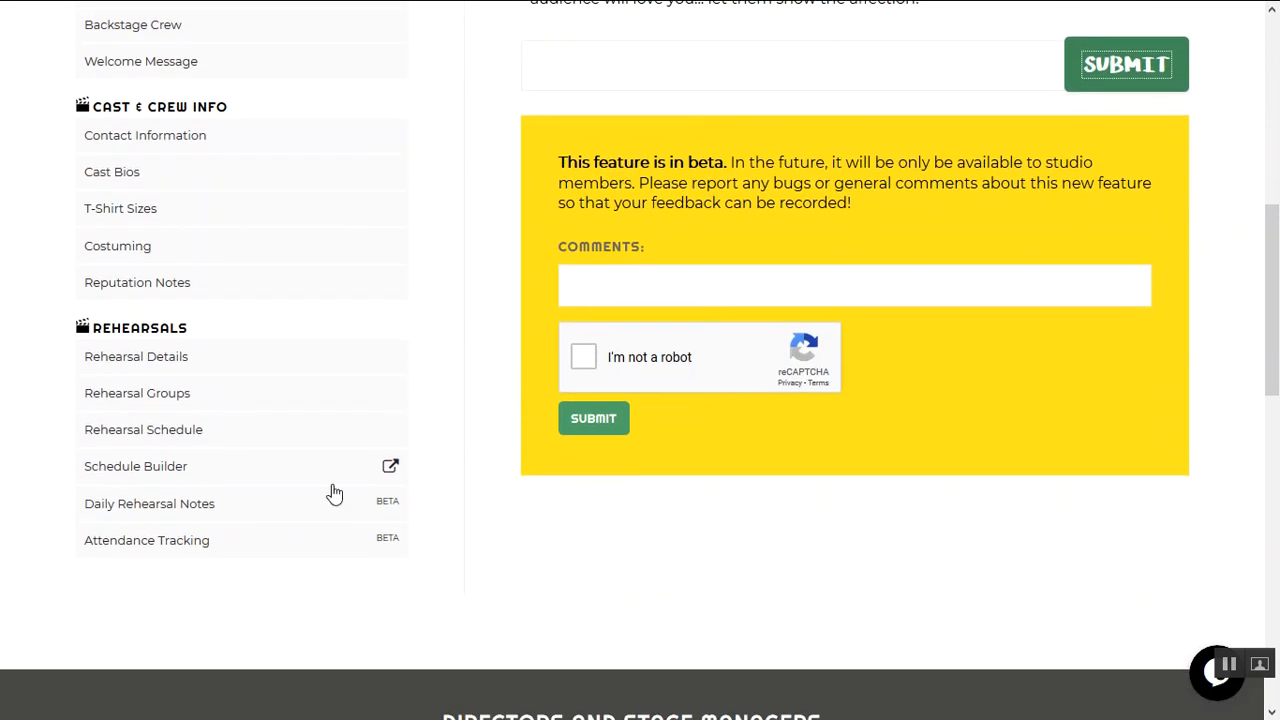
mouse_move(444, 510)
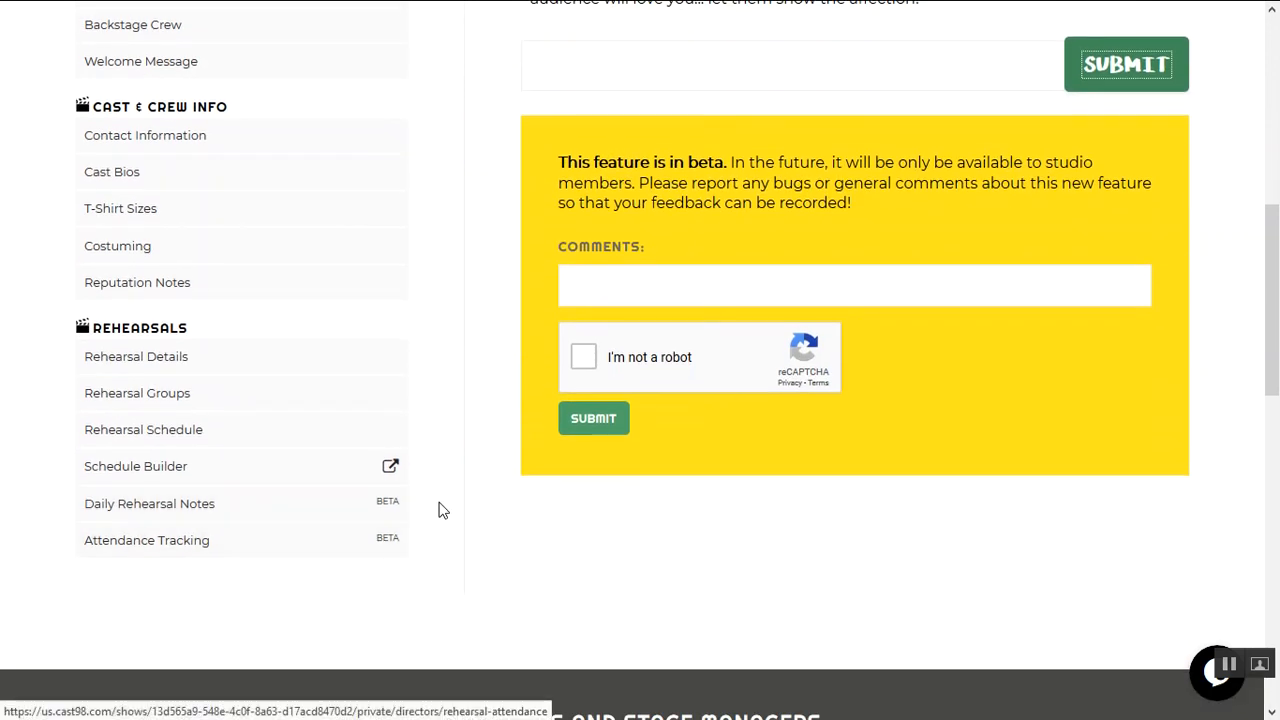
scroll(up, 3)
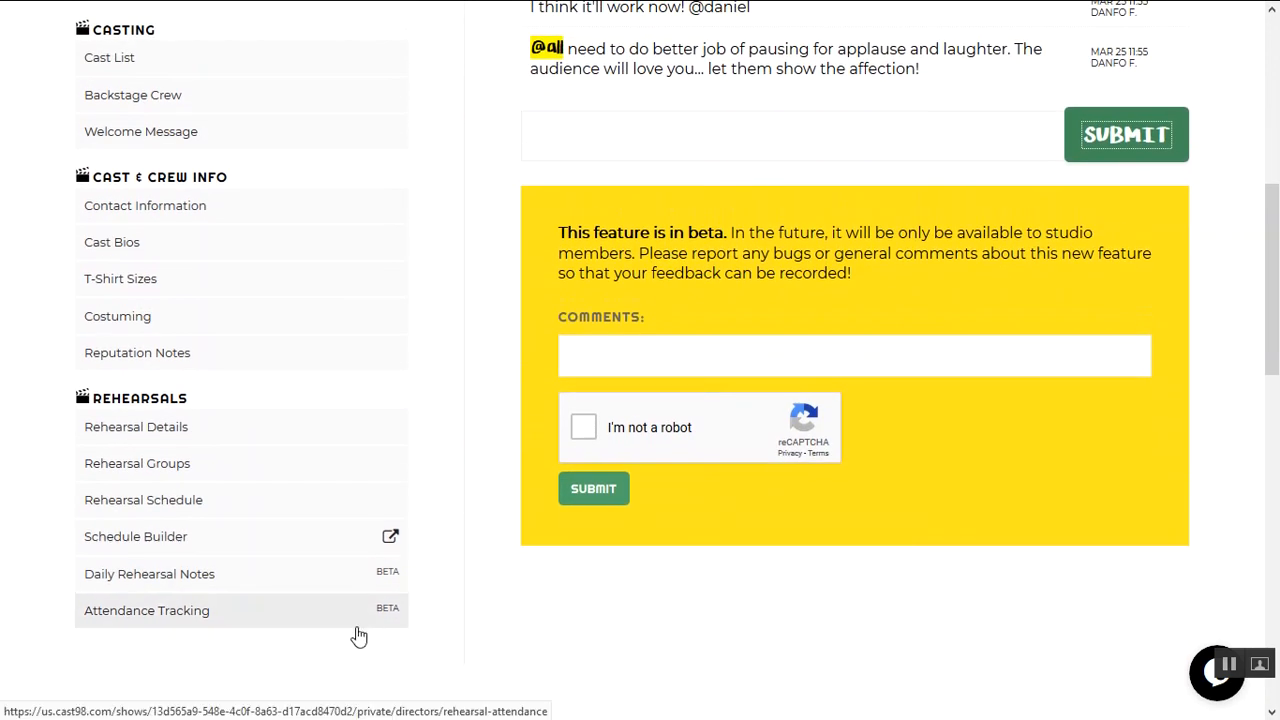
scroll(up, 3)
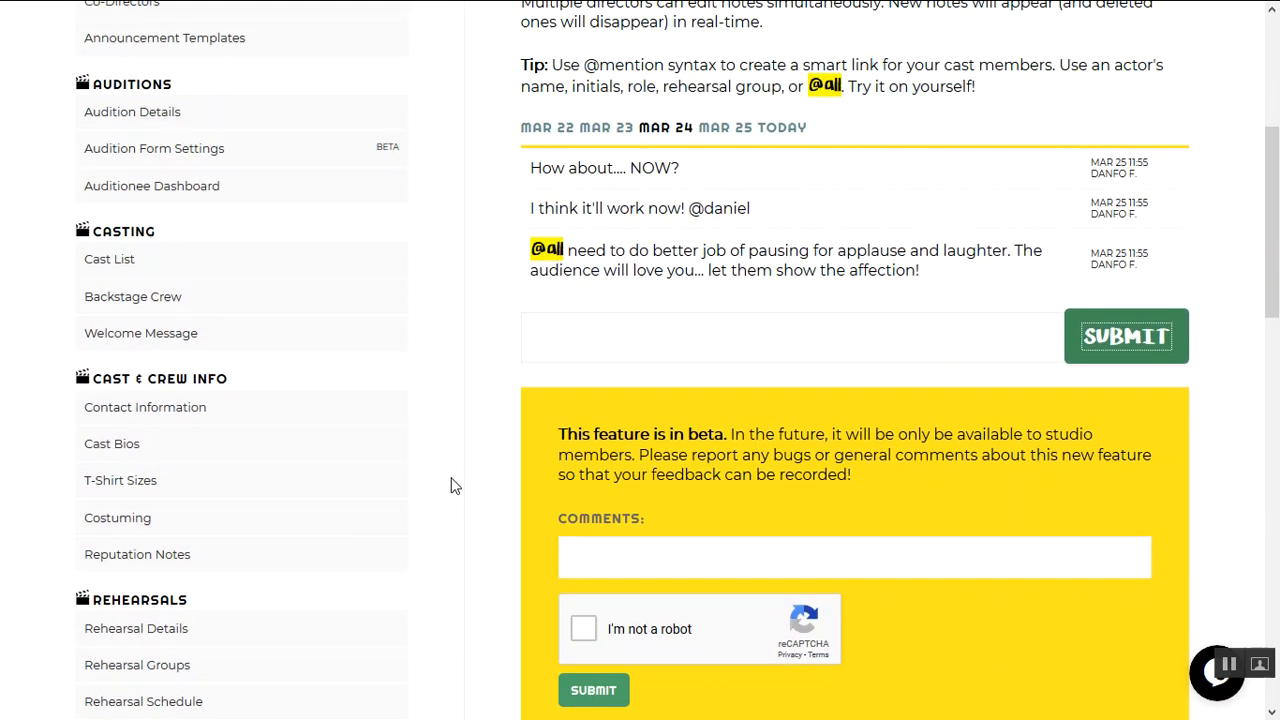
scroll(up, 3)
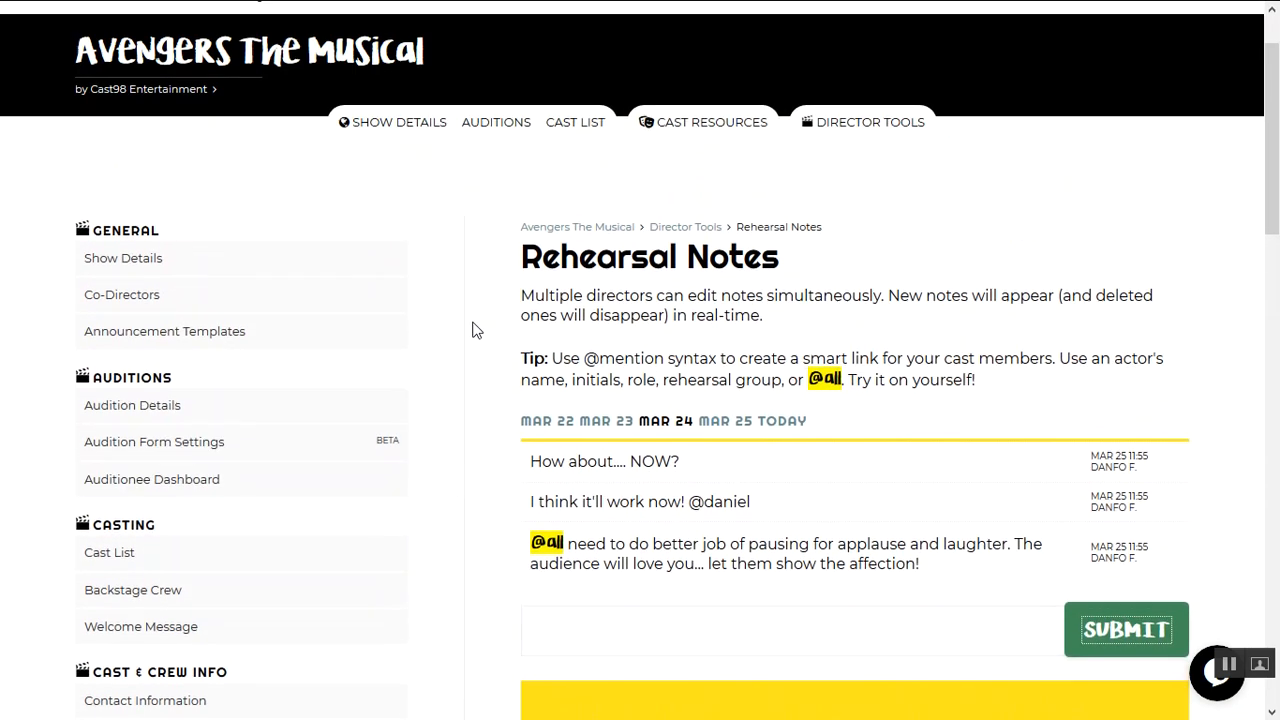
scroll(up, 3)
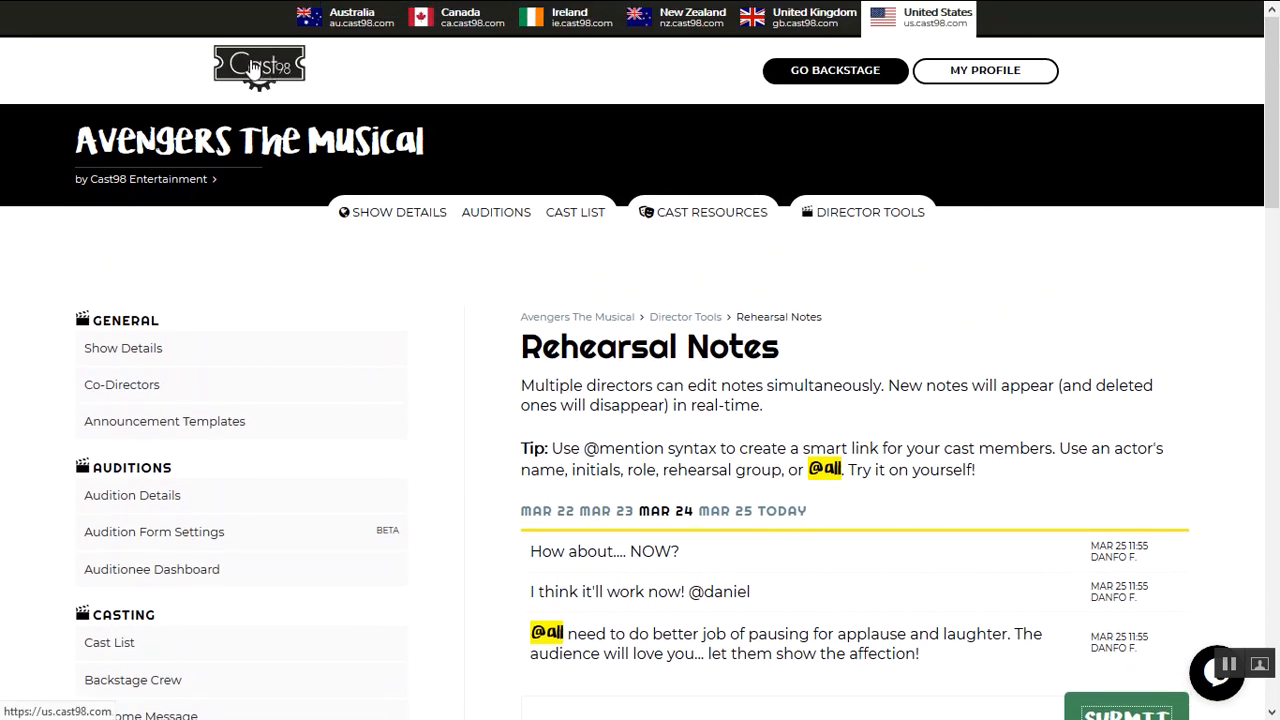
- Navigate back to the Cast98 public homepage via the site logo
click(260, 68)
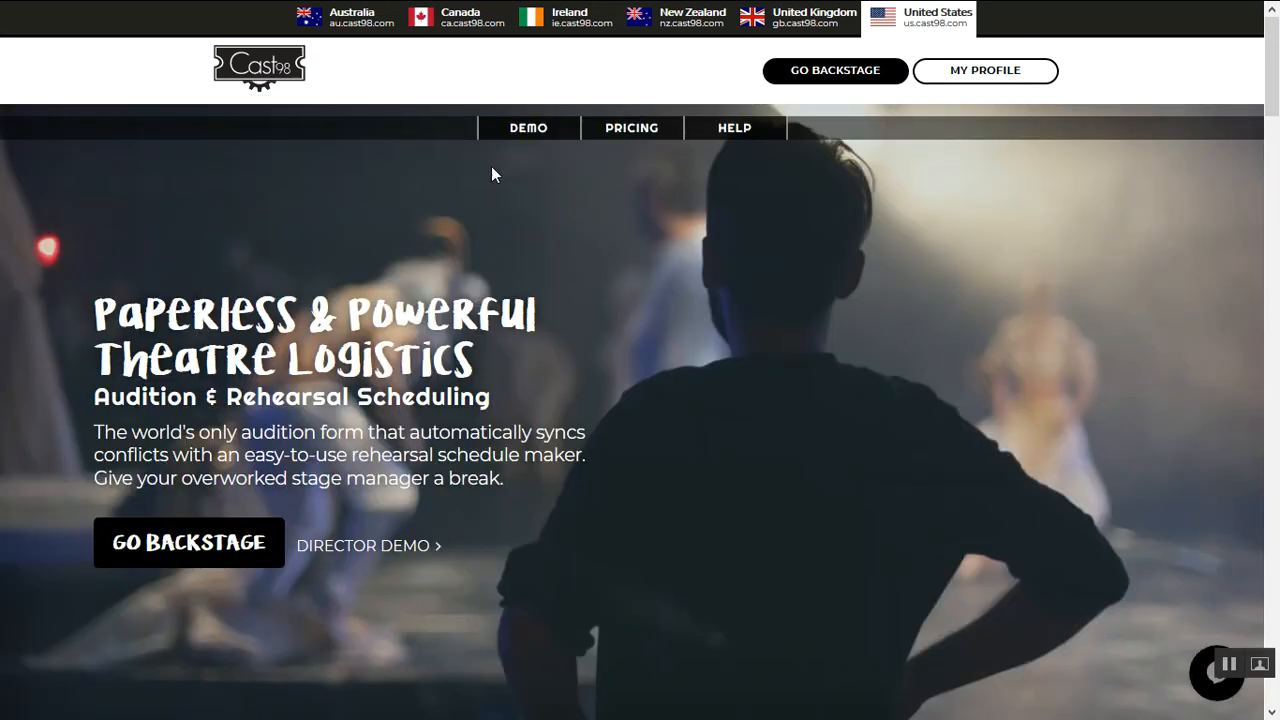
mouse_move(608, 308)
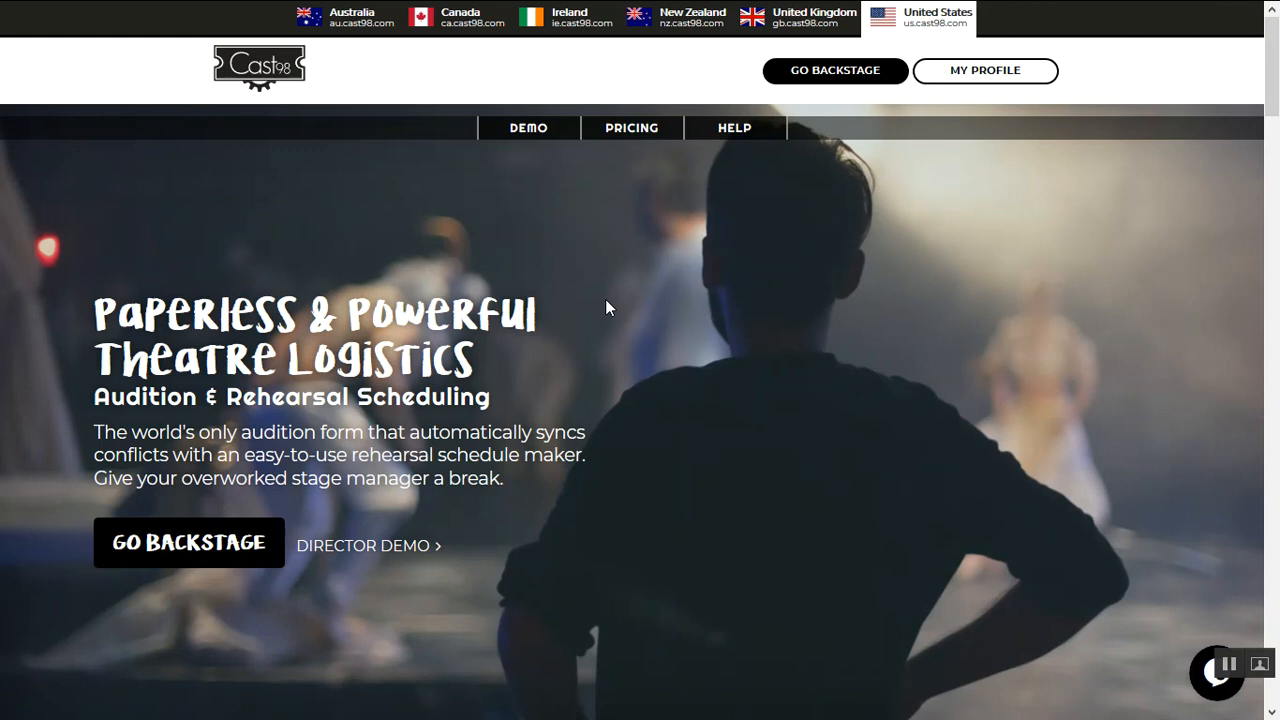
mouse_move(688, 328)
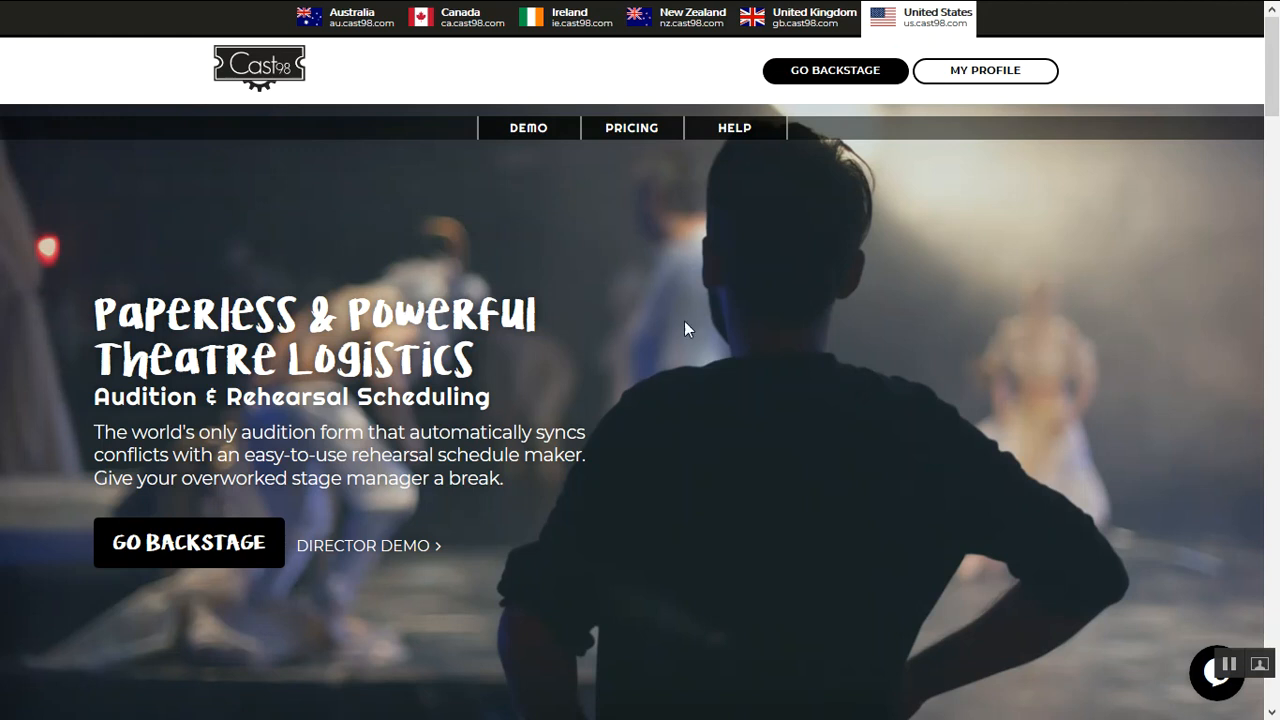